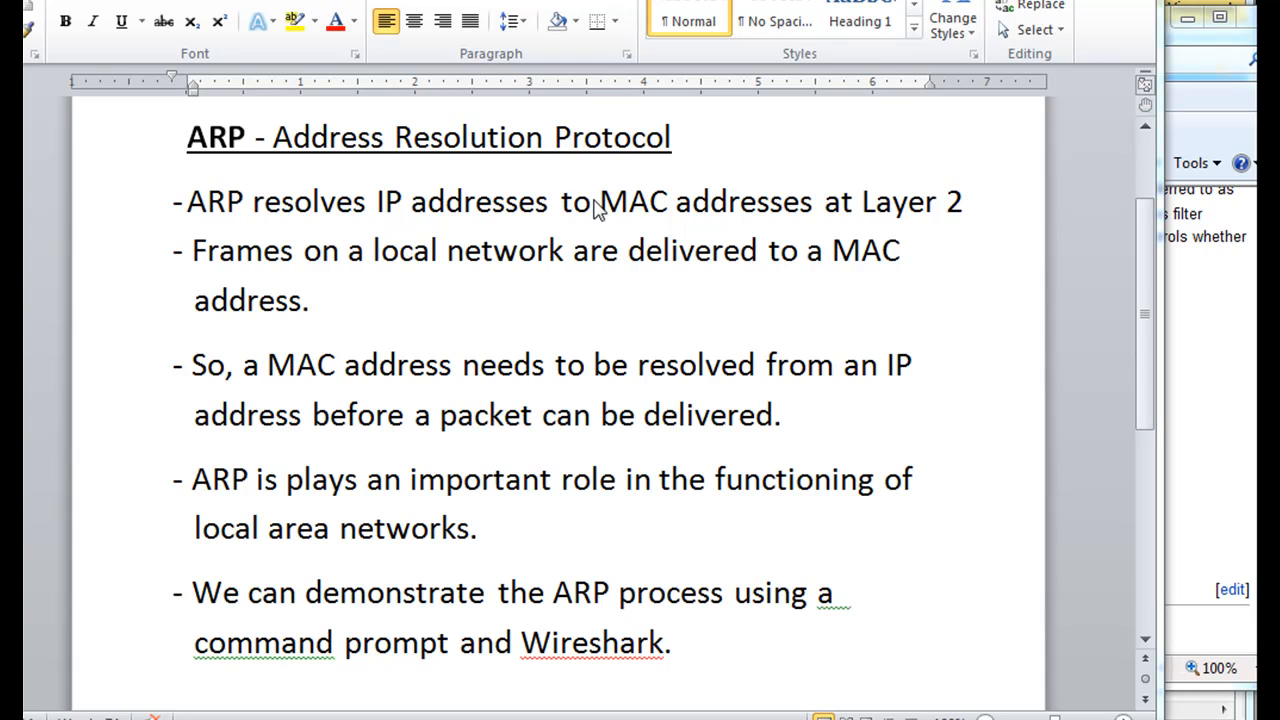
pyautogui.moveTo(692, 148)
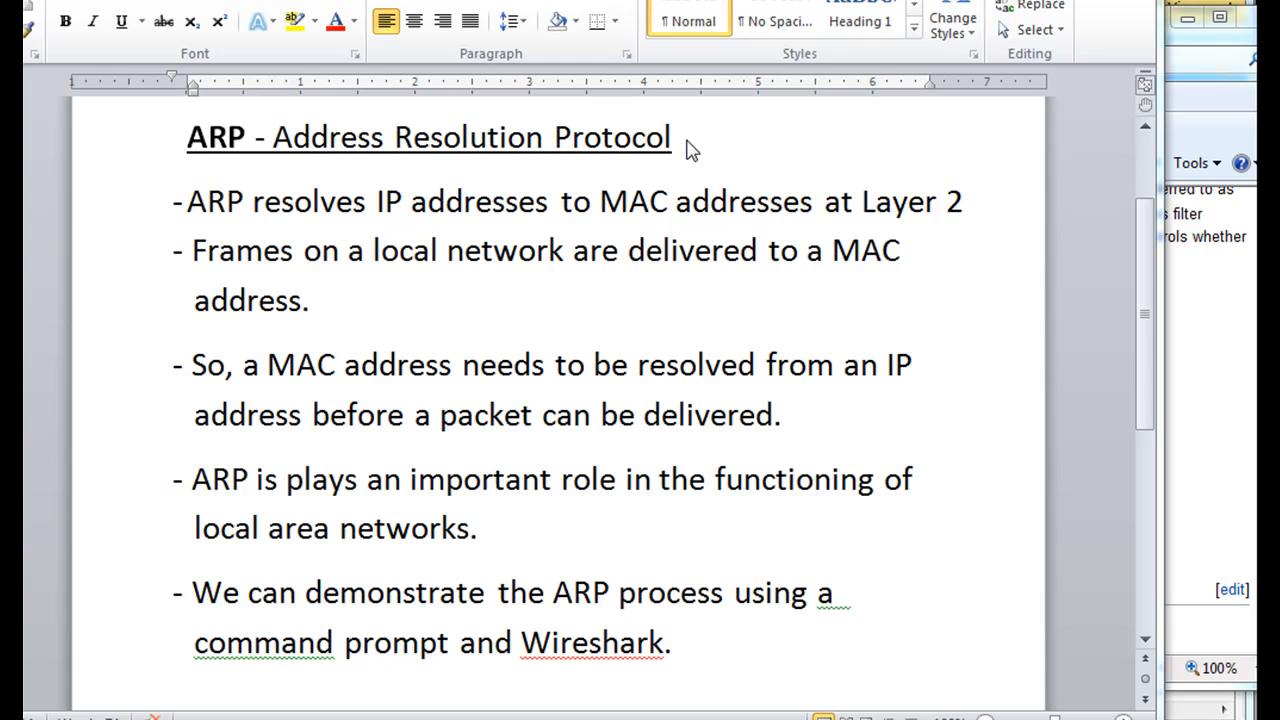
pyautogui.moveTo(770, 150)
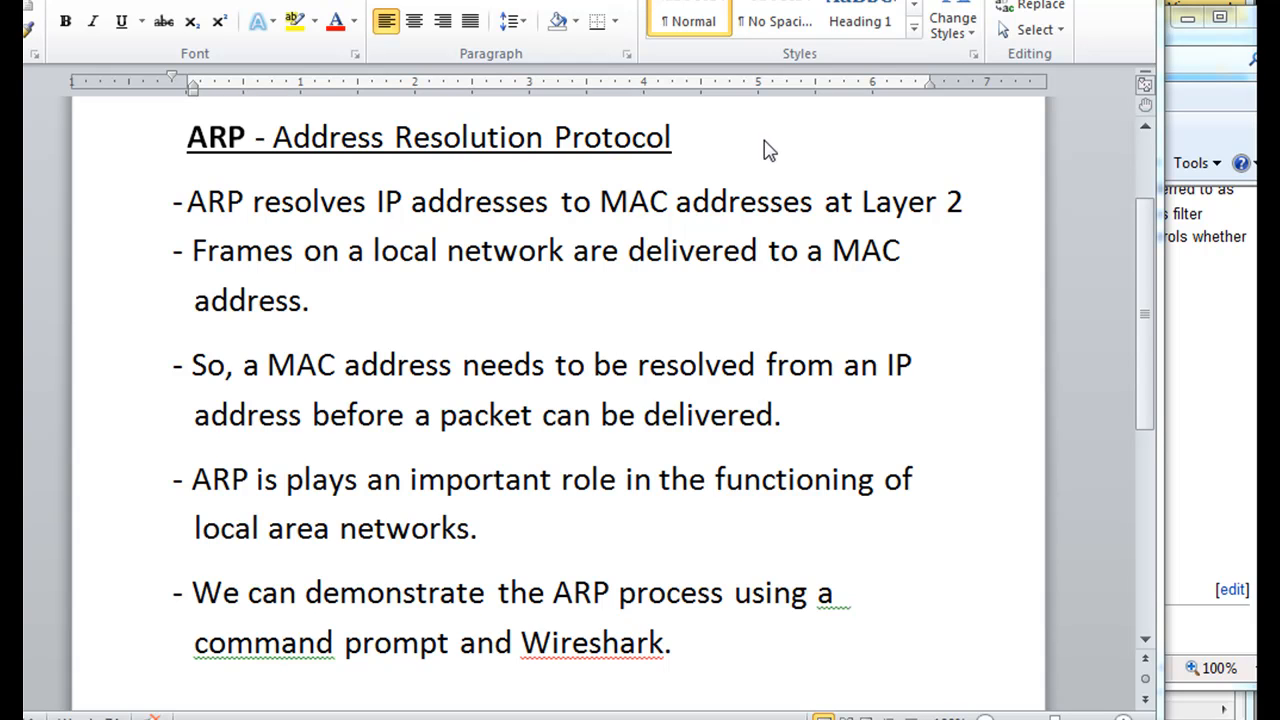
pyautogui.moveTo(816, 444)
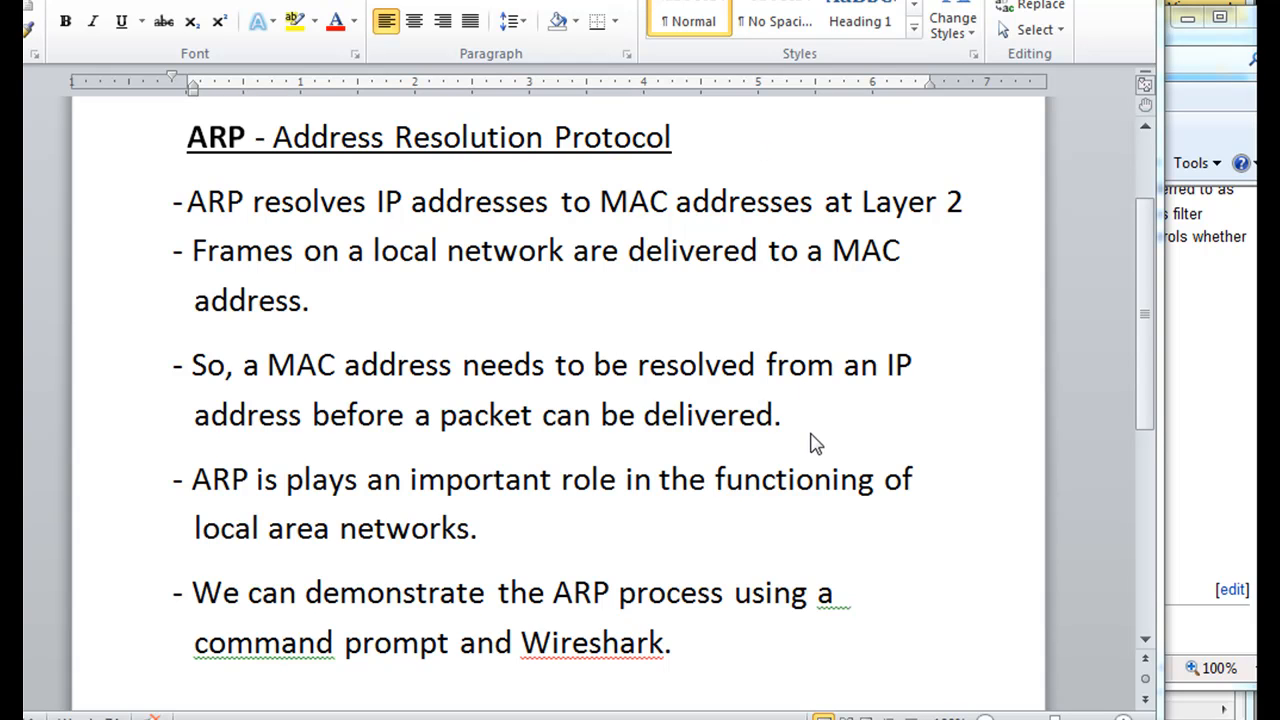
pyautogui.moveTo(952, 512)
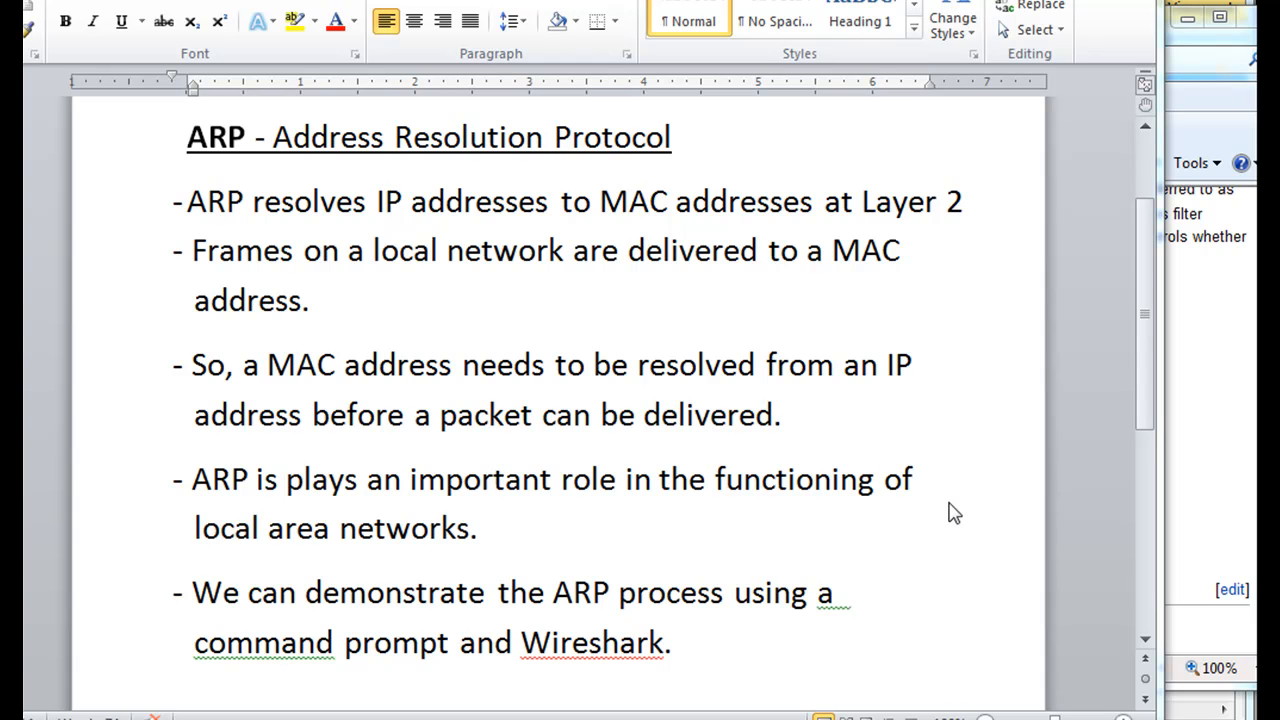
pyautogui.moveTo(736, 236)
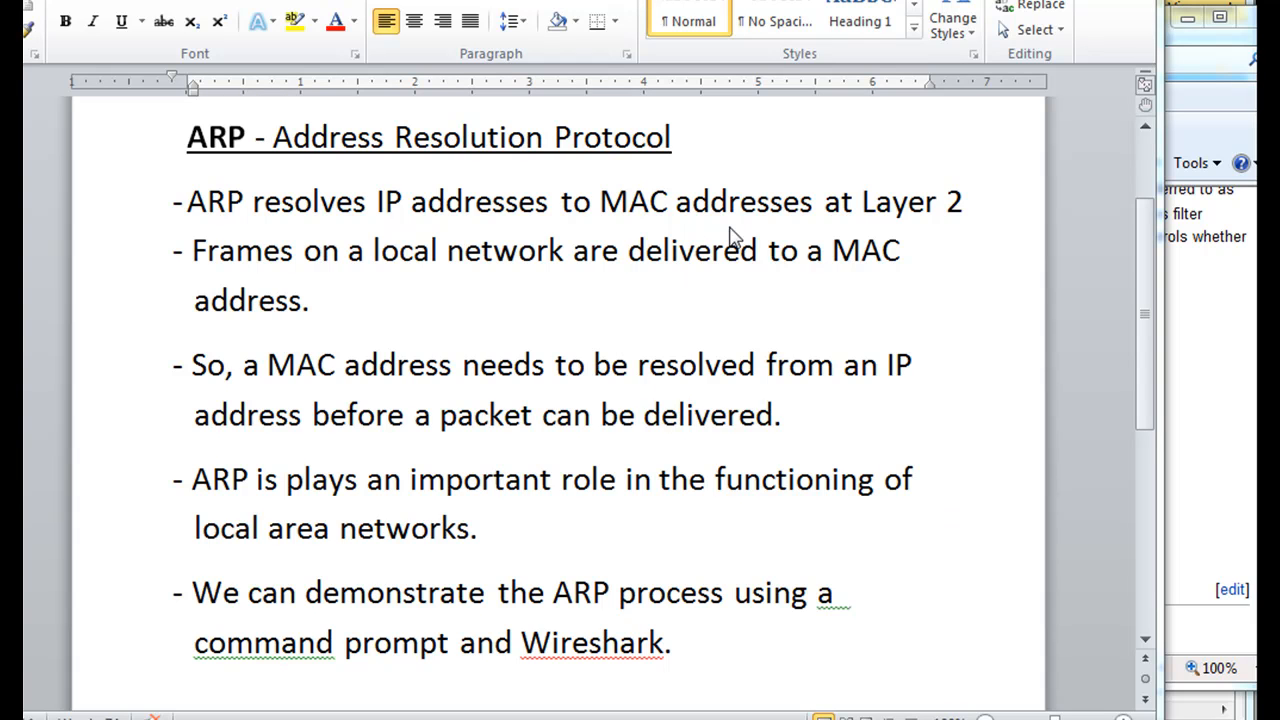
pyautogui.moveTo(964, 236)
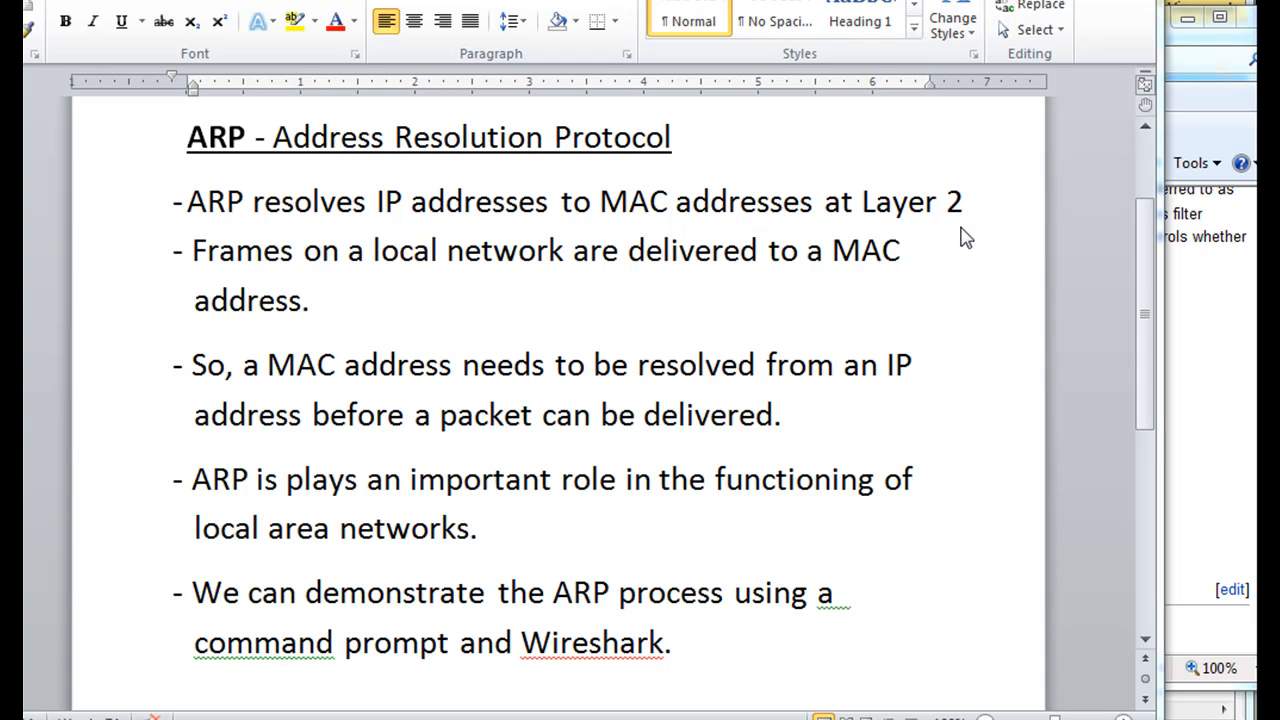
pyautogui.moveTo(968, 272)
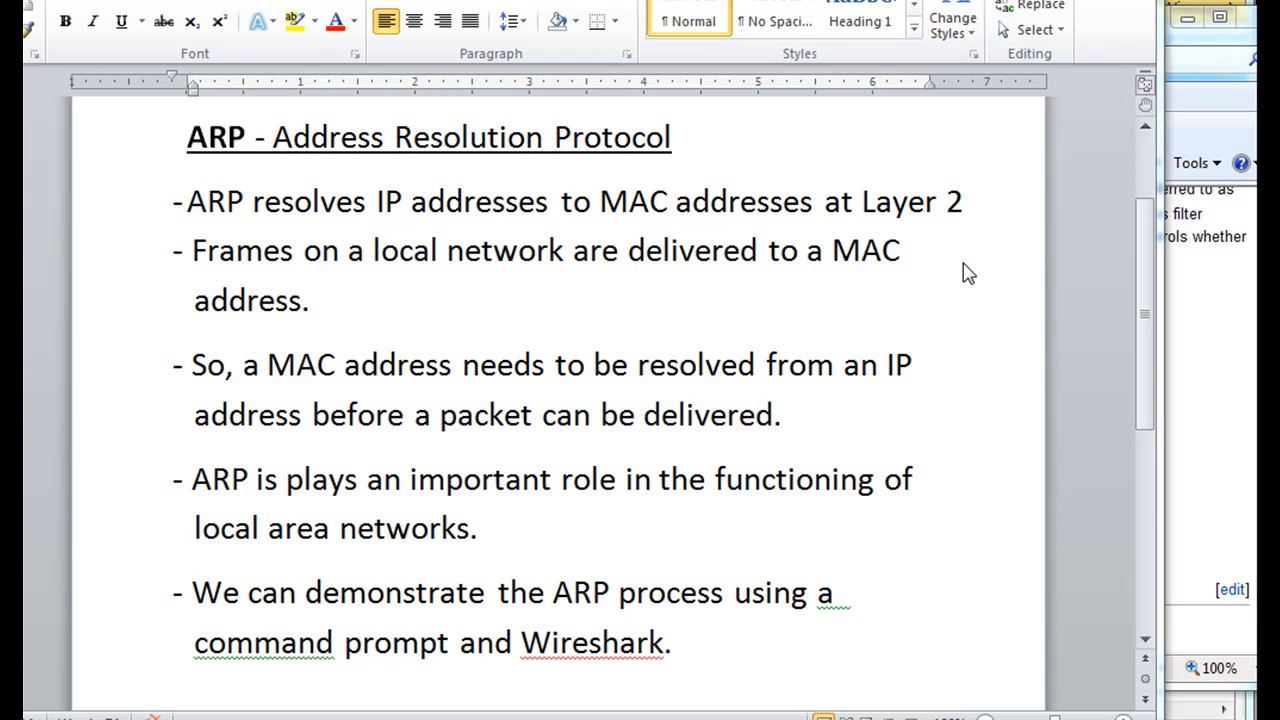
pyautogui.moveTo(728, 238)
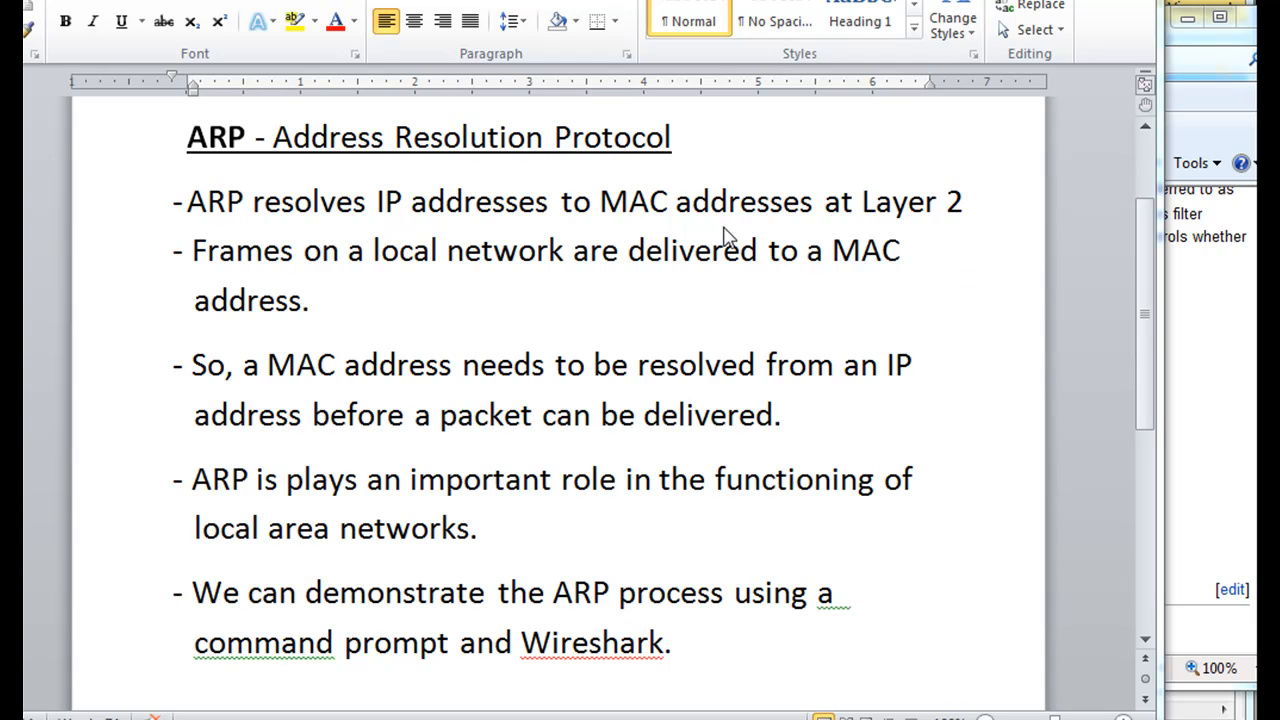
pyautogui.moveTo(656, 240)
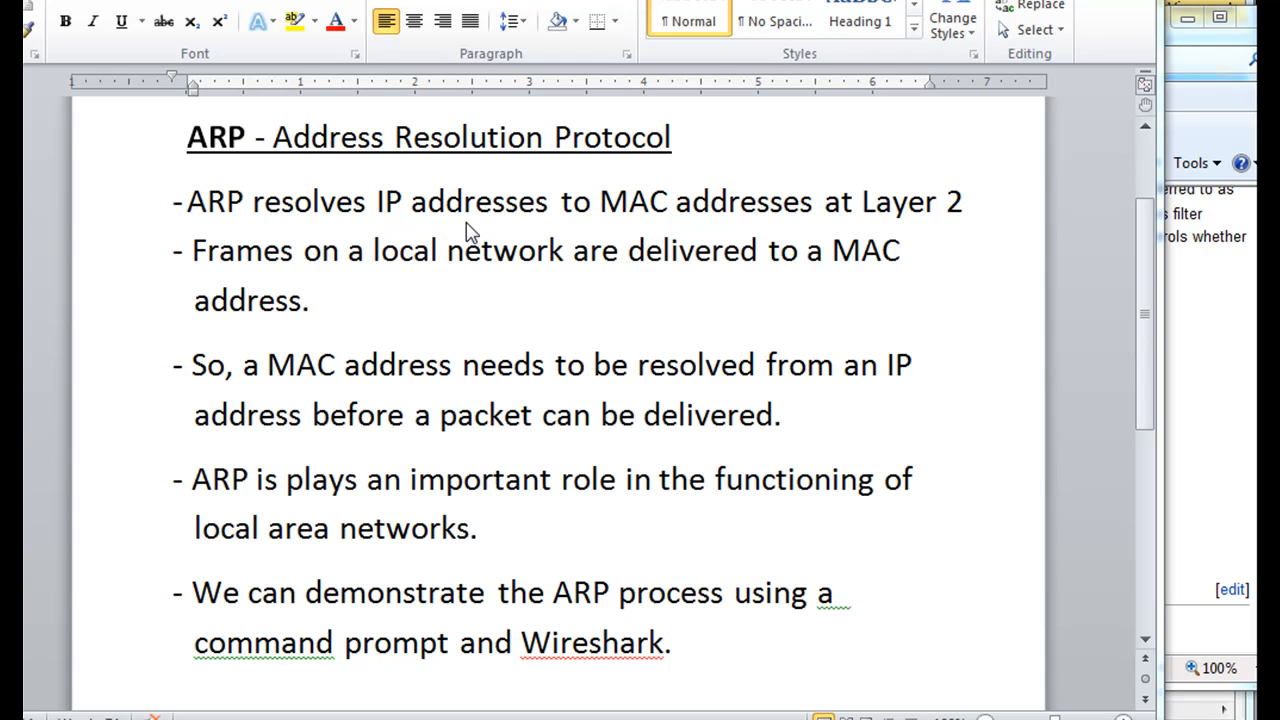
pyautogui.moveTo(748, 252)
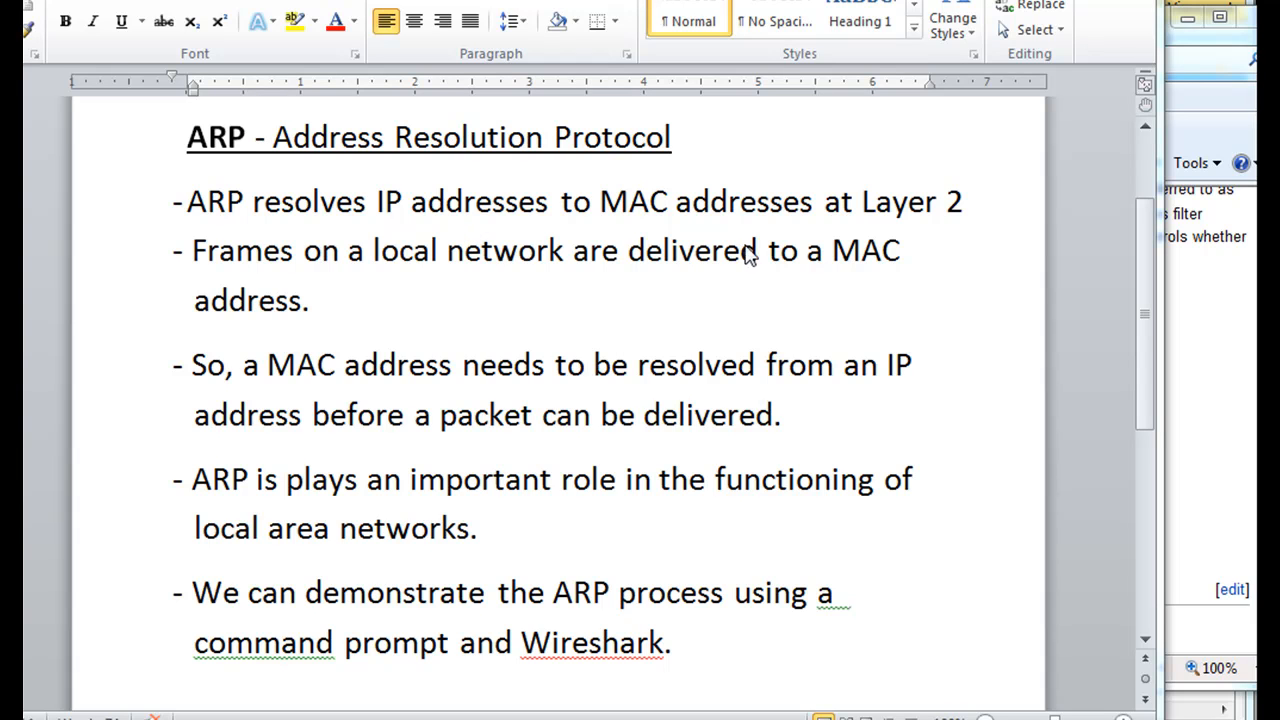
pyautogui.moveTo(920, 304)
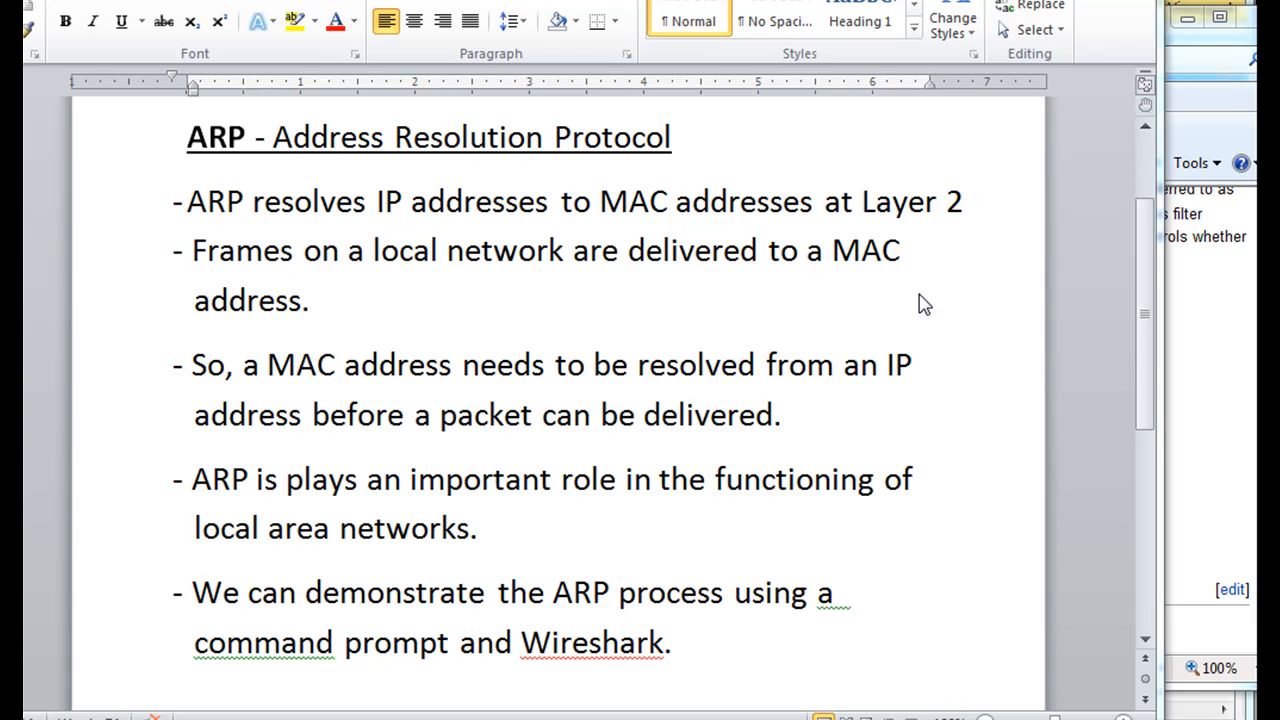
pyautogui.moveTo(912, 372)
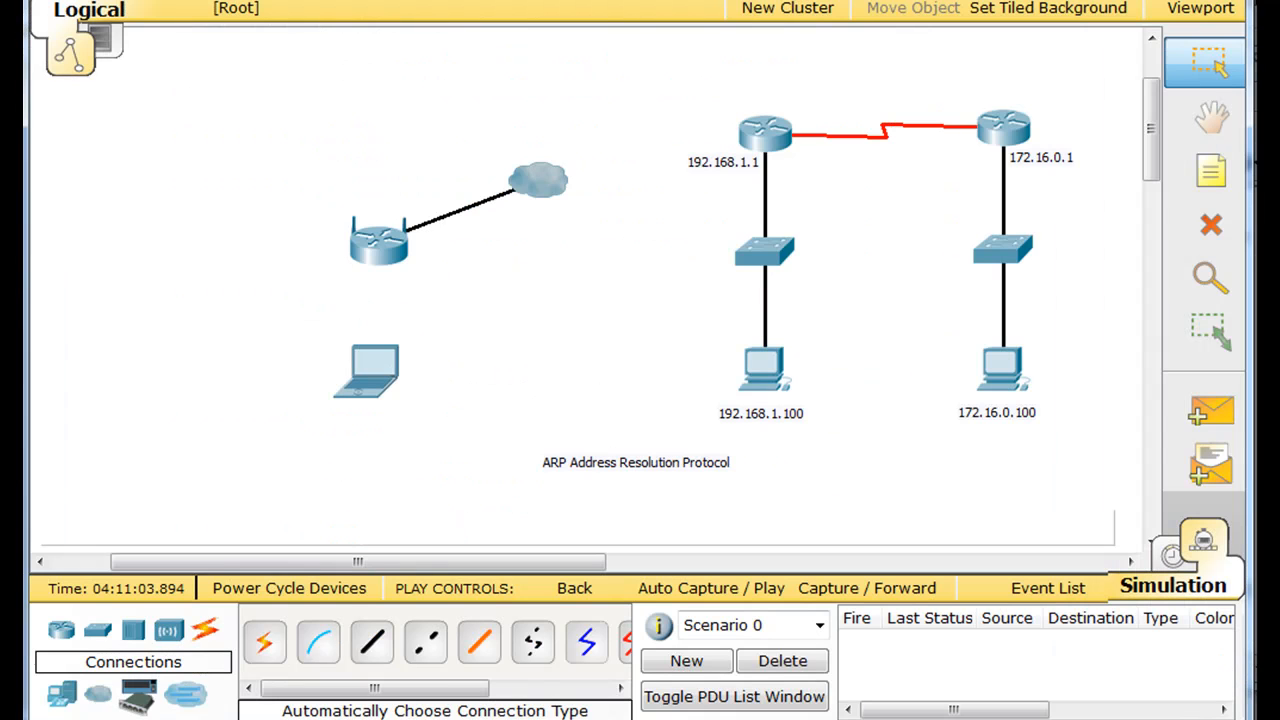
pyautogui.moveTo(222, 360)
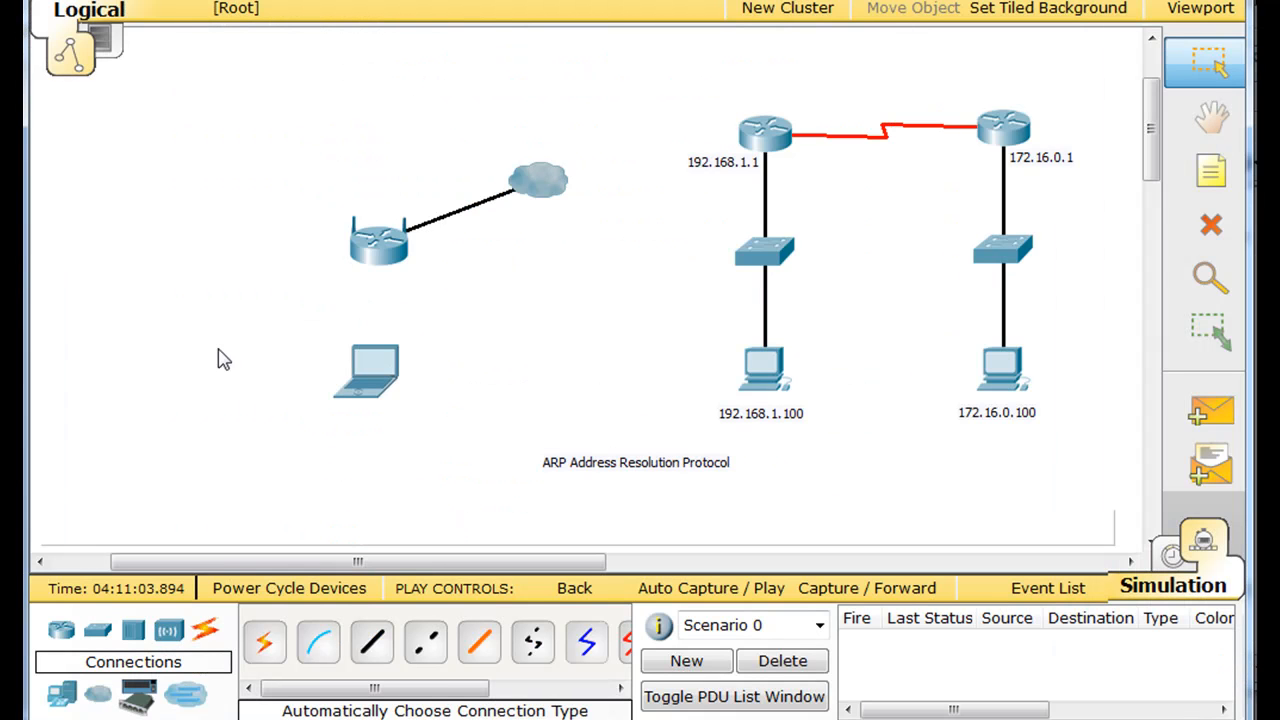
pyautogui.moveTo(376, 390)
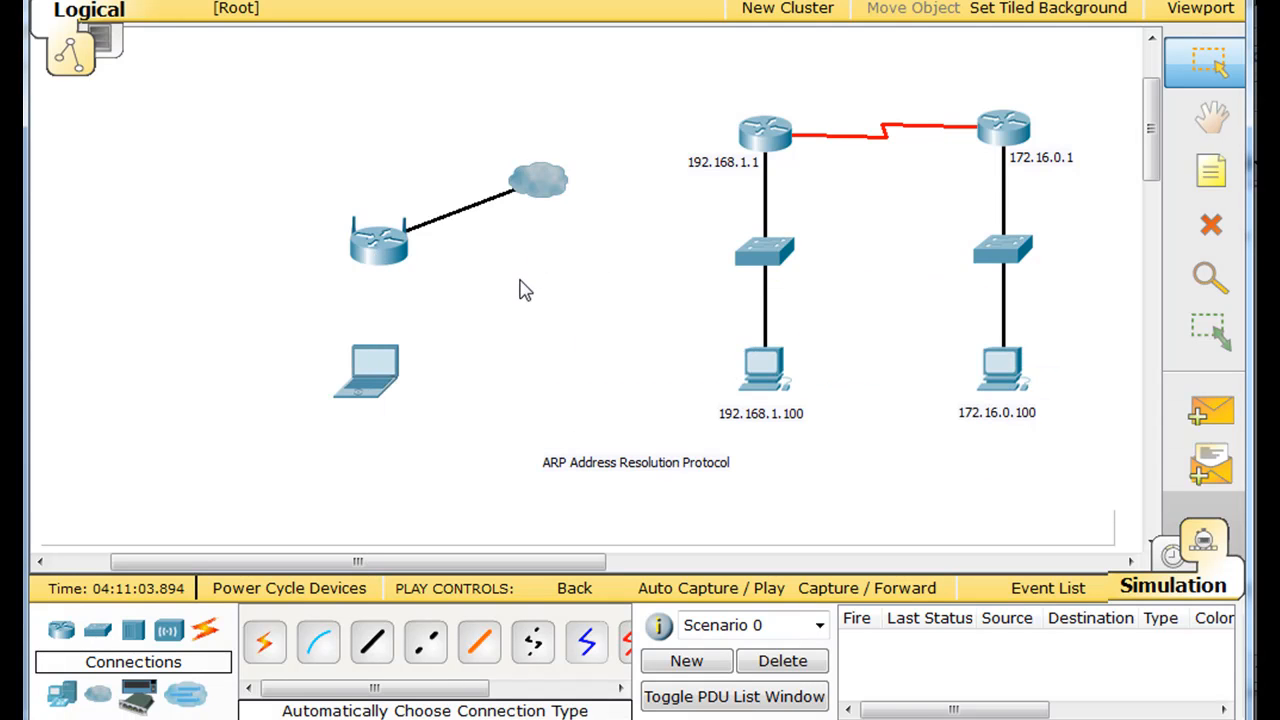
pyautogui.moveTo(390, 414)
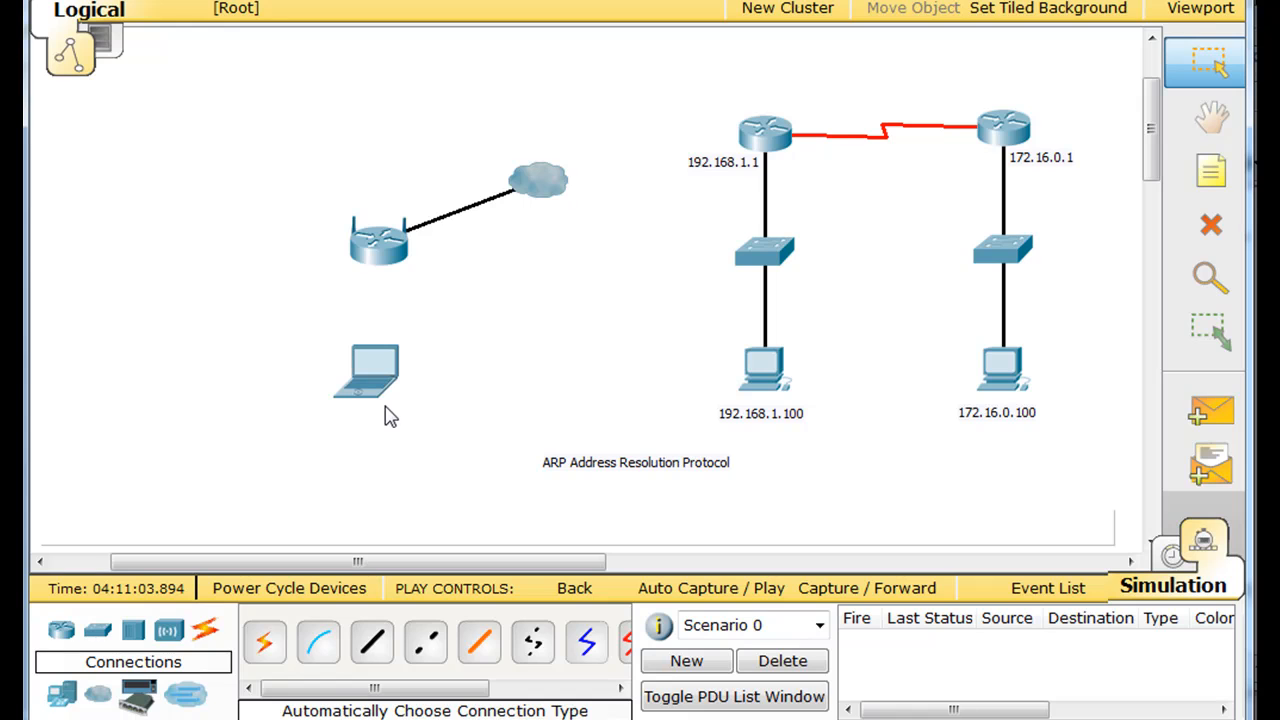
pyautogui.moveTo(510, 308)
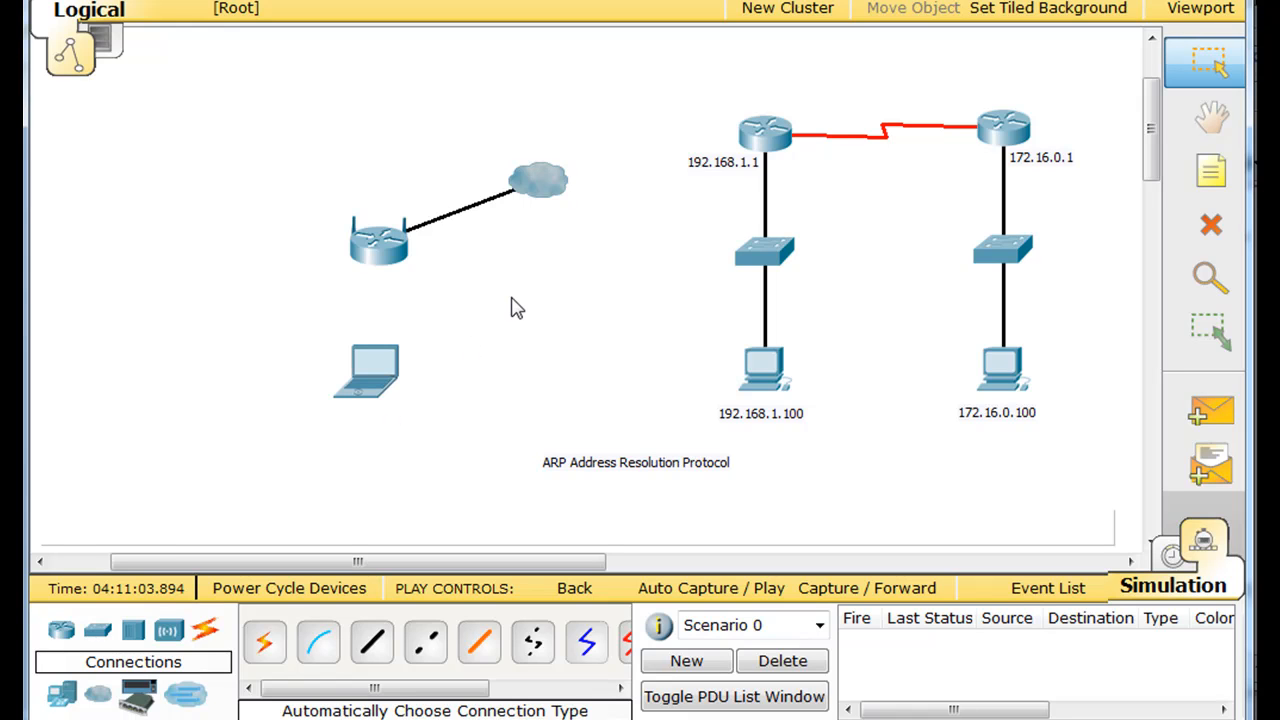
pyautogui.moveTo(452, 404)
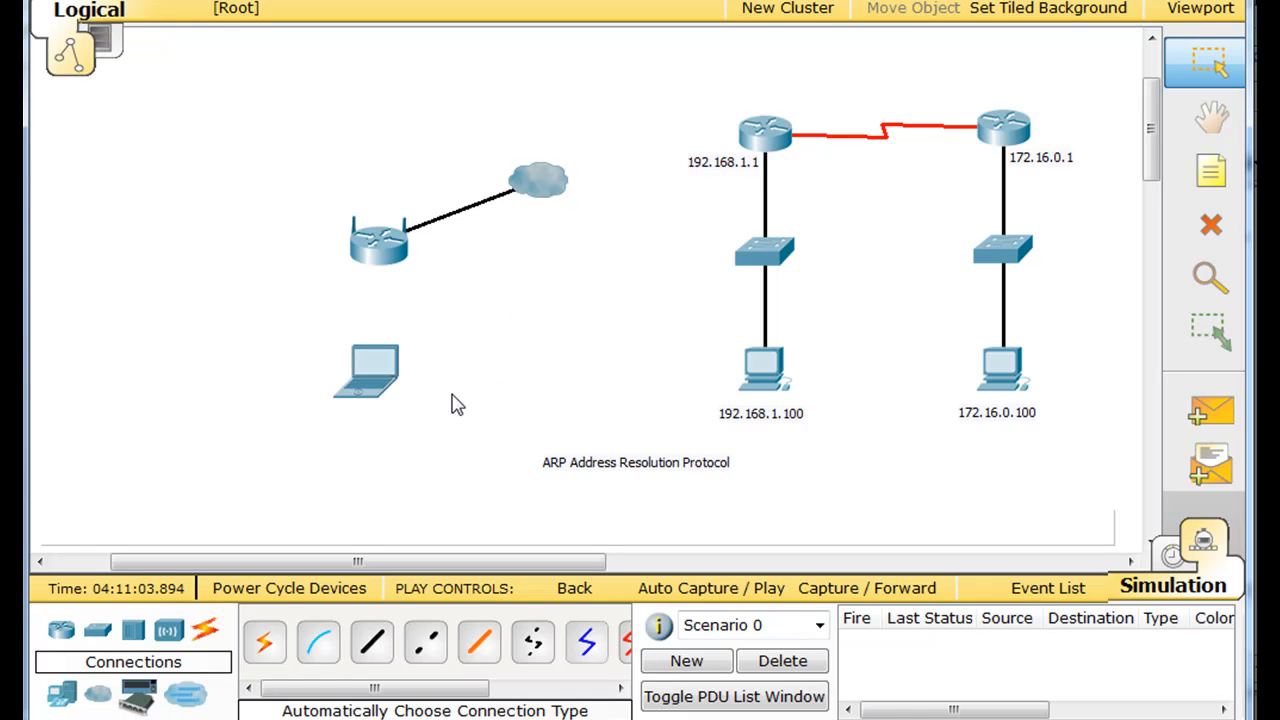
pyautogui.moveTo(448, 308)
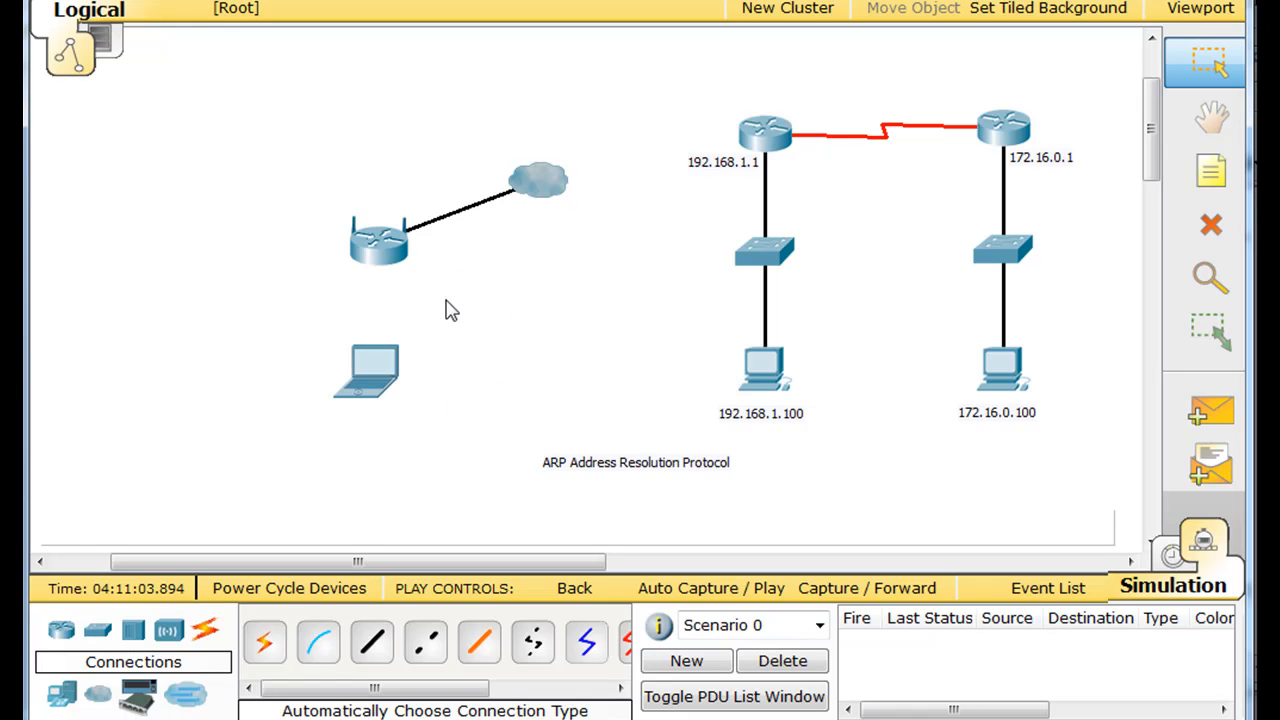
pyautogui.moveTo(444, 370)
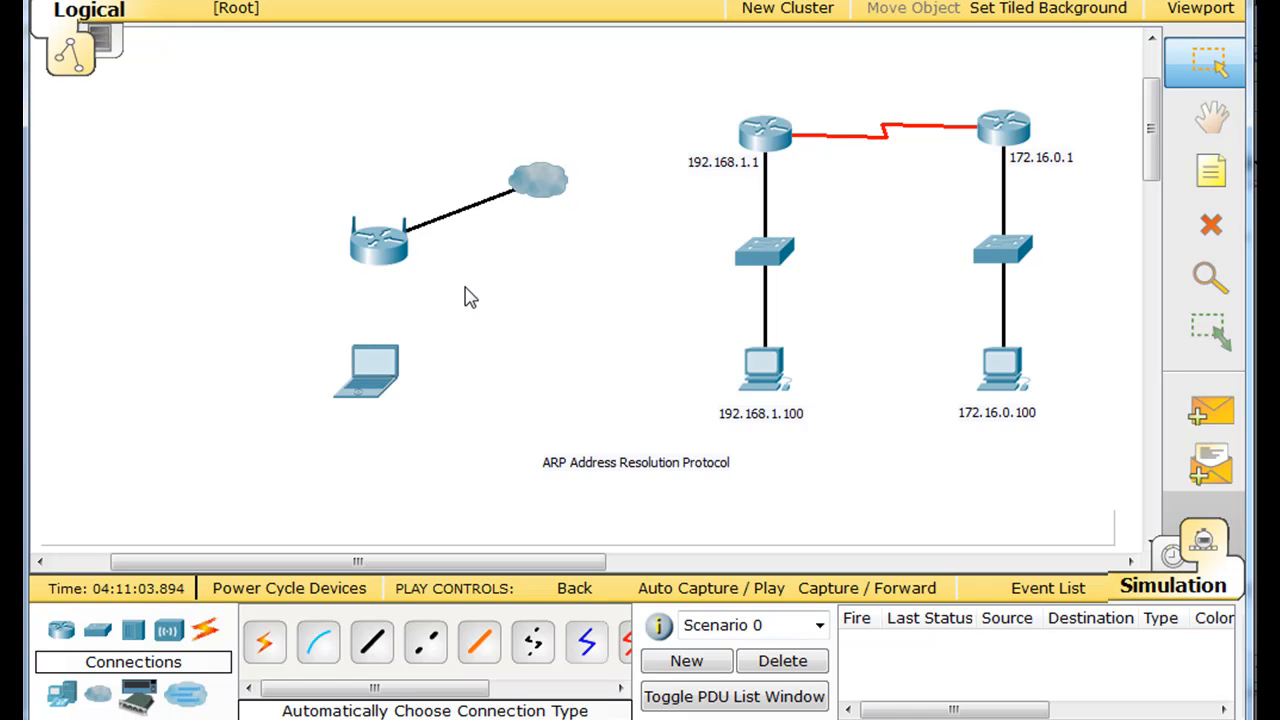
pyautogui.moveTo(460, 304)
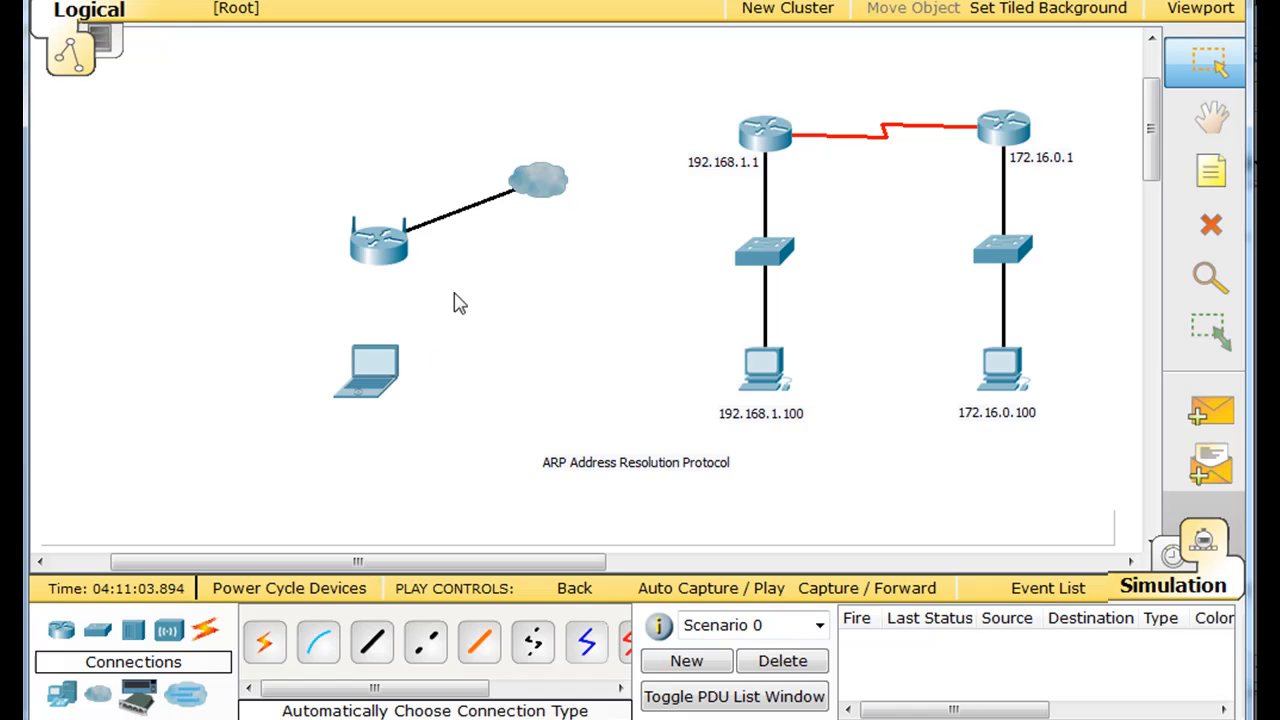
pyautogui.moveTo(380, 268)
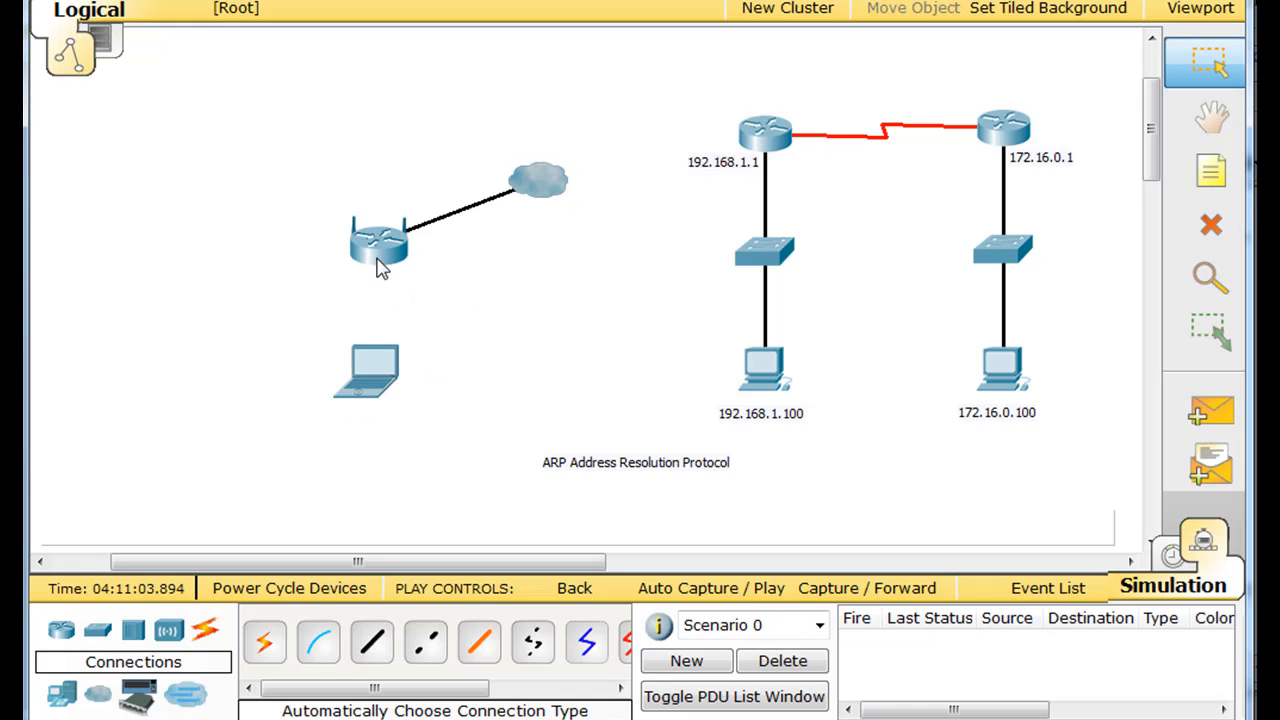
pyautogui.moveTo(396, 352)
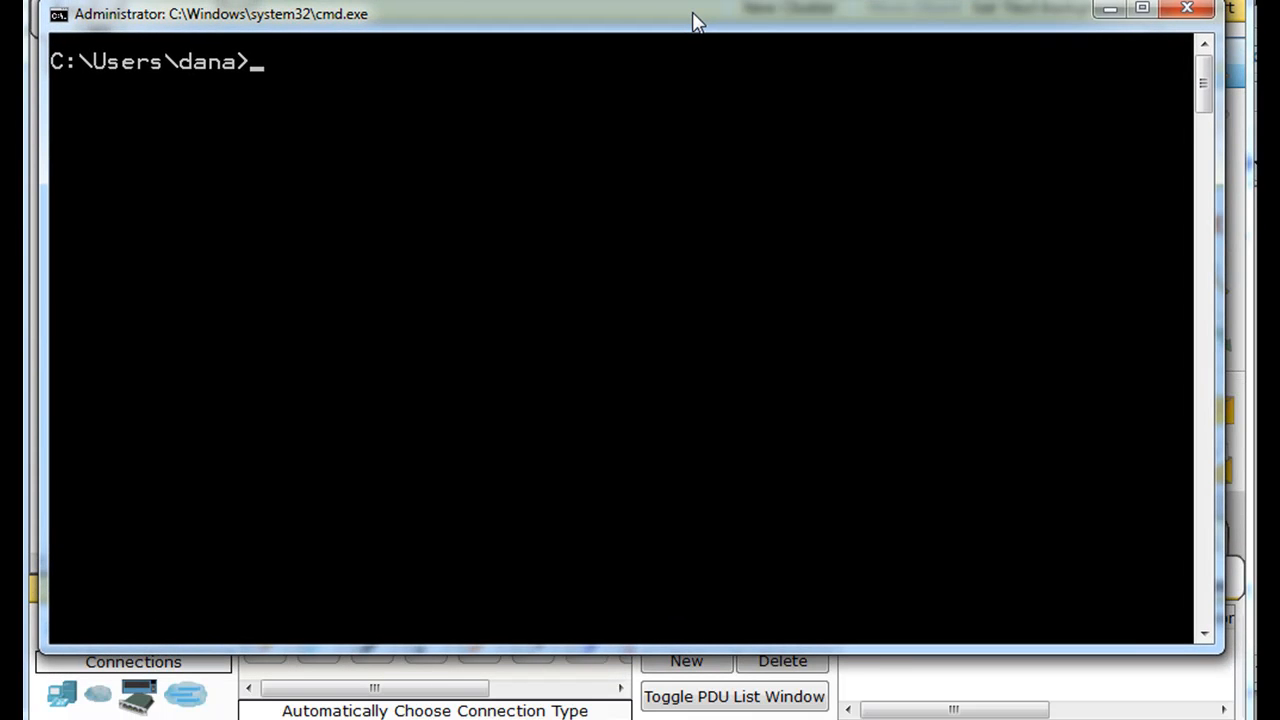
# - Run arp -a to list the ARP cache, showing 192.168.2.1 resolved dynamically
pyautogui.write('arp')
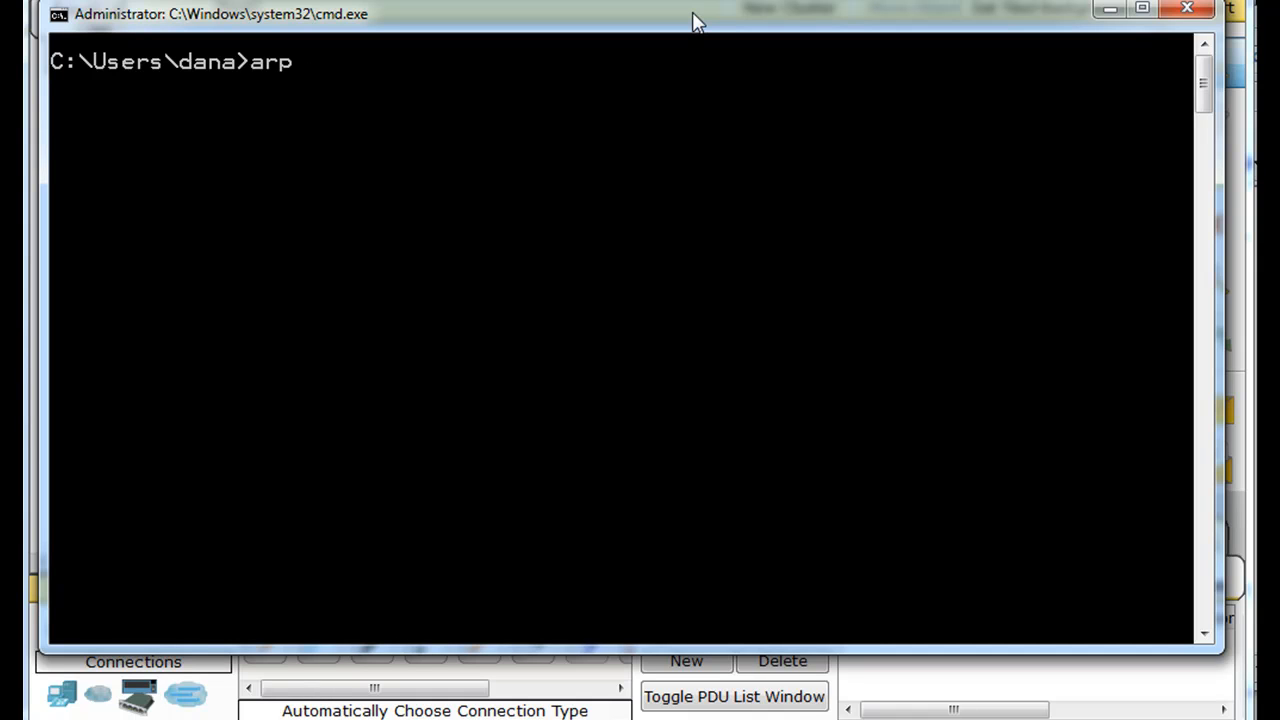
pyautogui.write('-')
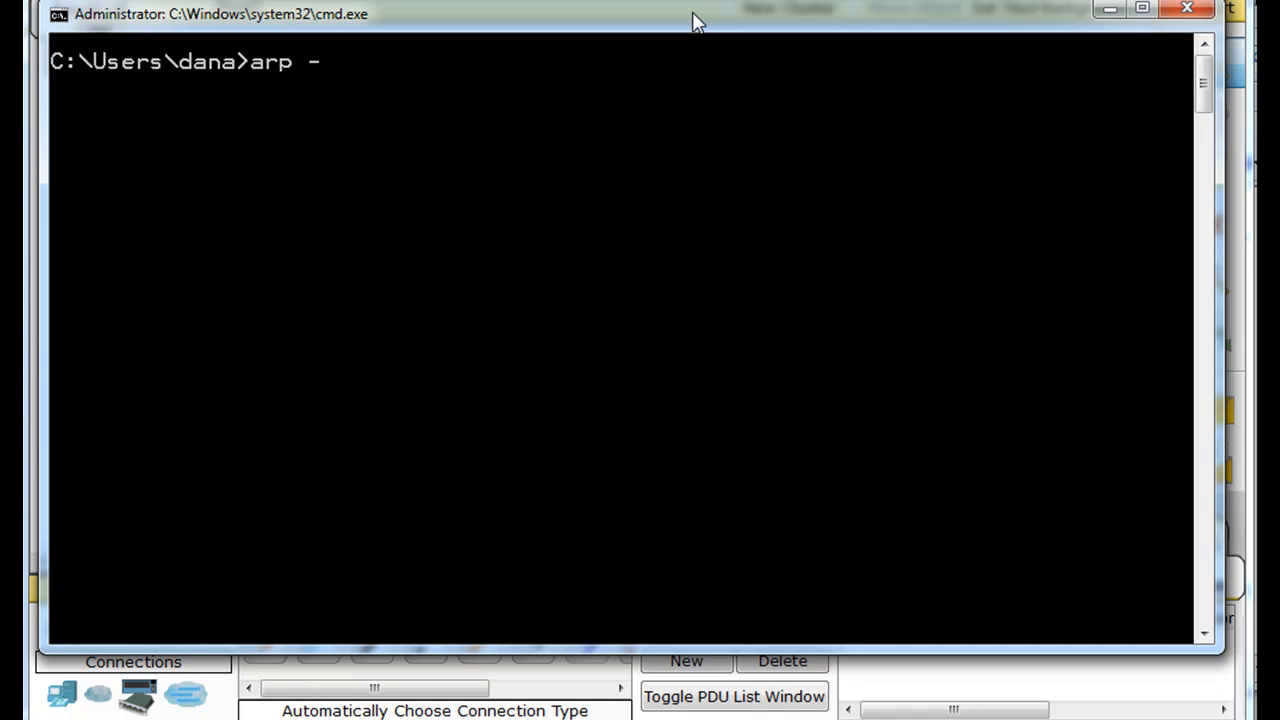
pyautogui.press('Return')
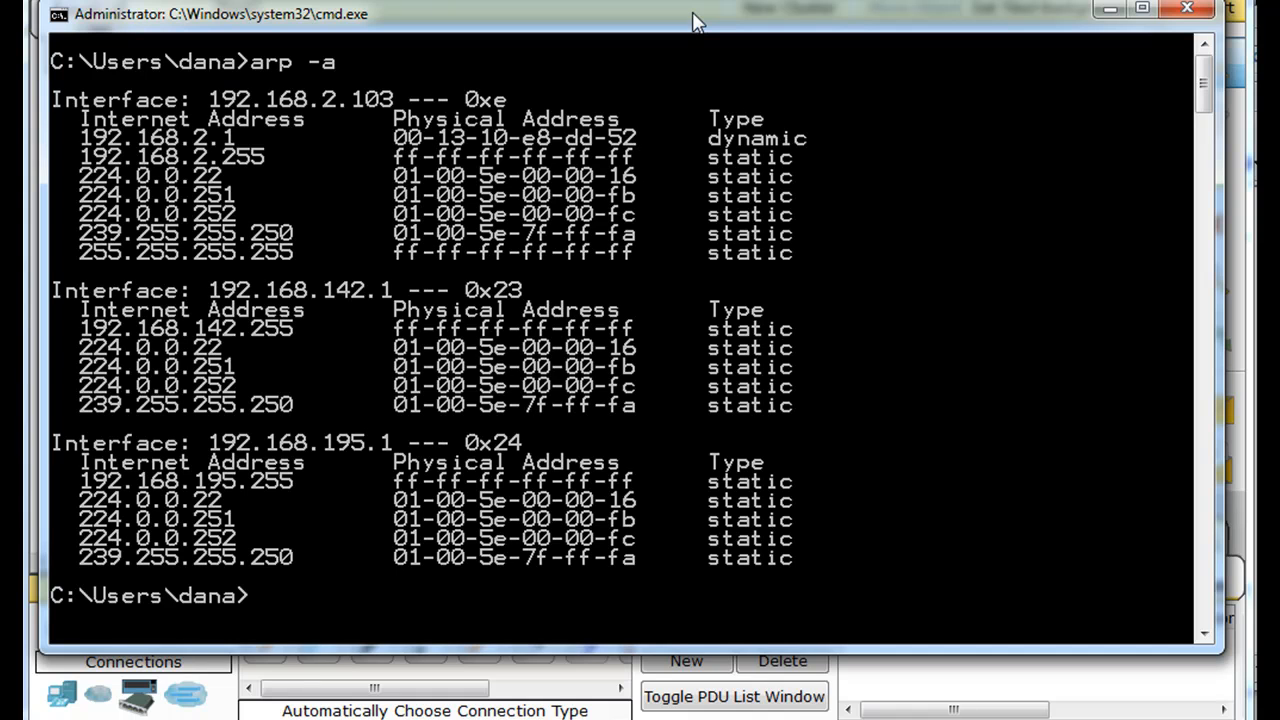
pyautogui.moveTo(270, 220)
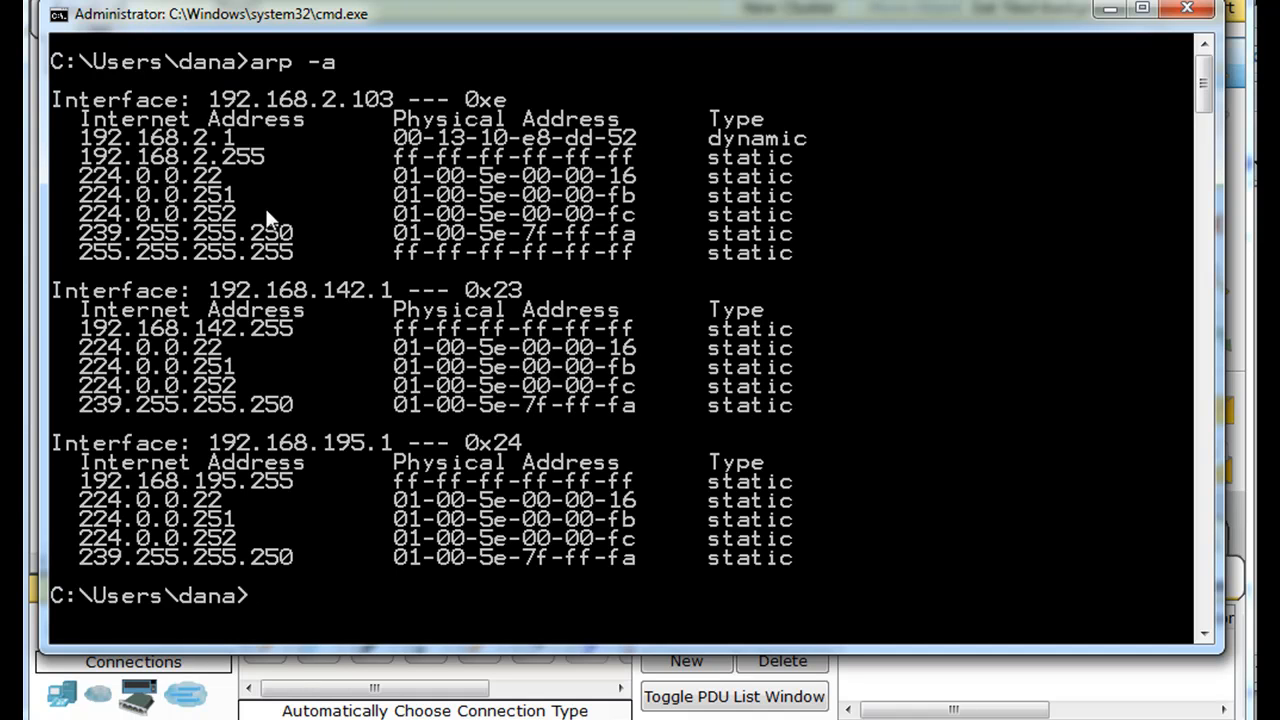
pyautogui.moveTo(208, 112)
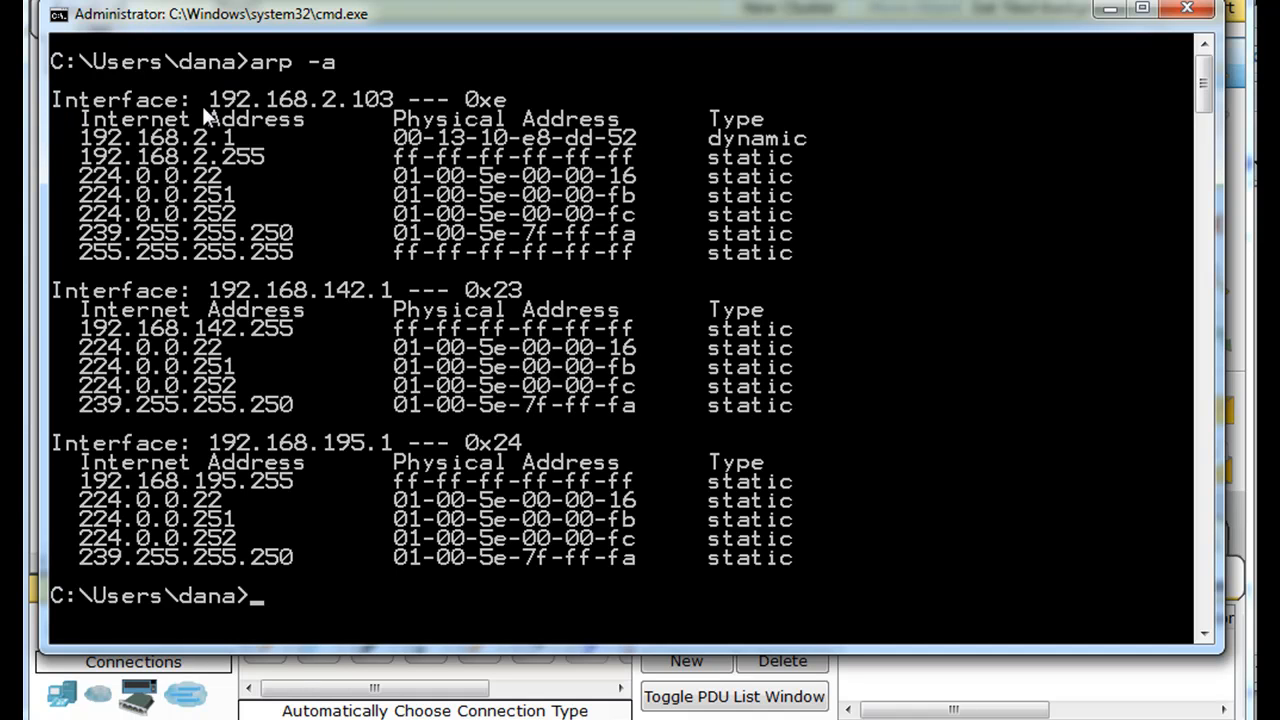
pyautogui.moveTo(376, 110)
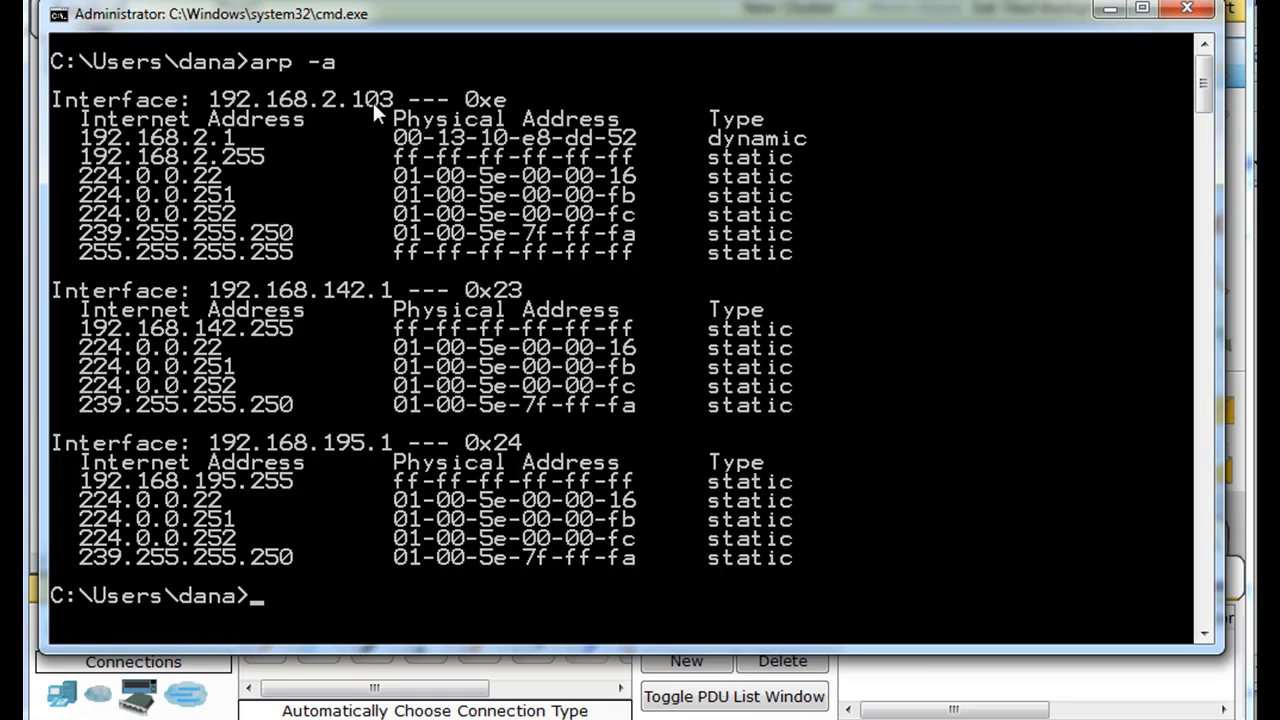
pyautogui.moveTo(200, 168)
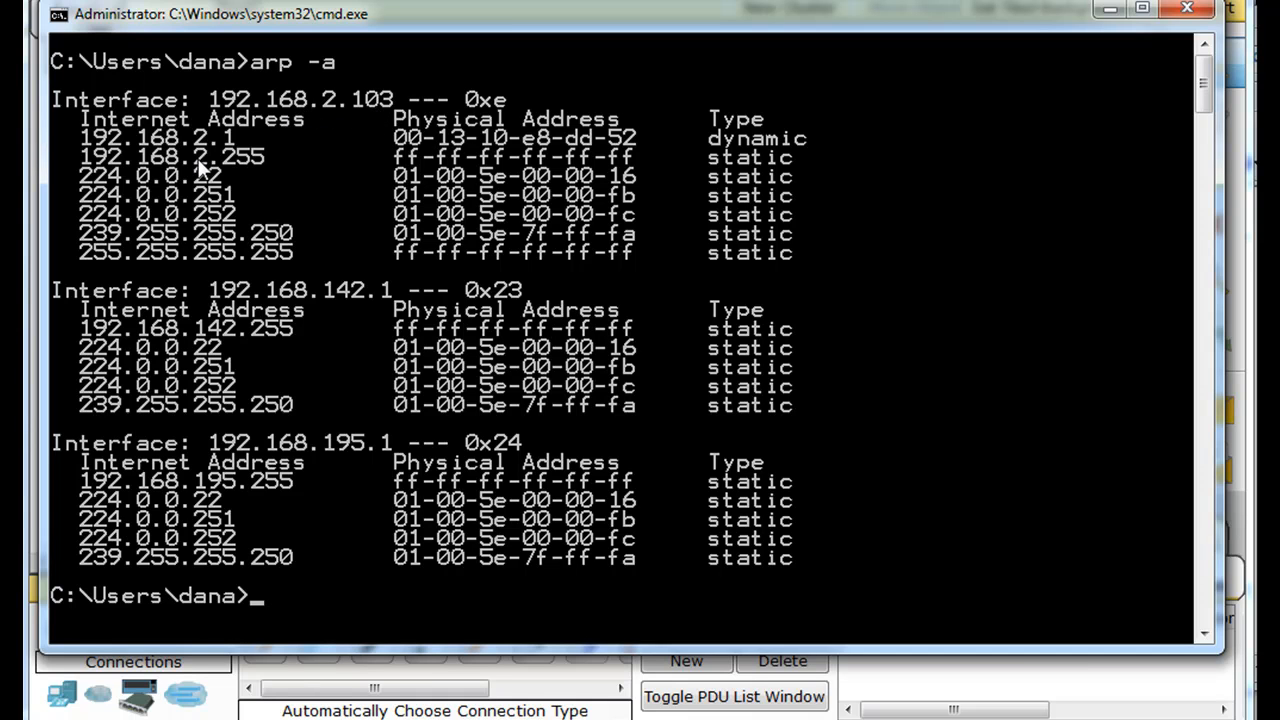
pyautogui.moveTo(130, 150)
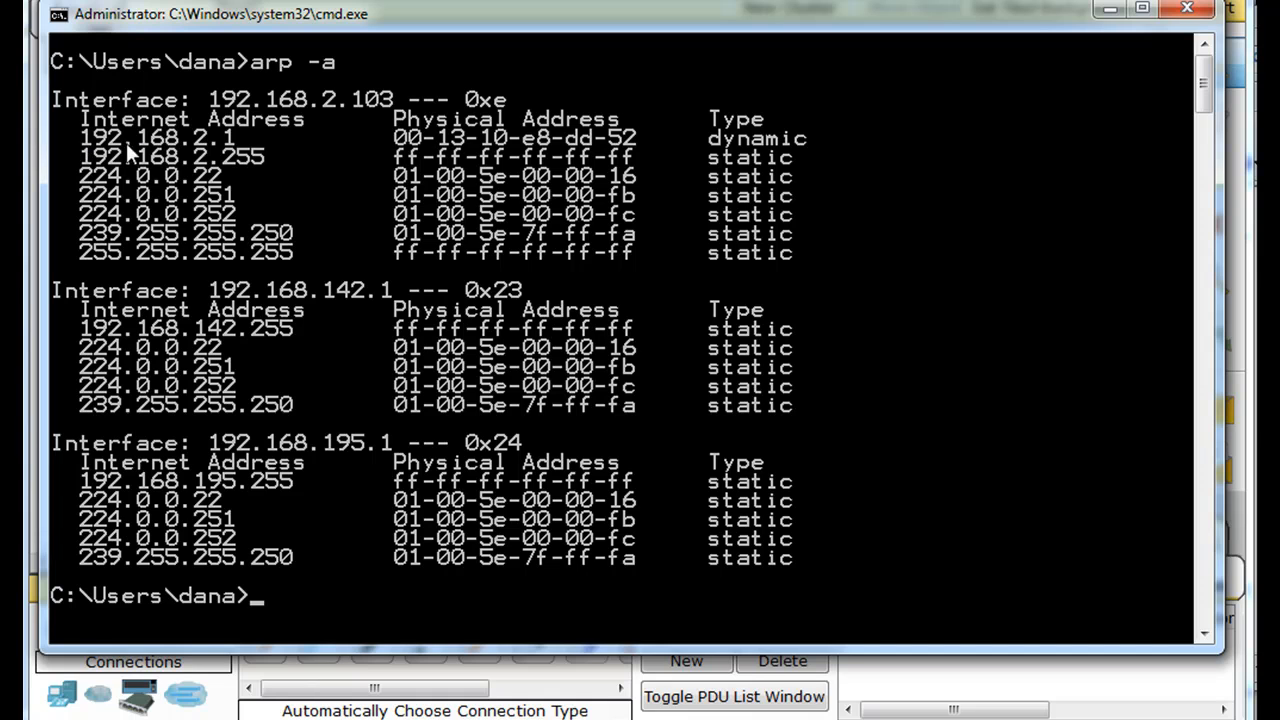
pyautogui.moveTo(236, 156)
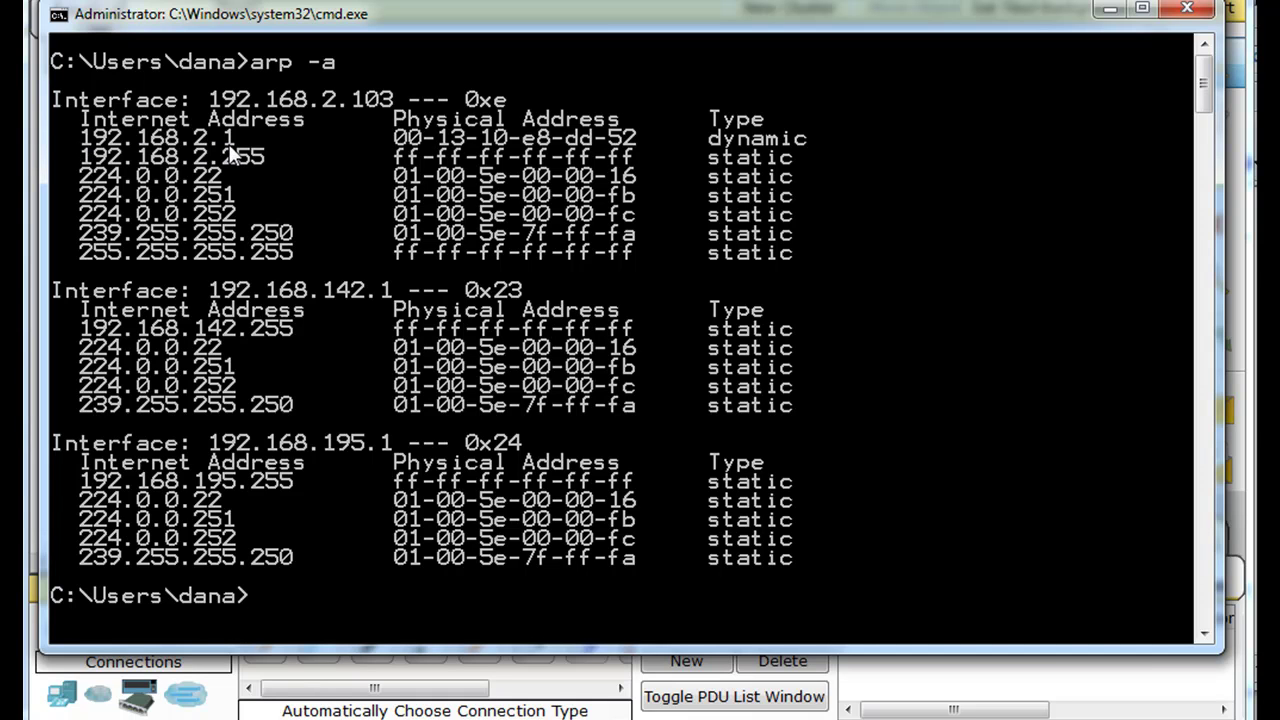
pyautogui.moveTo(520, 156)
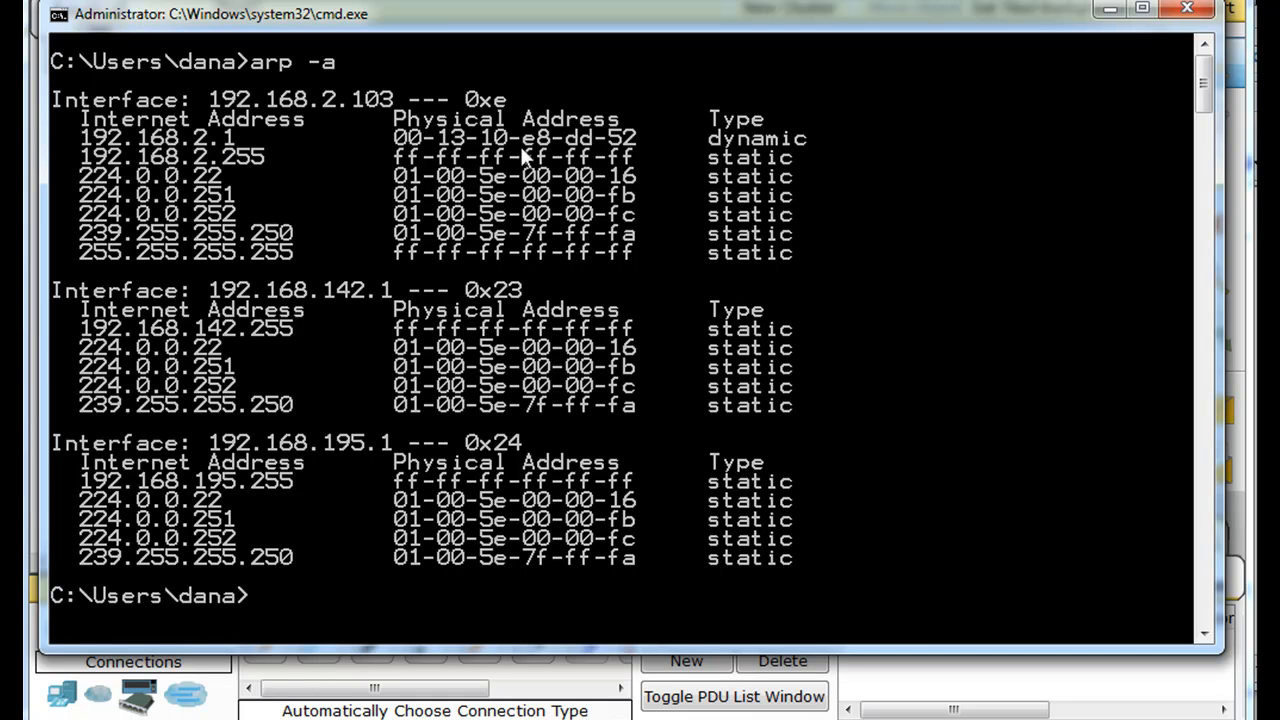
pyautogui.moveTo(636, 150)
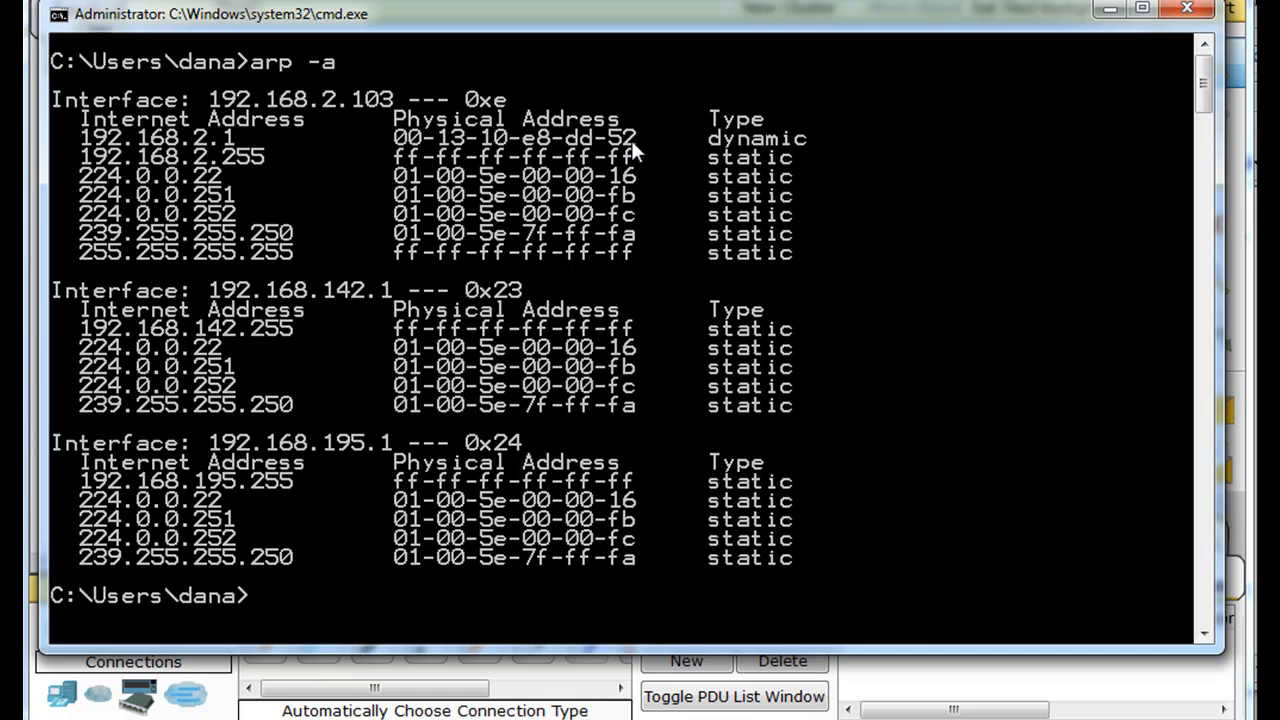
pyautogui.moveTo(322, 160)
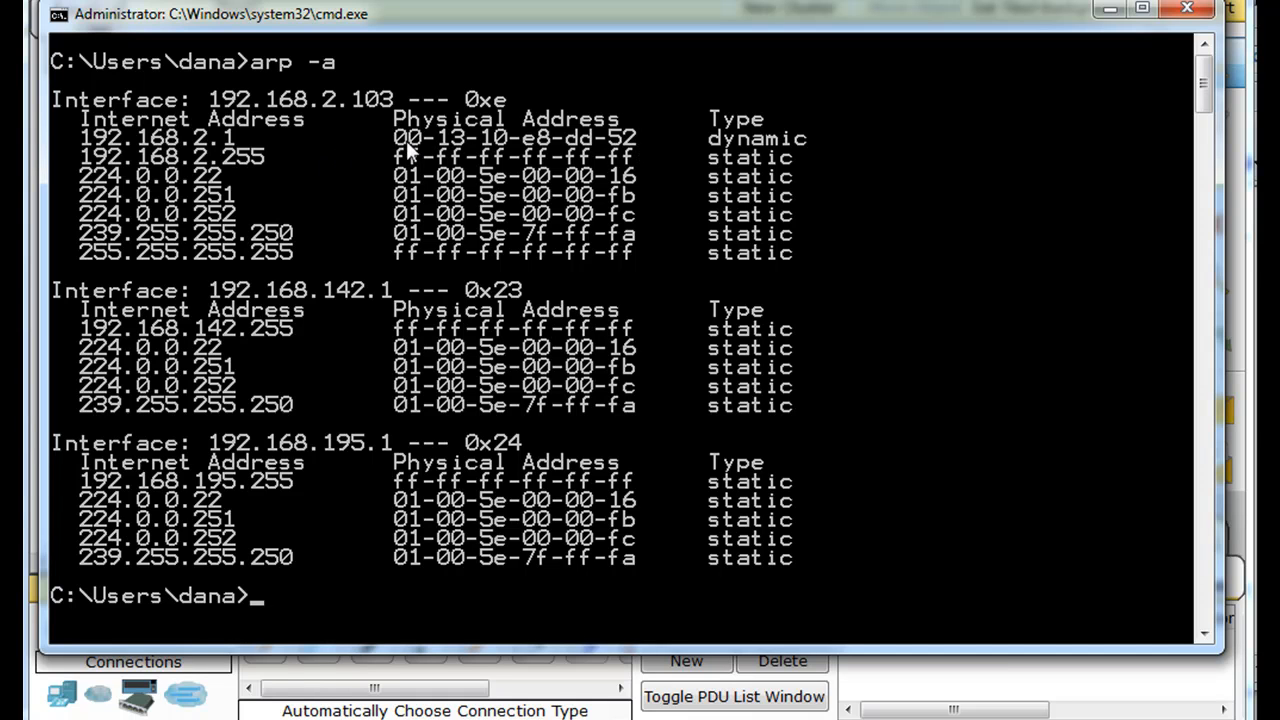
pyautogui.moveTo(228, 158)
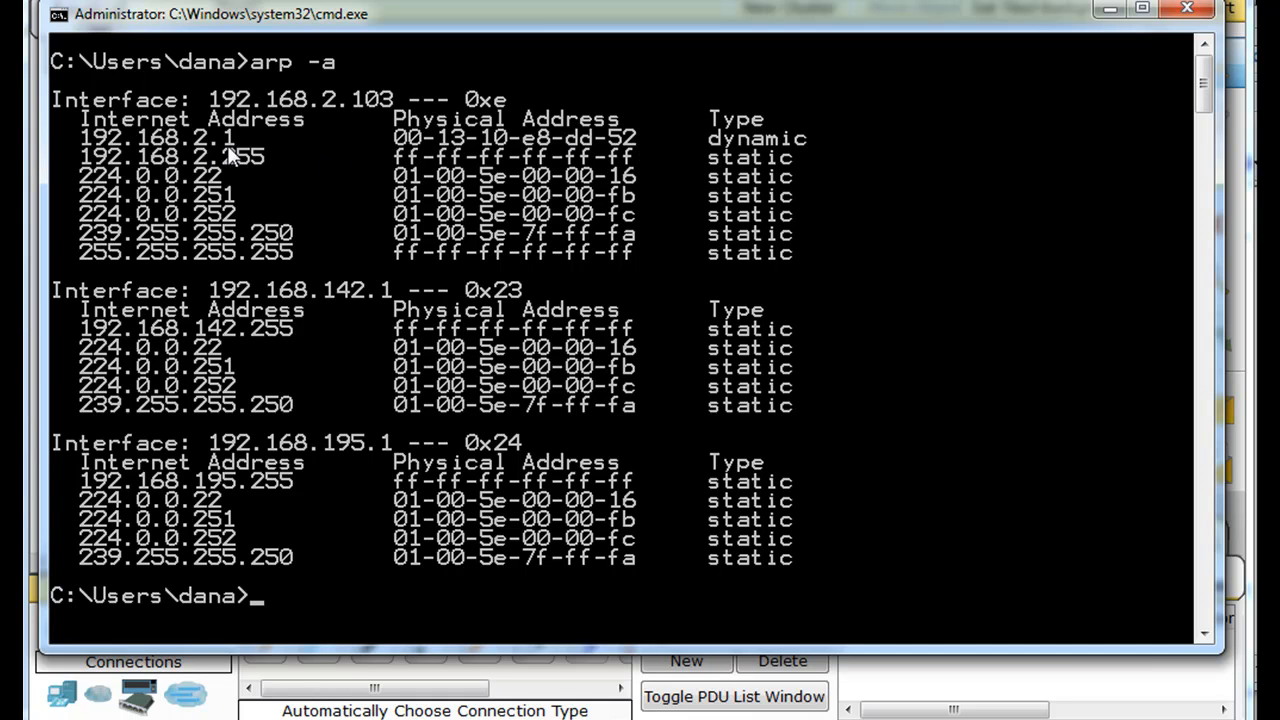
pyautogui.moveTo(116, 178)
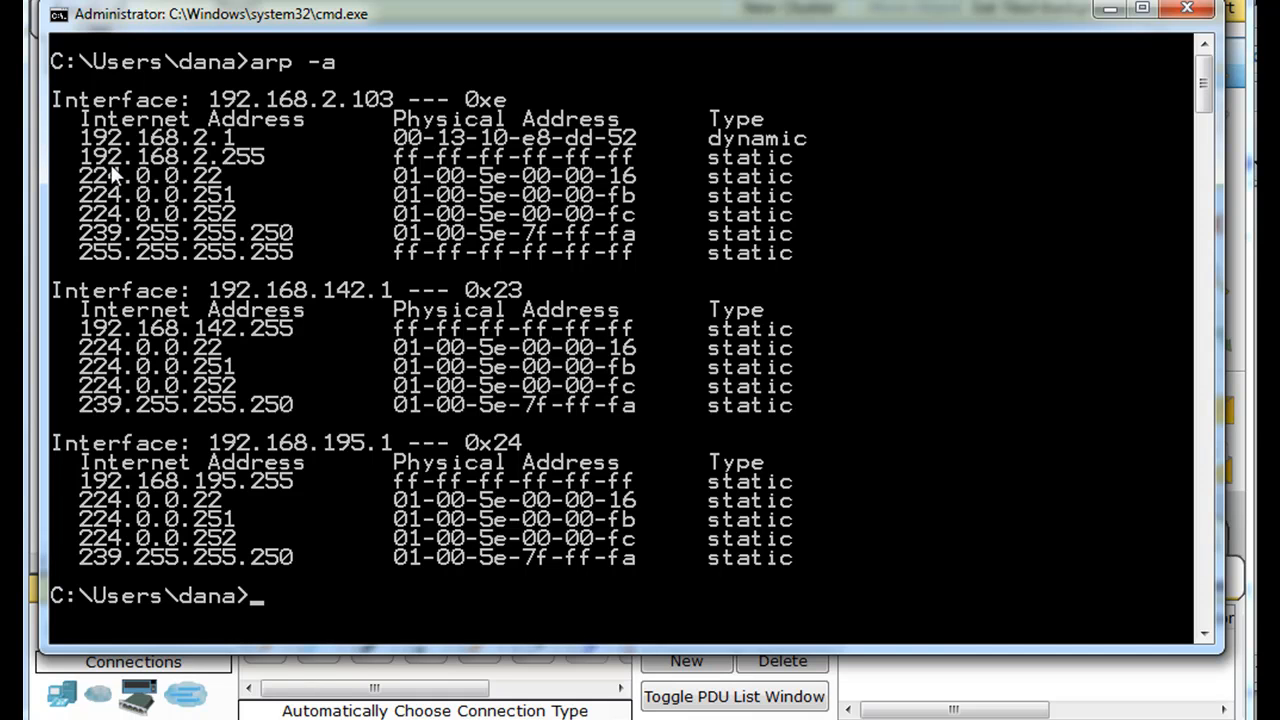
pyautogui.moveTo(120, 276)
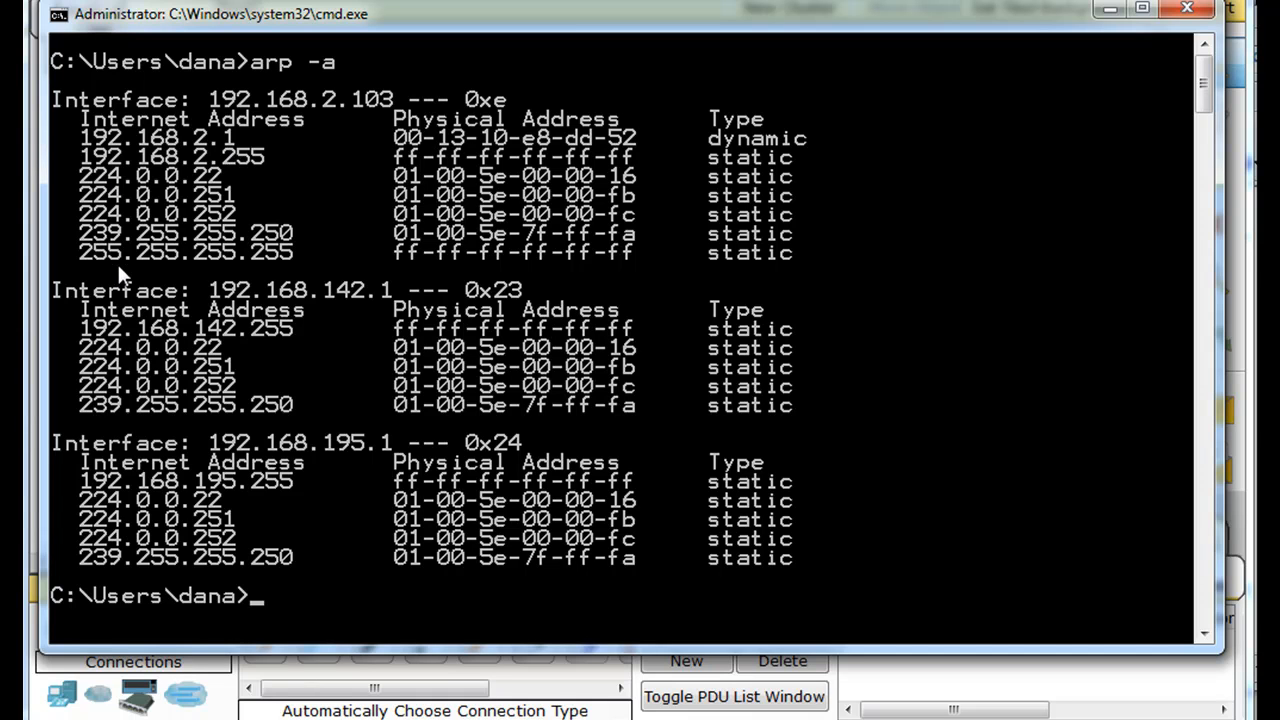
pyautogui.moveTo(396, 164)
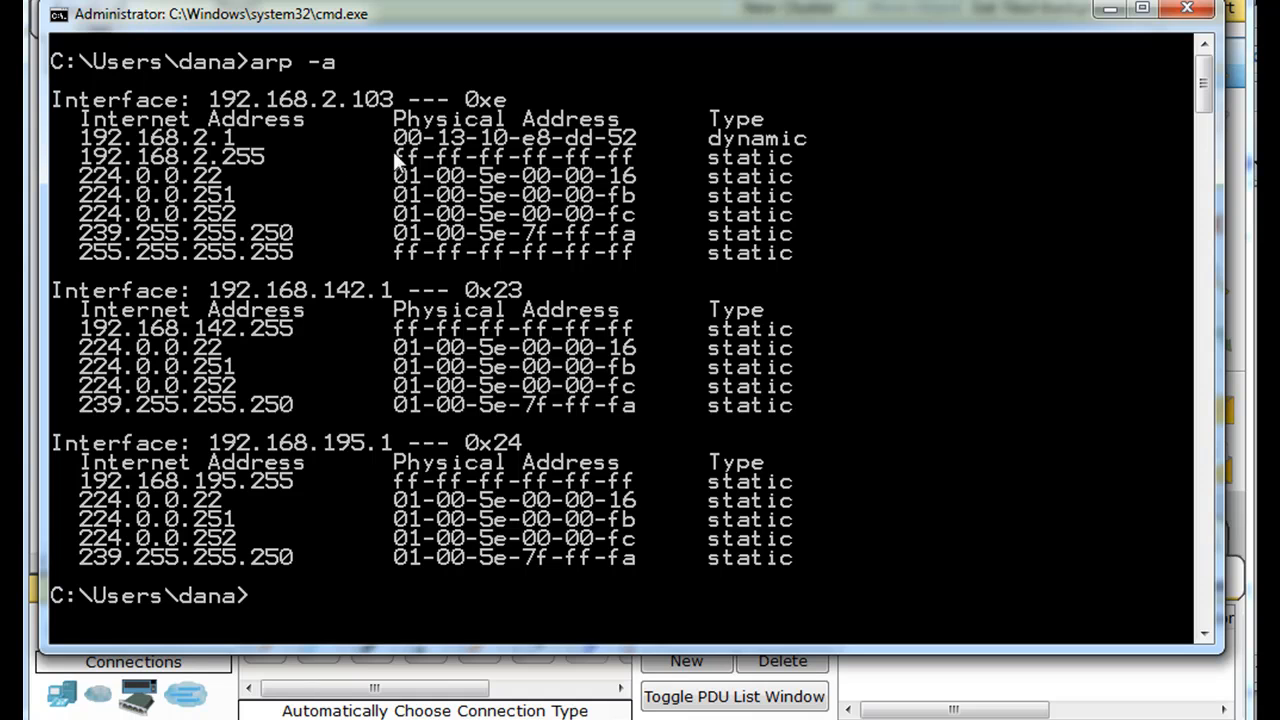
pyautogui.moveTo(460, 160)
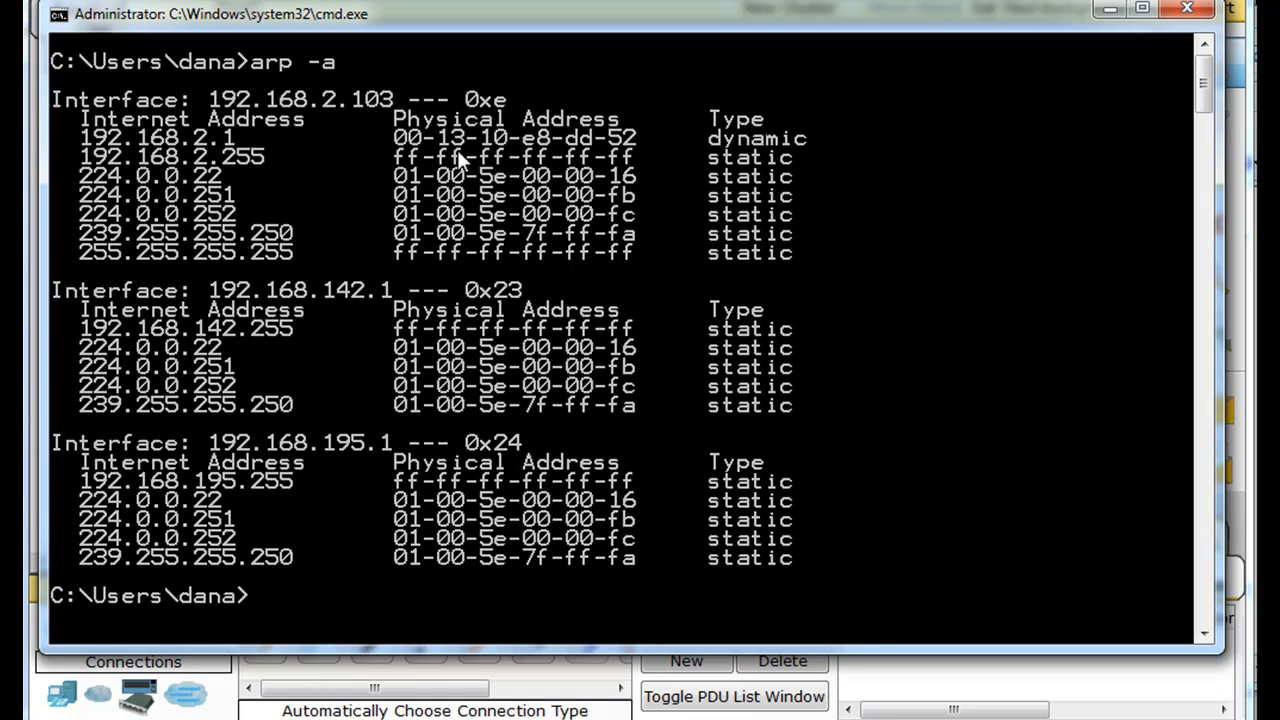
pyautogui.moveTo(512, 150)
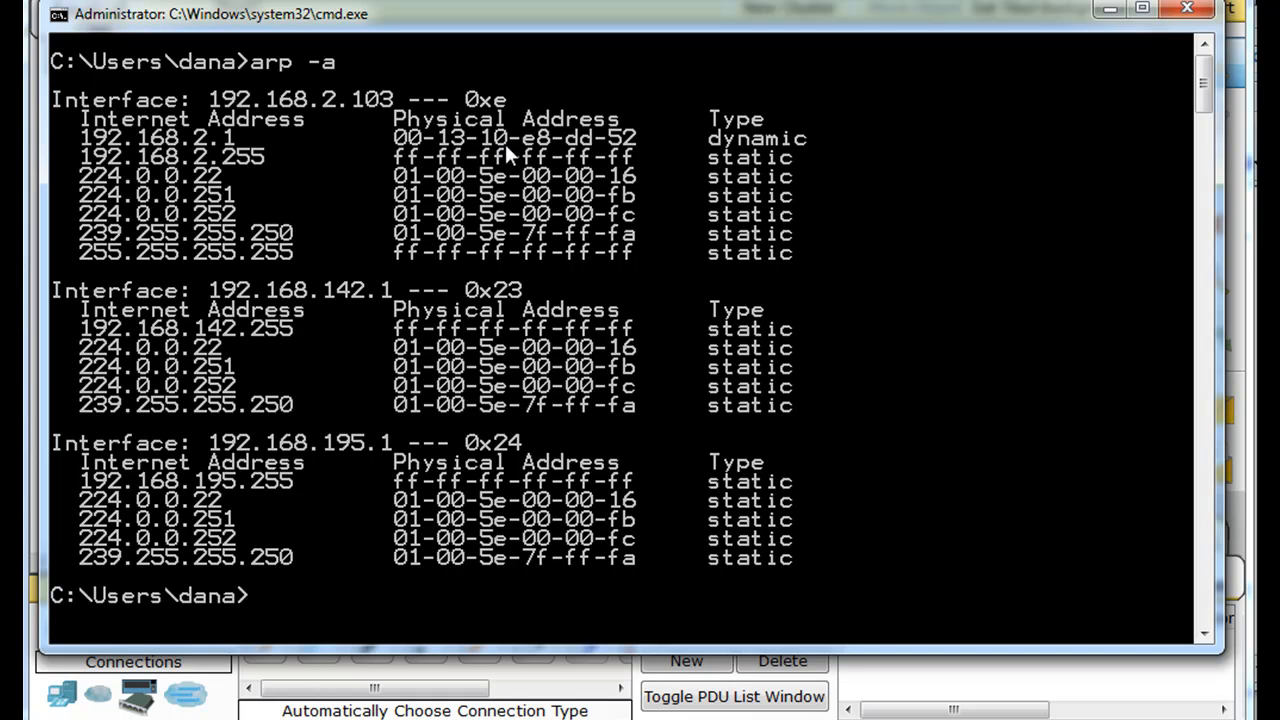
pyautogui.moveTo(576, 148)
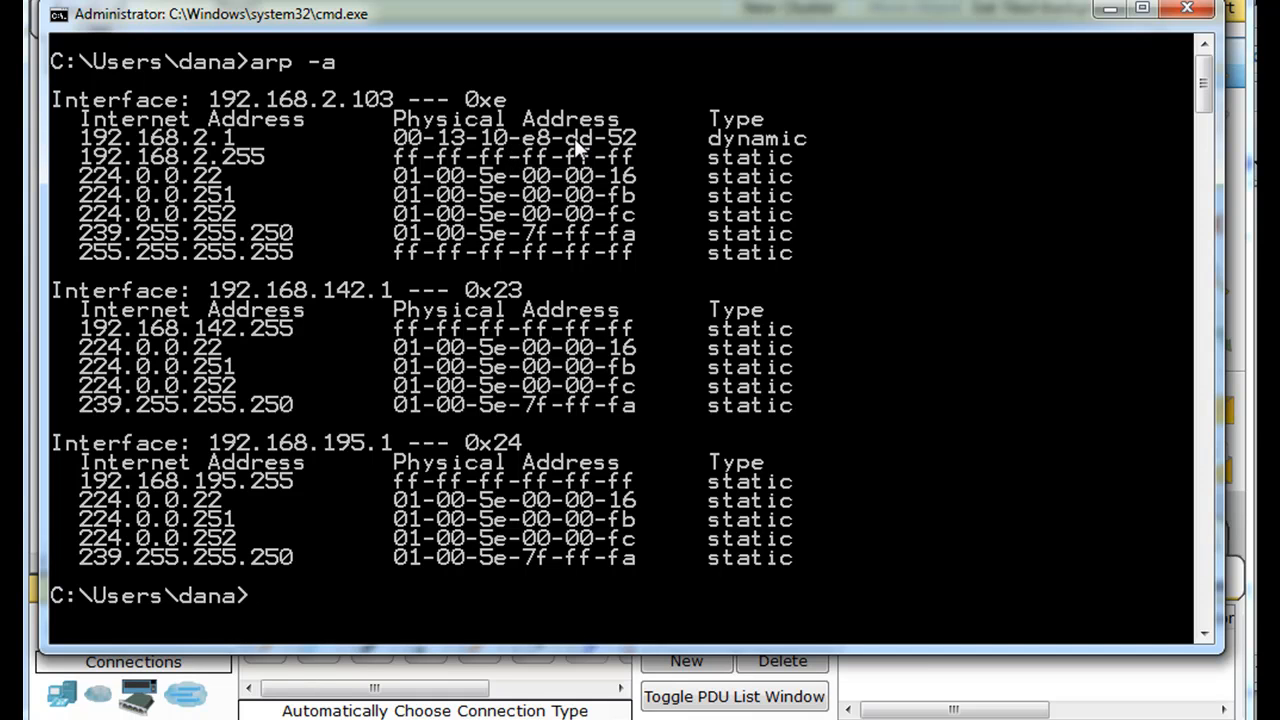
pyautogui.moveTo(196, 156)
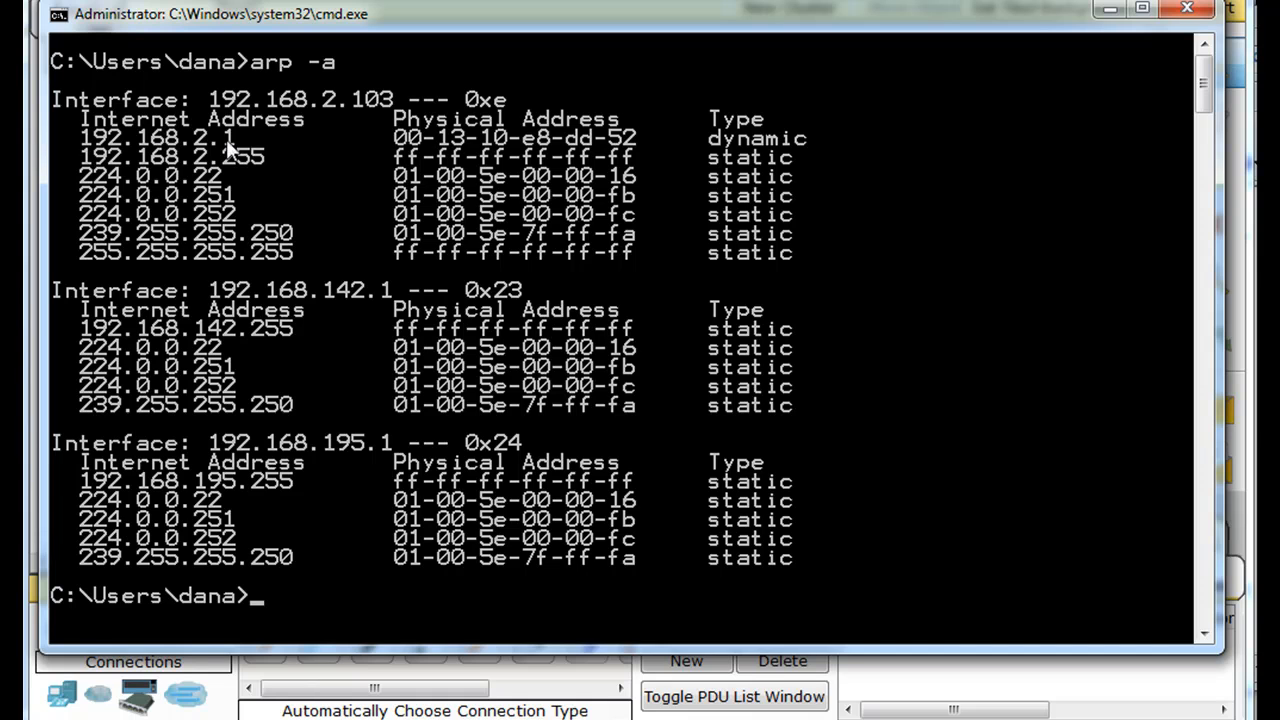
pyautogui.moveTo(92, 262)
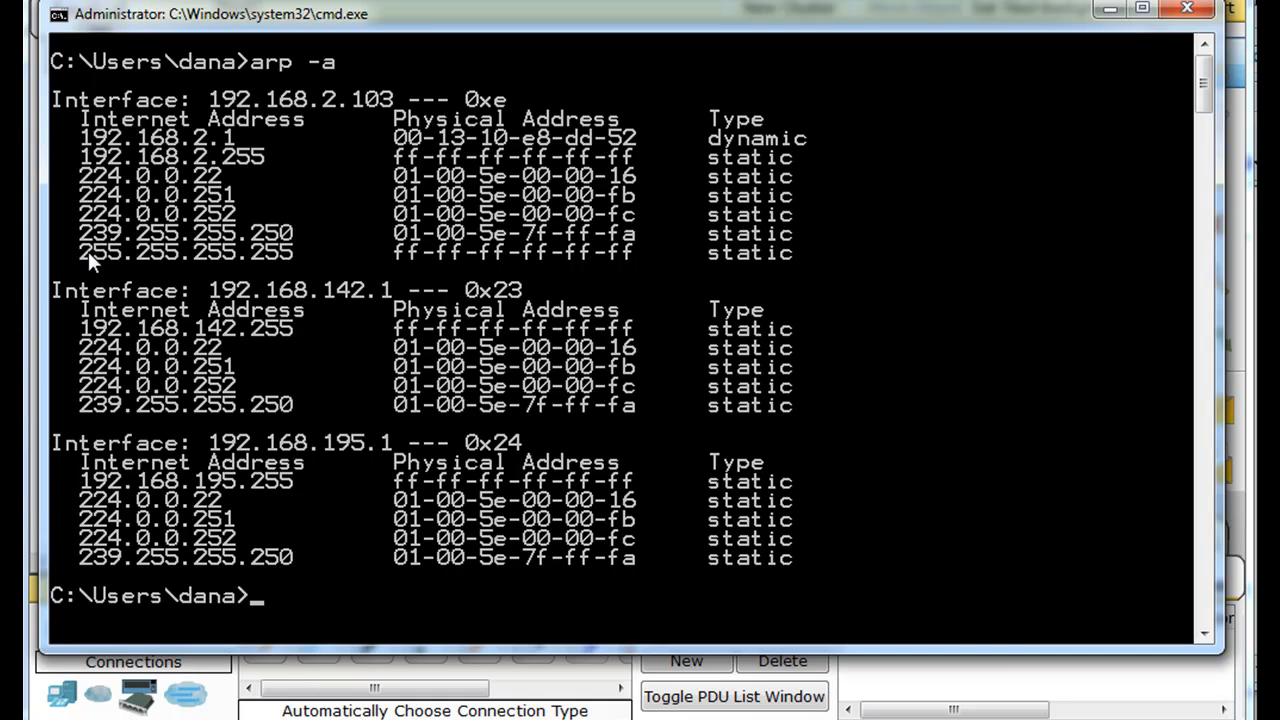
pyautogui.moveTo(250, 168)
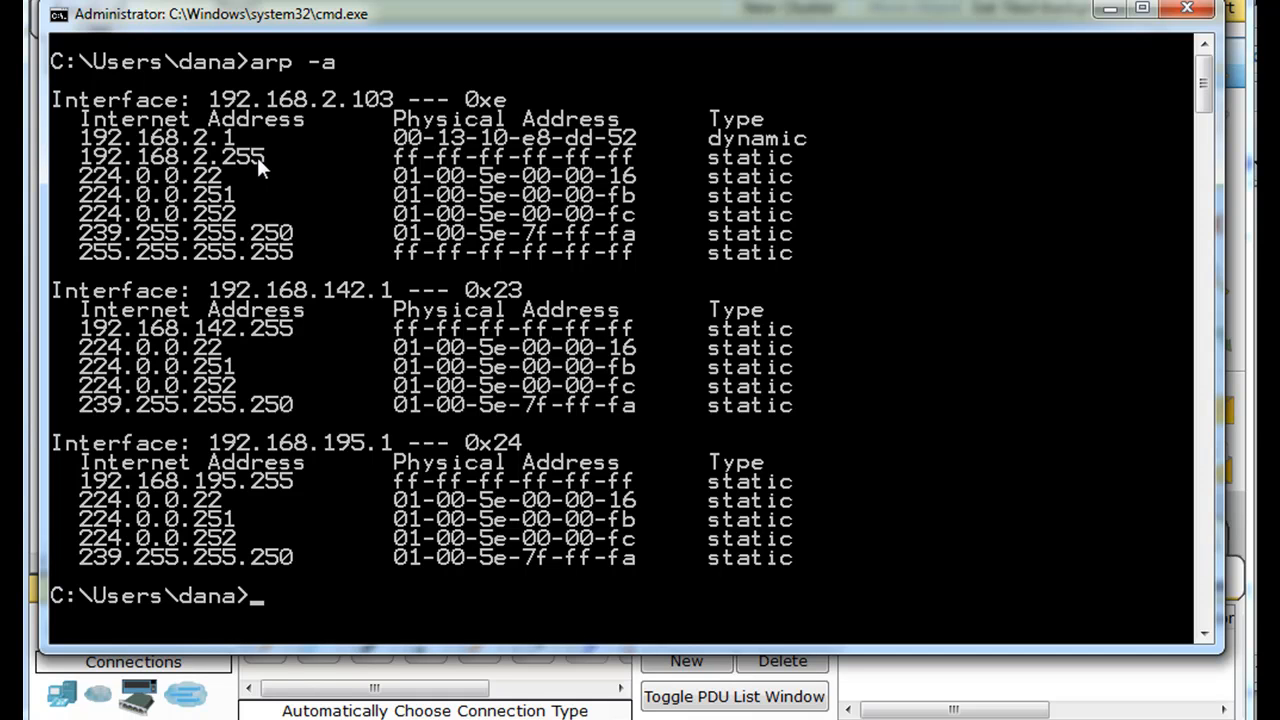
pyautogui.moveTo(408, 172)
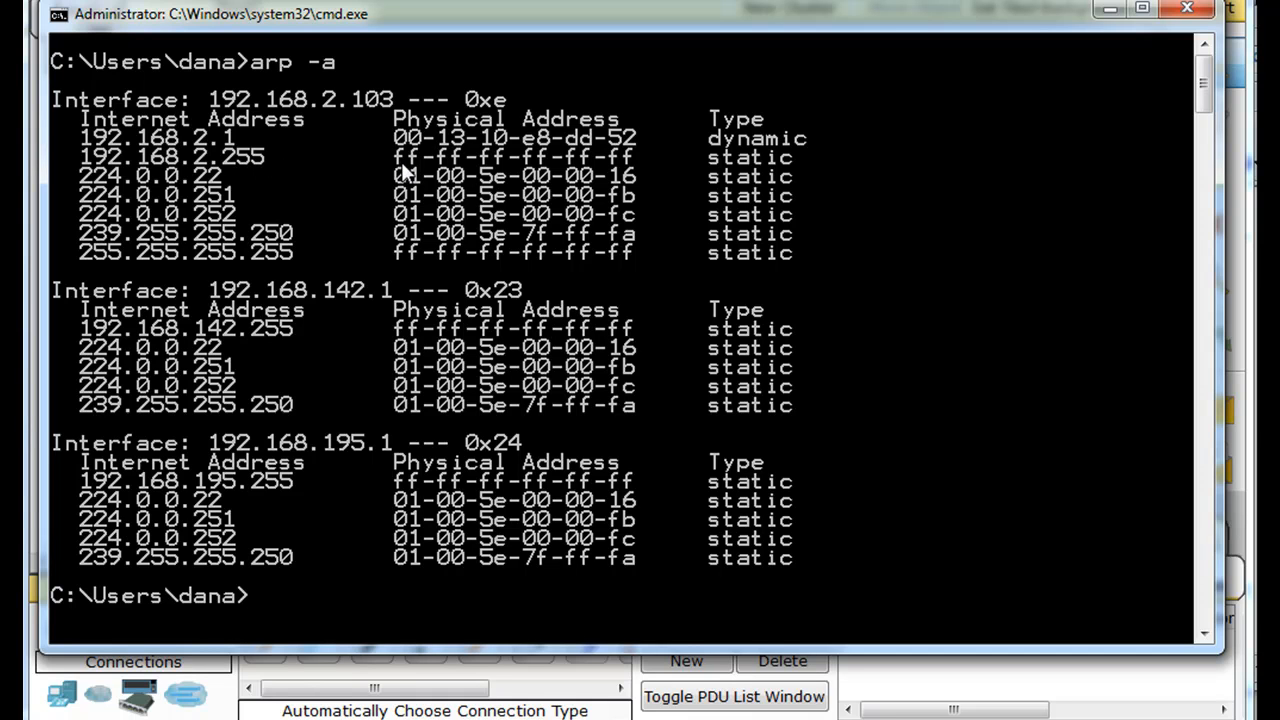
pyautogui.moveTo(584, 172)
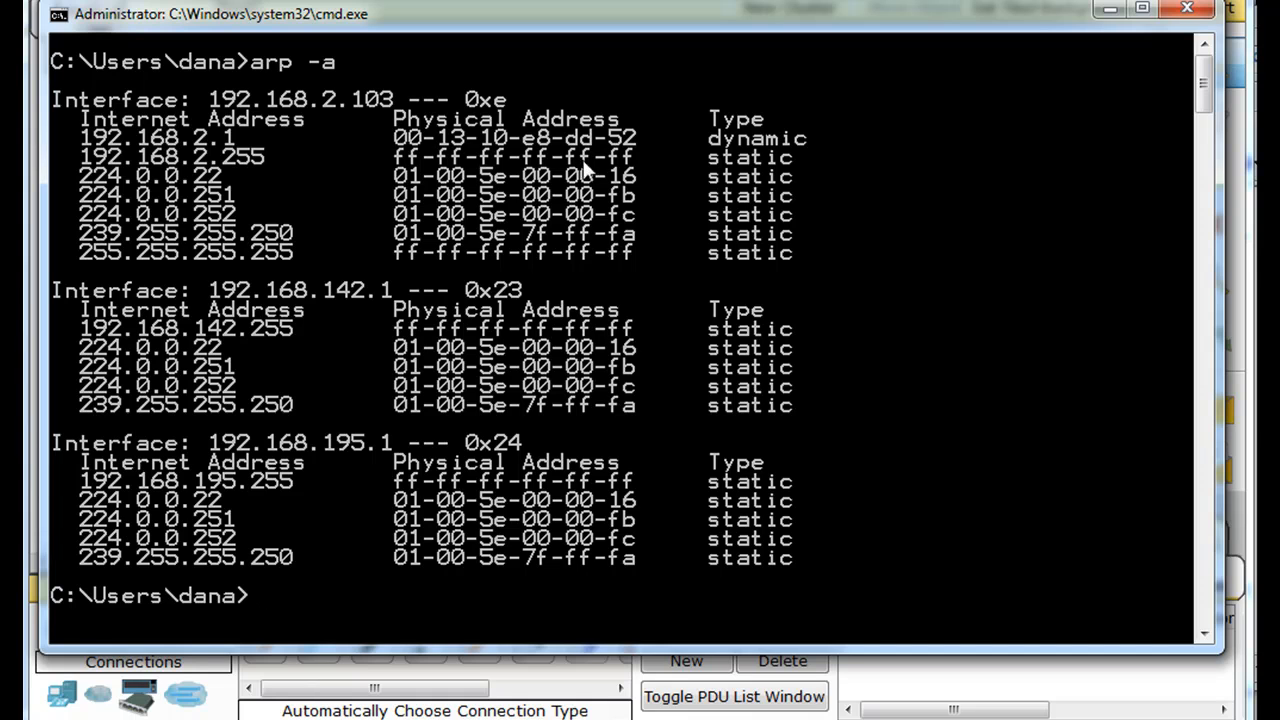
pyautogui.moveTo(422, 176)
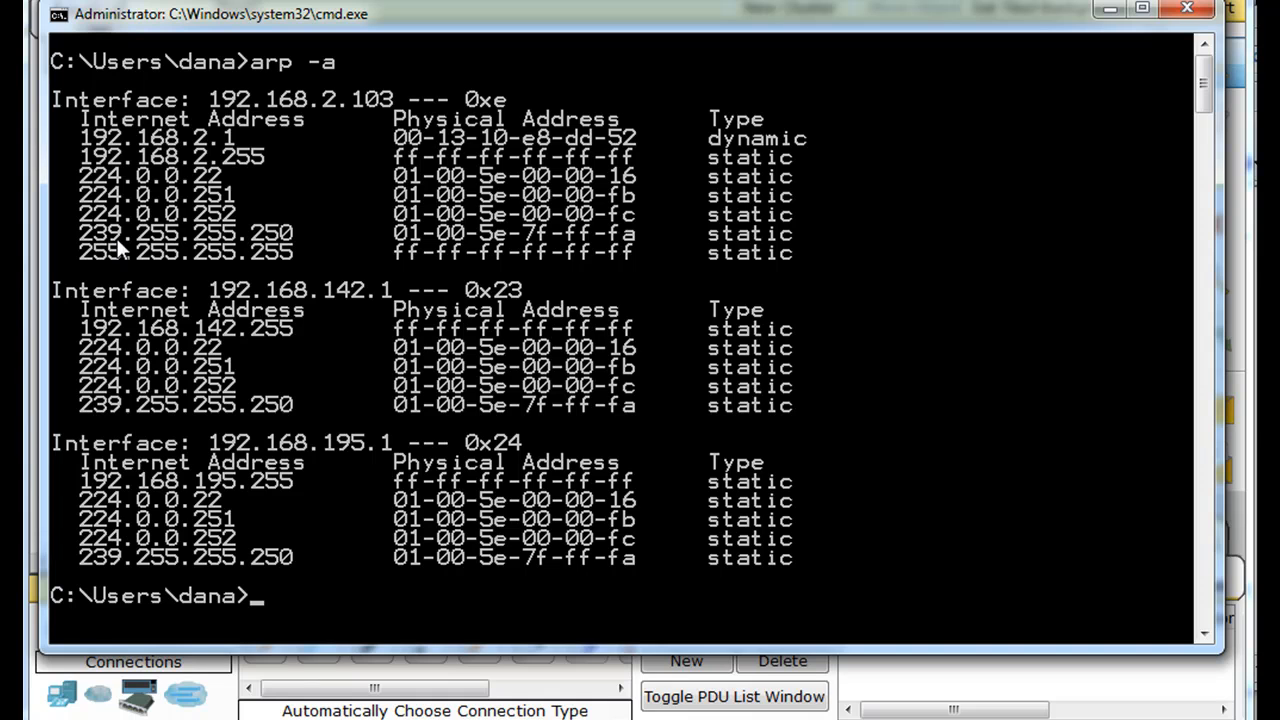
pyautogui.moveTo(418, 232)
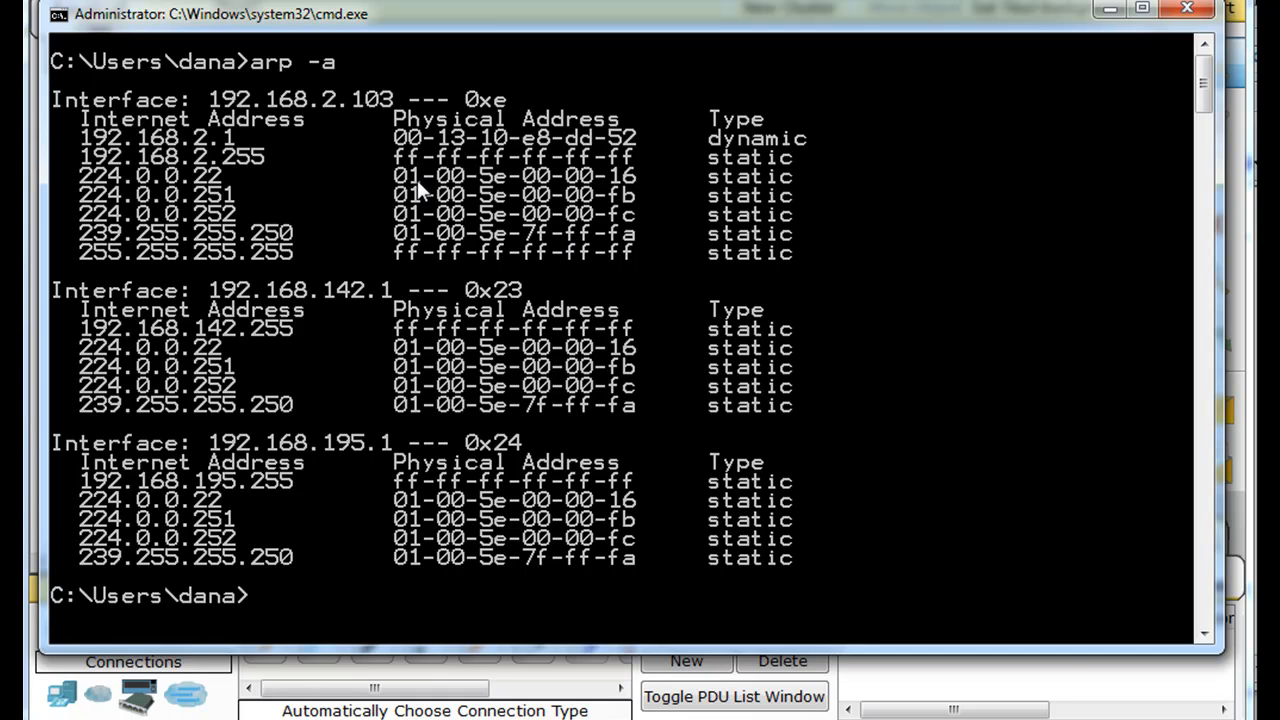
pyautogui.moveTo(478, 192)
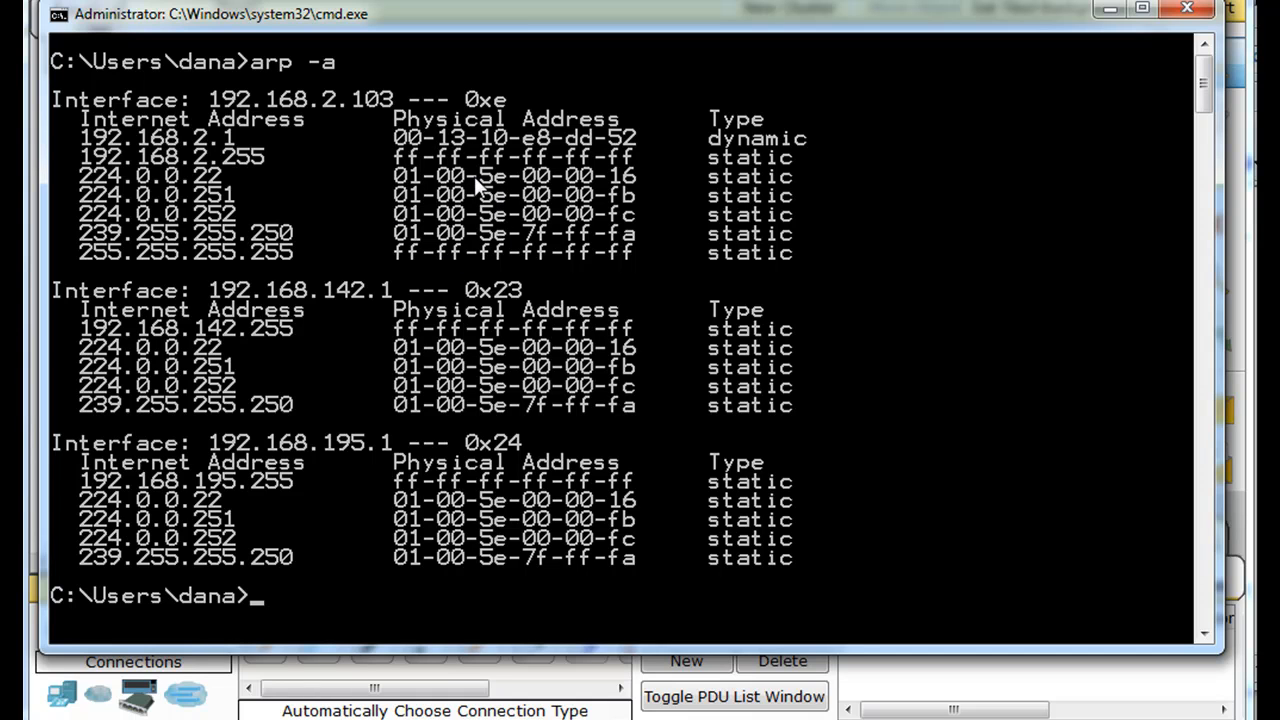
pyautogui.moveTo(210, 336)
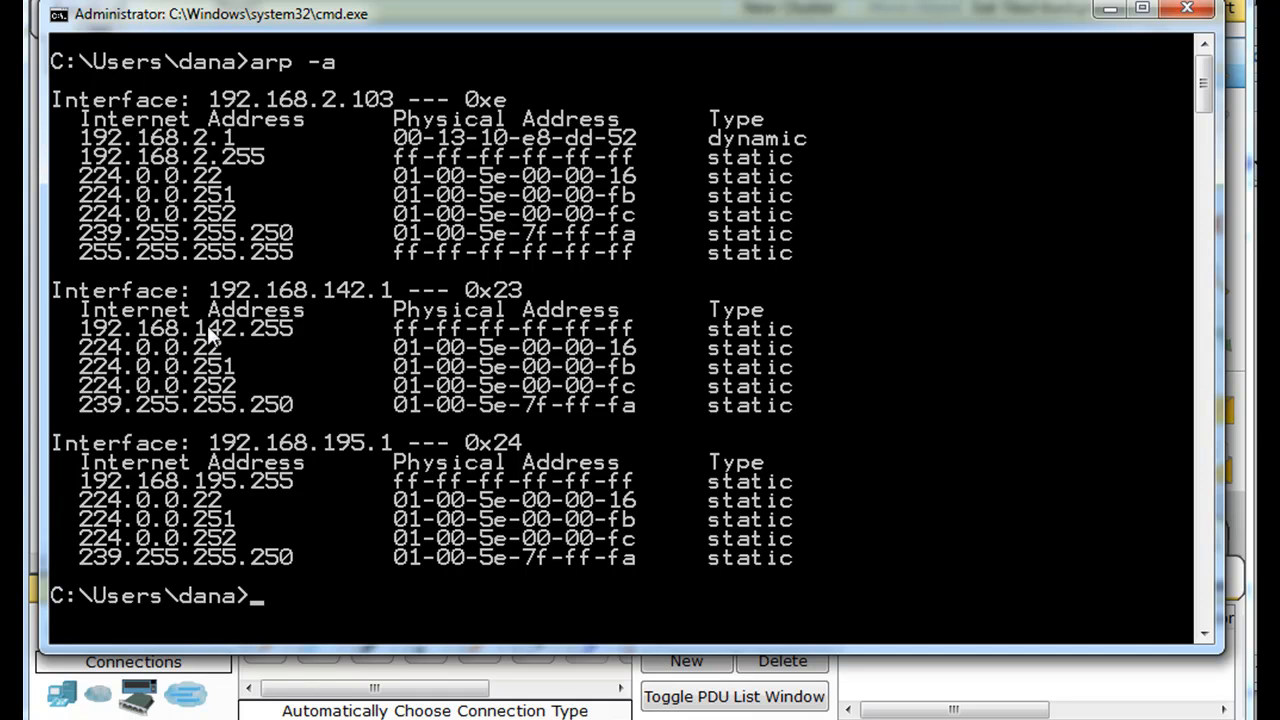
pyautogui.moveTo(184, 268)
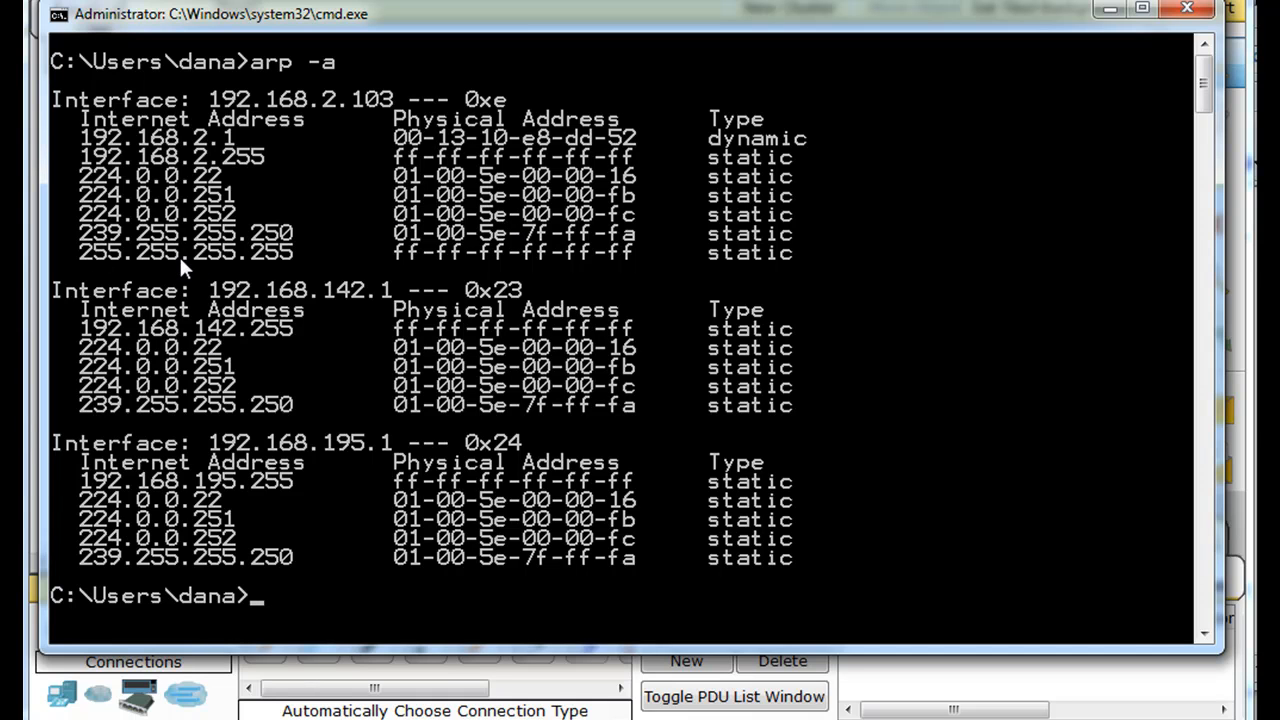
pyautogui.moveTo(444, 276)
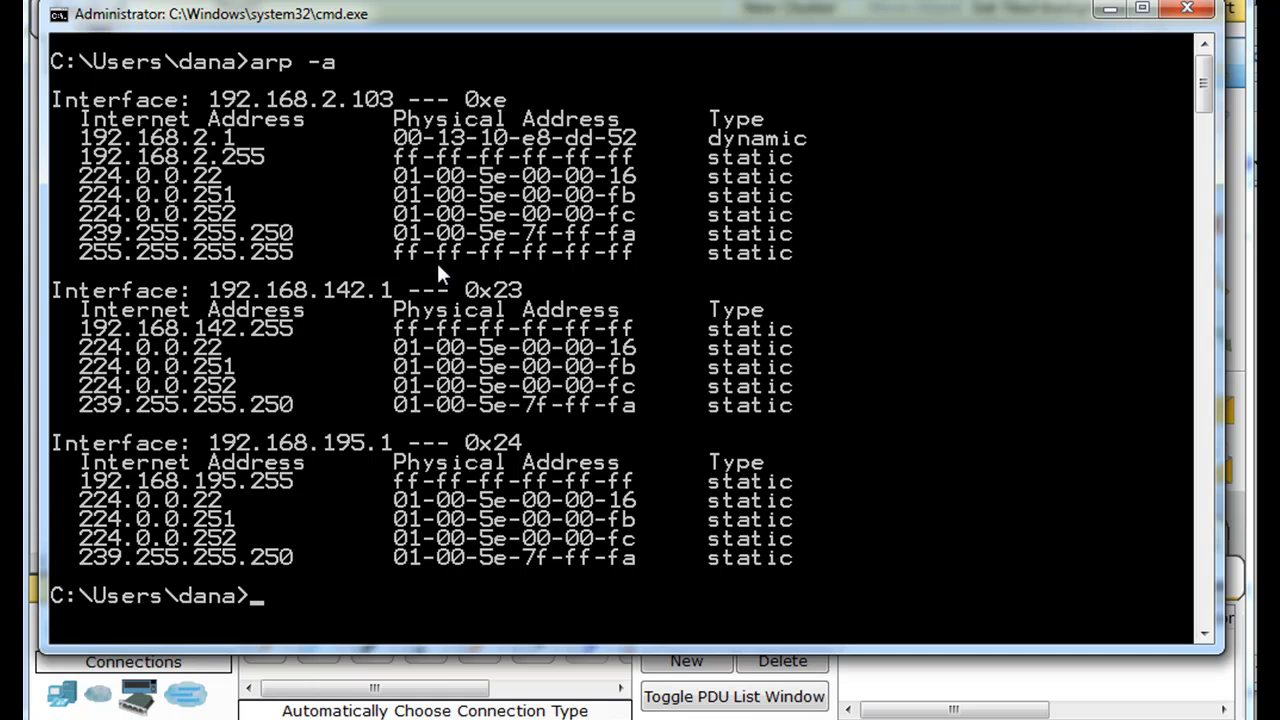
pyautogui.moveTo(544, 272)
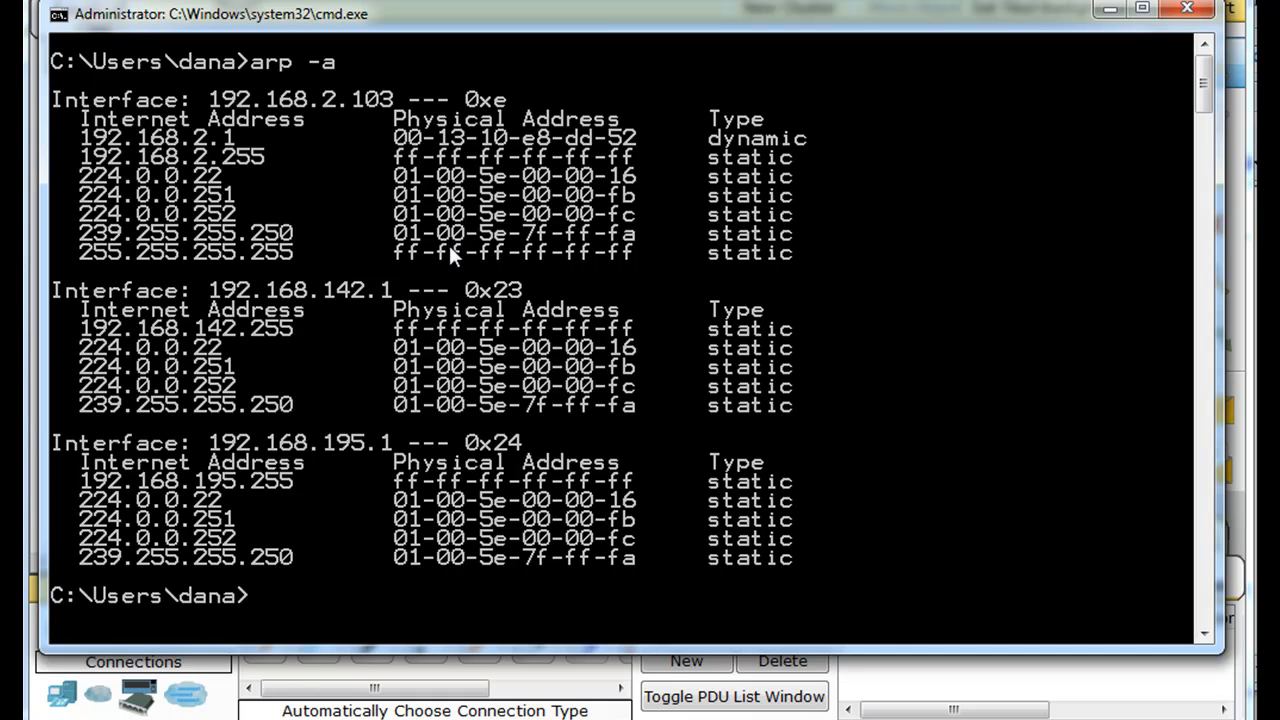
pyautogui.moveTo(440, 210)
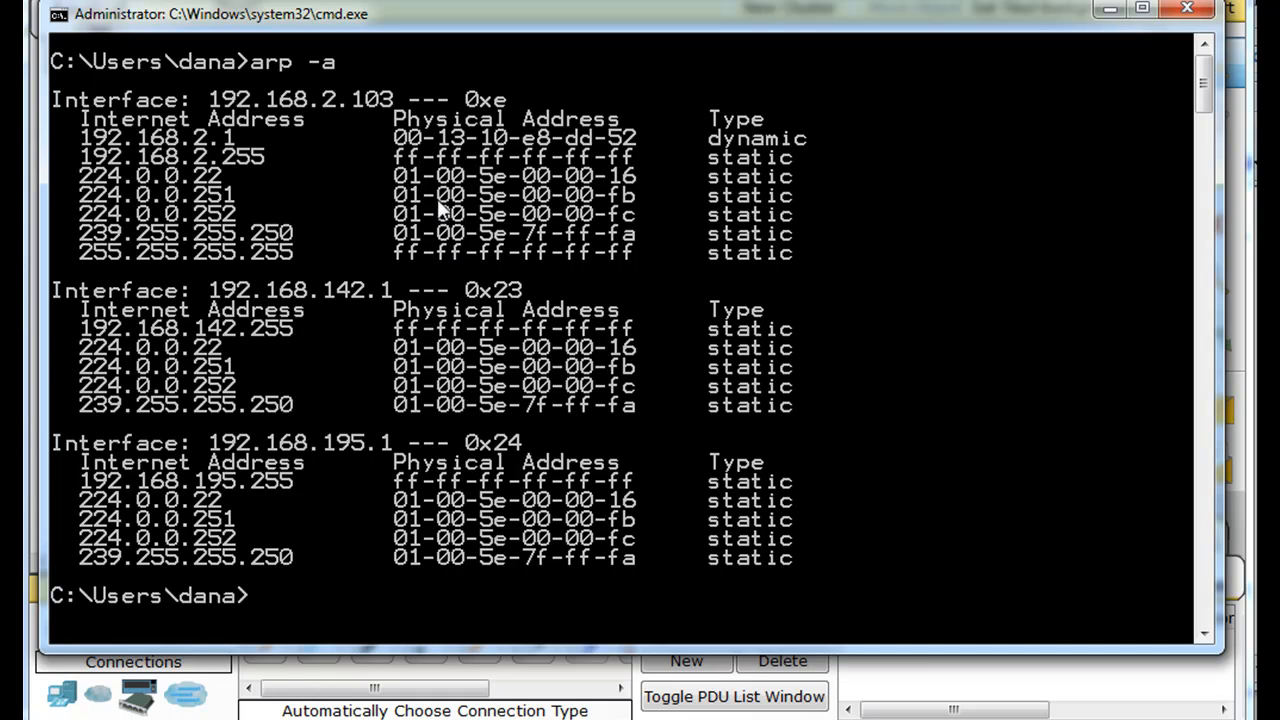
pyautogui.moveTo(512, 318)
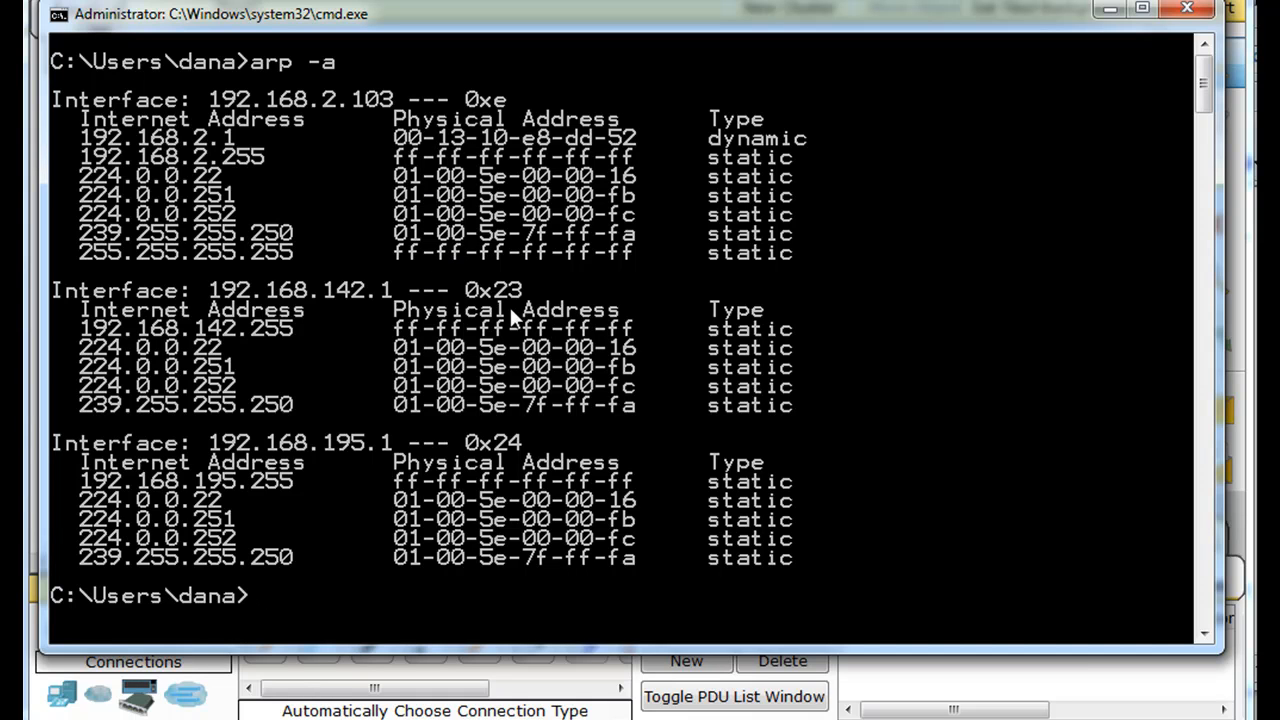
pyautogui.moveTo(416, 192)
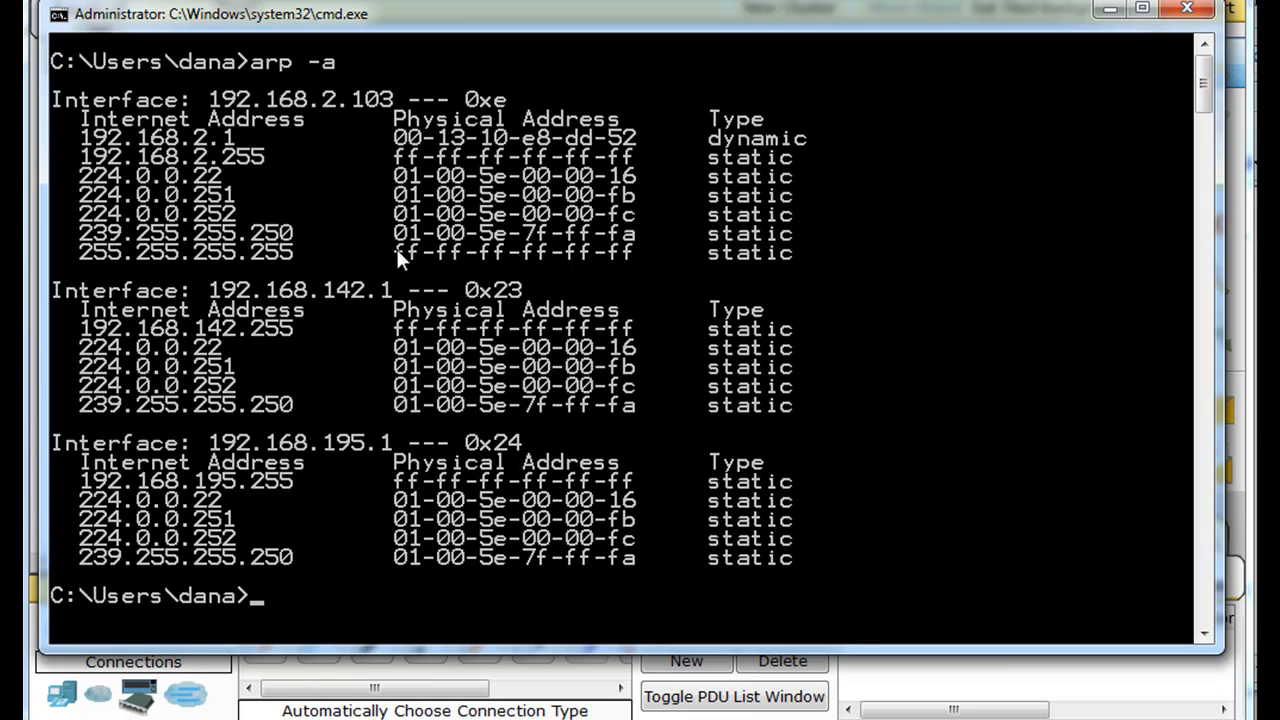
pyautogui.moveTo(140, 200)
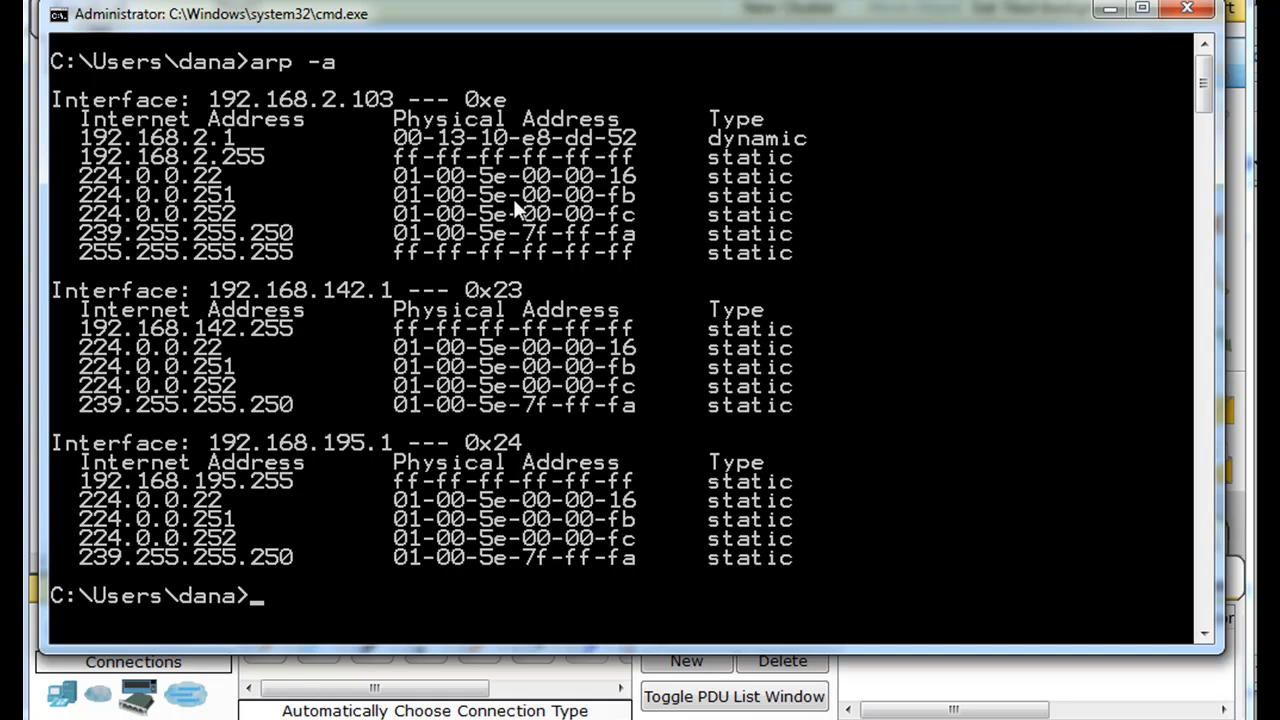
pyautogui.moveTo(496, 204)
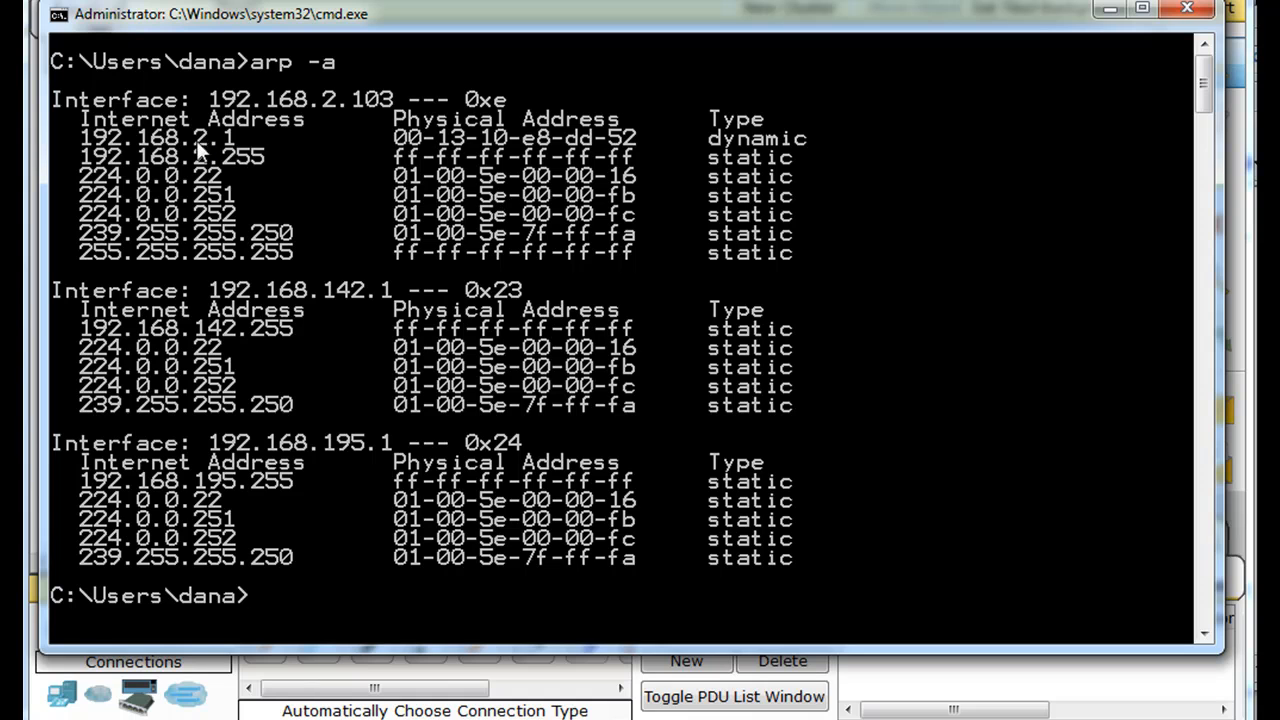
pyautogui.moveTo(588, 156)
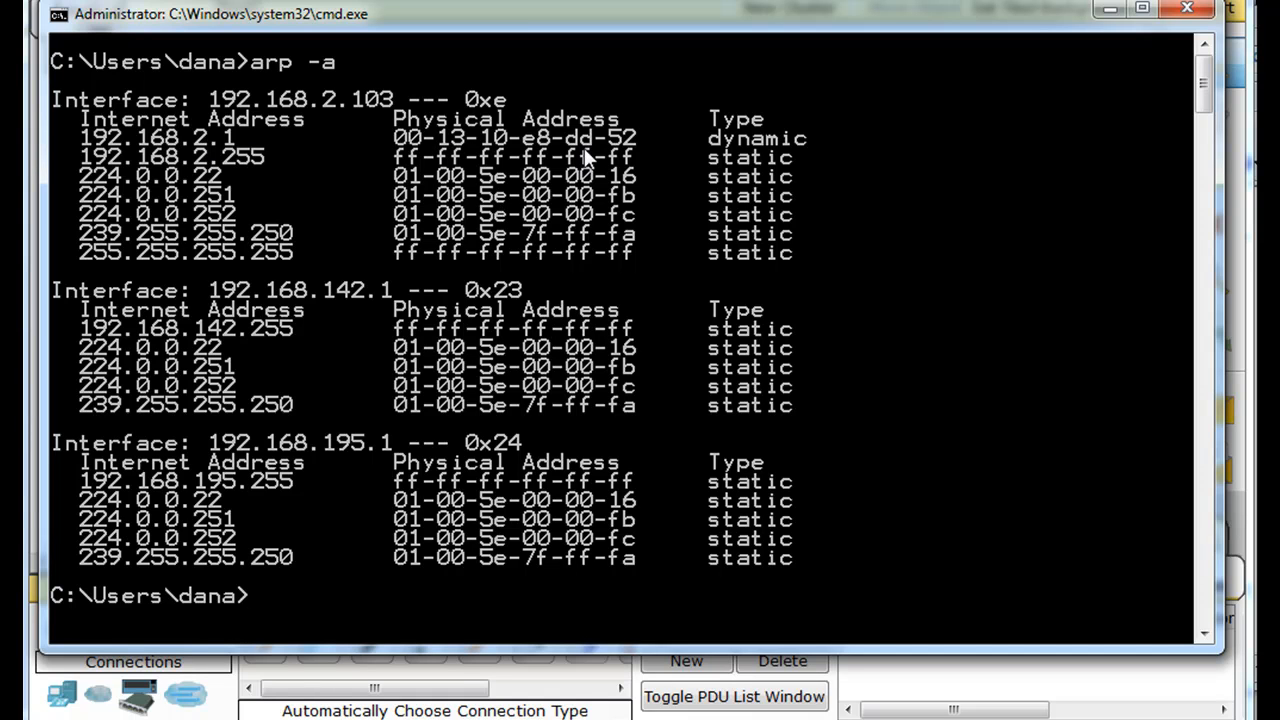
pyautogui.moveTo(304, 436)
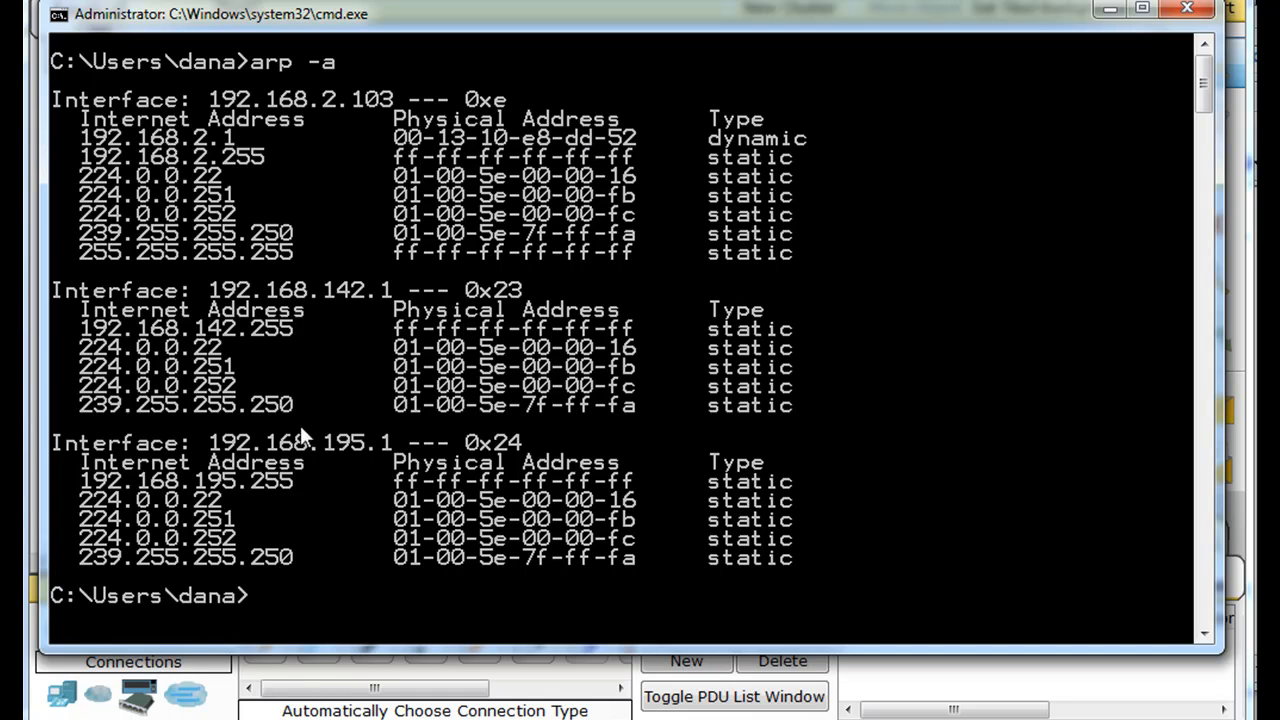
pyautogui.moveTo(484, 160)
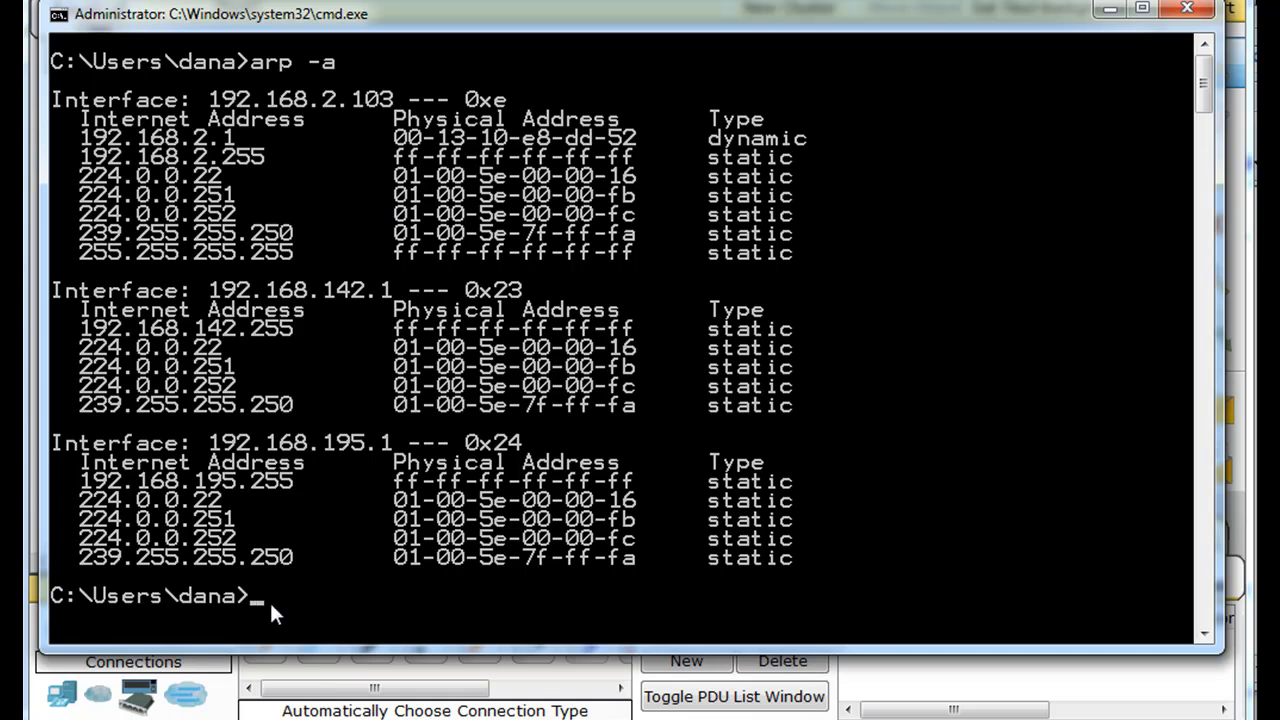
pyautogui.moveTo(264, 620)
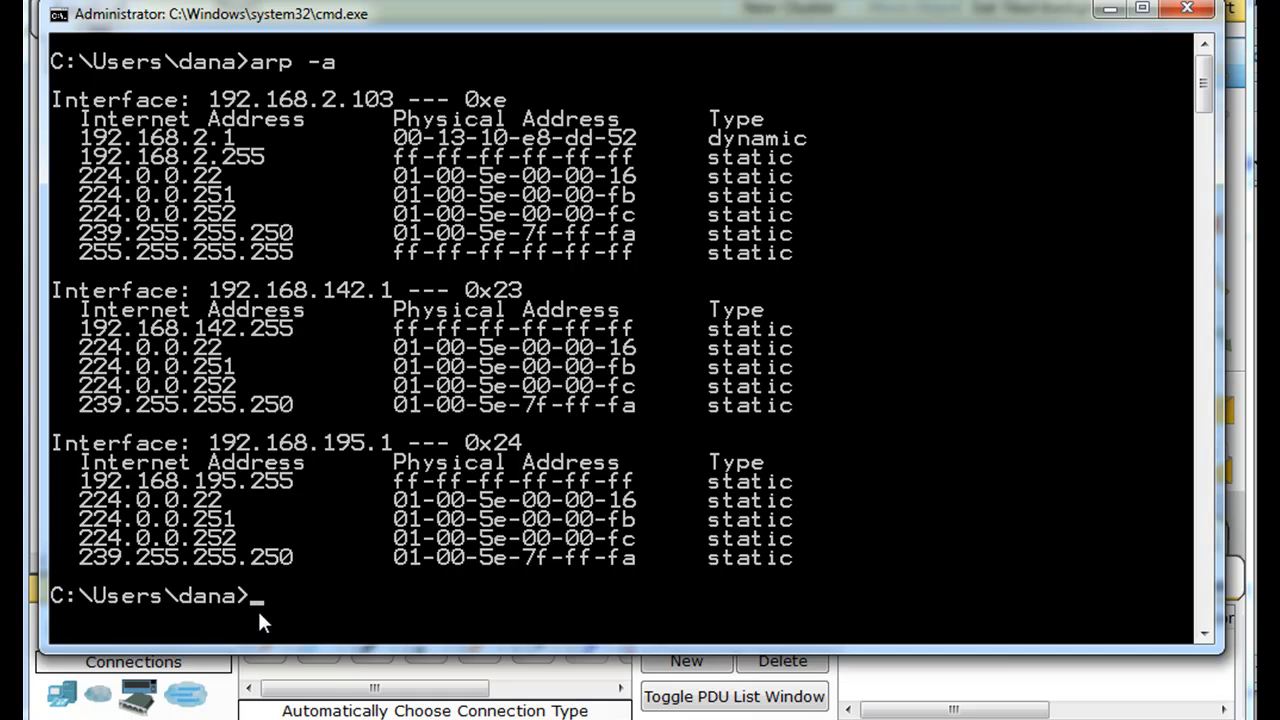
# - Run arp -d twice to delete all entries from the ARP cache
pyautogui.write('arp')
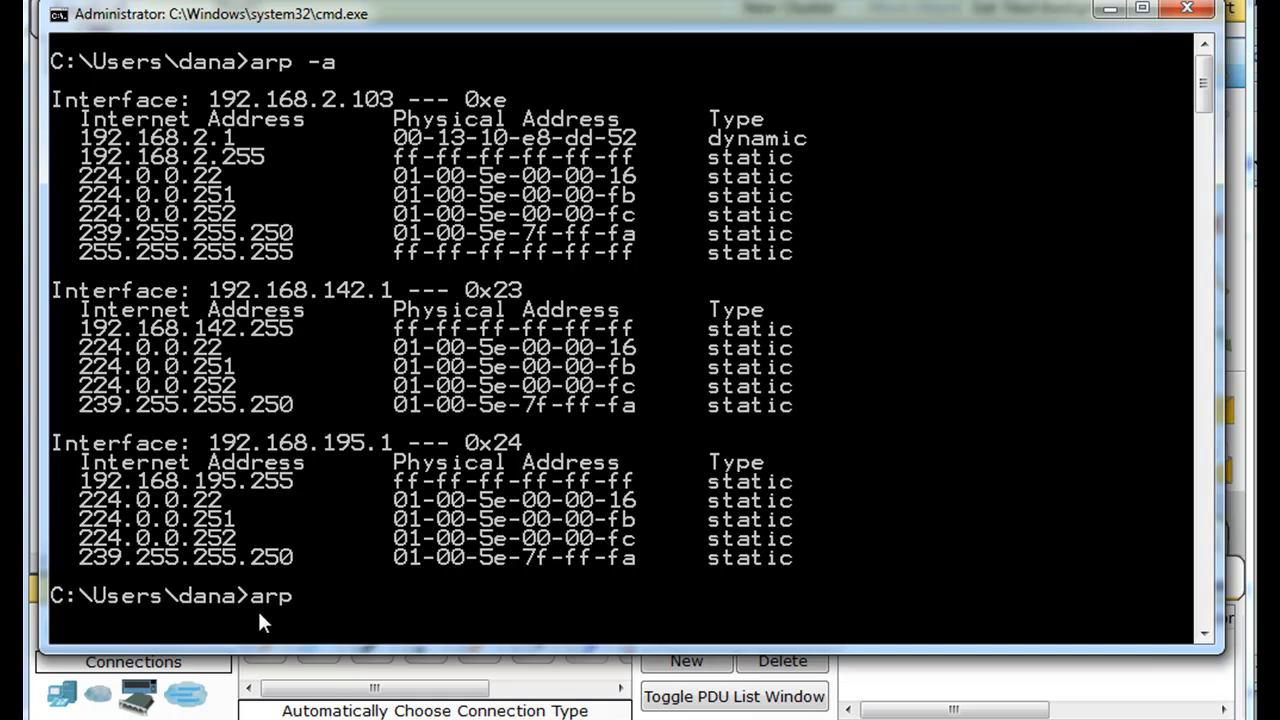
pyautogui.write('-d')
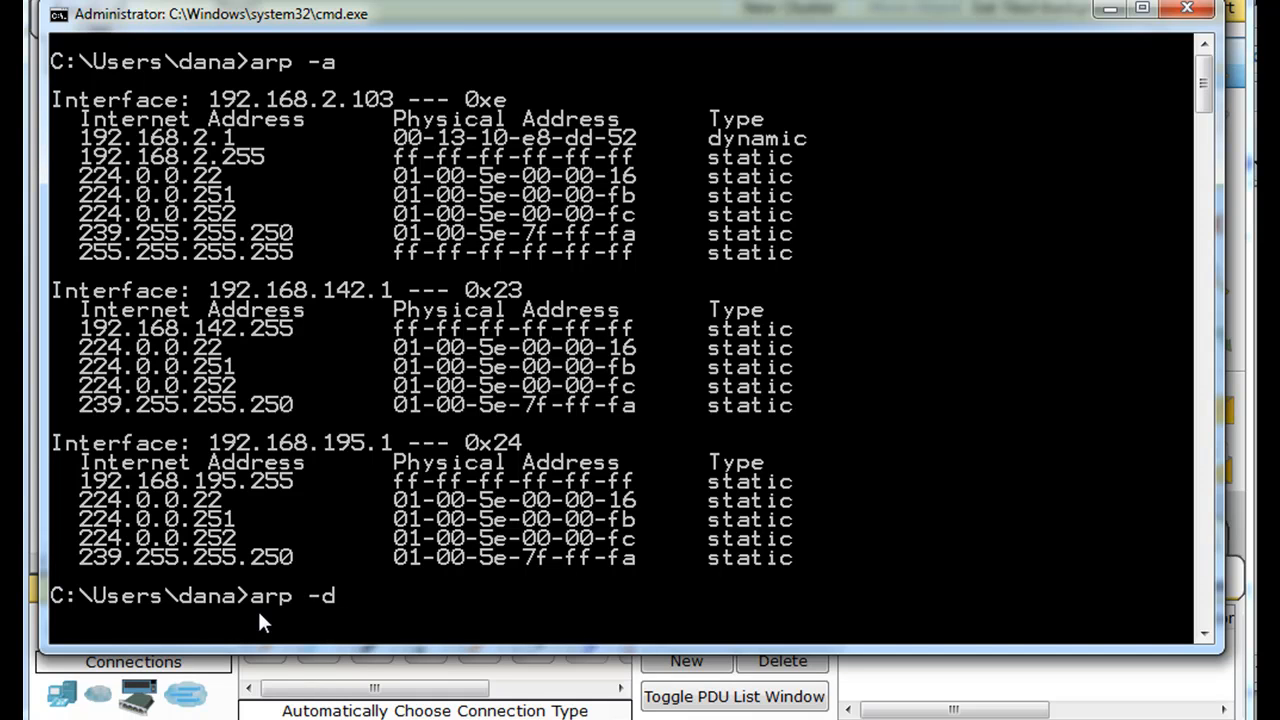
pyautogui.press('Return')
pyautogui.write('arp -a')
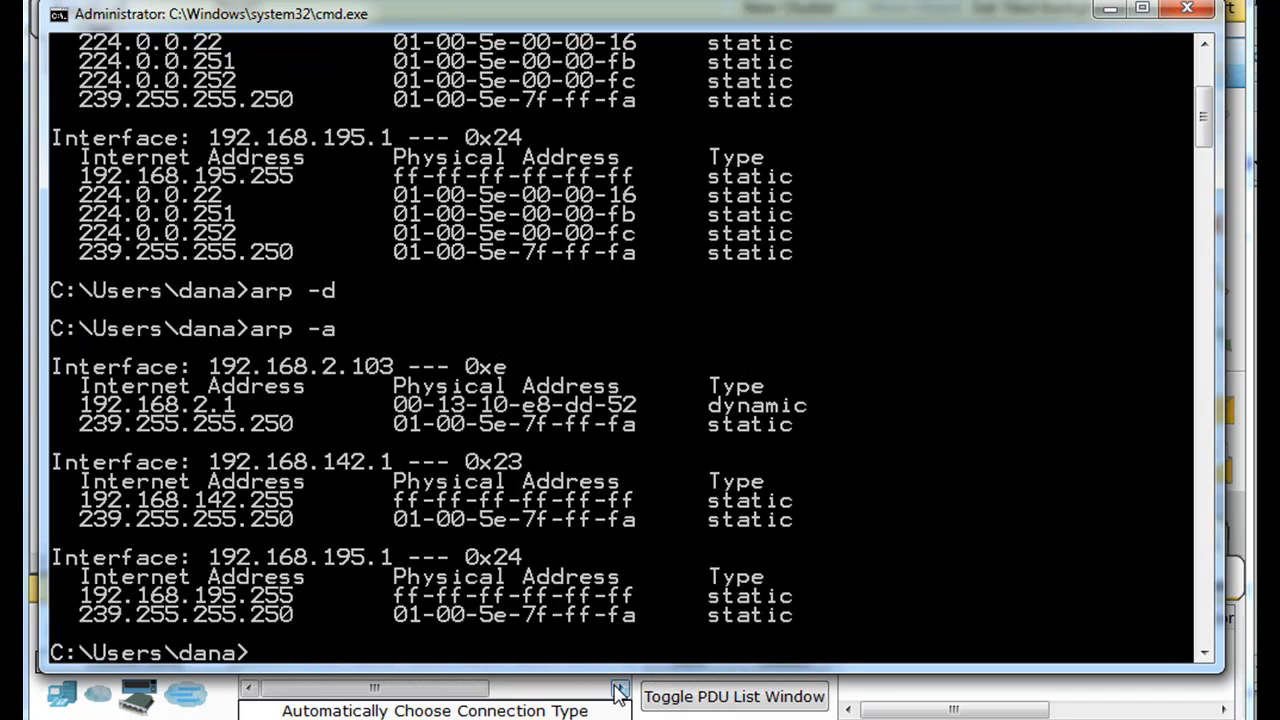
pyautogui.moveTo(476, 556)
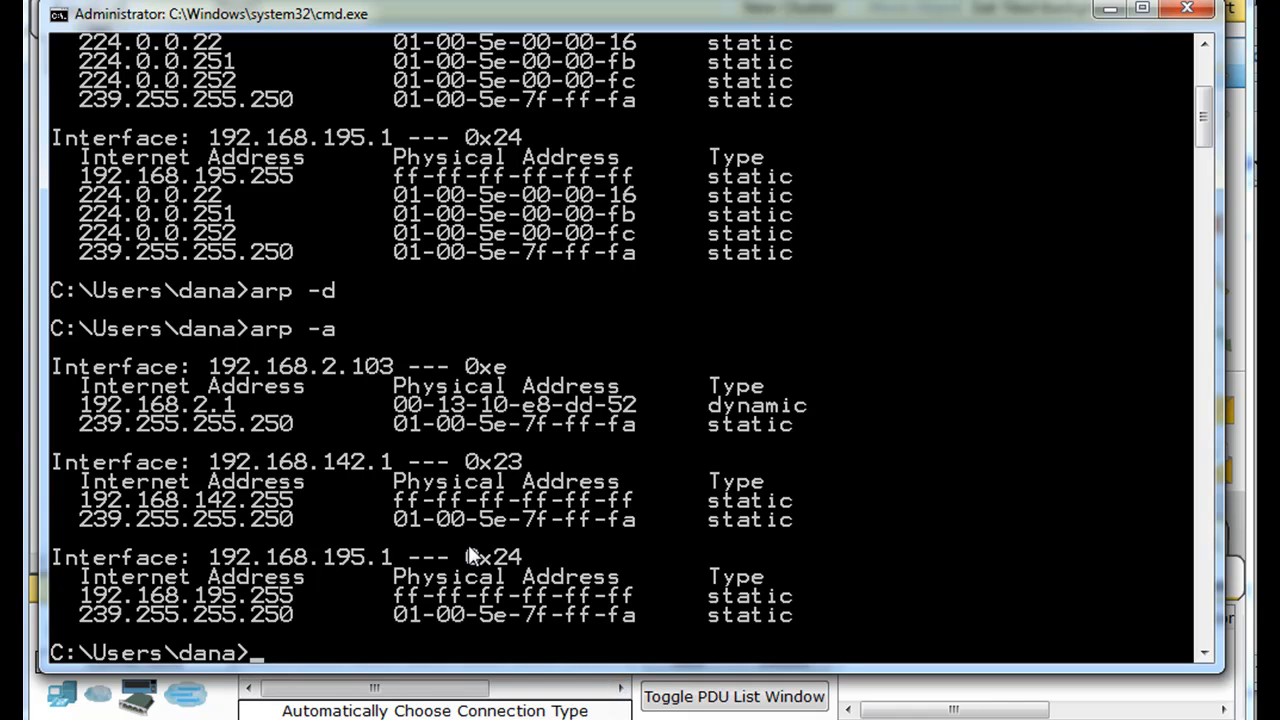
pyautogui.write('arp -d')
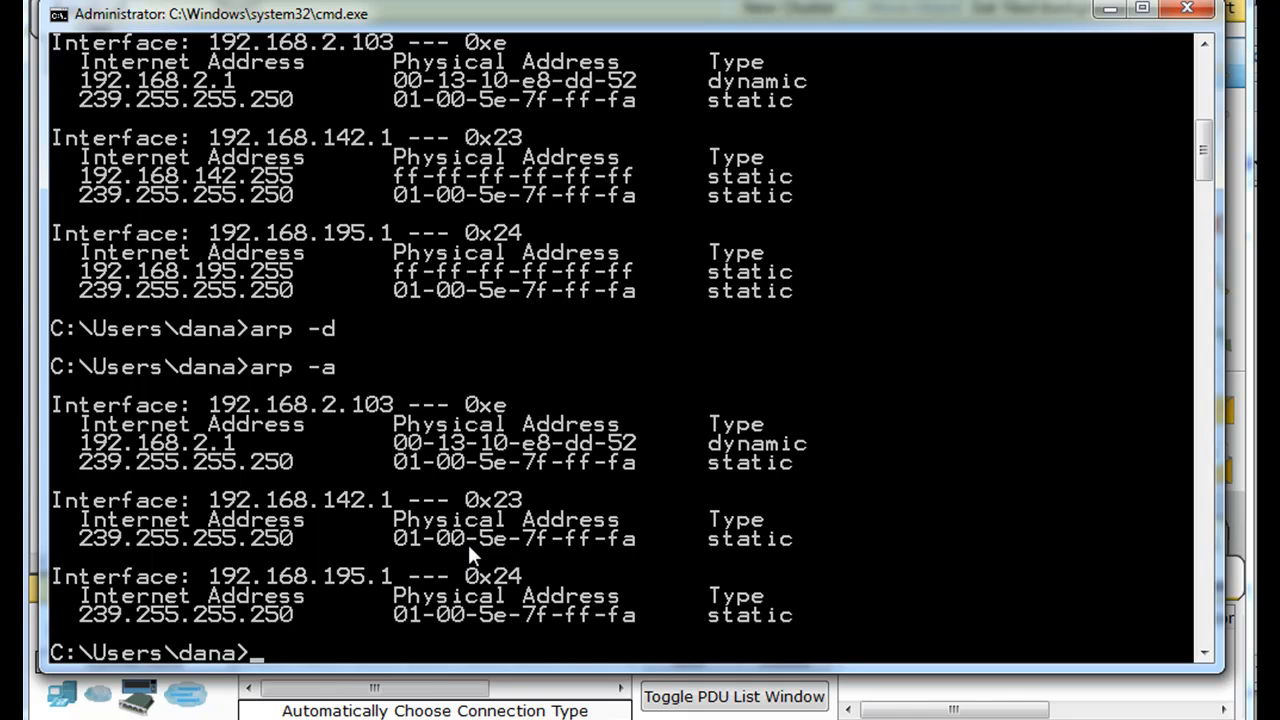
pyautogui.write('arp -d')
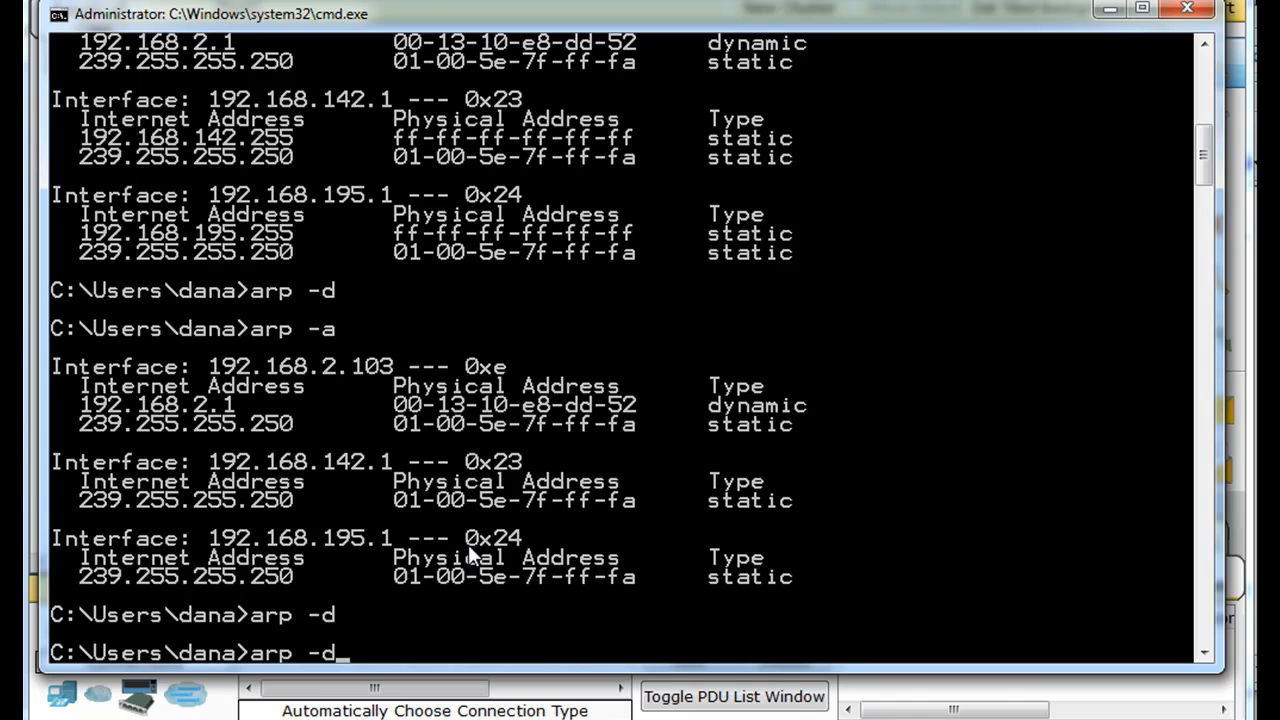
pyautogui.press('Return')
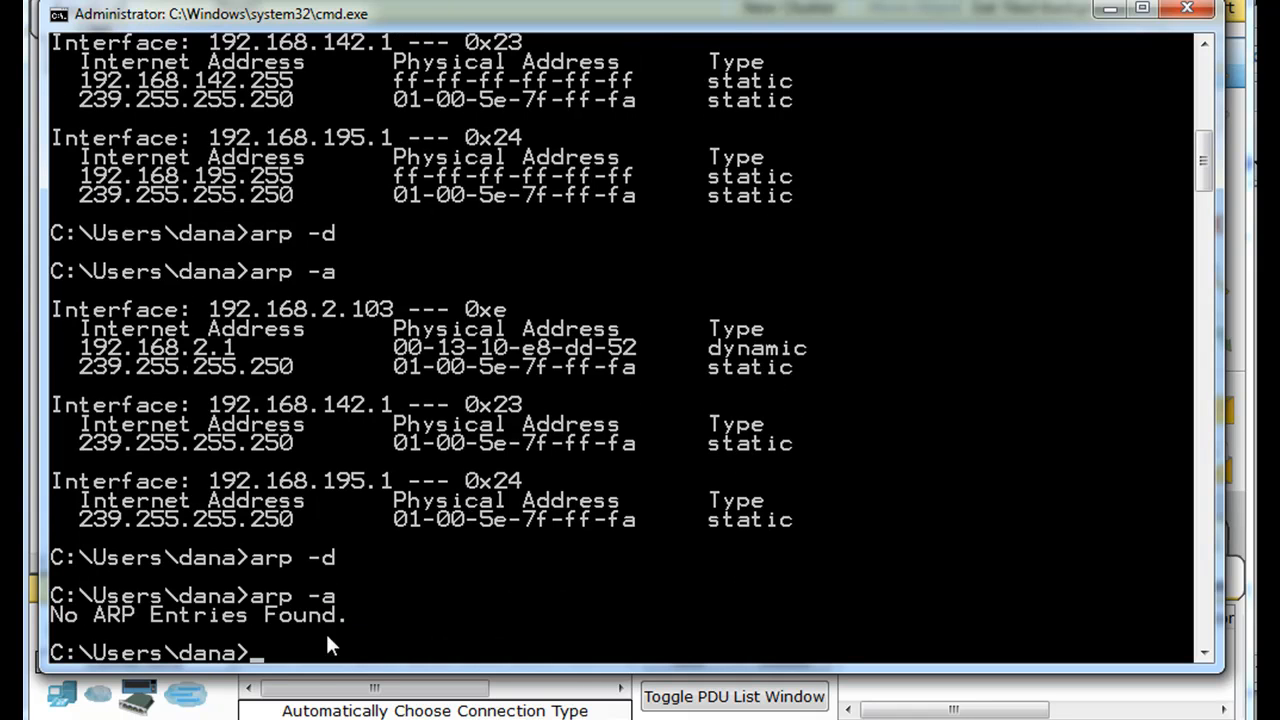
# - Run arp -a to confirm the cache reports No ARP Entries Found
pyautogui.write('arp -a')
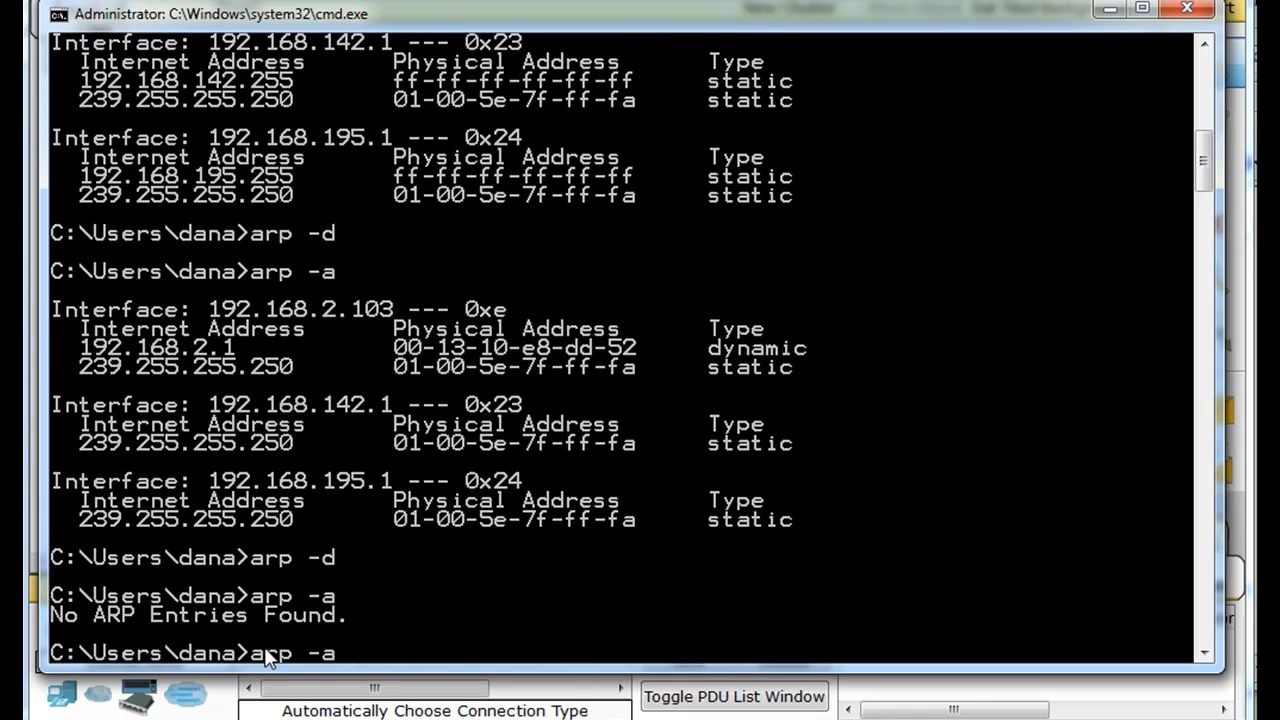
pyautogui.press('Return')
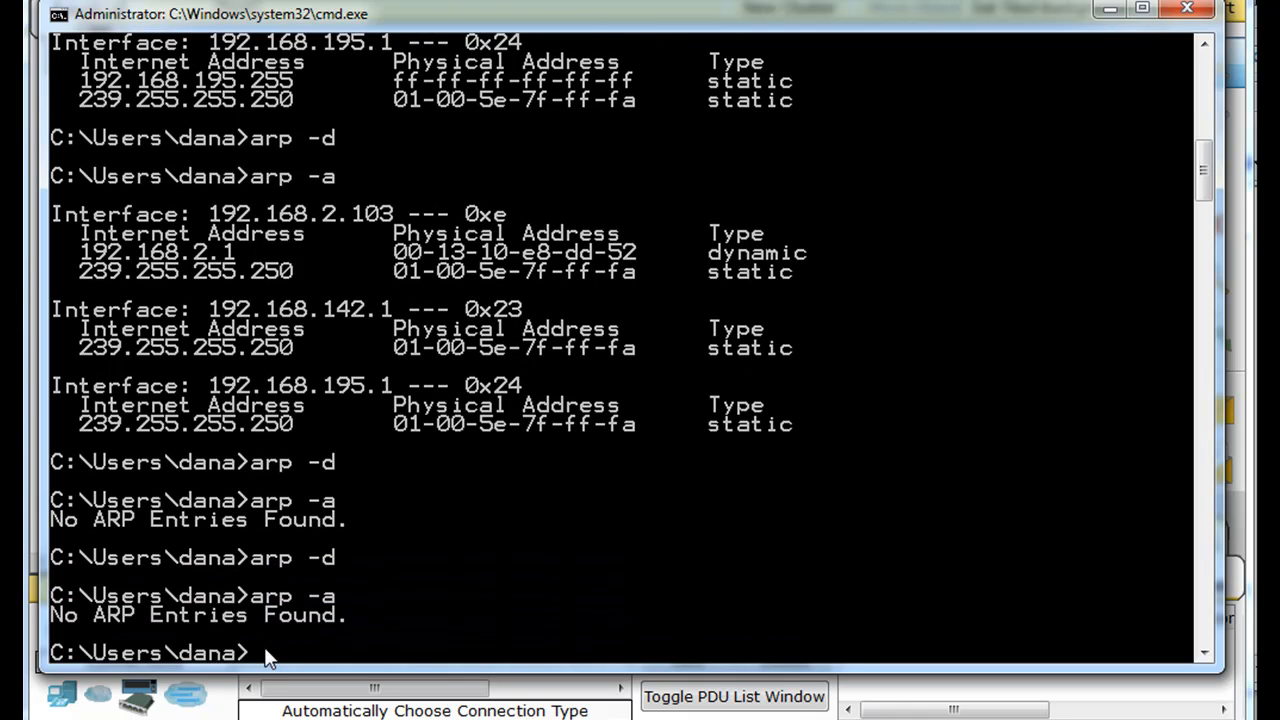
pyautogui.moveTo(350, 648)
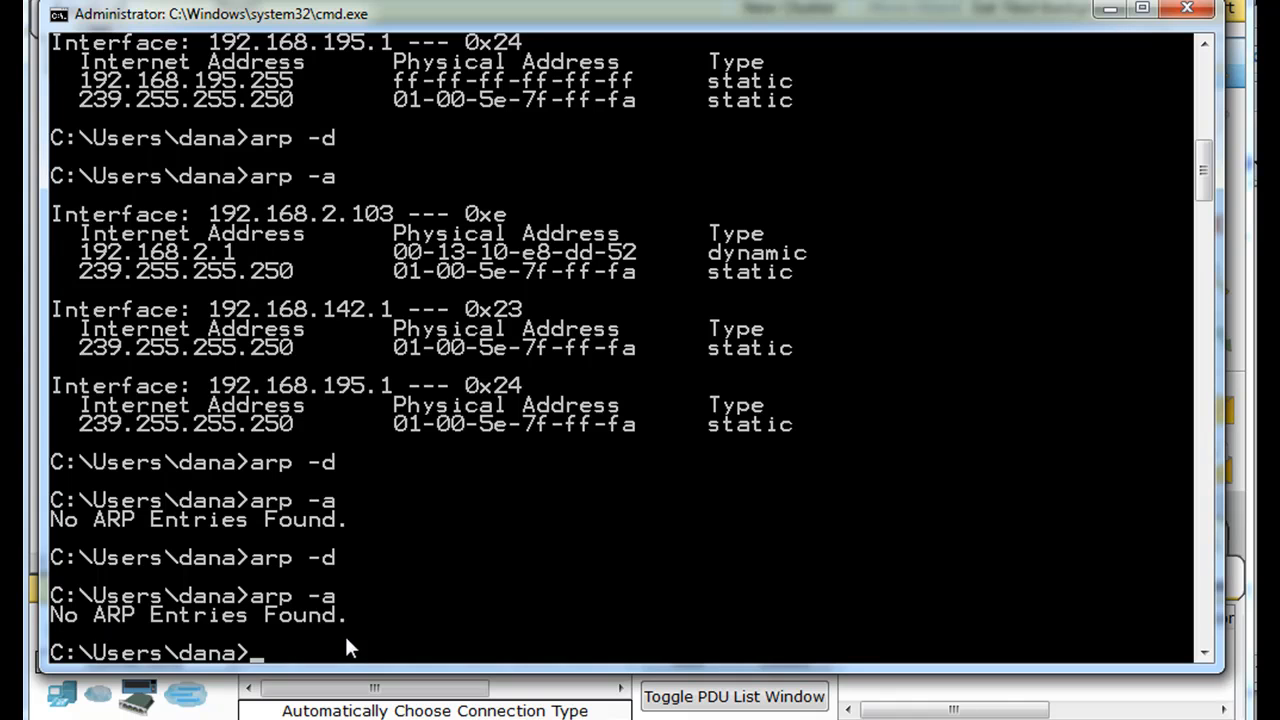
pyautogui.moveTo(404, 584)
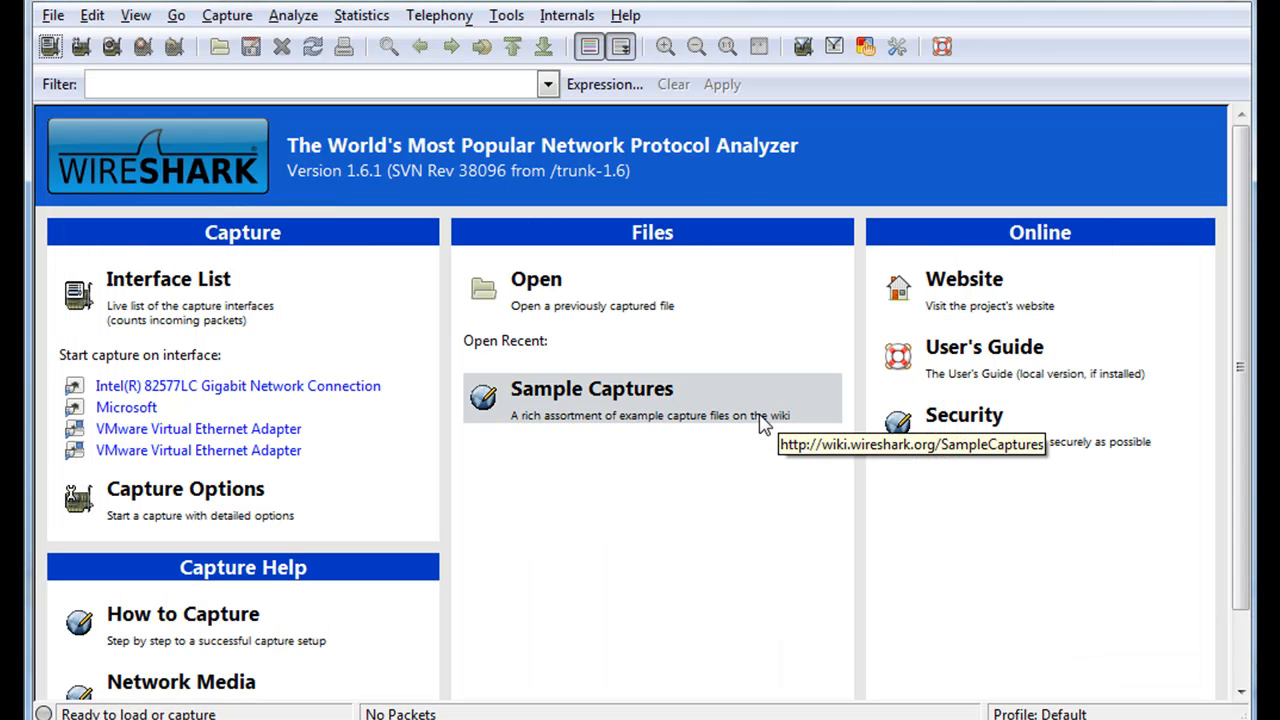
# - Bring up Capture Options for the local Microsoft interface
pyautogui.click(226, 16)
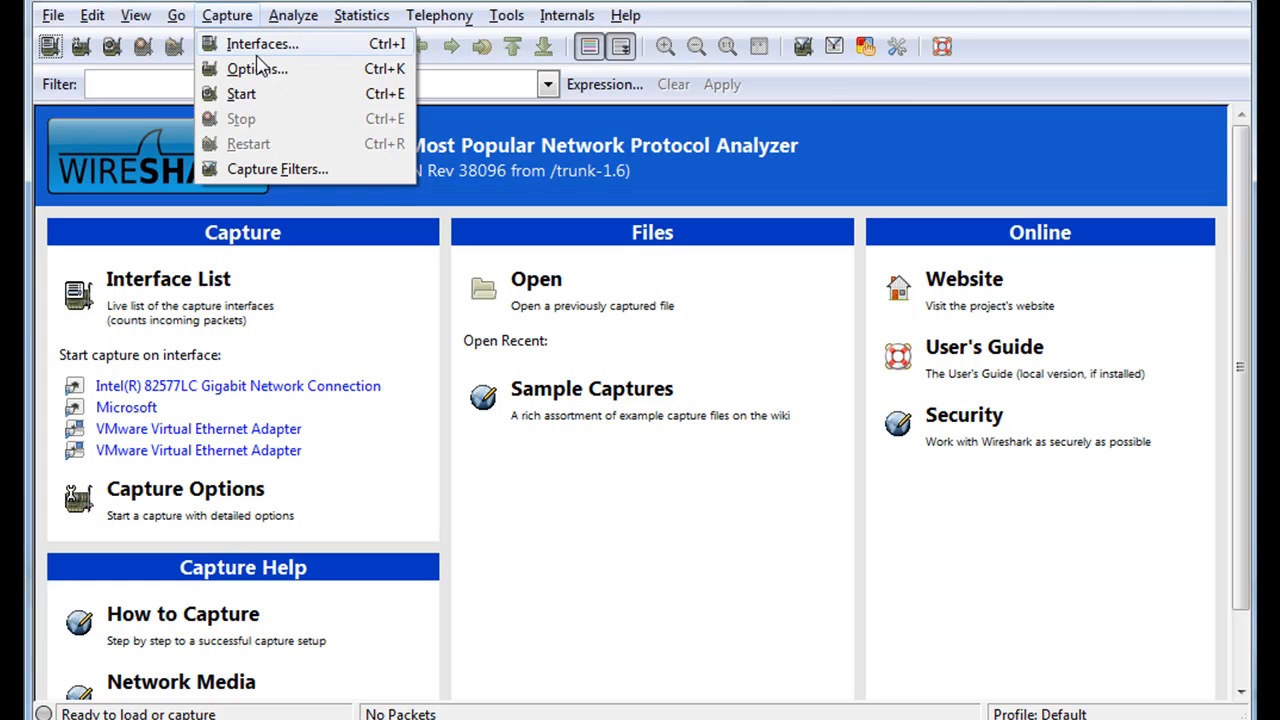
pyautogui.click(262, 44)
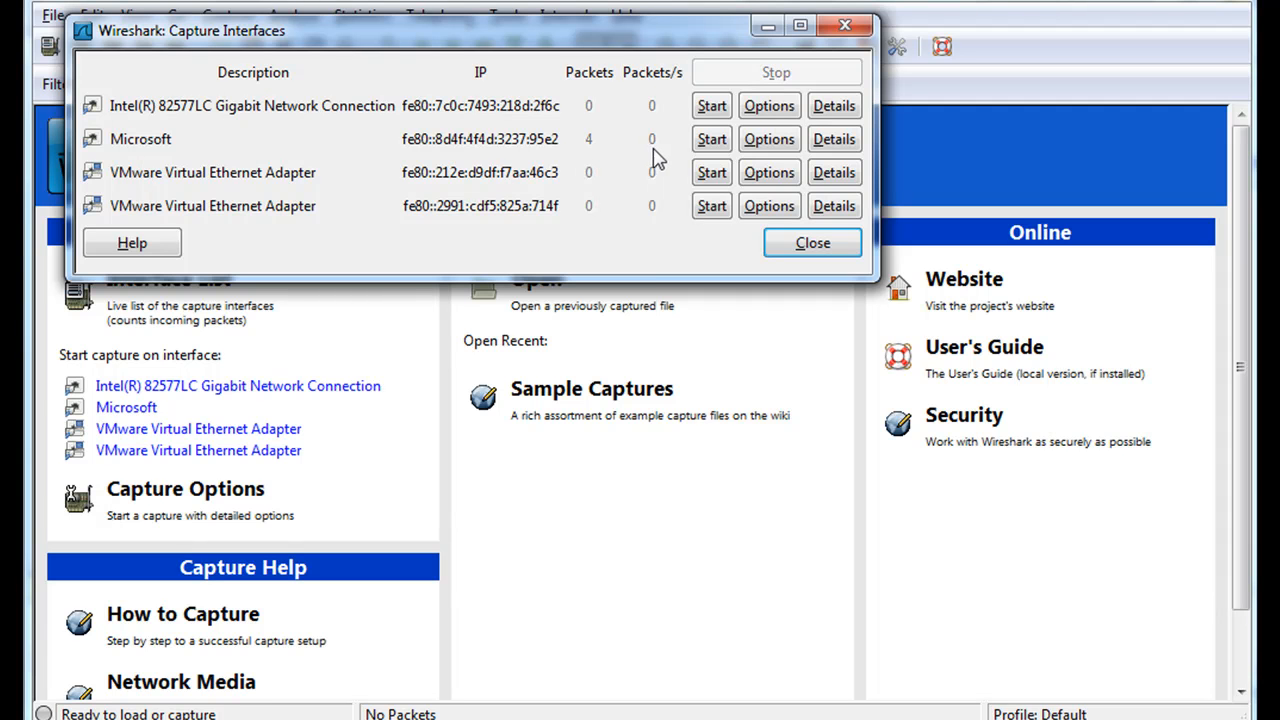
pyautogui.click(768, 140)
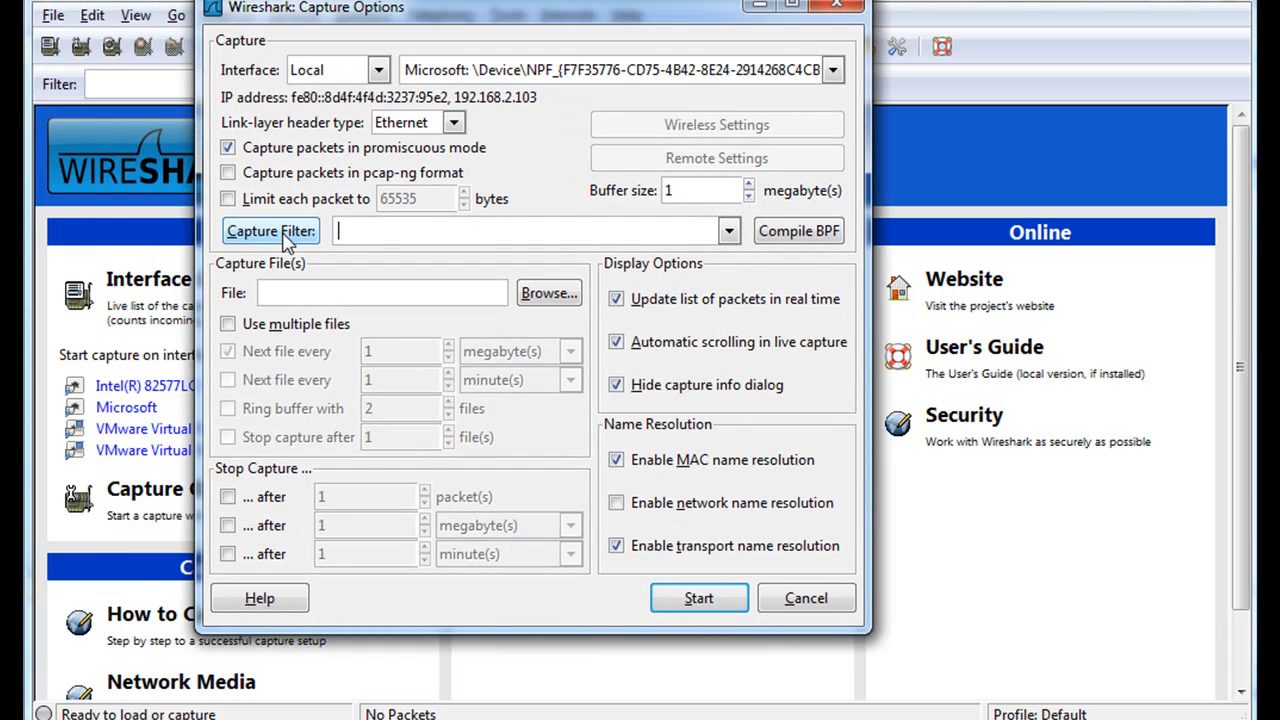
# - Apply the saved ARP-only capture filter and start the live capture
pyautogui.click(270, 232)
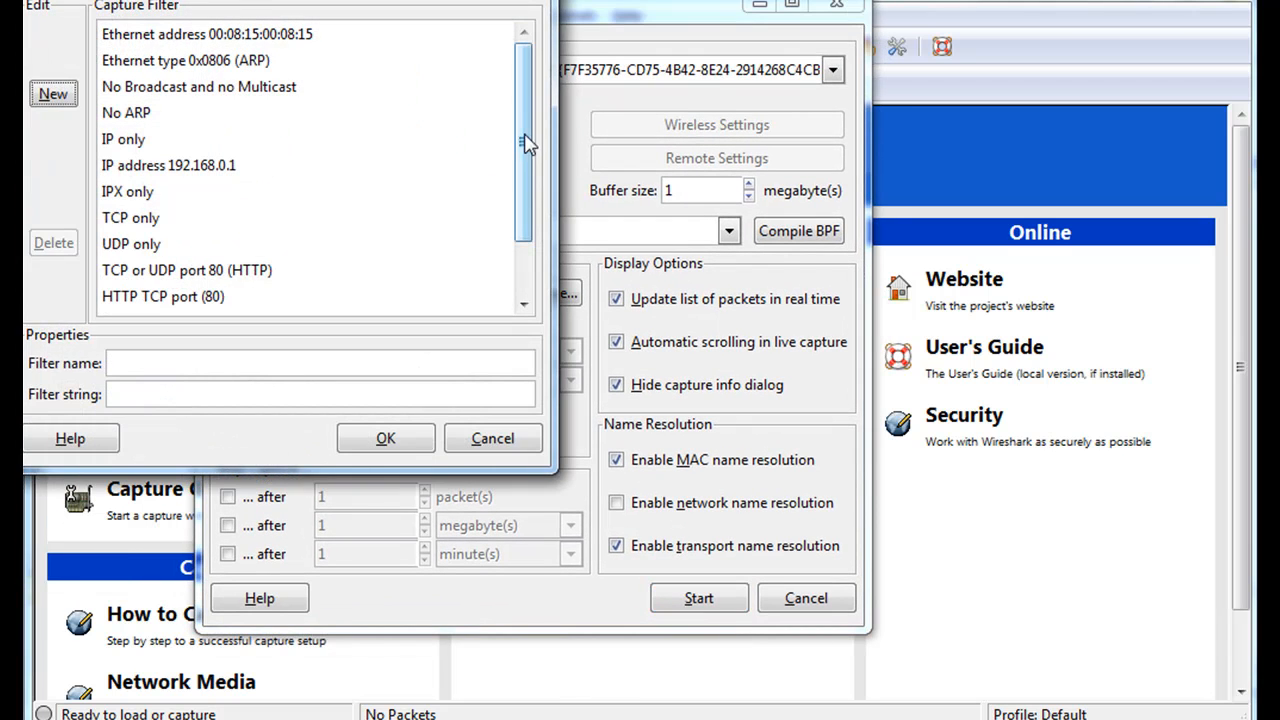
pyautogui.scroll(-3)
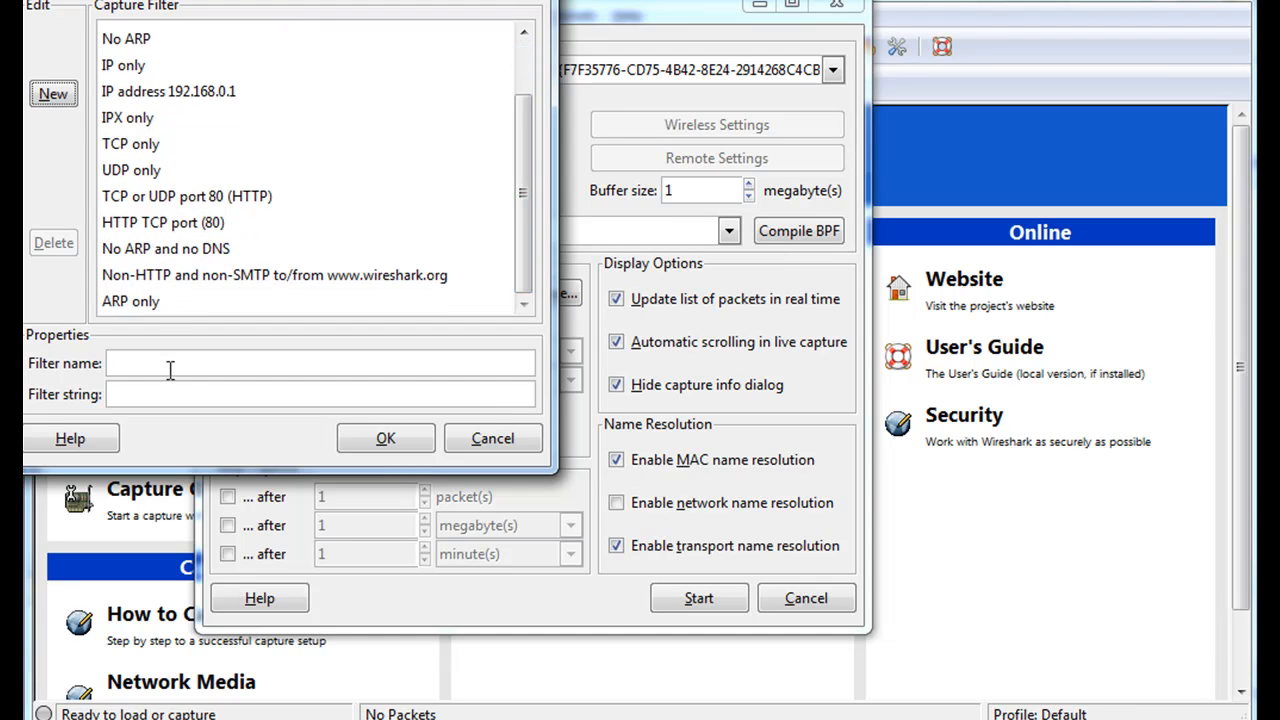
pyautogui.click(130, 300)
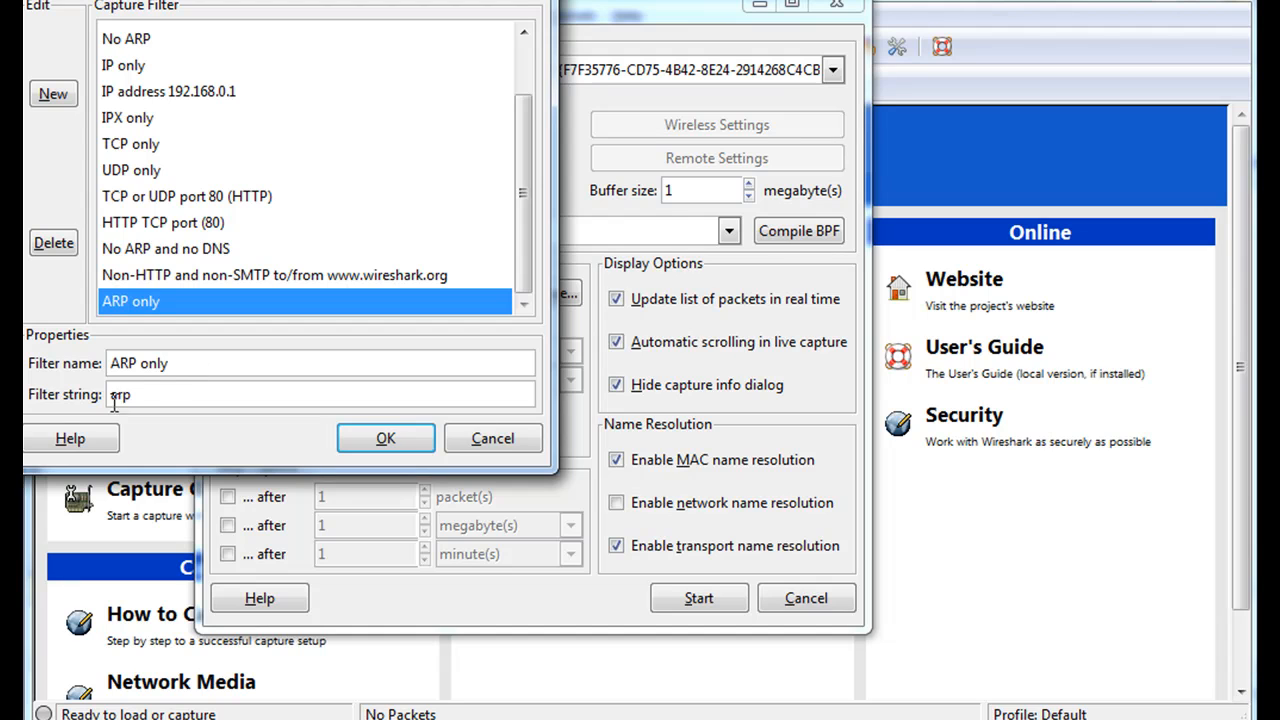
pyautogui.moveTo(42, 404)
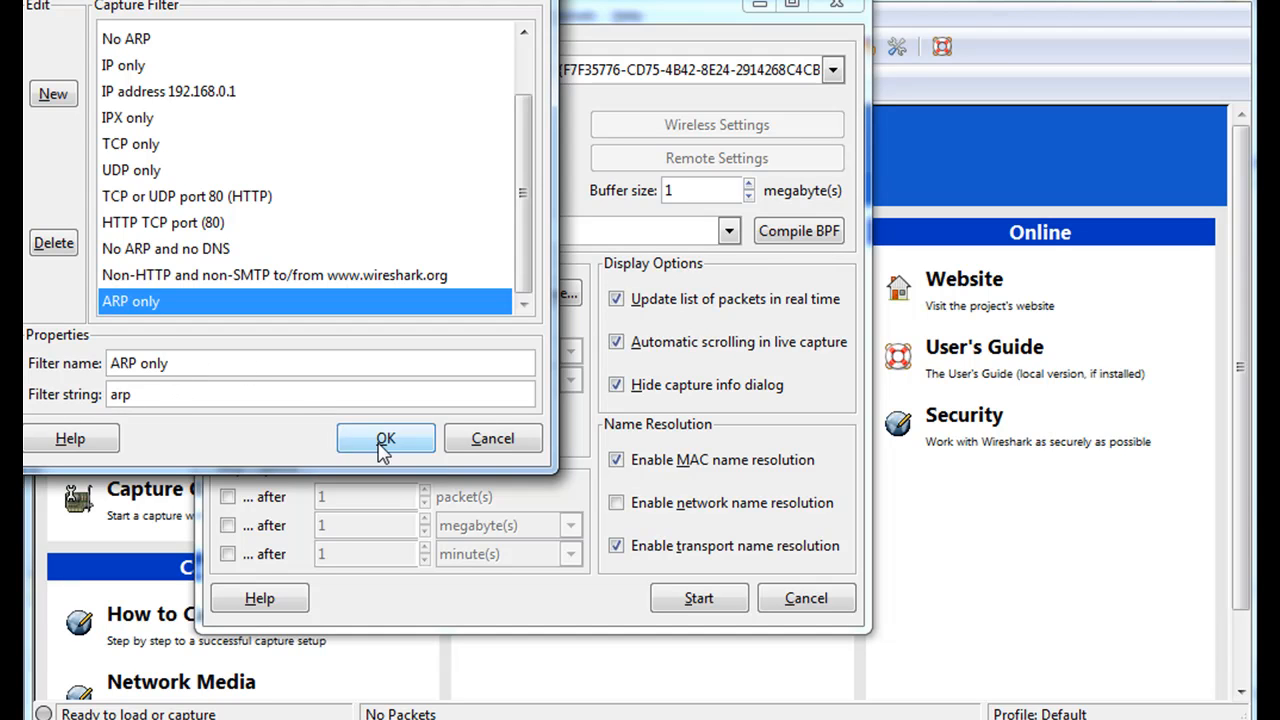
pyautogui.click(384, 438)
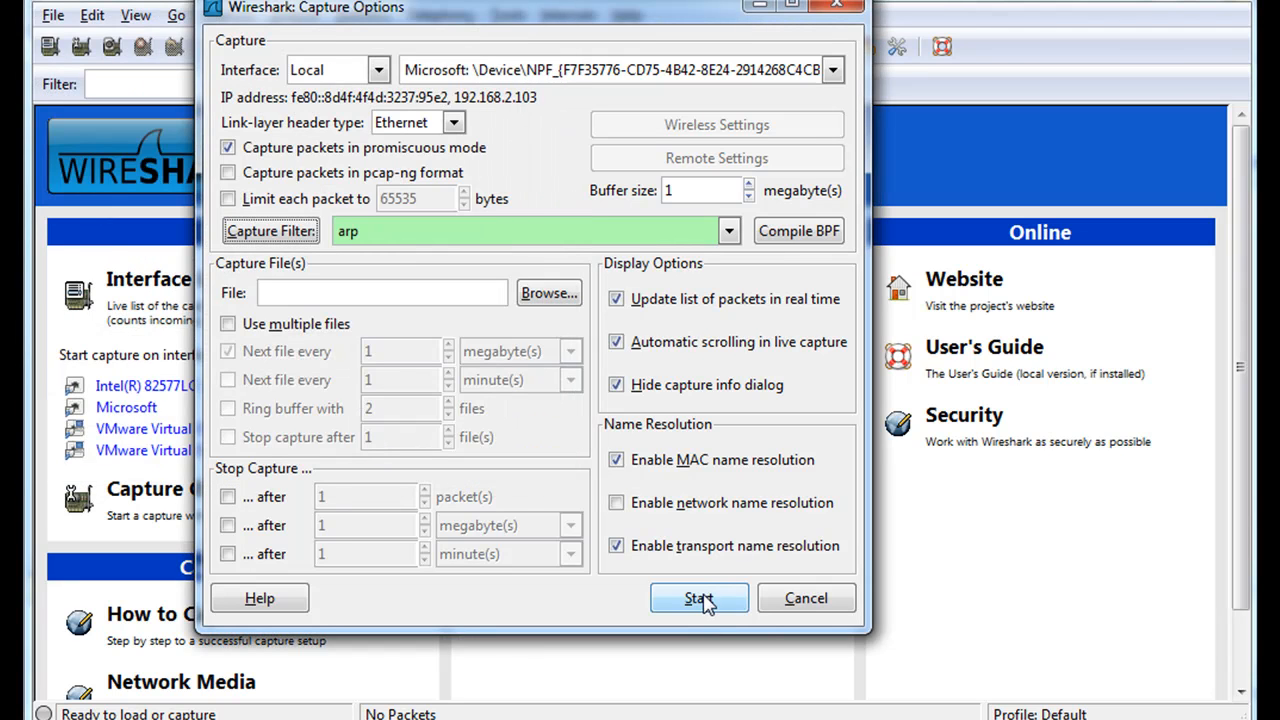
pyautogui.click(698, 598)
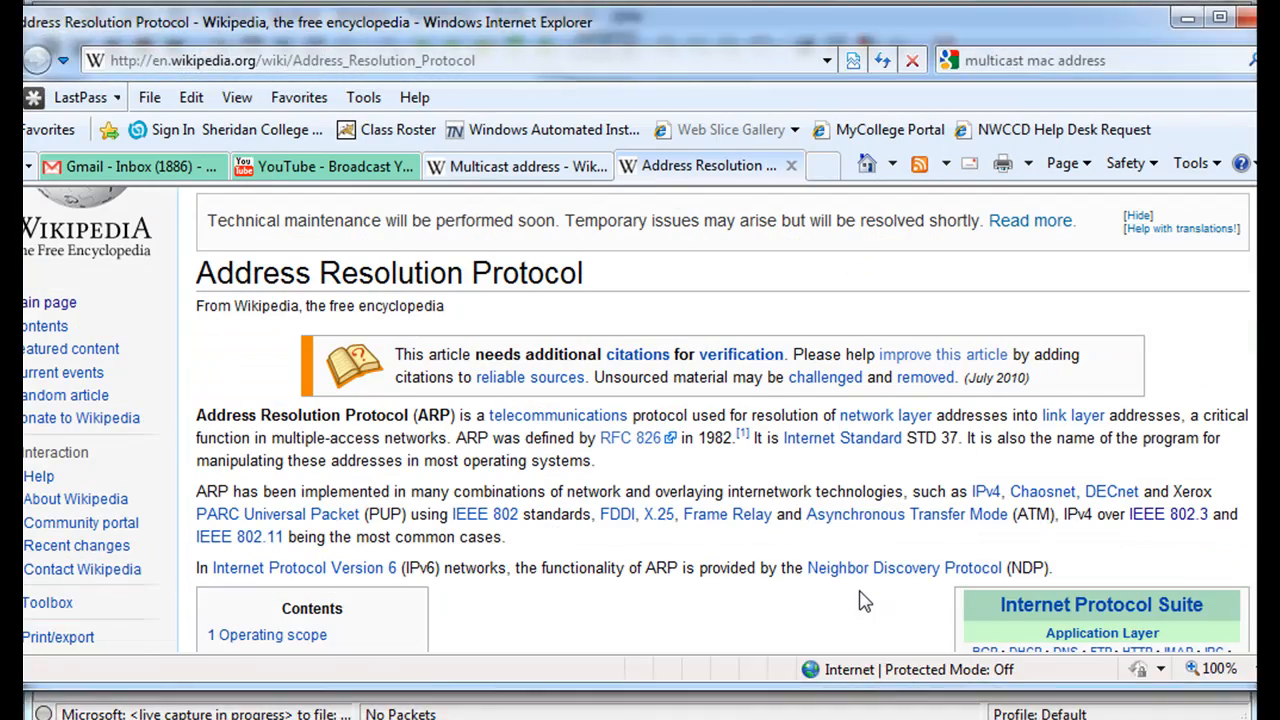
# - Load yahoo.com in a new browser tab to generate traffic during the capture
pyautogui.click(824, 164)
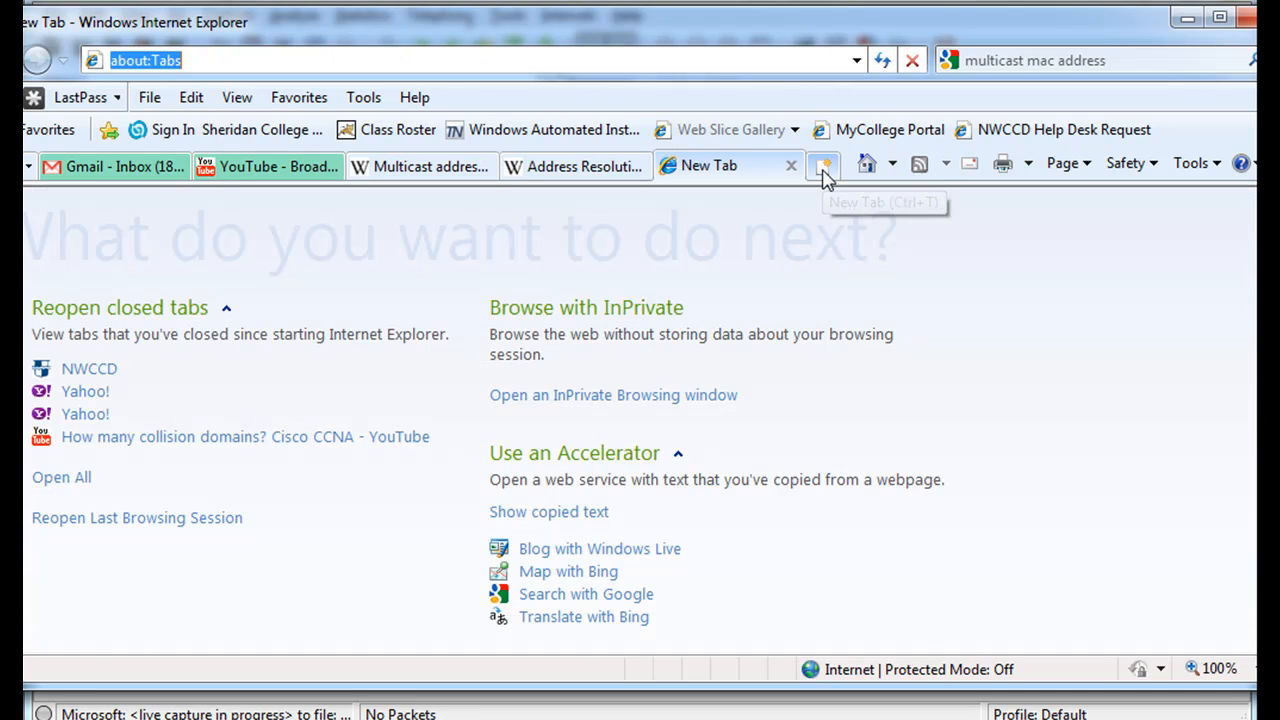
pyautogui.moveTo(278, 96)
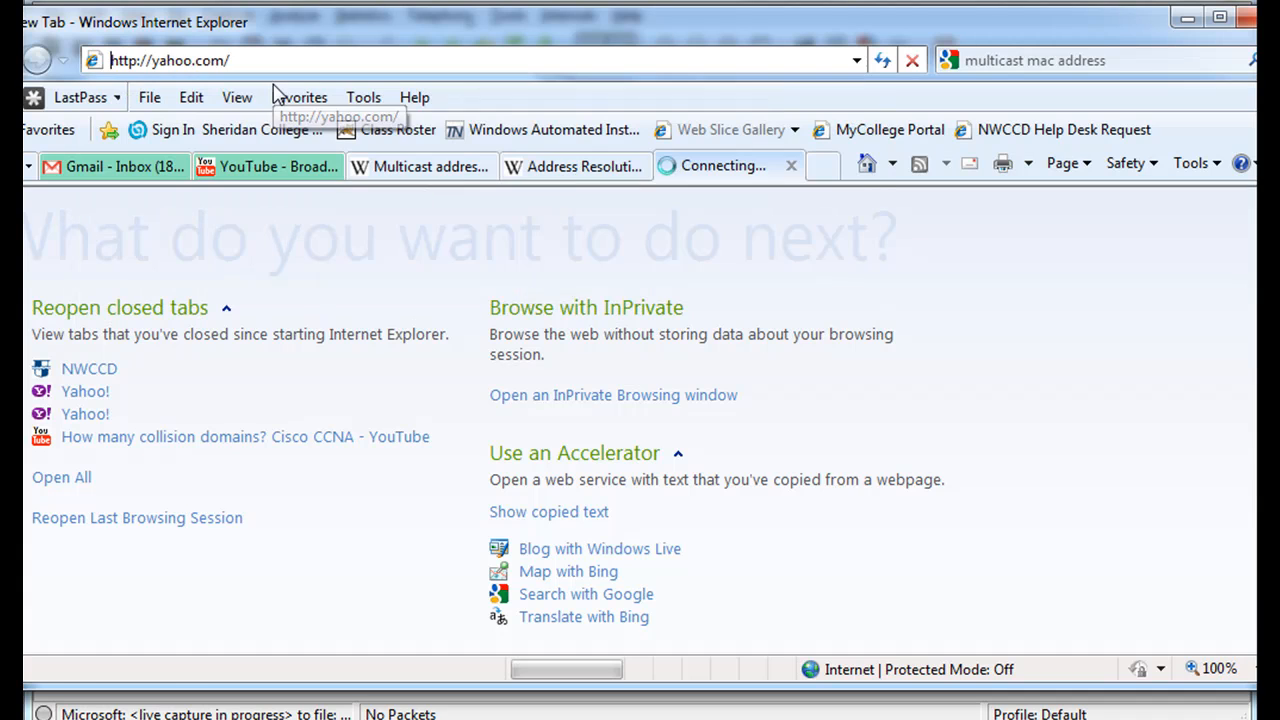
pyautogui.press('Return')
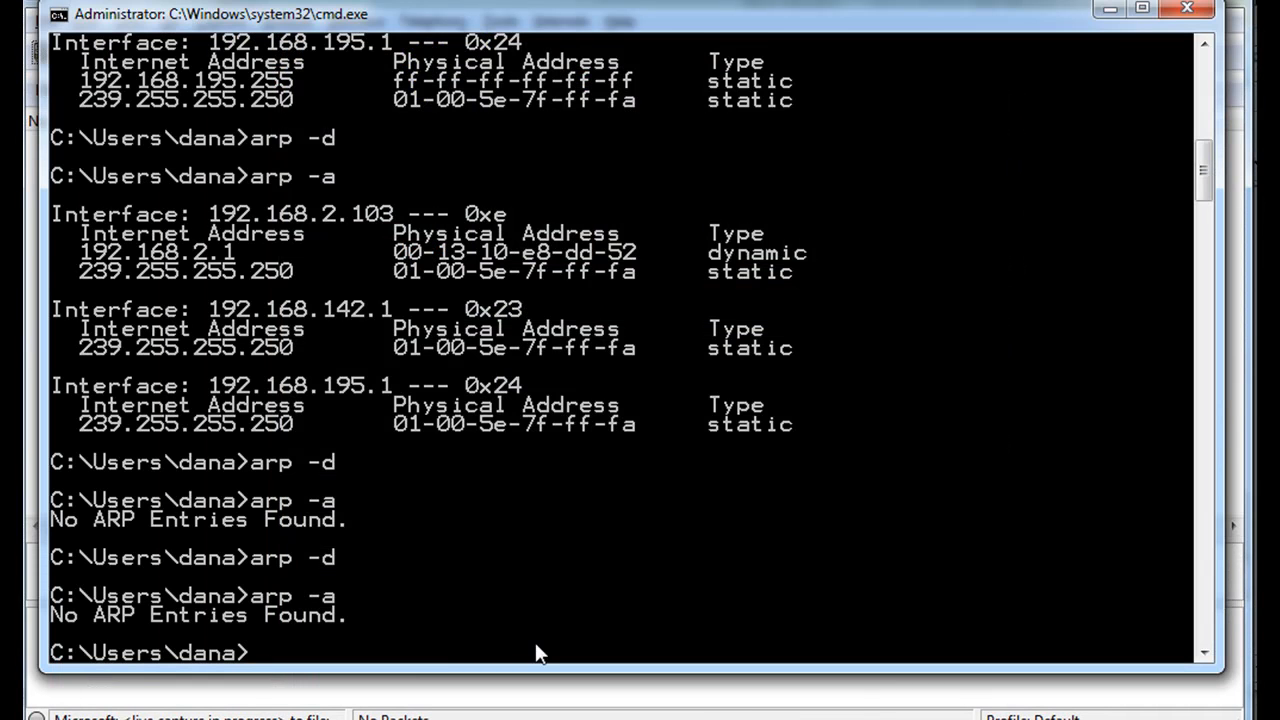
# - Run arp -d twice then list the ARP table while the capture records the traffic
pyautogui.scroll(-3)
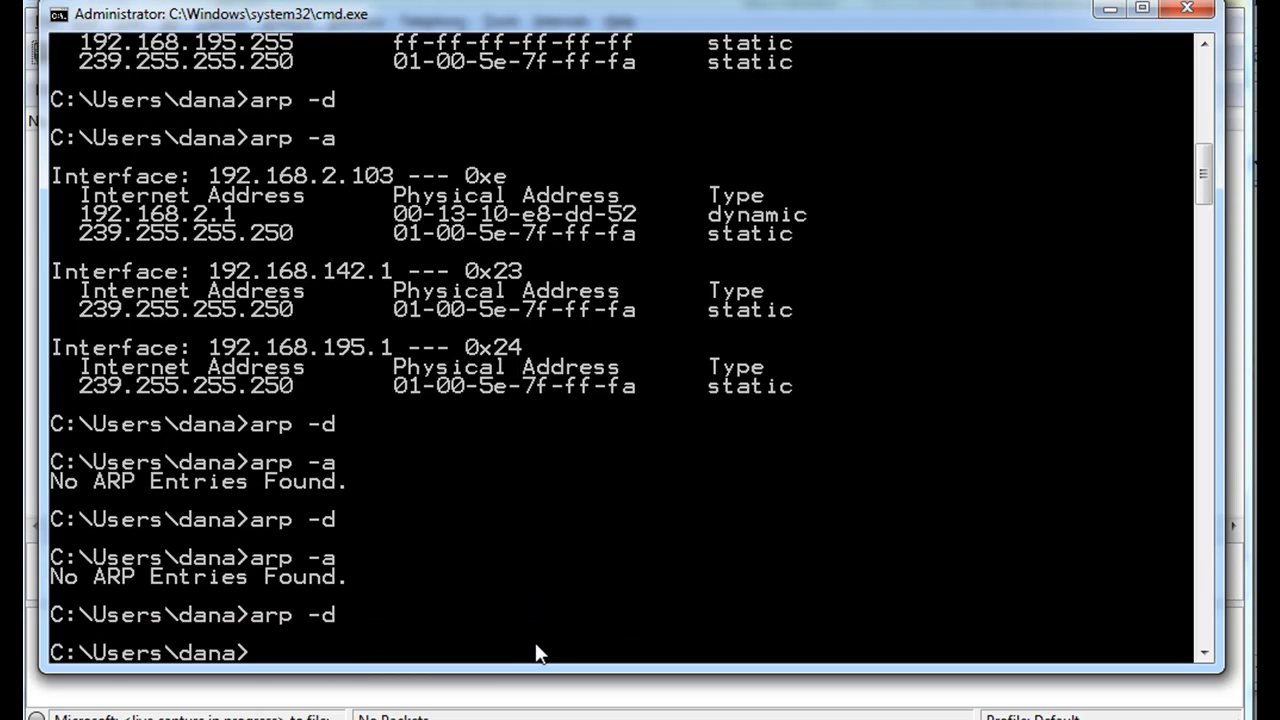
pyautogui.write('arp -d')
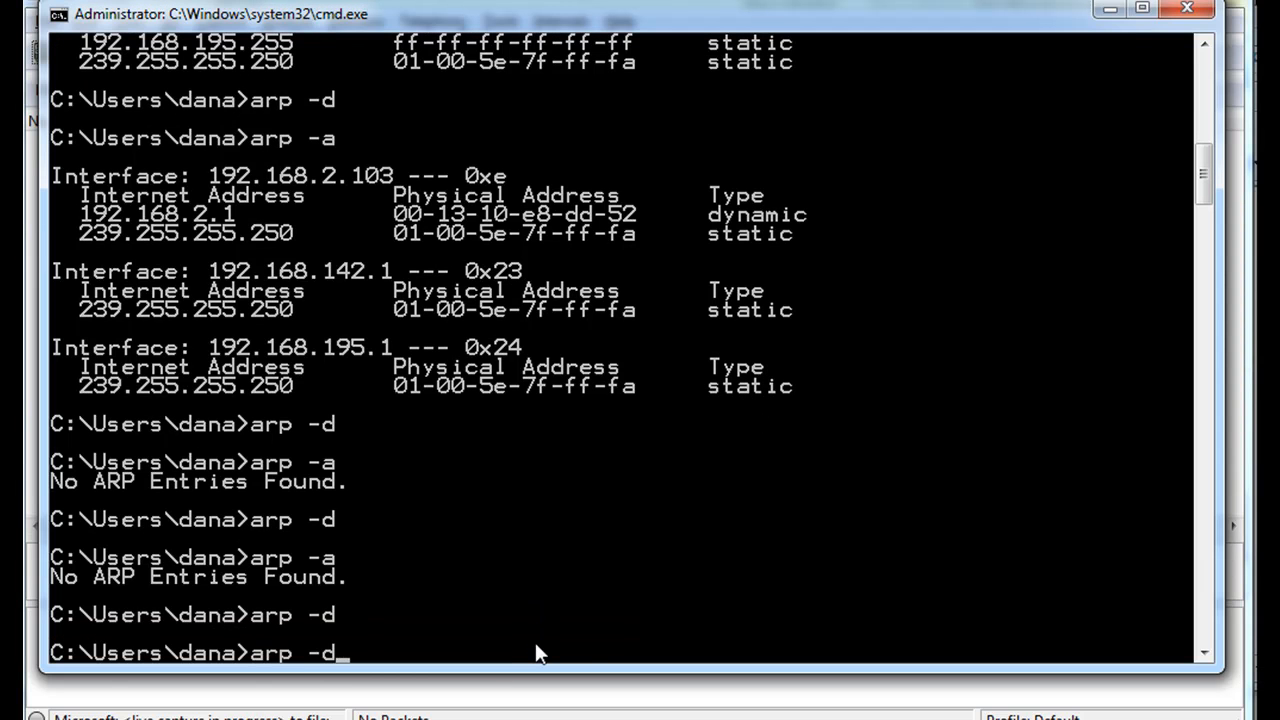
pyautogui.press('Return')
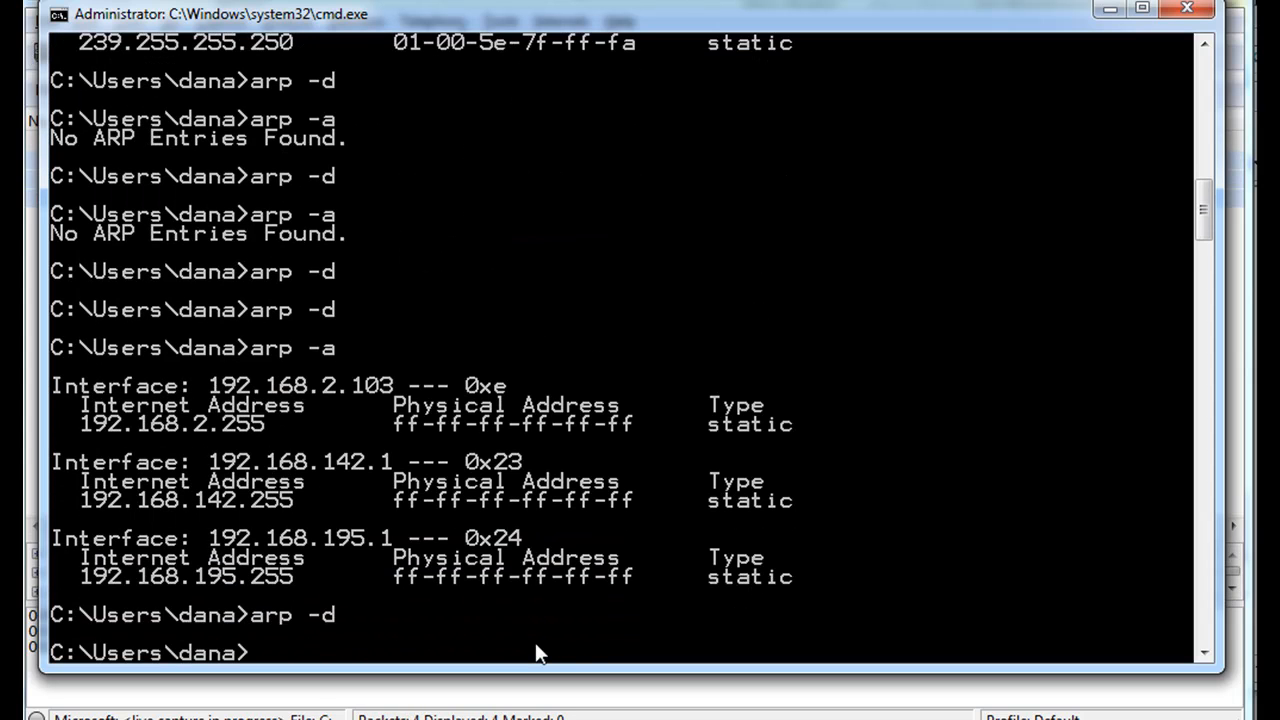
pyautogui.write('arp -d')
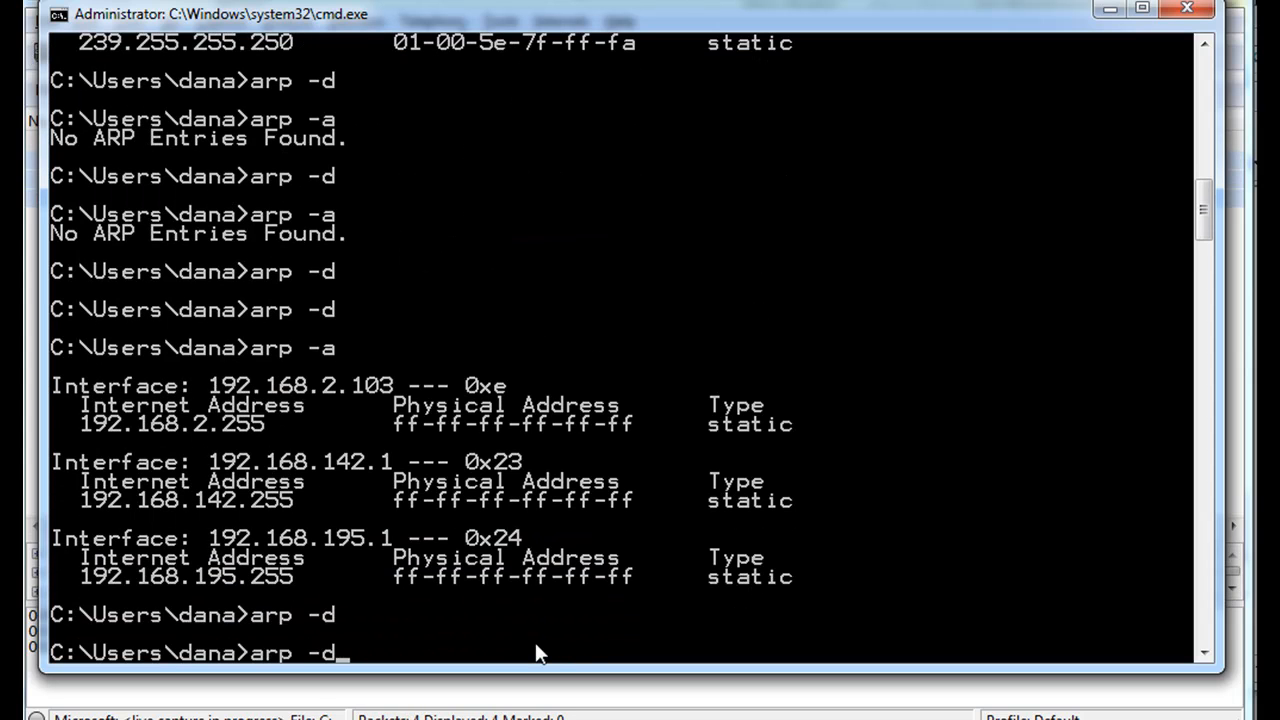
pyautogui.press('Return')
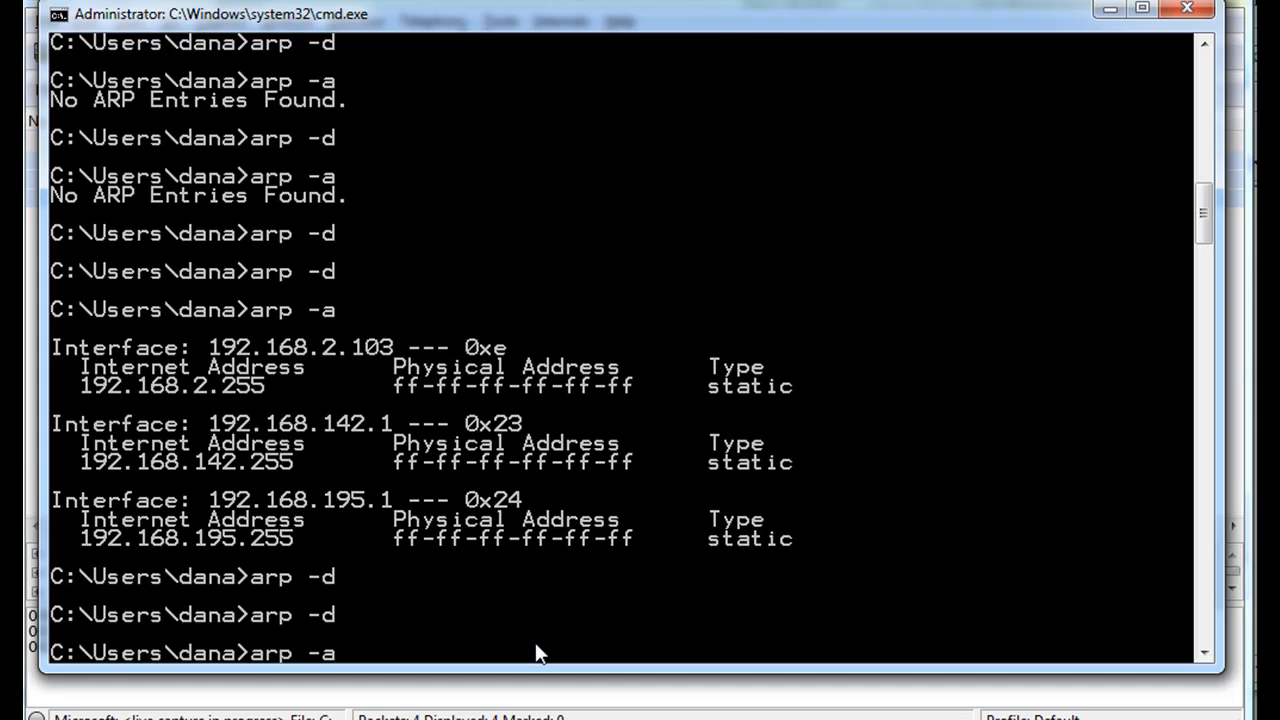
pyautogui.press('Return')
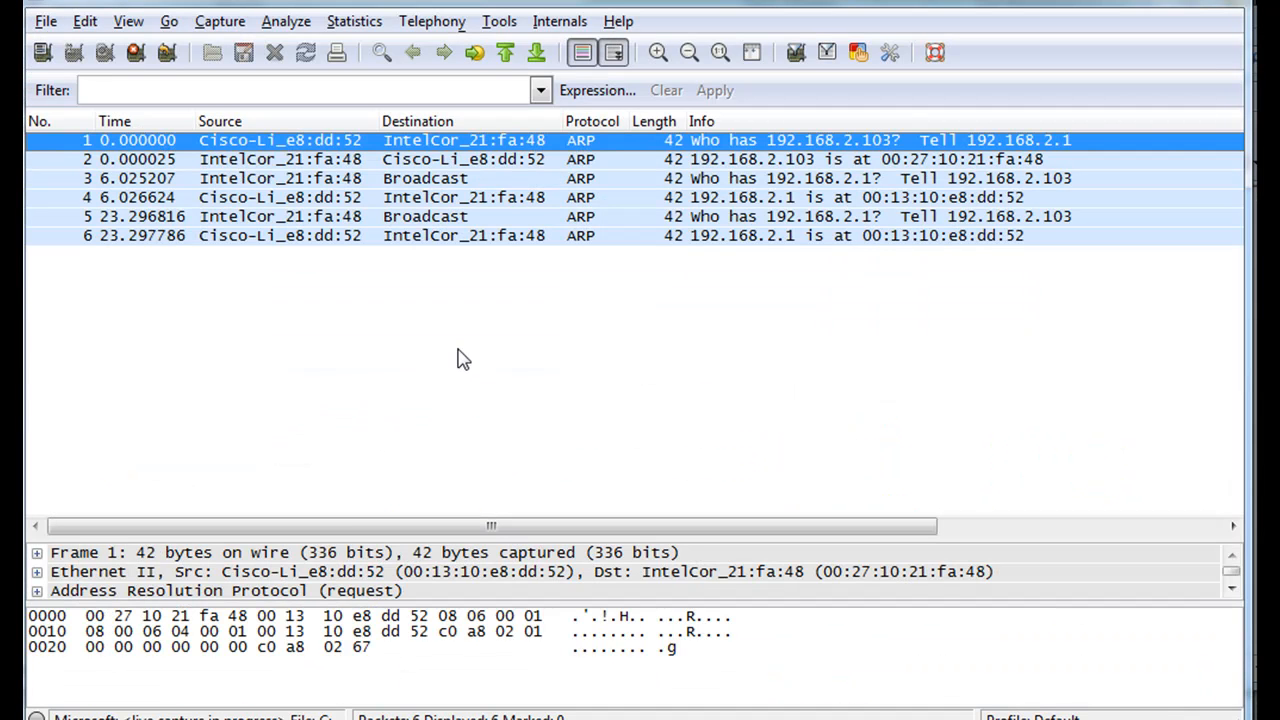
pyautogui.moveTo(500, 302)
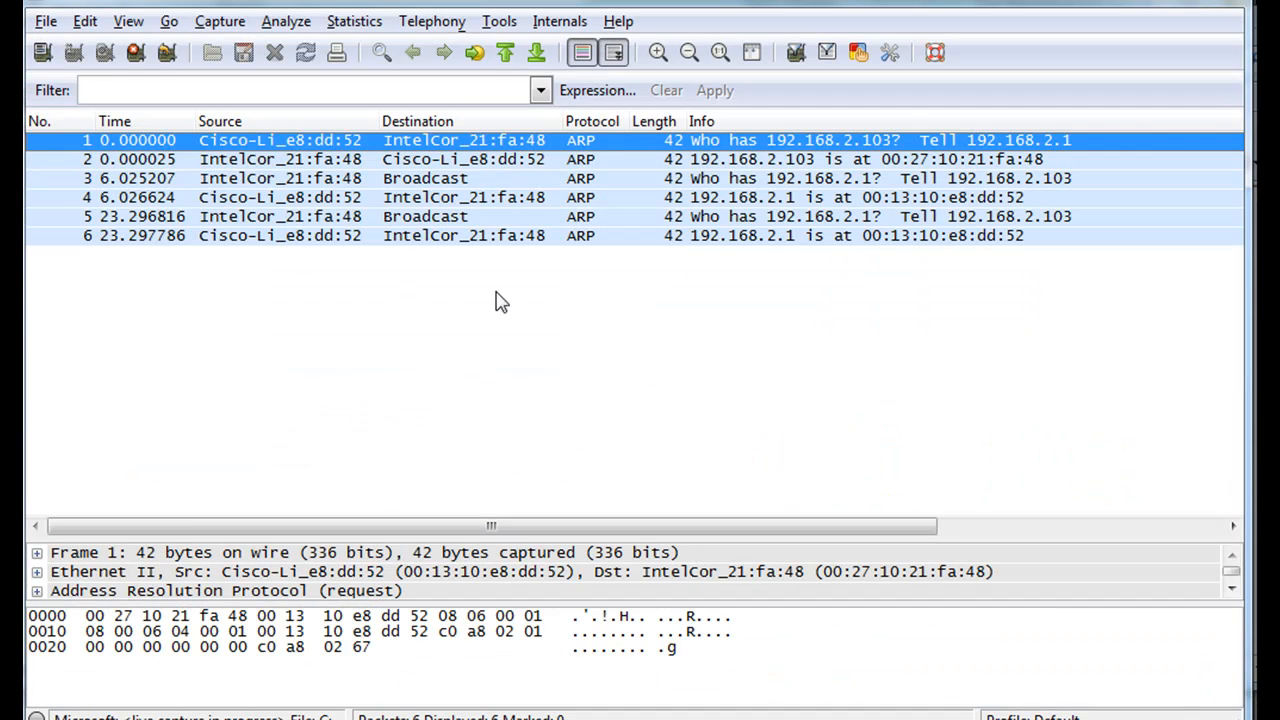
pyautogui.moveTo(712, 320)
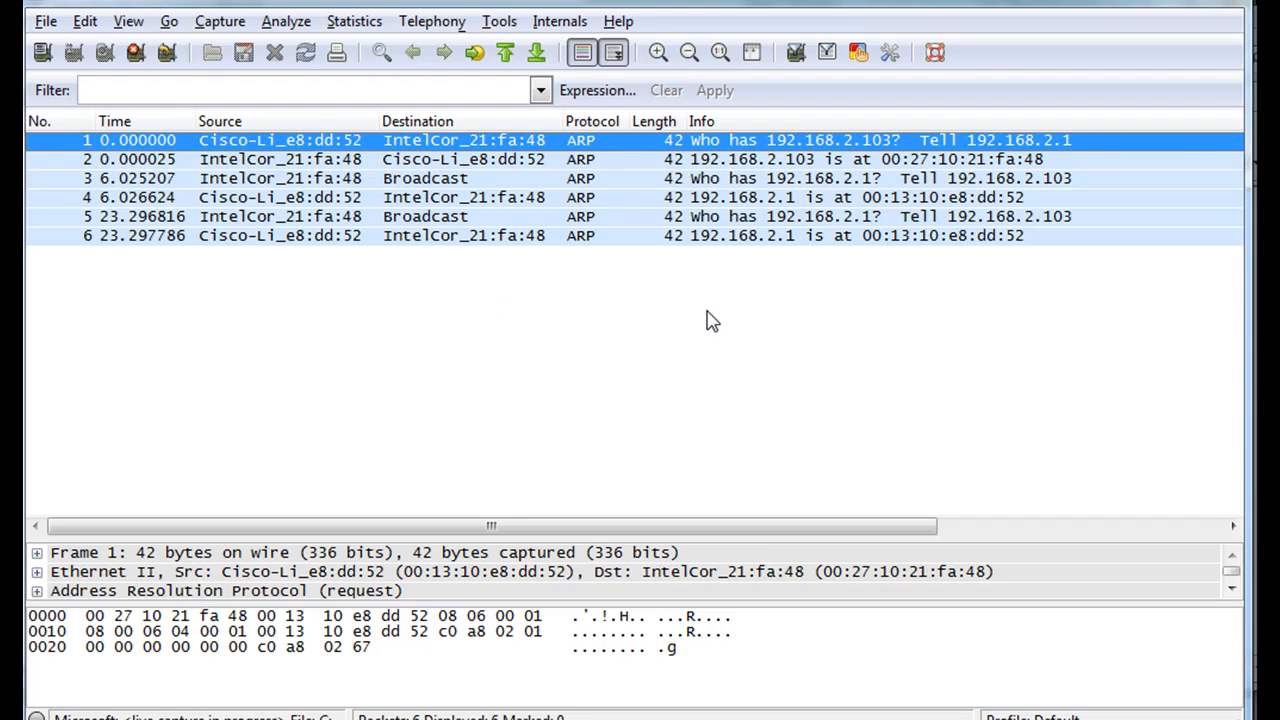
pyautogui.moveTo(220, 20)
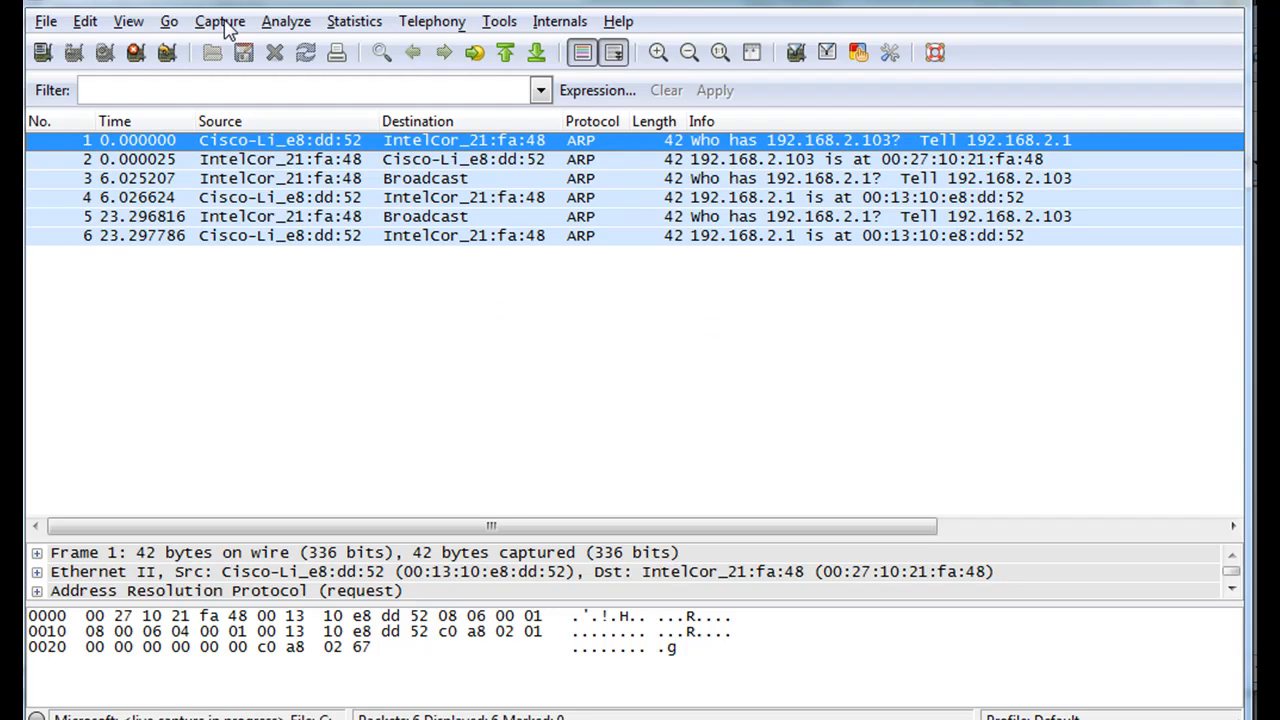
# - Stop the running capture via Capture > Stop, keeping the six ARP packets
pyautogui.click(220, 20)
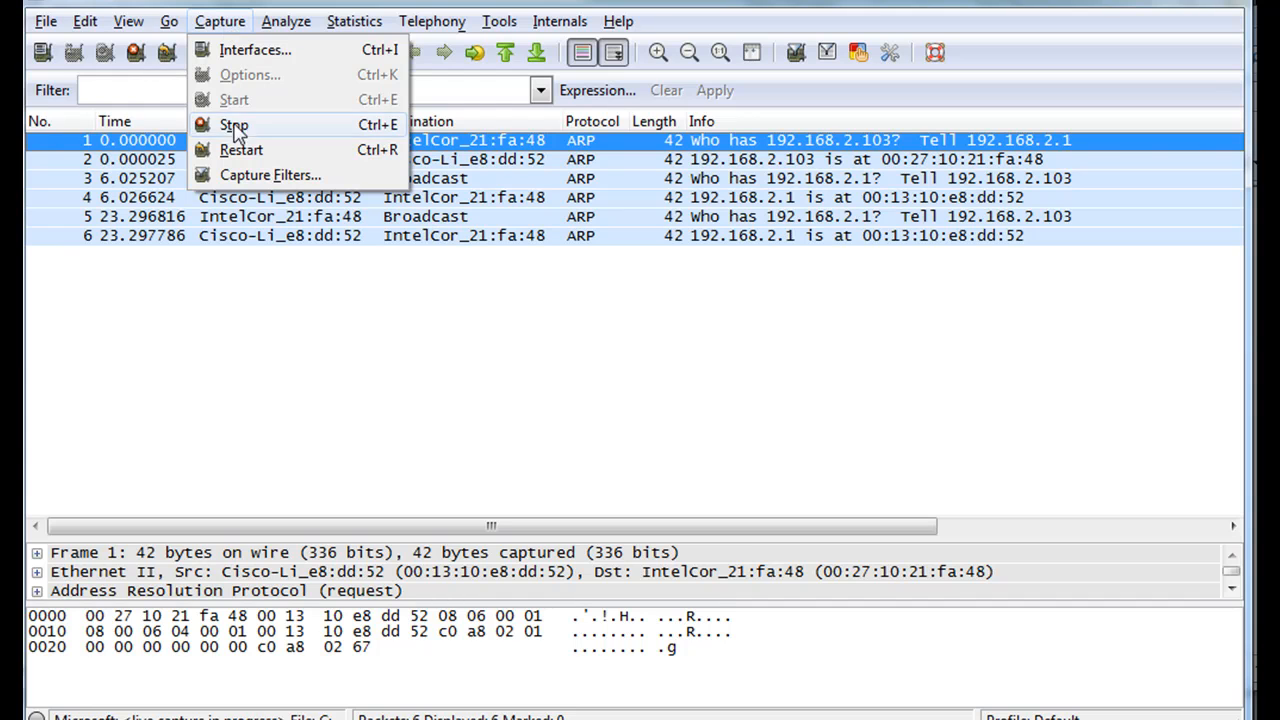
pyautogui.click(232, 124)
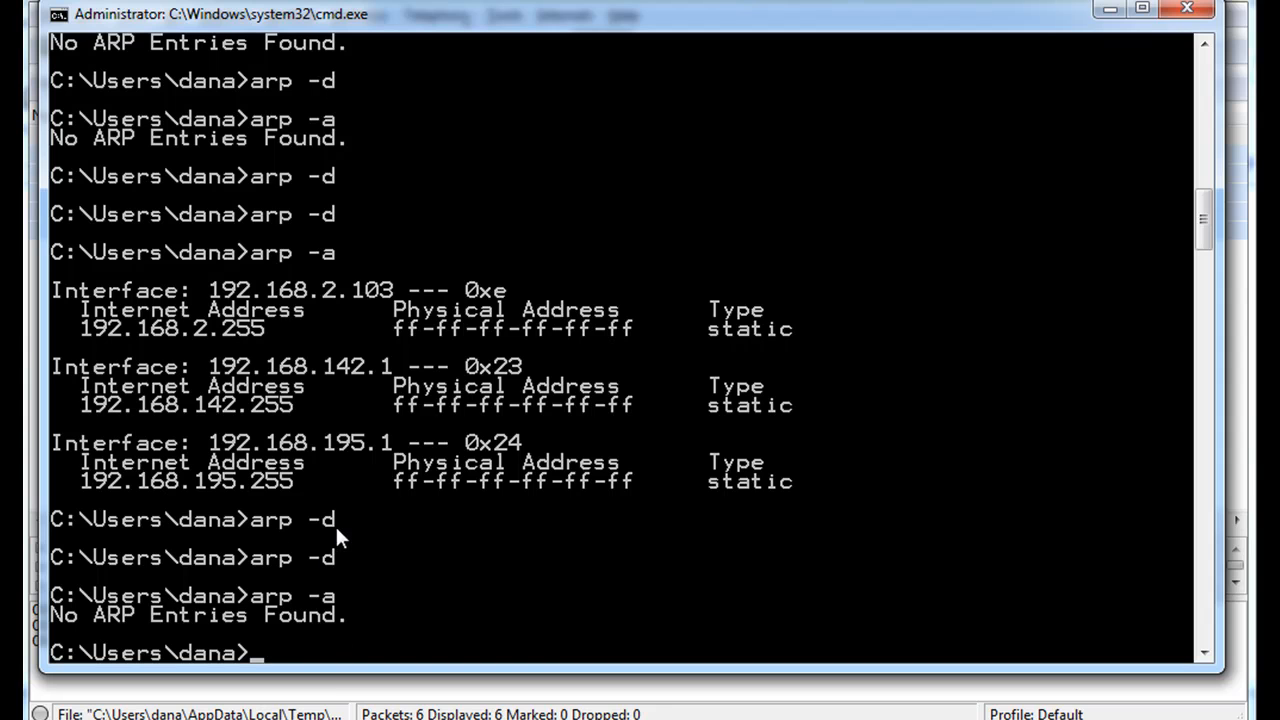
pyautogui.moveTo(340, 618)
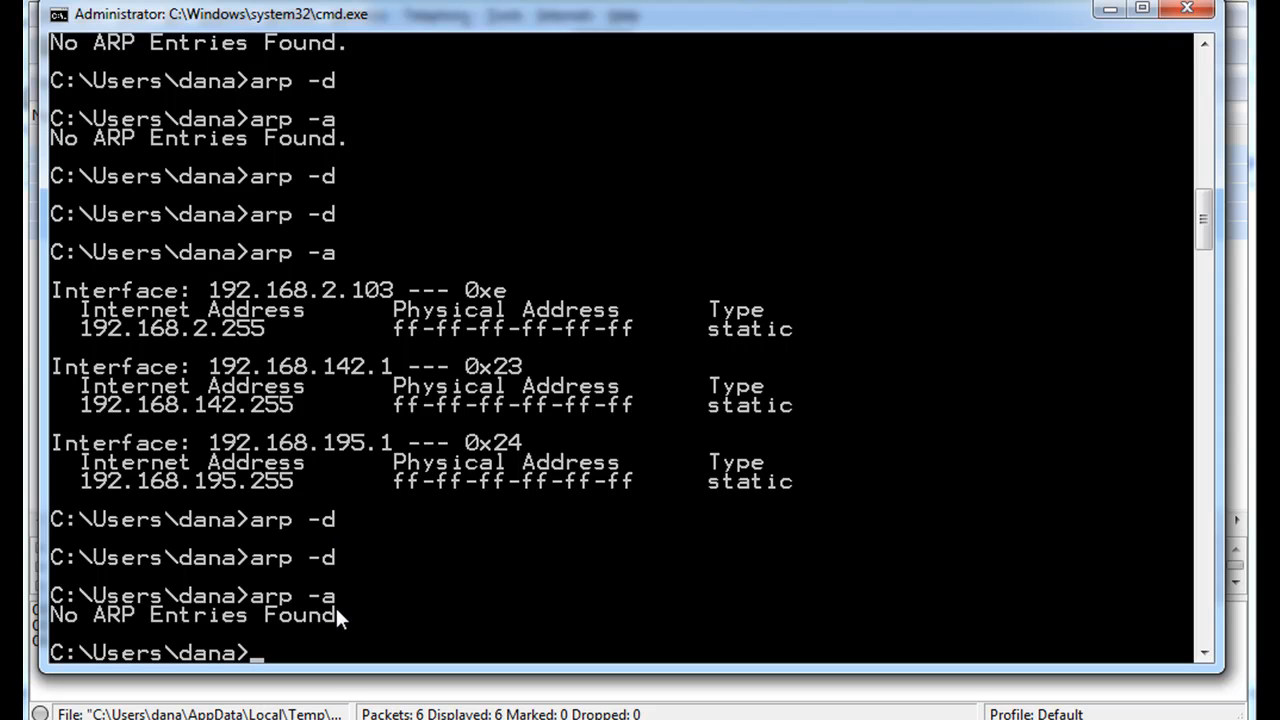
pyautogui.moveTo(488, 596)
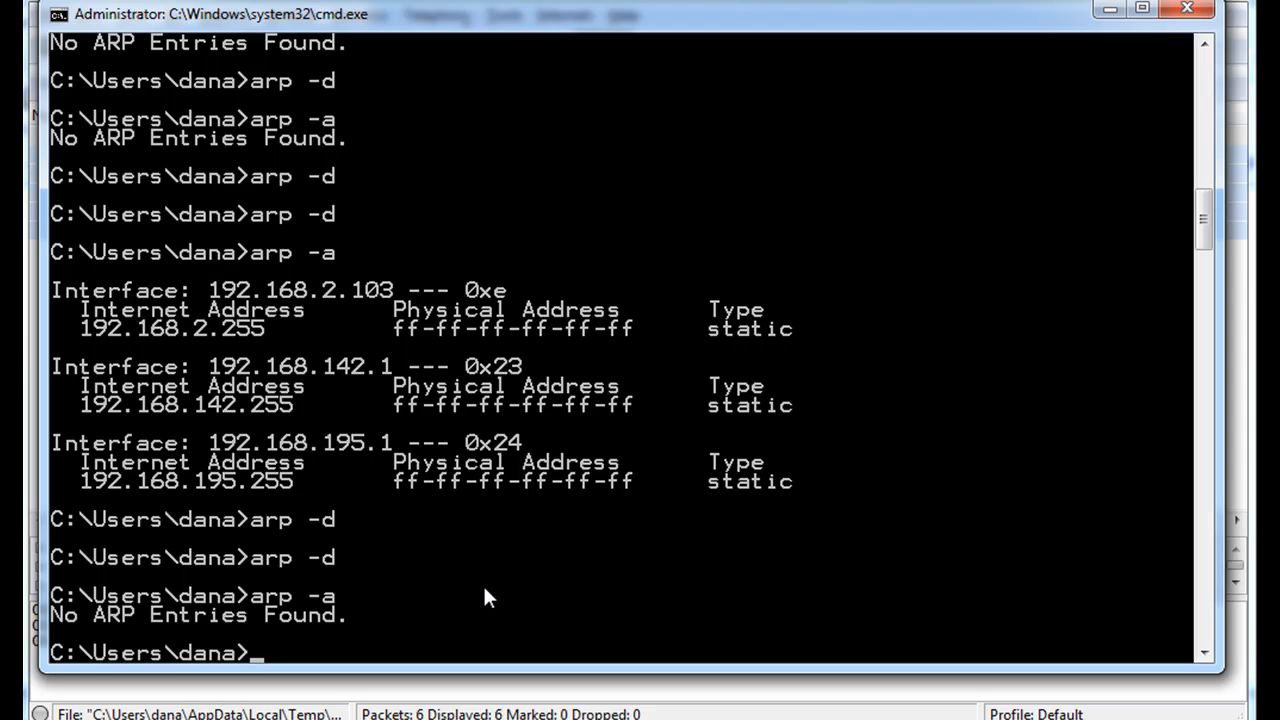
pyautogui.moveTo(284, 504)
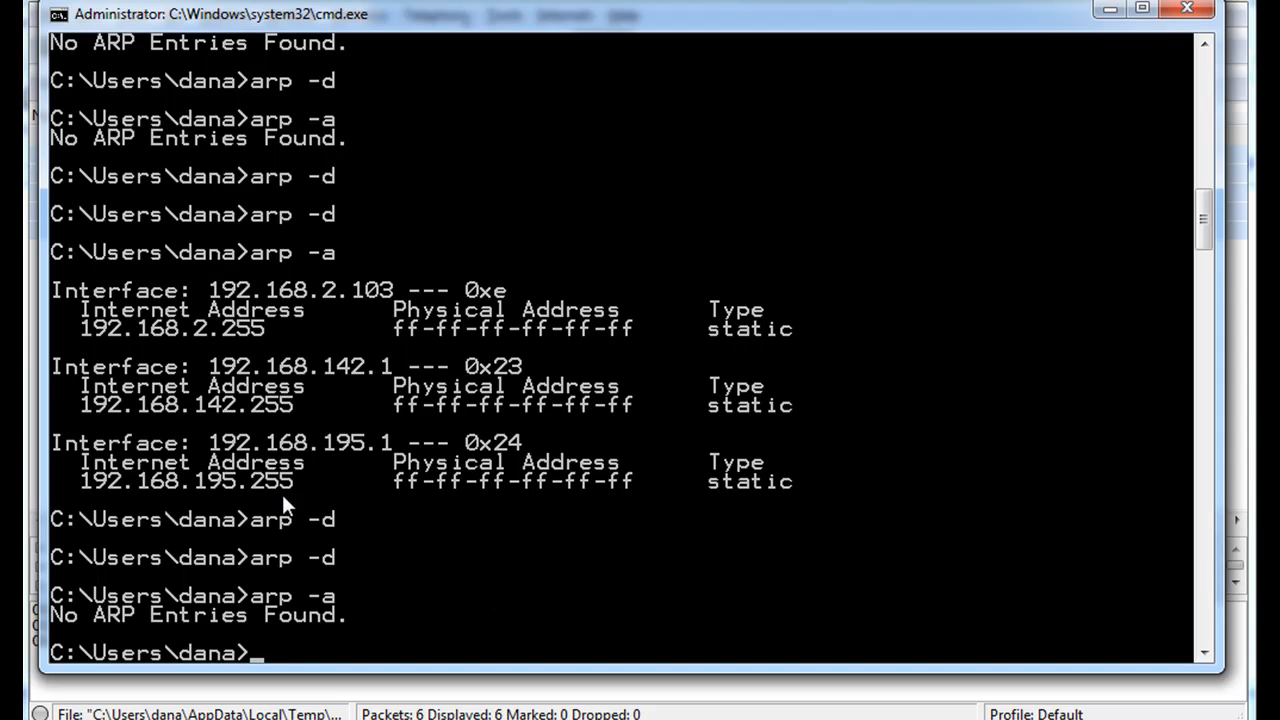
pyautogui.moveTo(372, 348)
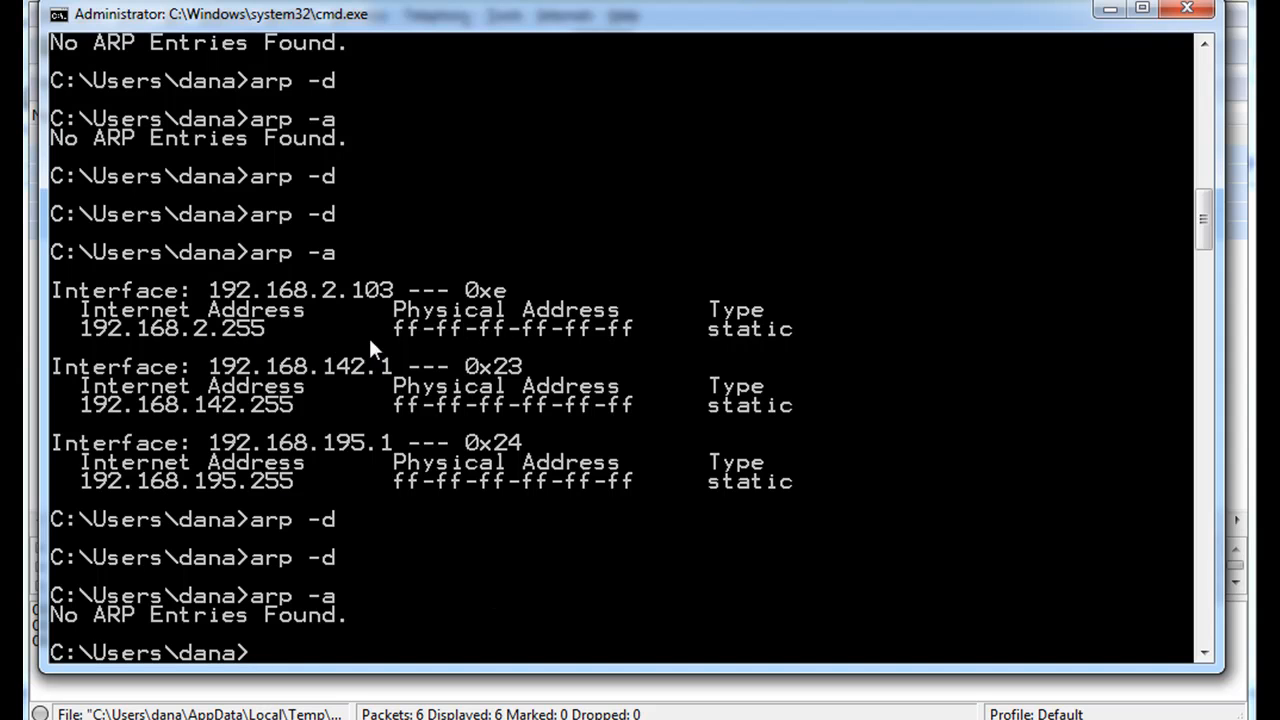
pyautogui.moveTo(218, 370)
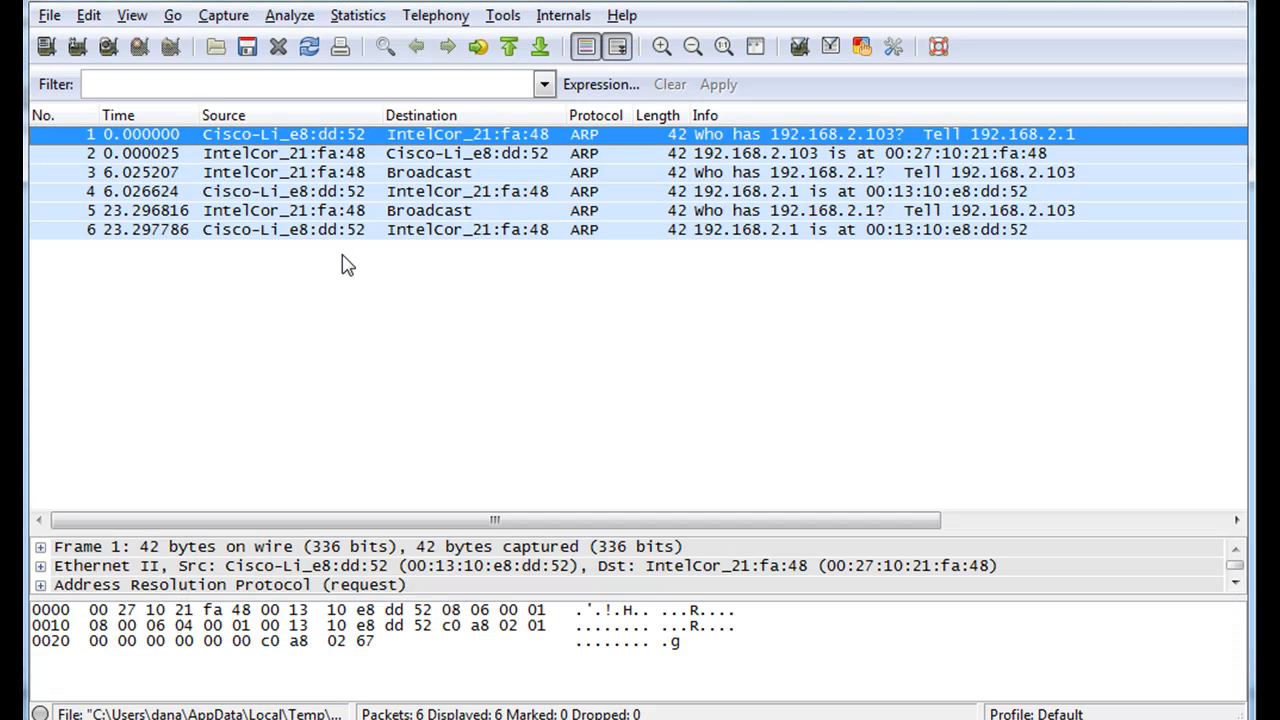
pyautogui.moveTo(420, 244)
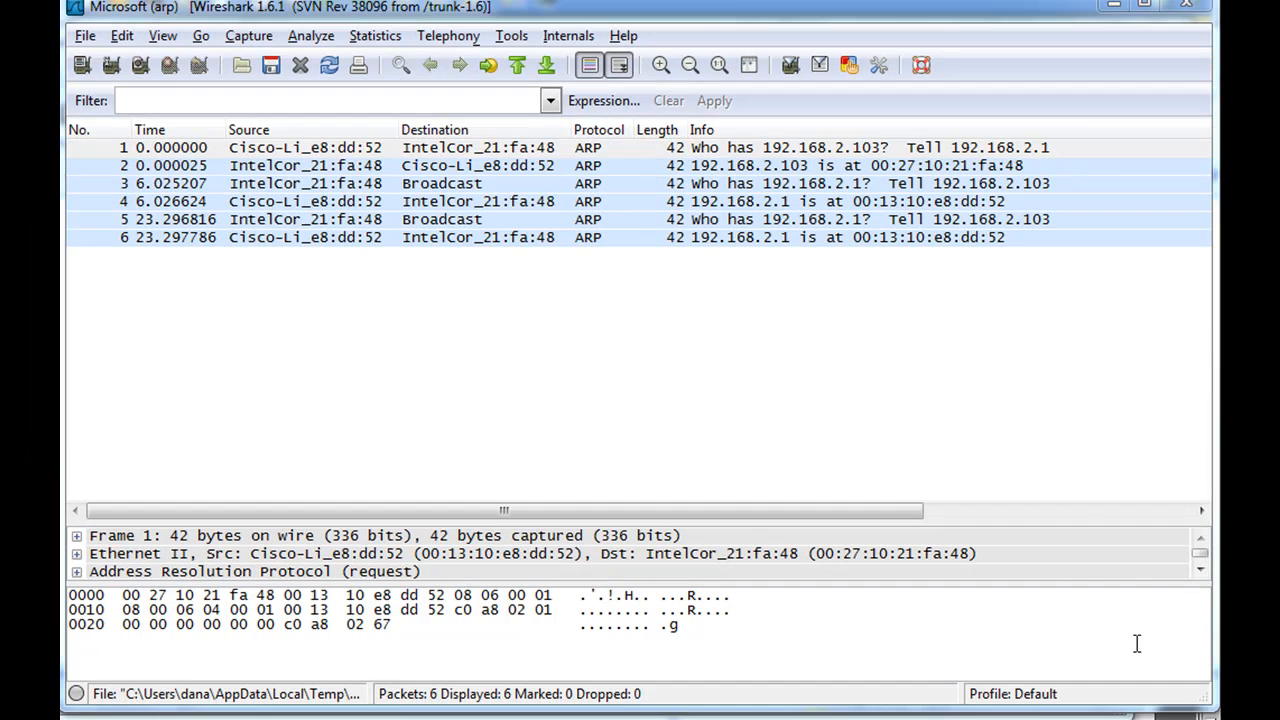
pyautogui.moveTo(662, 366)
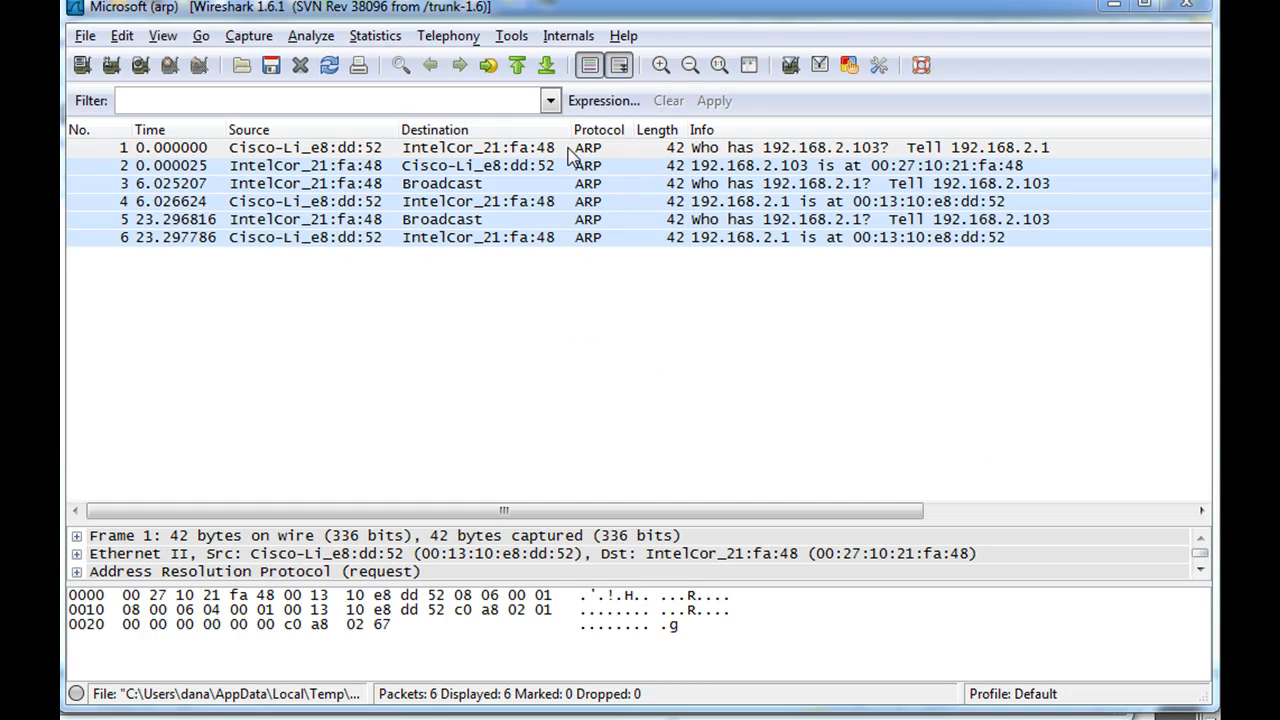
pyautogui.moveTo(318, 168)
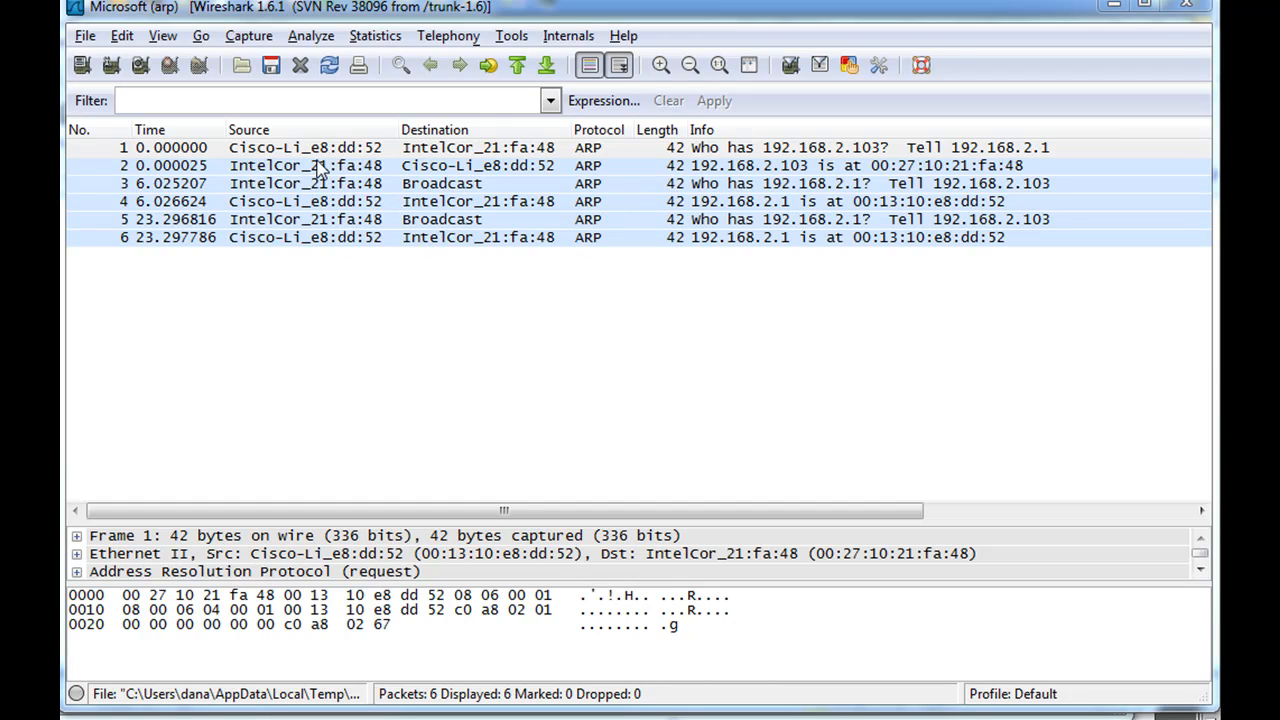
pyautogui.moveTo(360, 184)
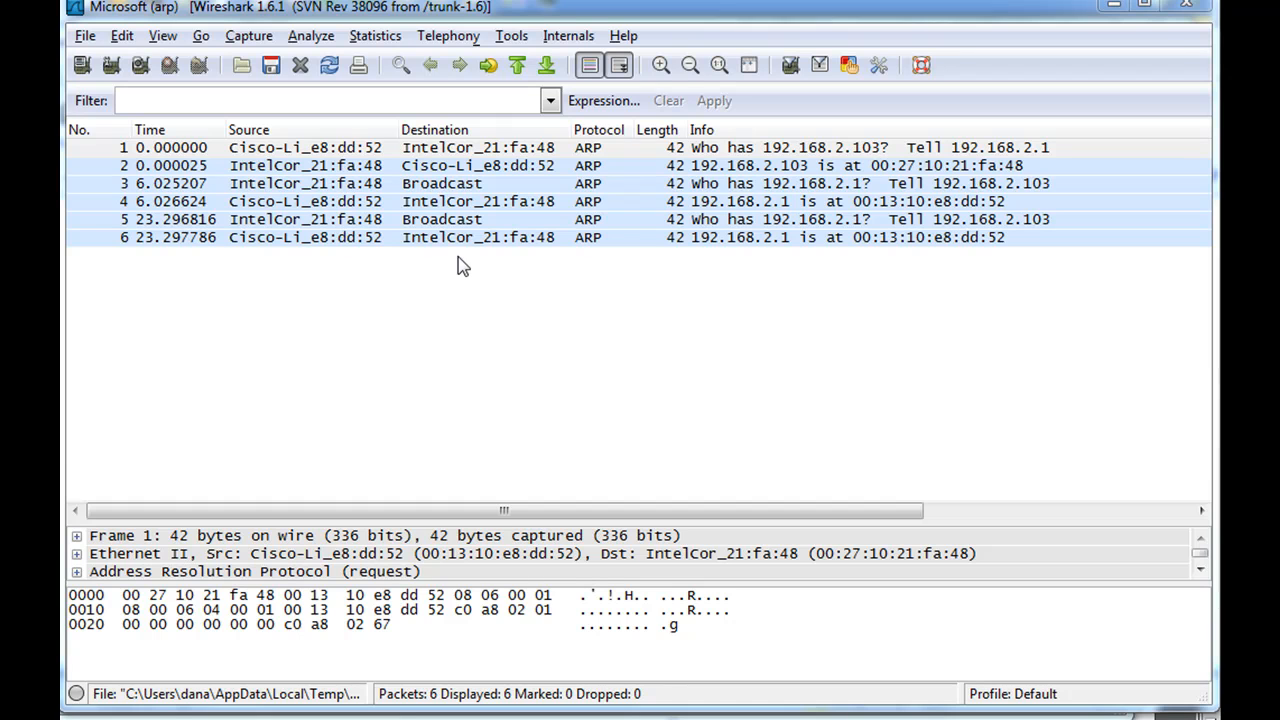
pyautogui.moveTo(284, 160)
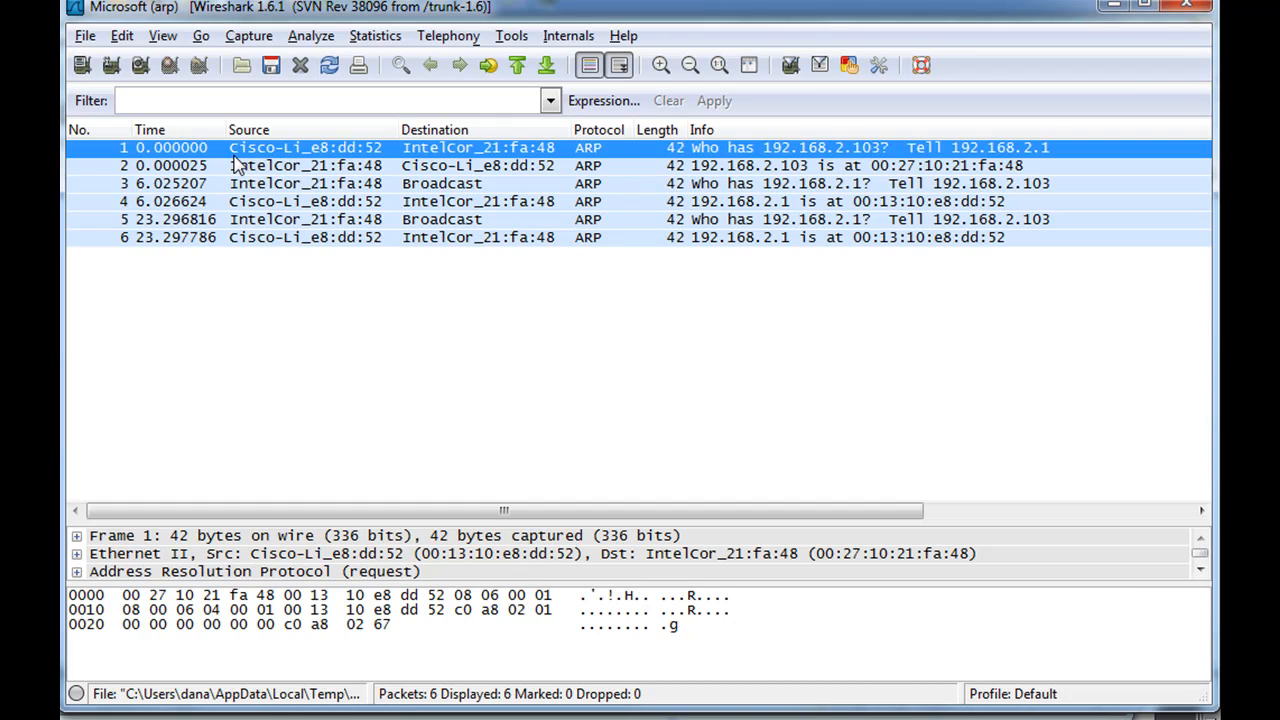
pyautogui.moveTo(360, 160)
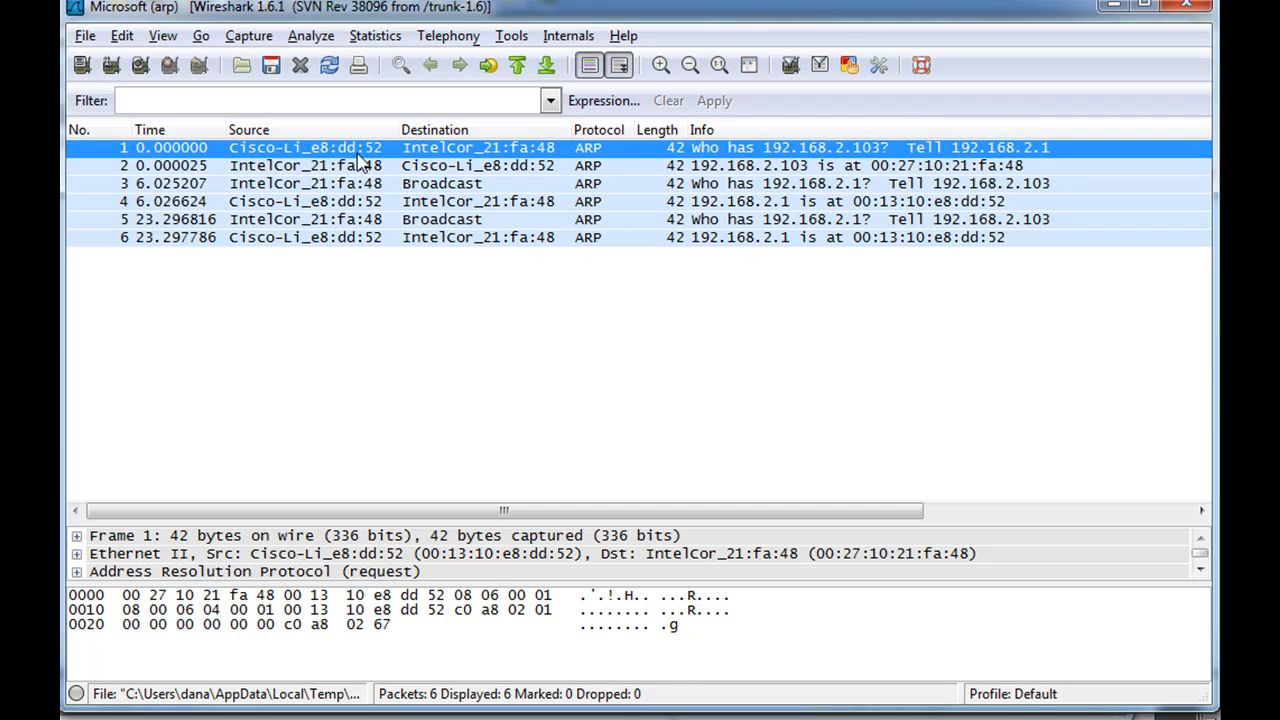
pyautogui.moveTo(330, 160)
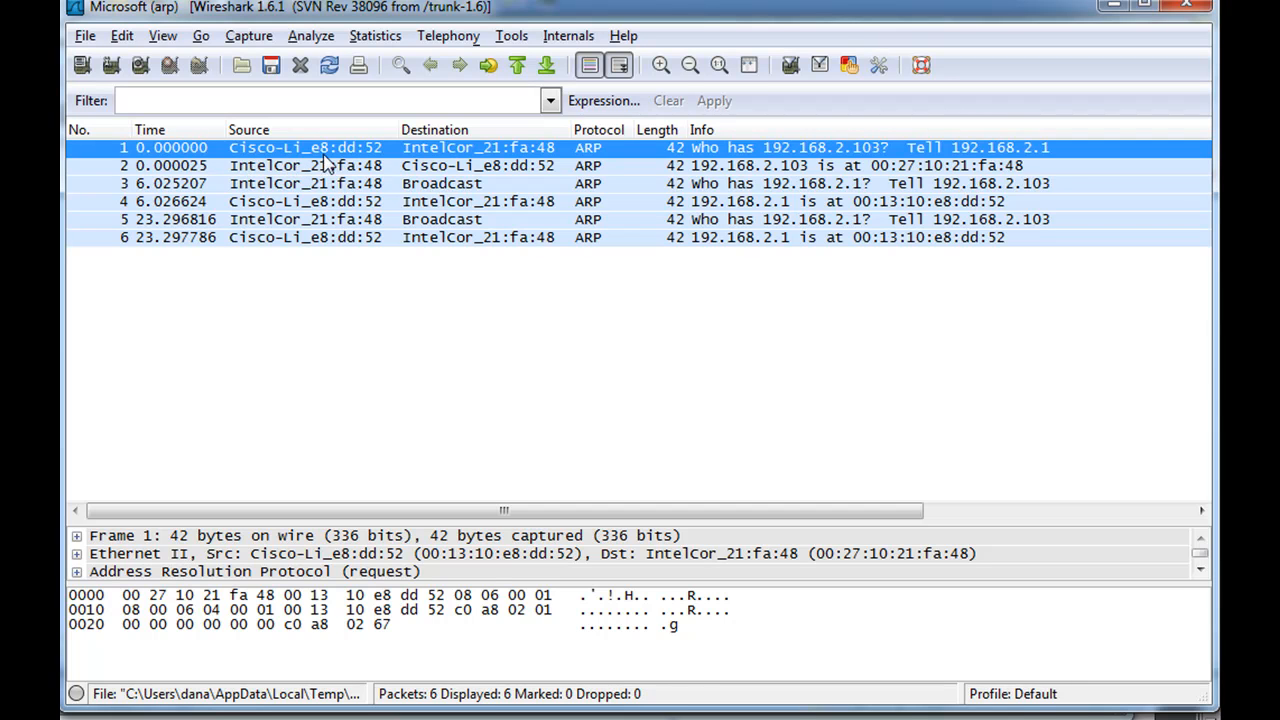
pyautogui.moveTo(240, 156)
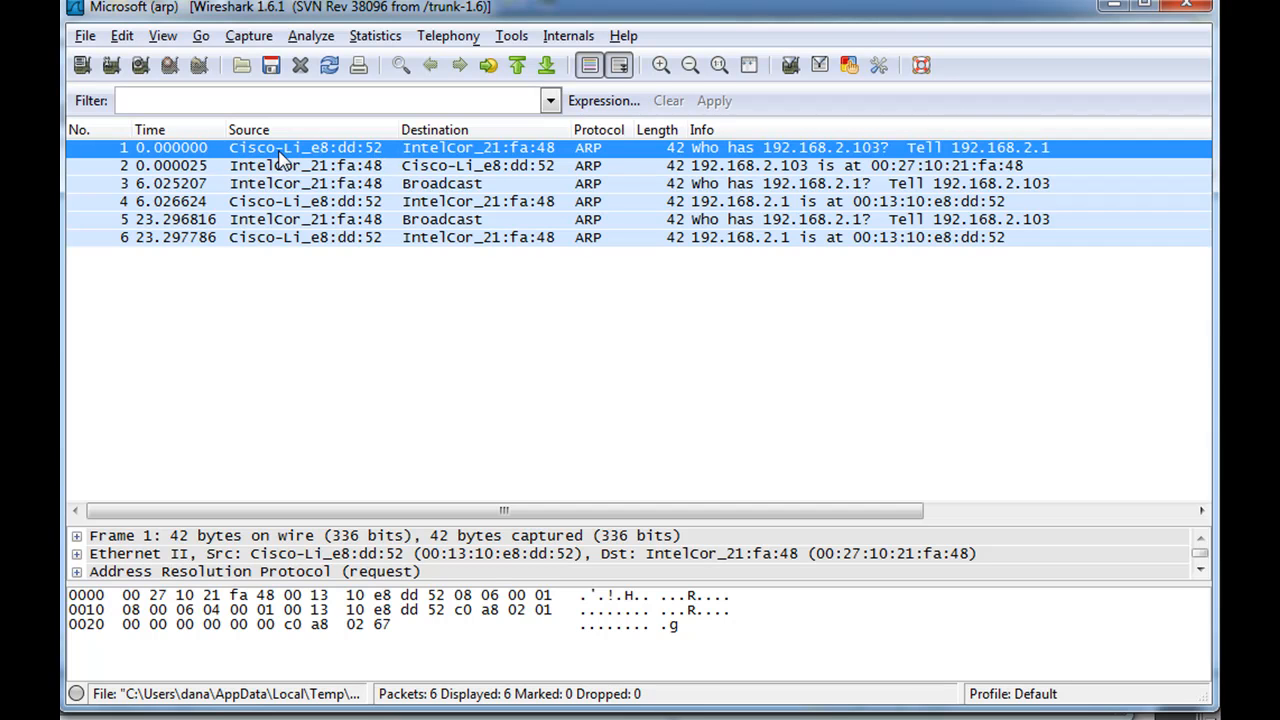
pyautogui.moveTo(330, 156)
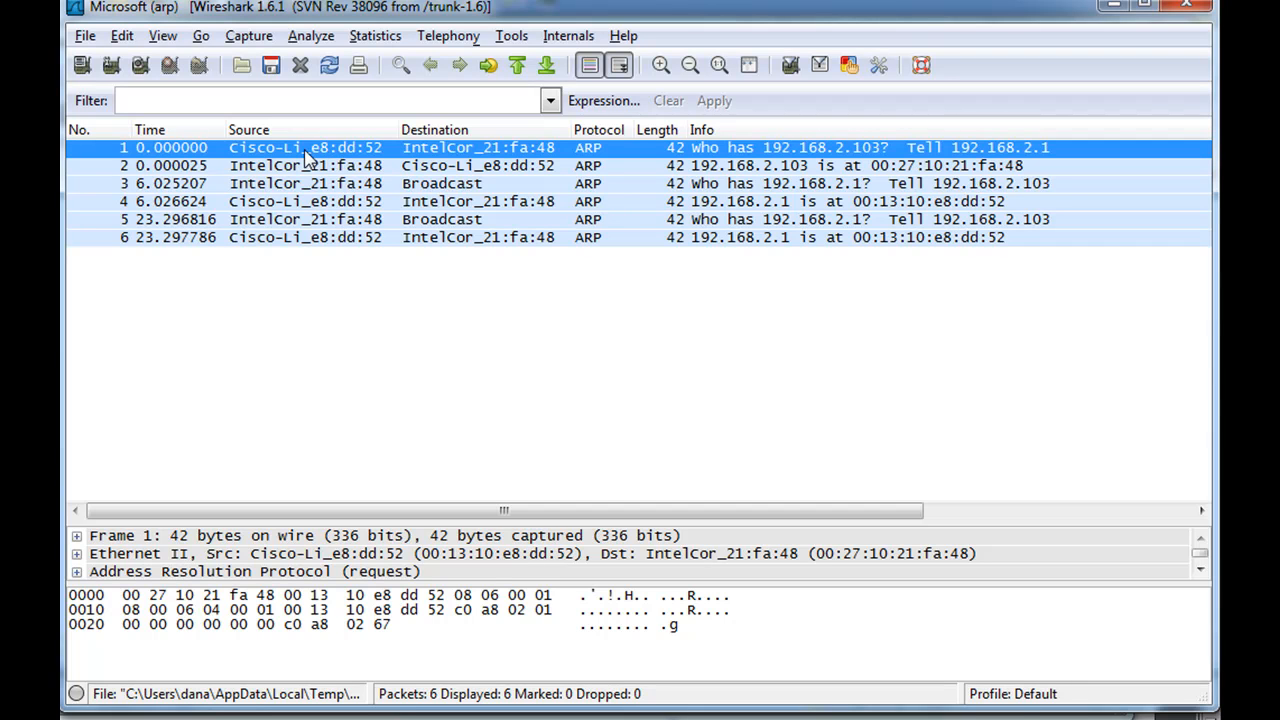
pyautogui.moveTo(368, 160)
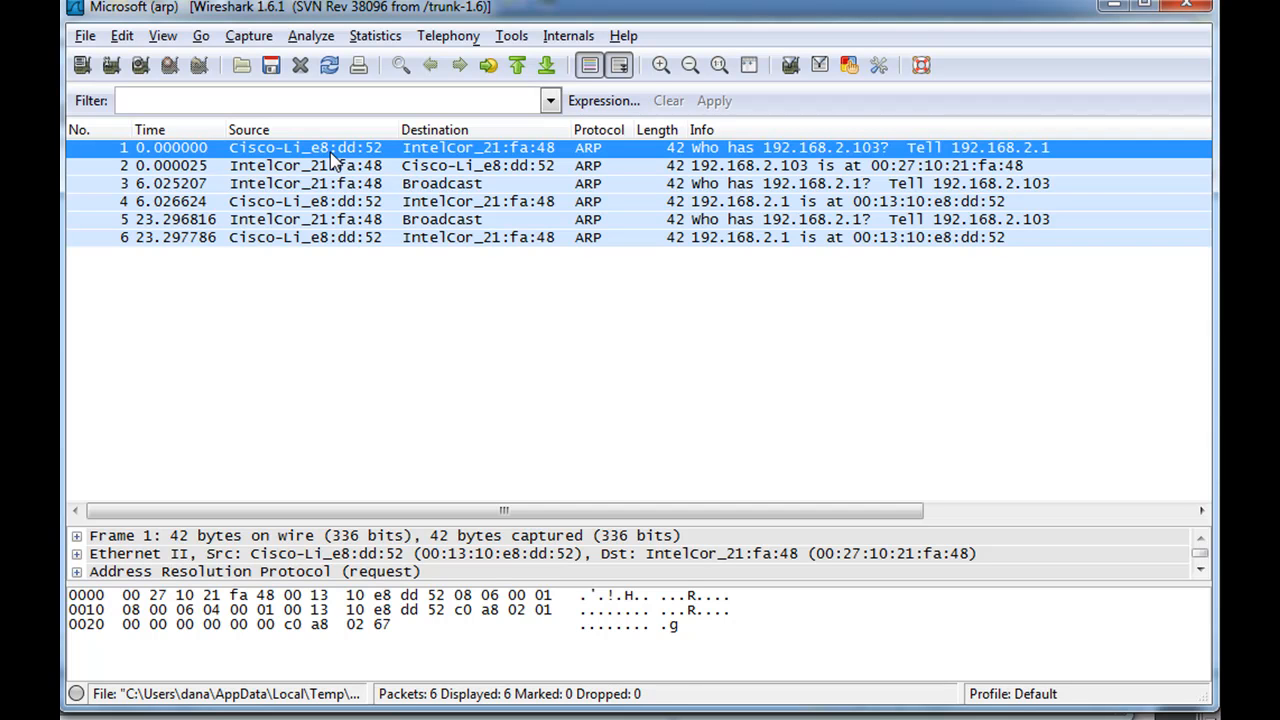
pyautogui.moveTo(264, 160)
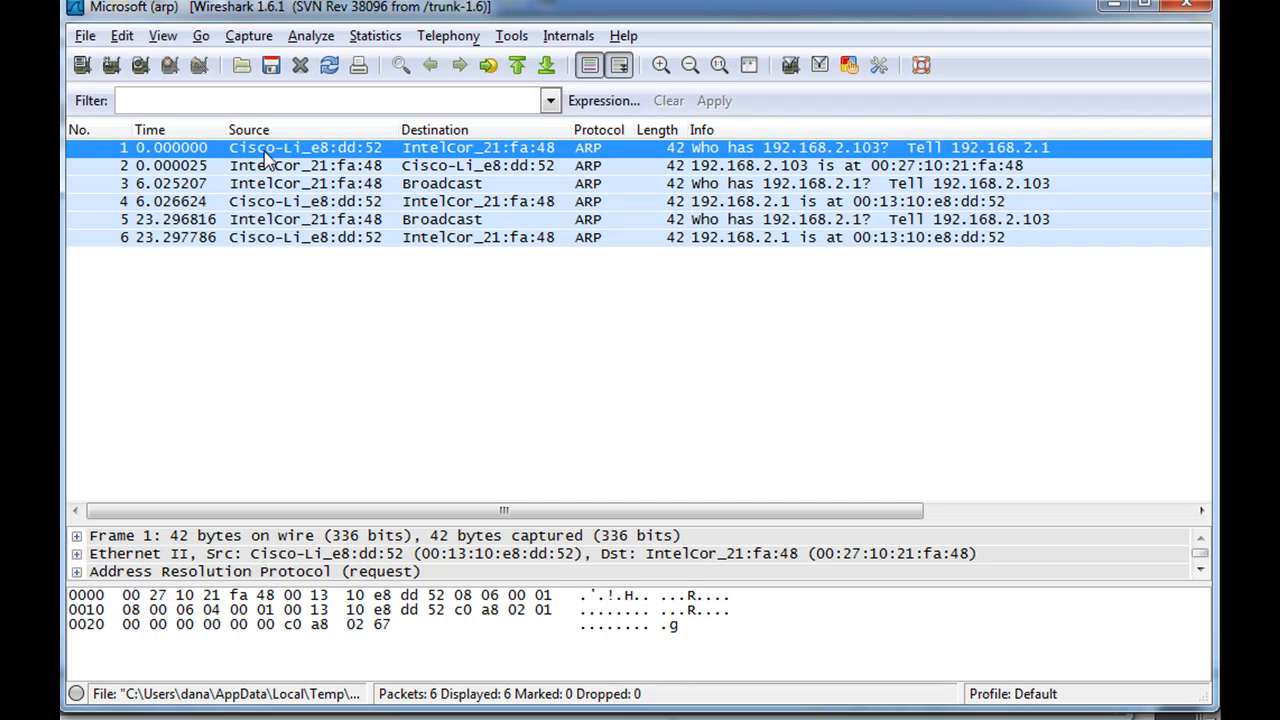
pyautogui.moveTo(340, 150)
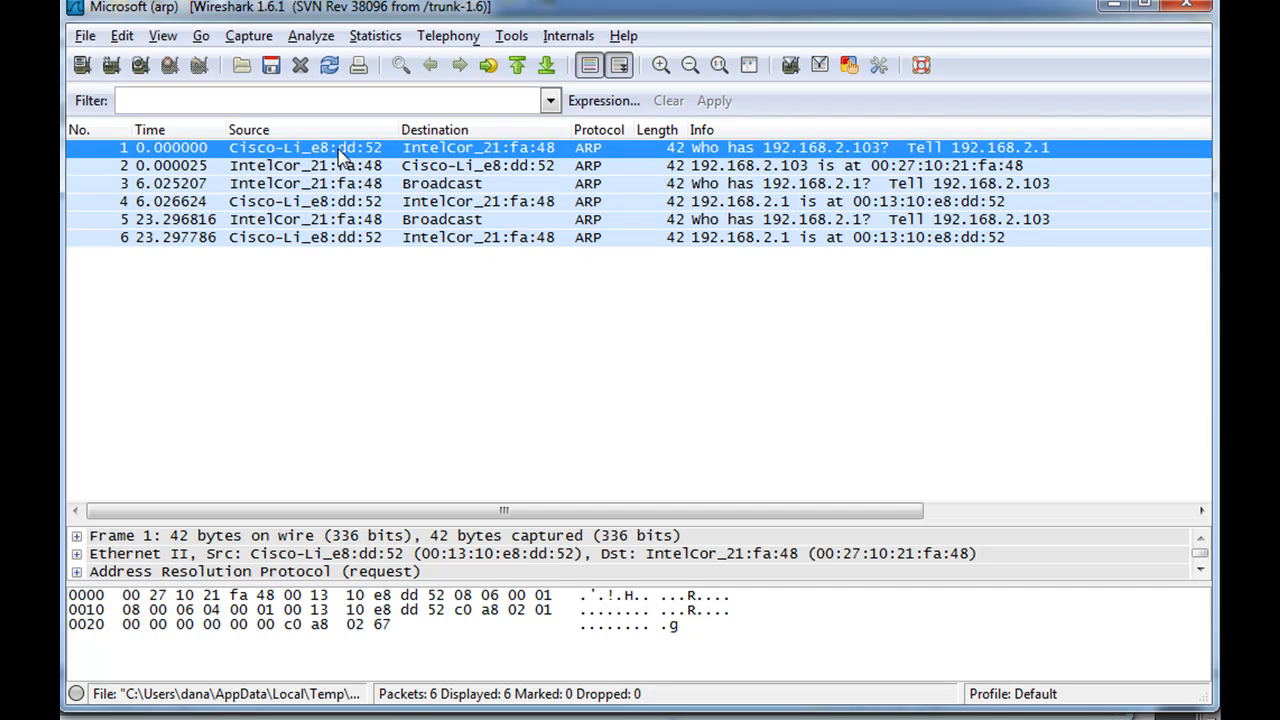
pyautogui.moveTo(372, 164)
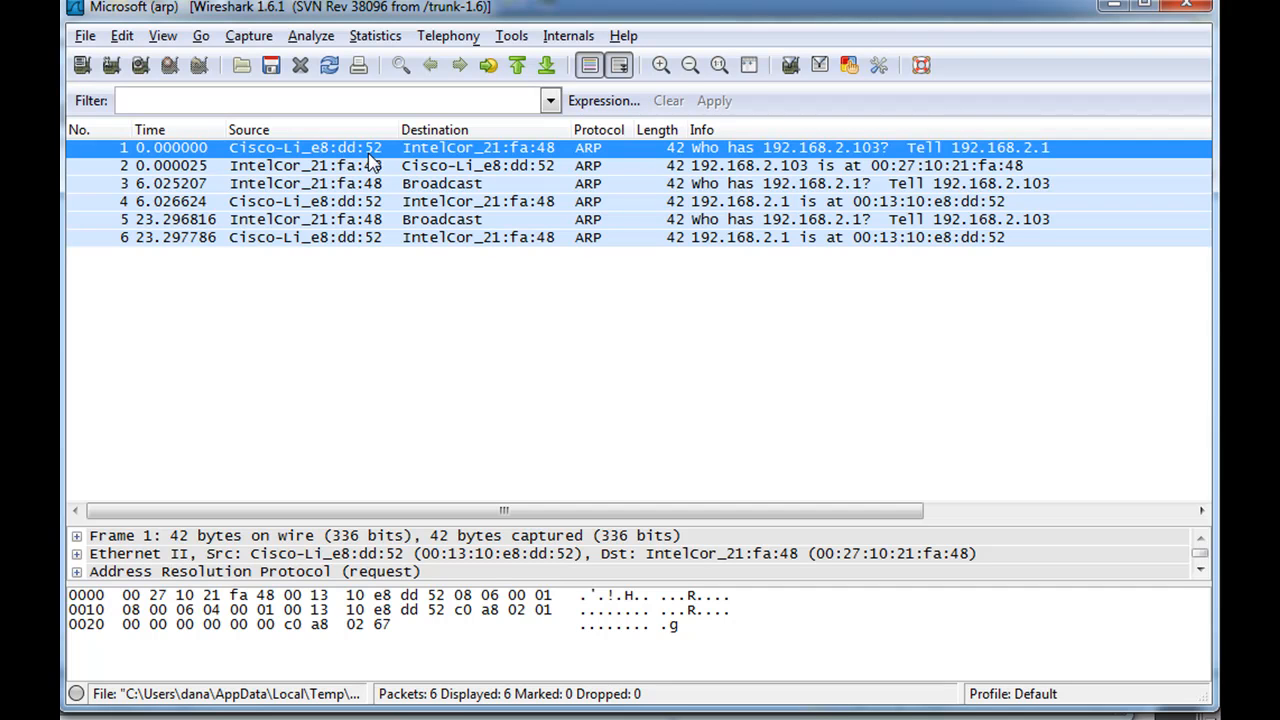
pyautogui.moveTo(280, 160)
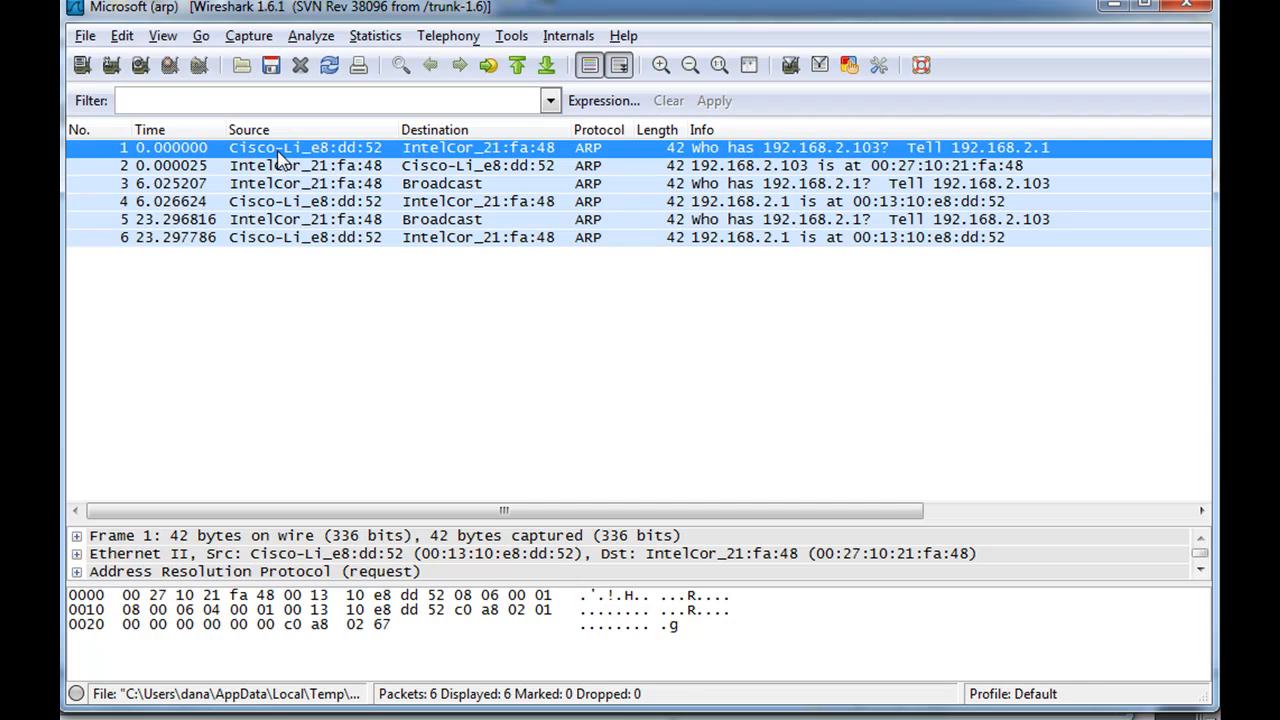
pyautogui.moveTo(344, 156)
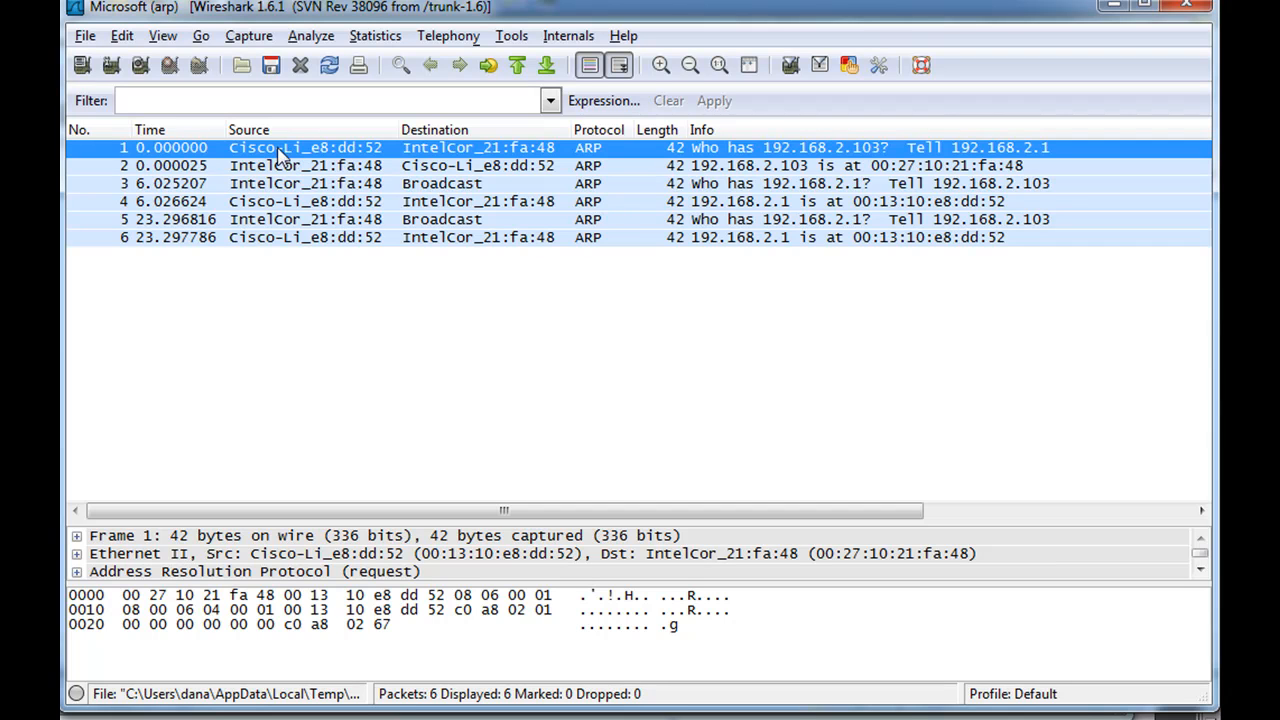
pyautogui.moveTo(252, 166)
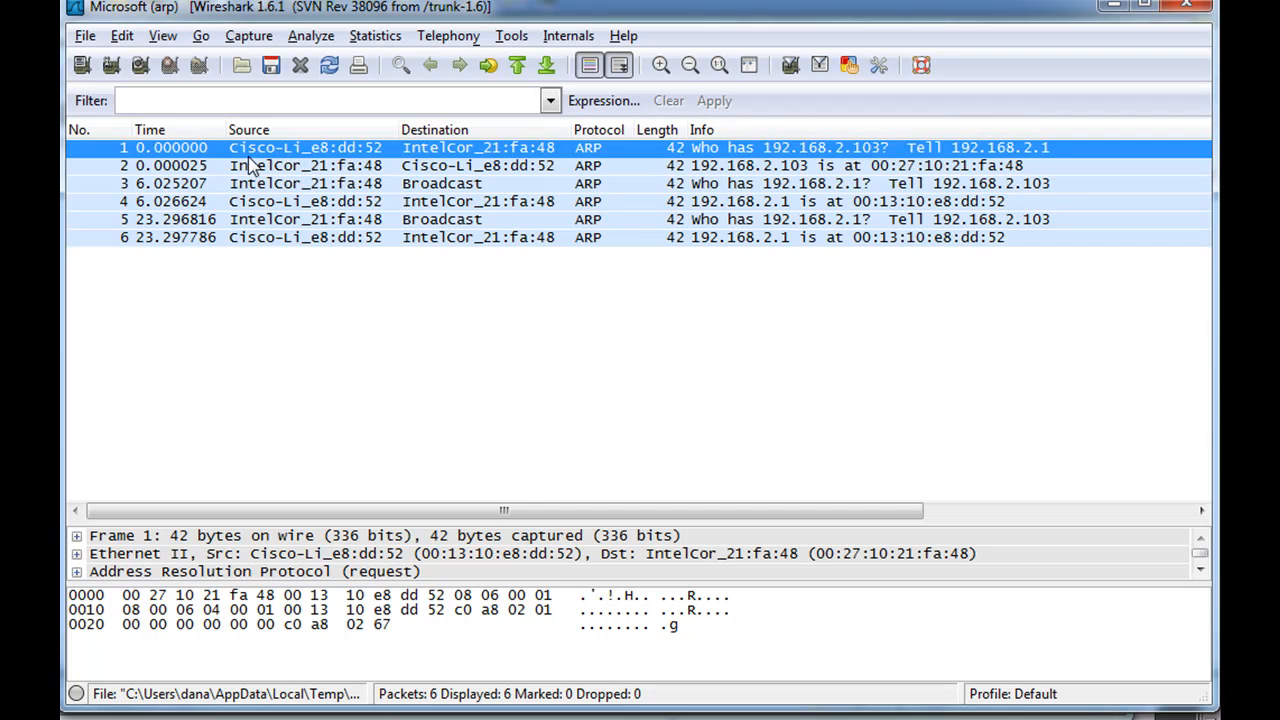
pyautogui.moveTo(300, 160)
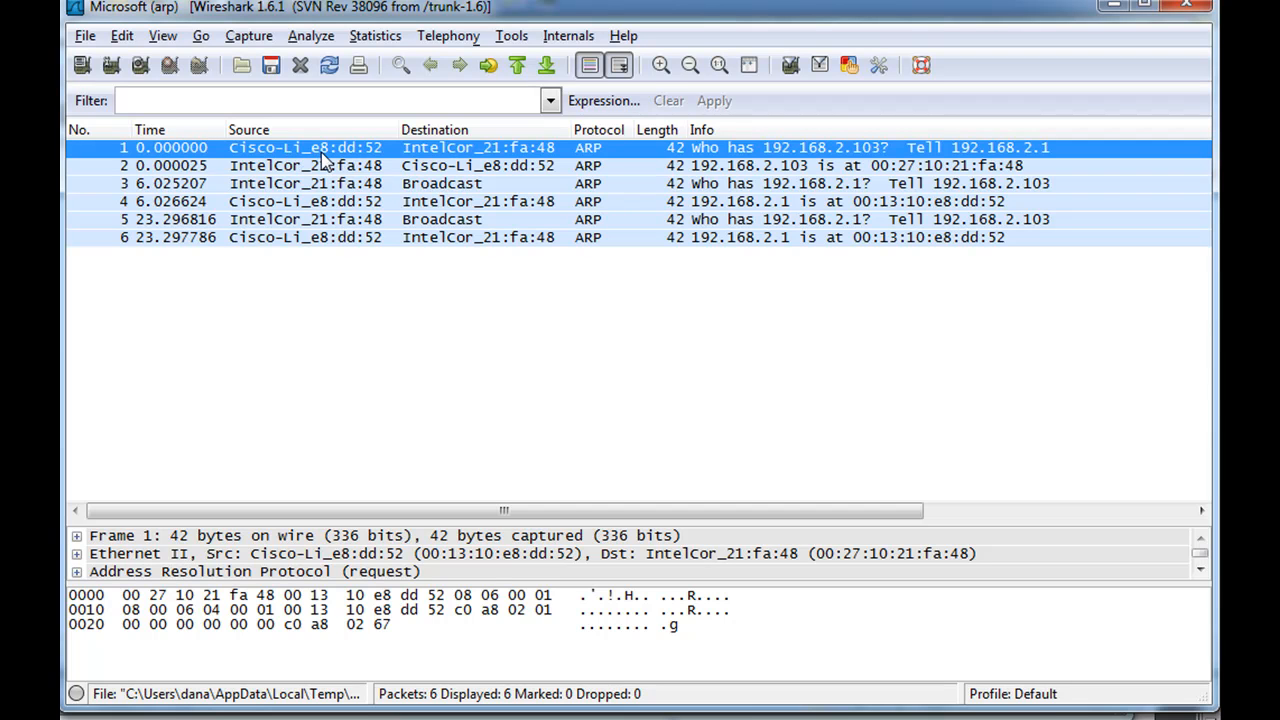
pyautogui.moveTo(262, 152)
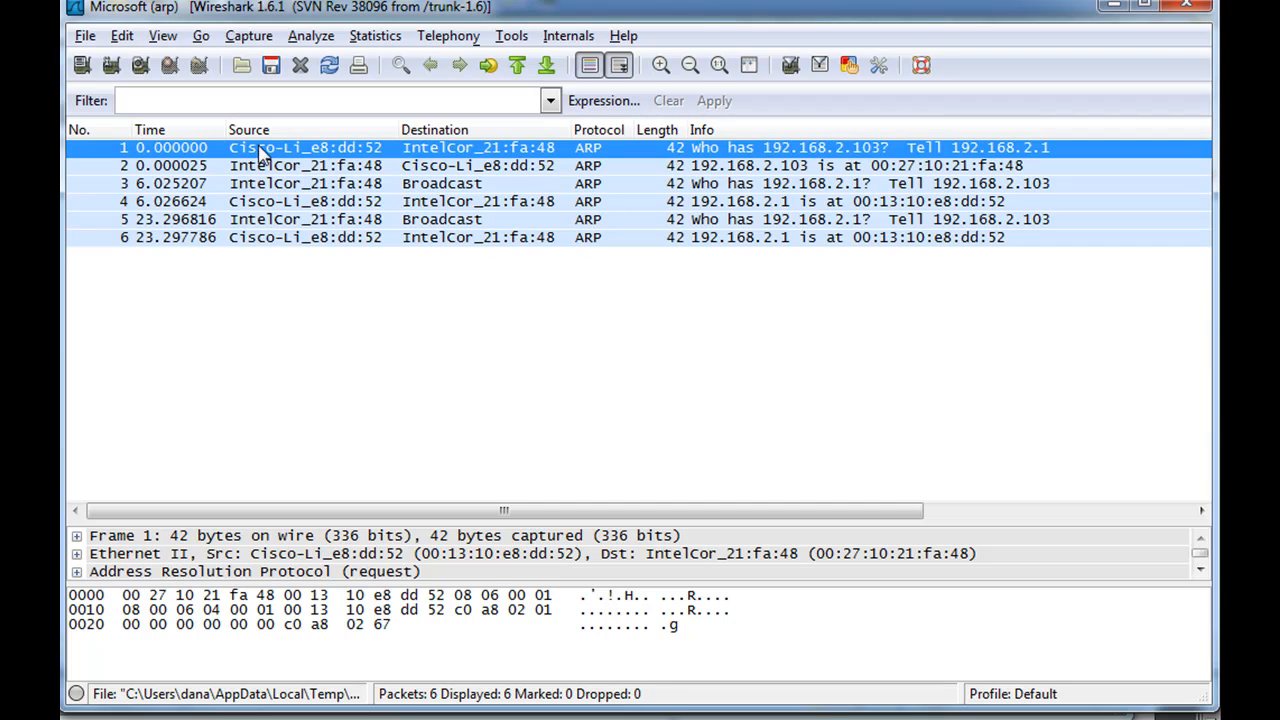
pyautogui.moveTo(262, 162)
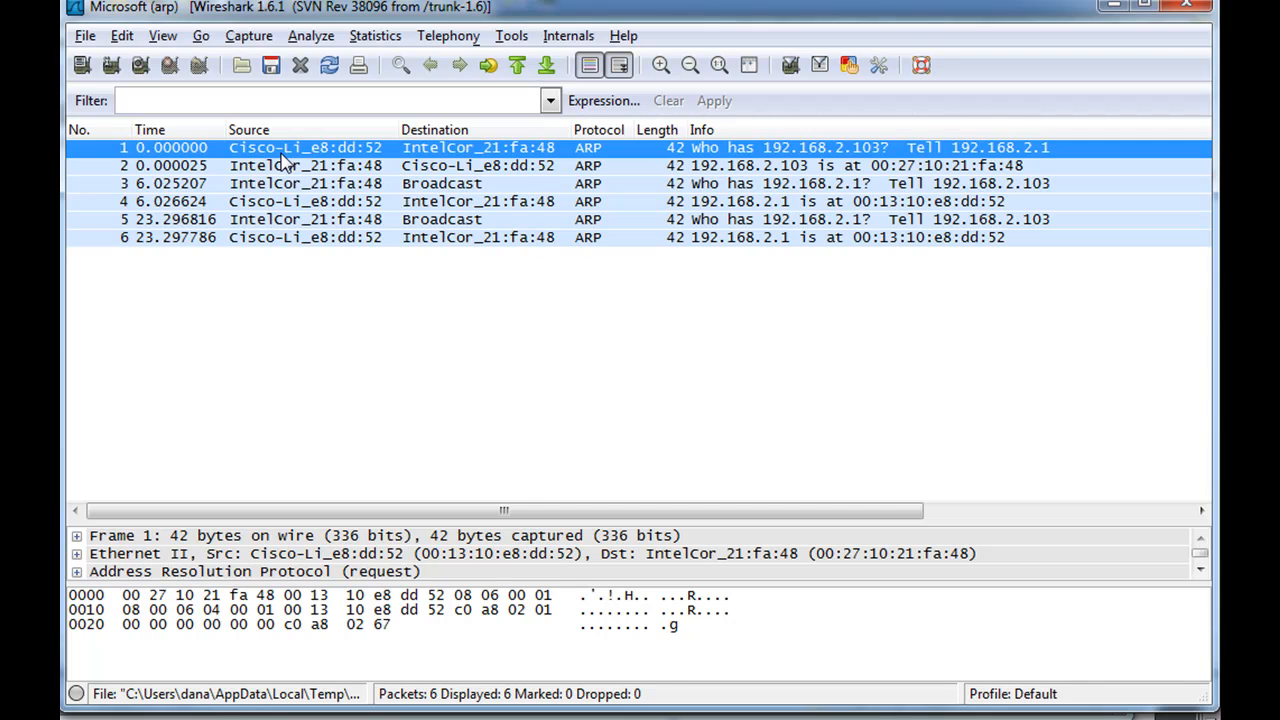
pyautogui.moveTo(420, 164)
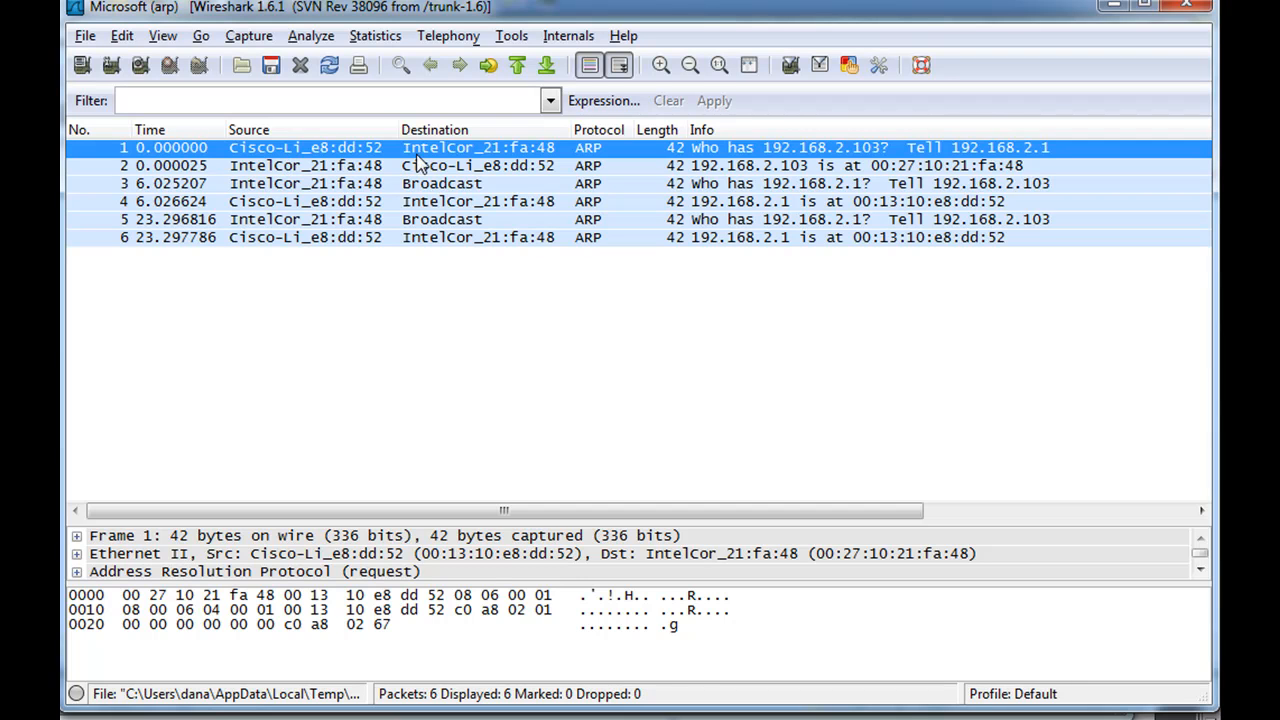
pyautogui.moveTo(496, 160)
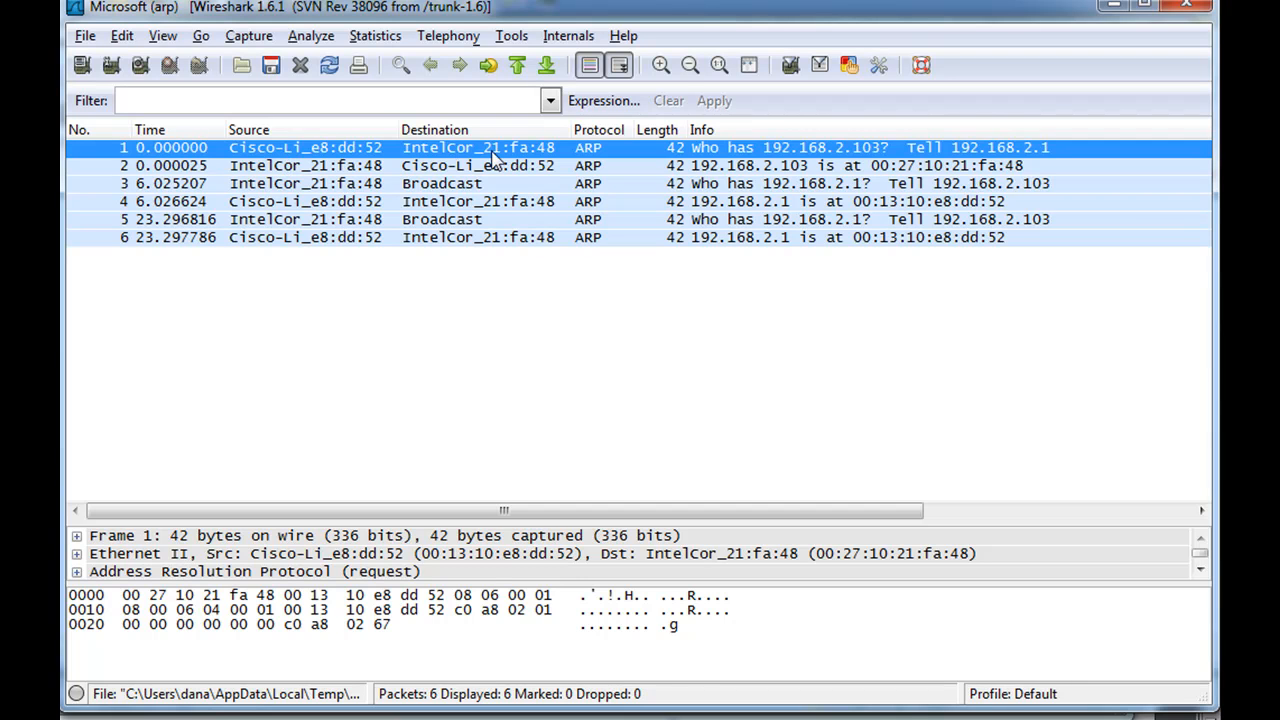
pyautogui.moveTo(280, 210)
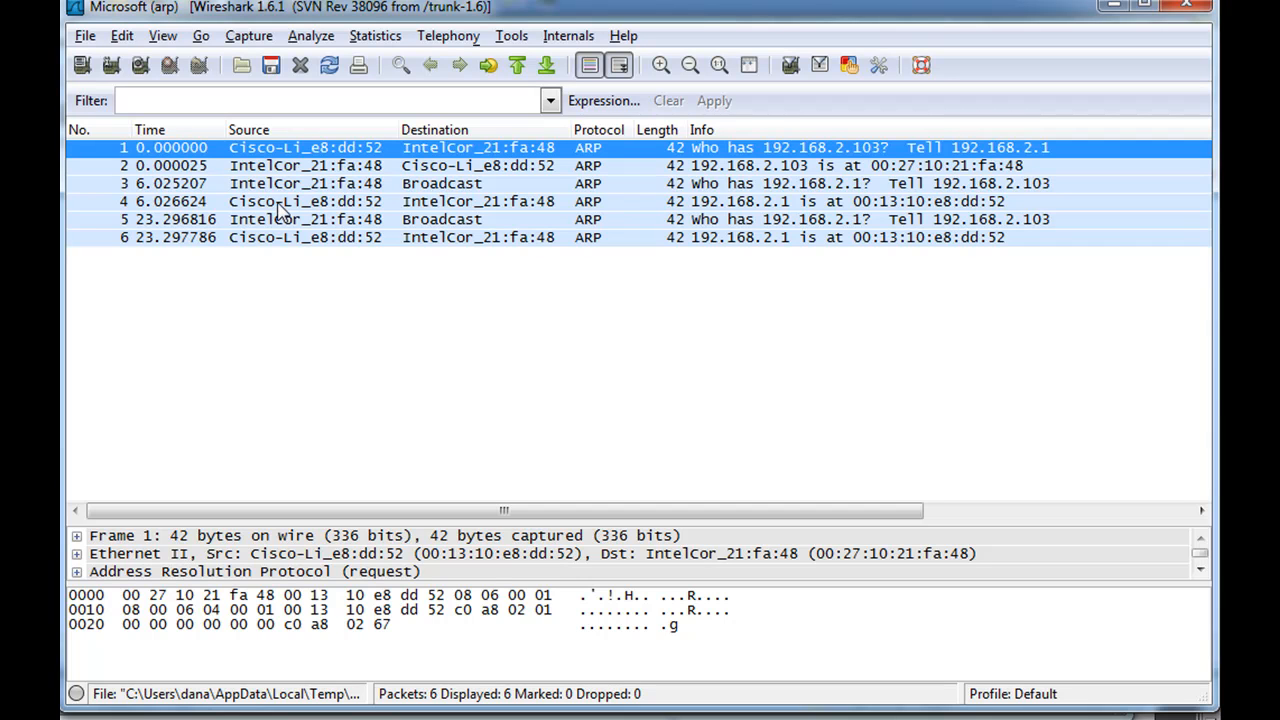
pyautogui.moveTo(458, 156)
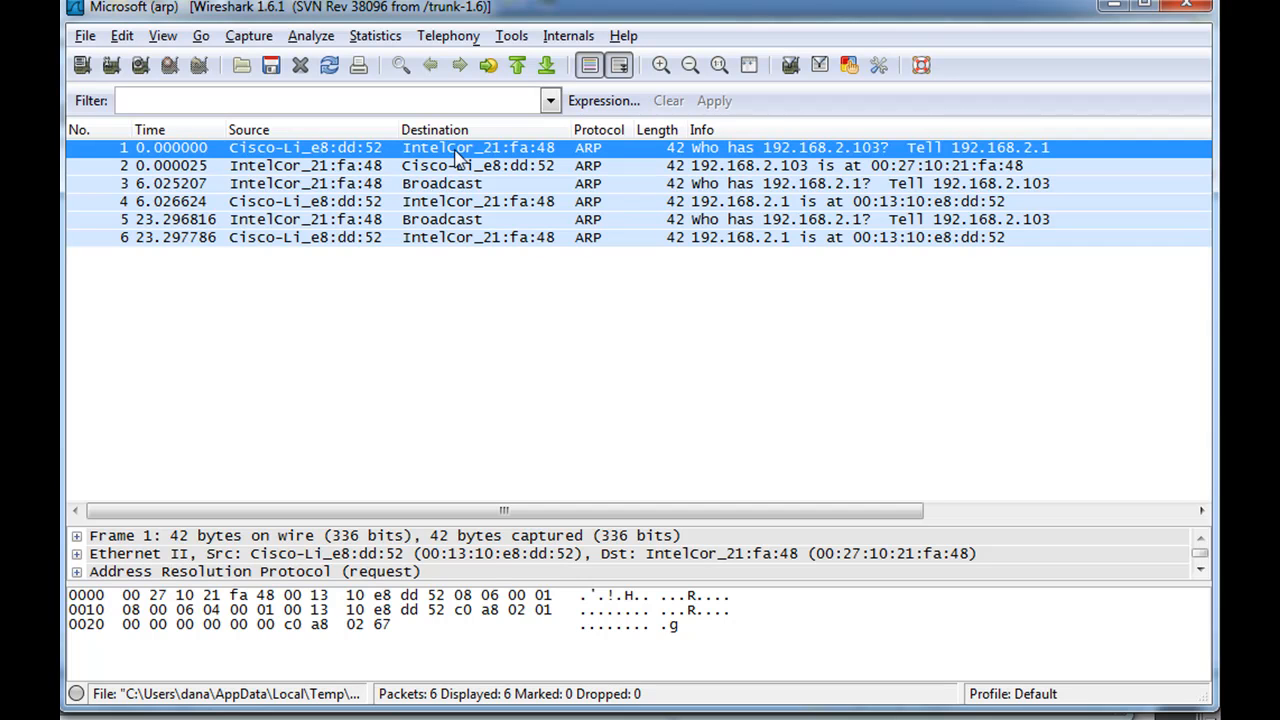
pyautogui.moveTo(738, 166)
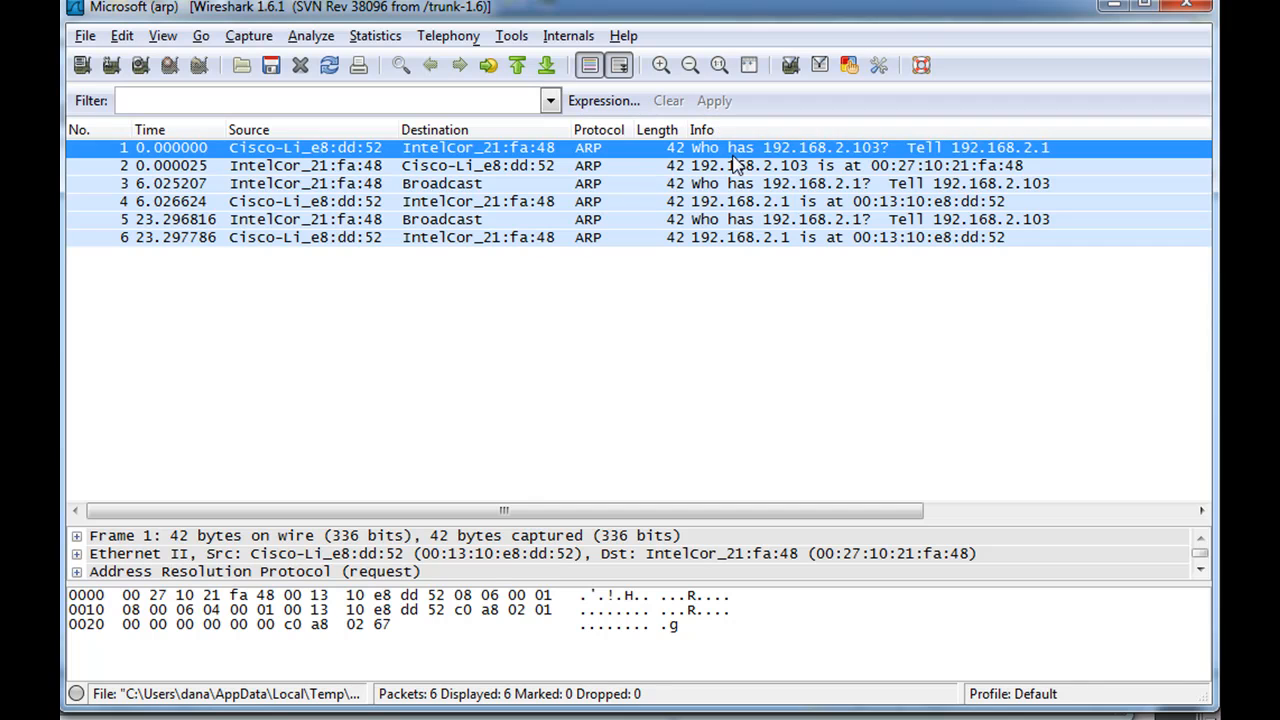
pyautogui.moveTo(836, 158)
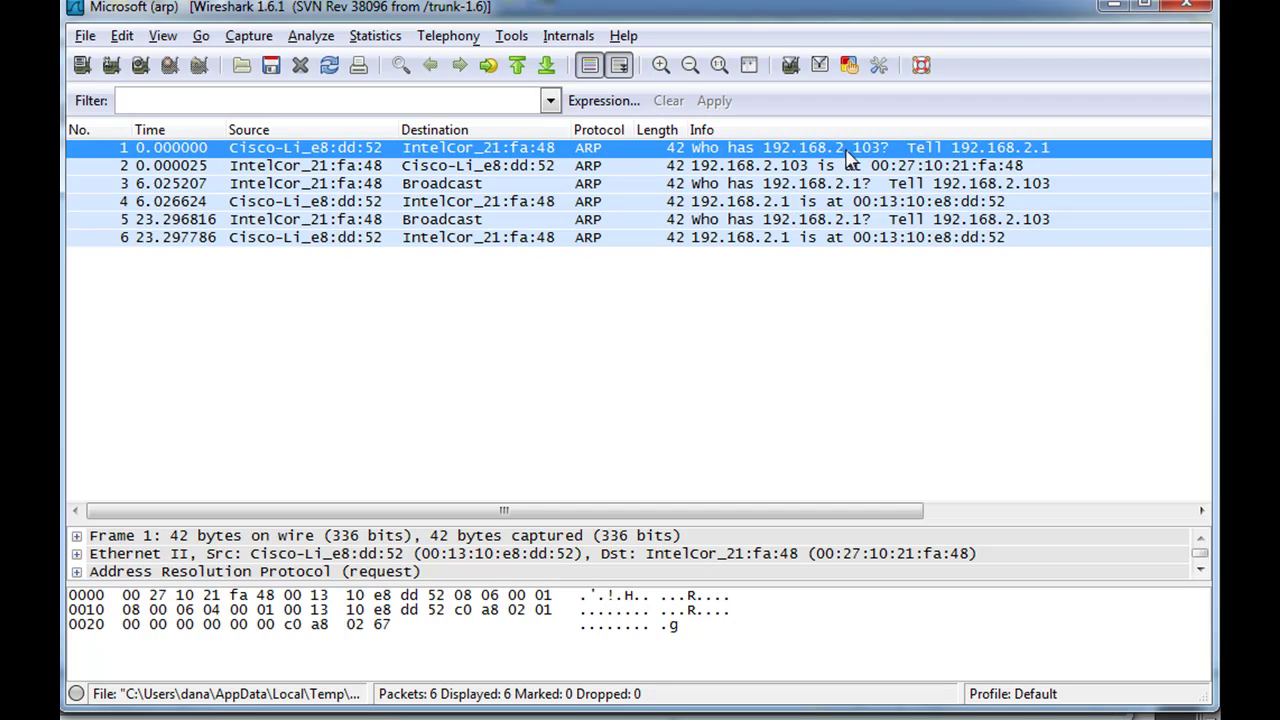
pyautogui.moveTo(1042, 156)
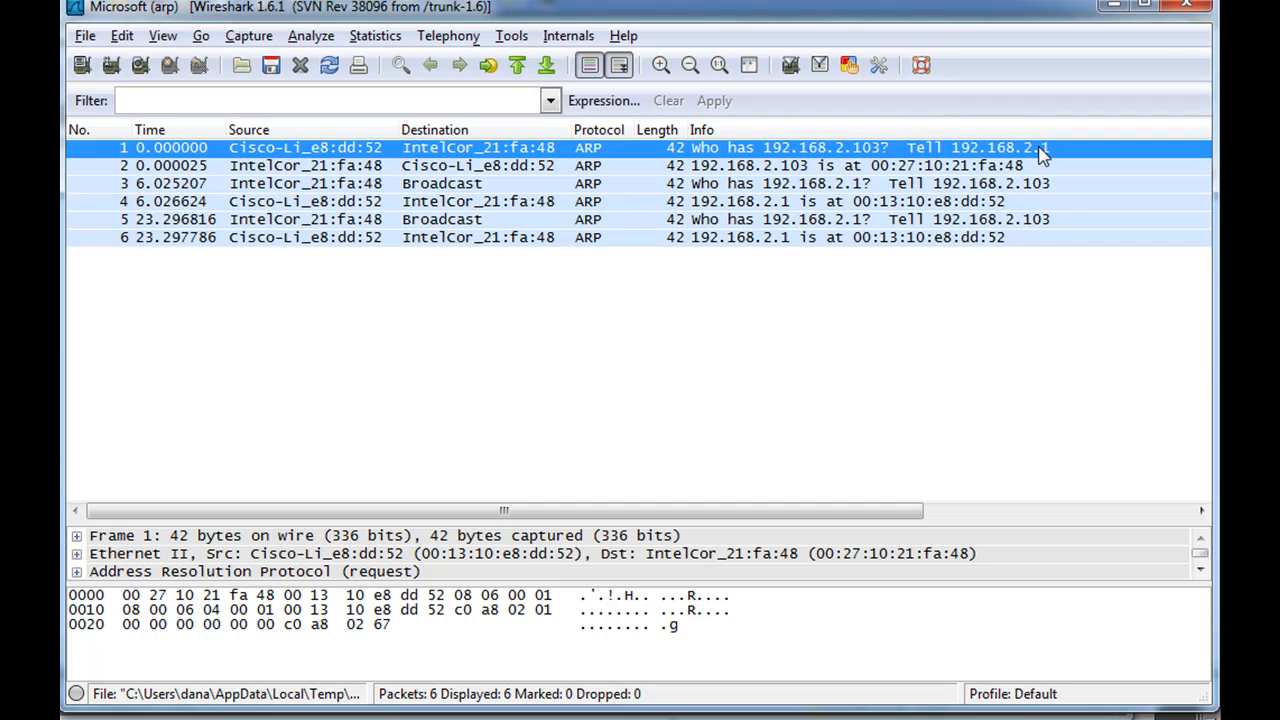
pyautogui.moveTo(814, 156)
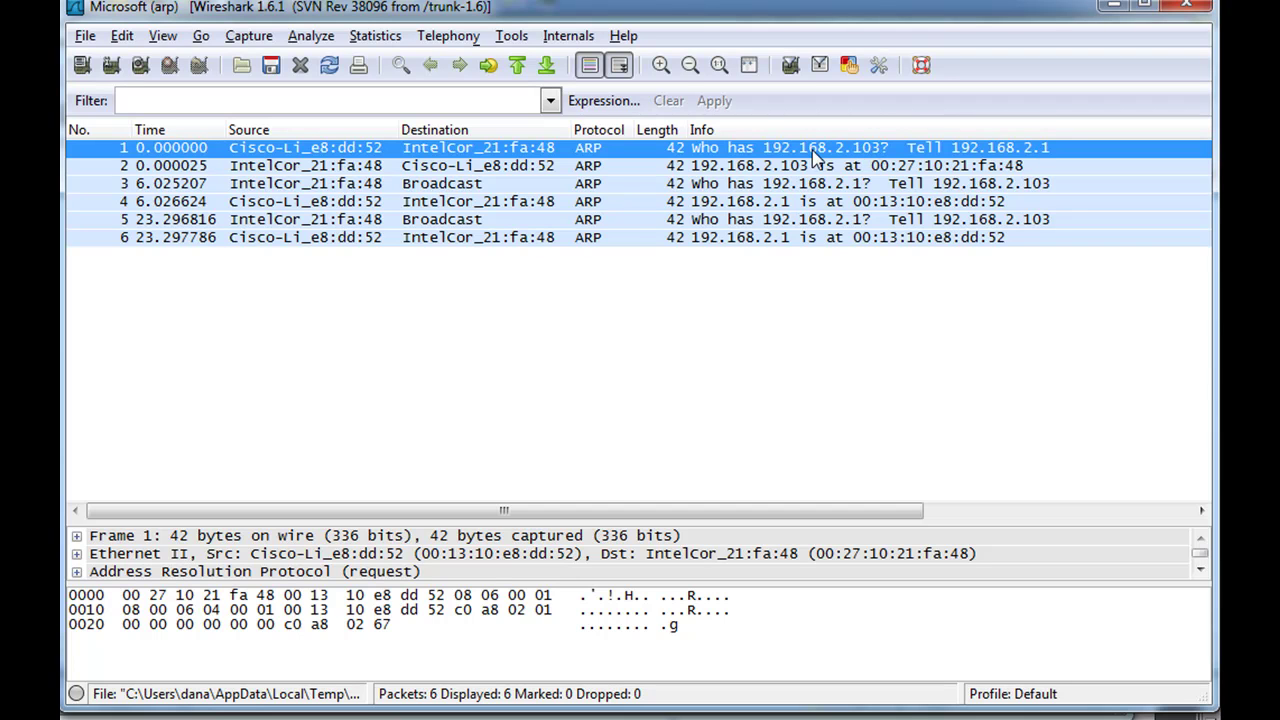
pyautogui.moveTo(558, 200)
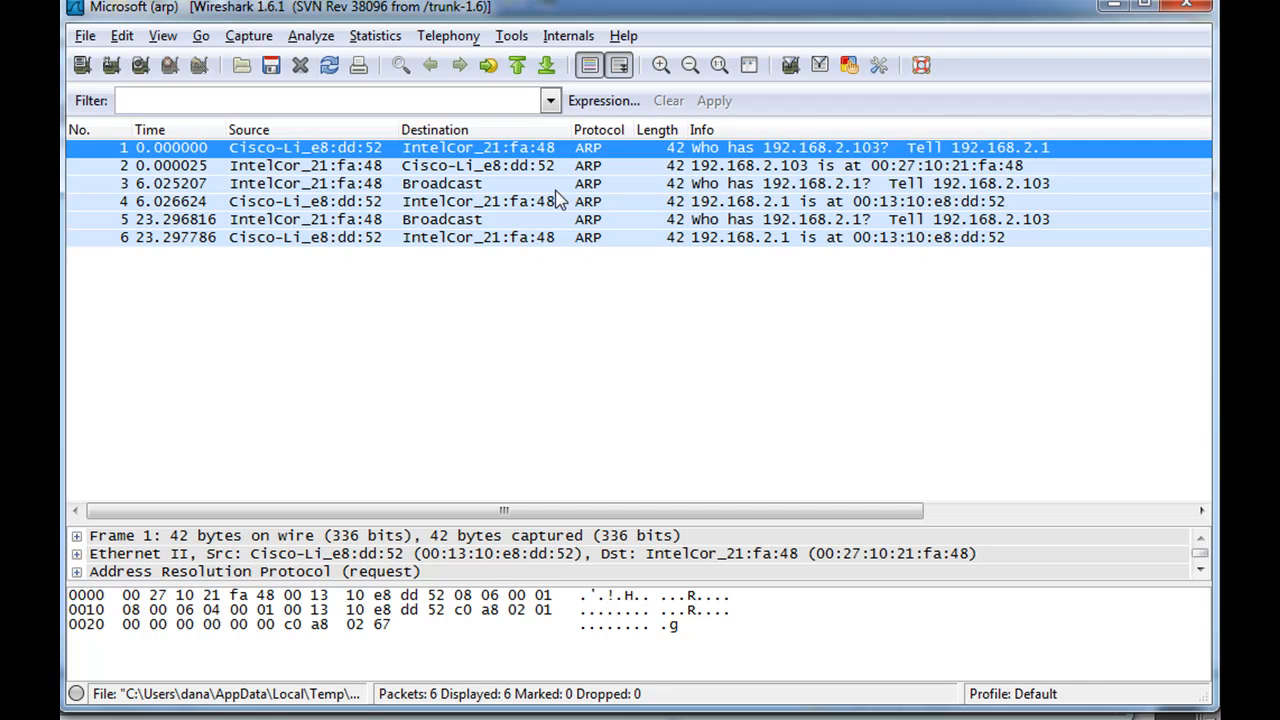
pyautogui.moveTo(470, 164)
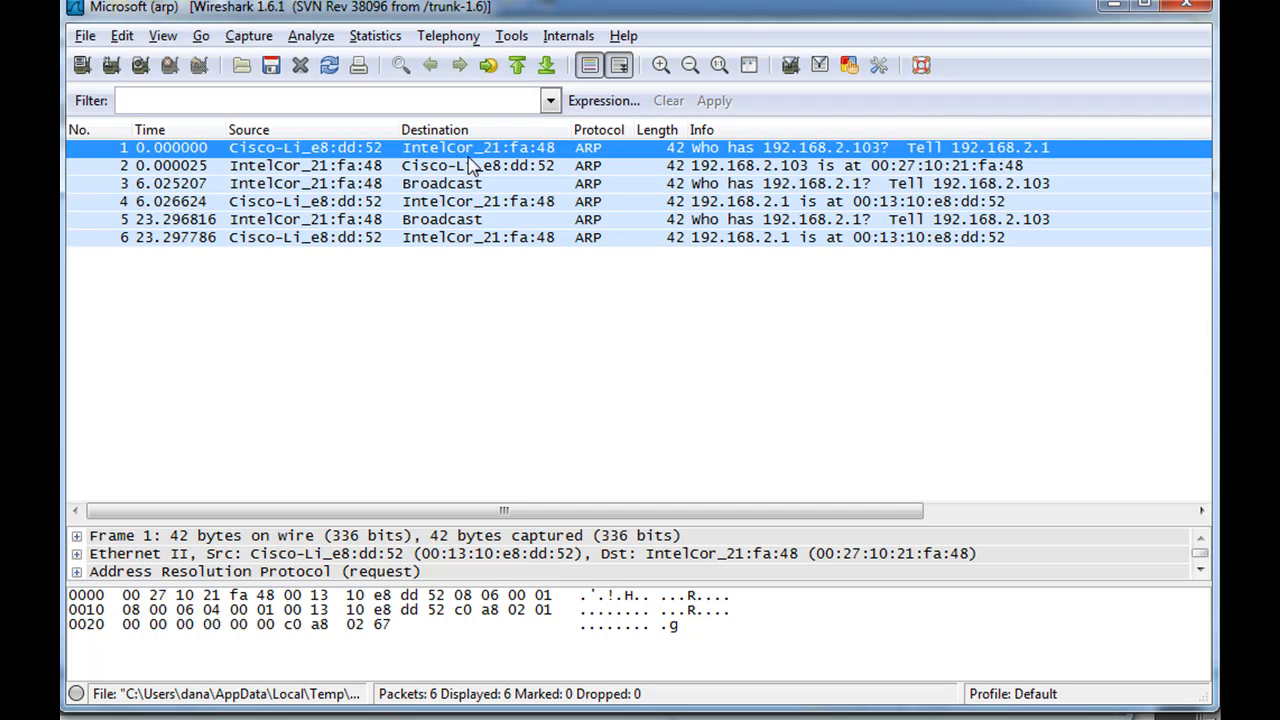
pyautogui.moveTo(712, 156)
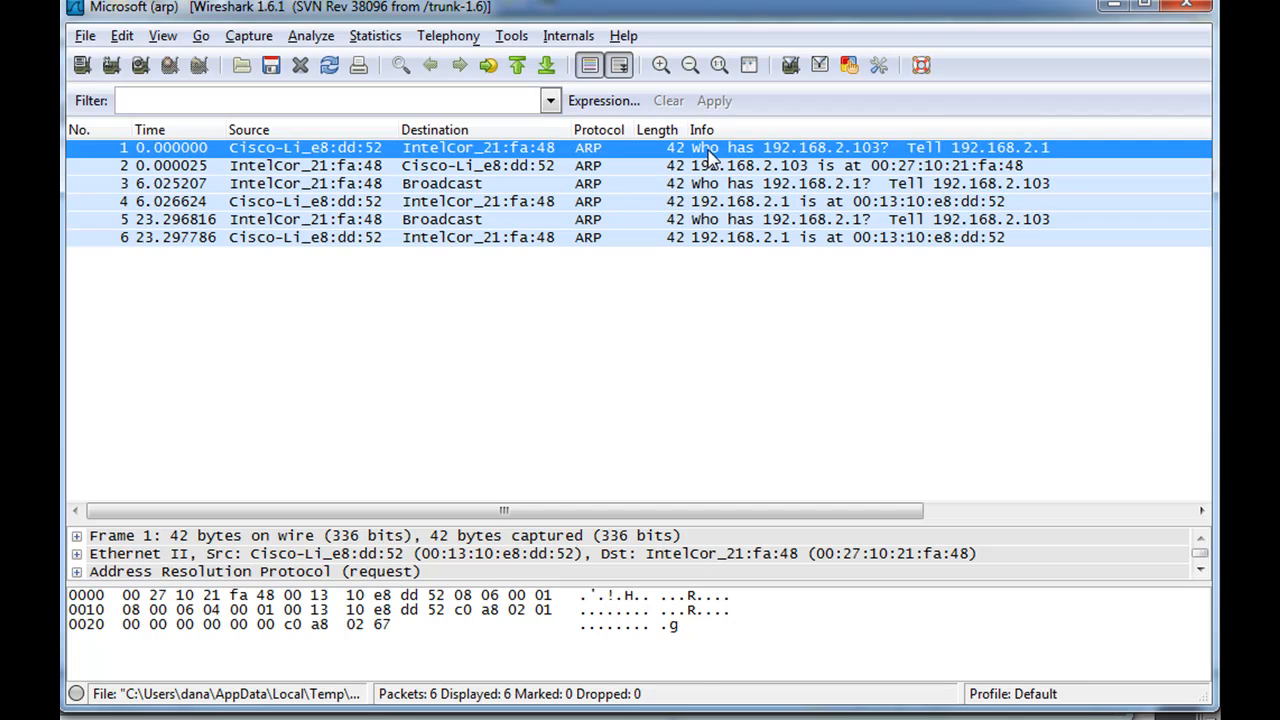
pyautogui.moveTo(252, 188)
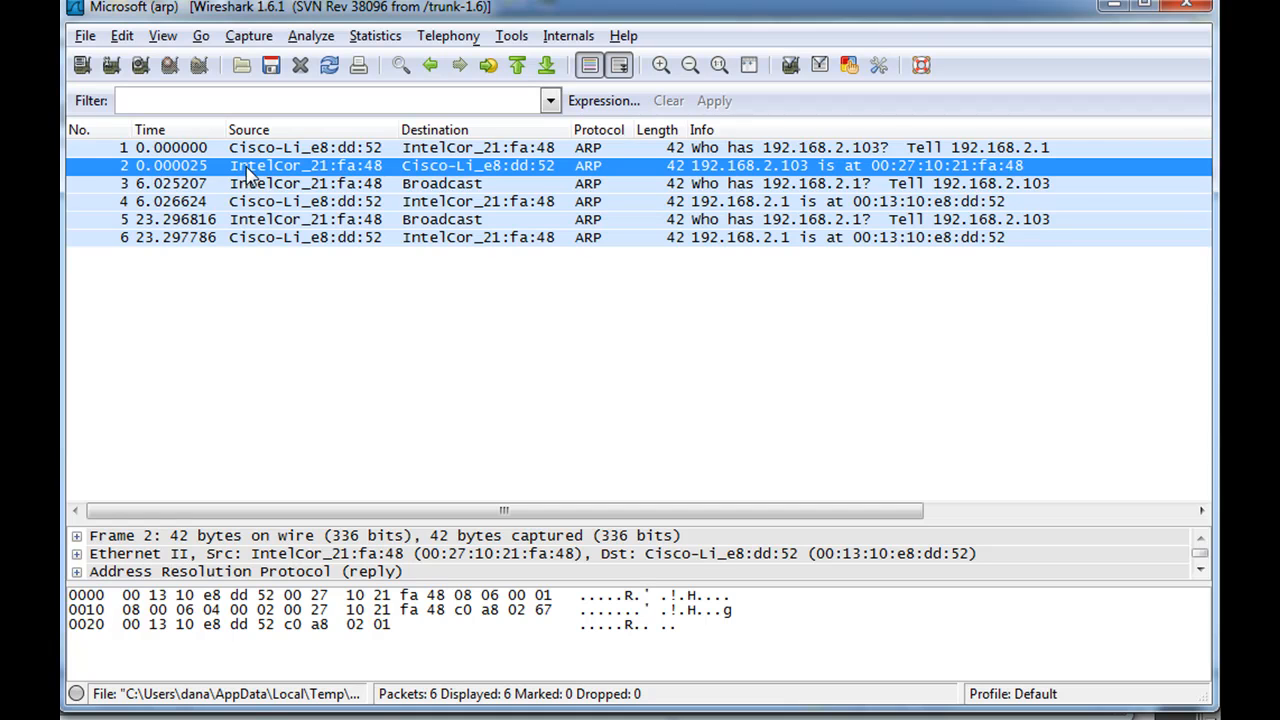
pyautogui.moveTo(862, 170)
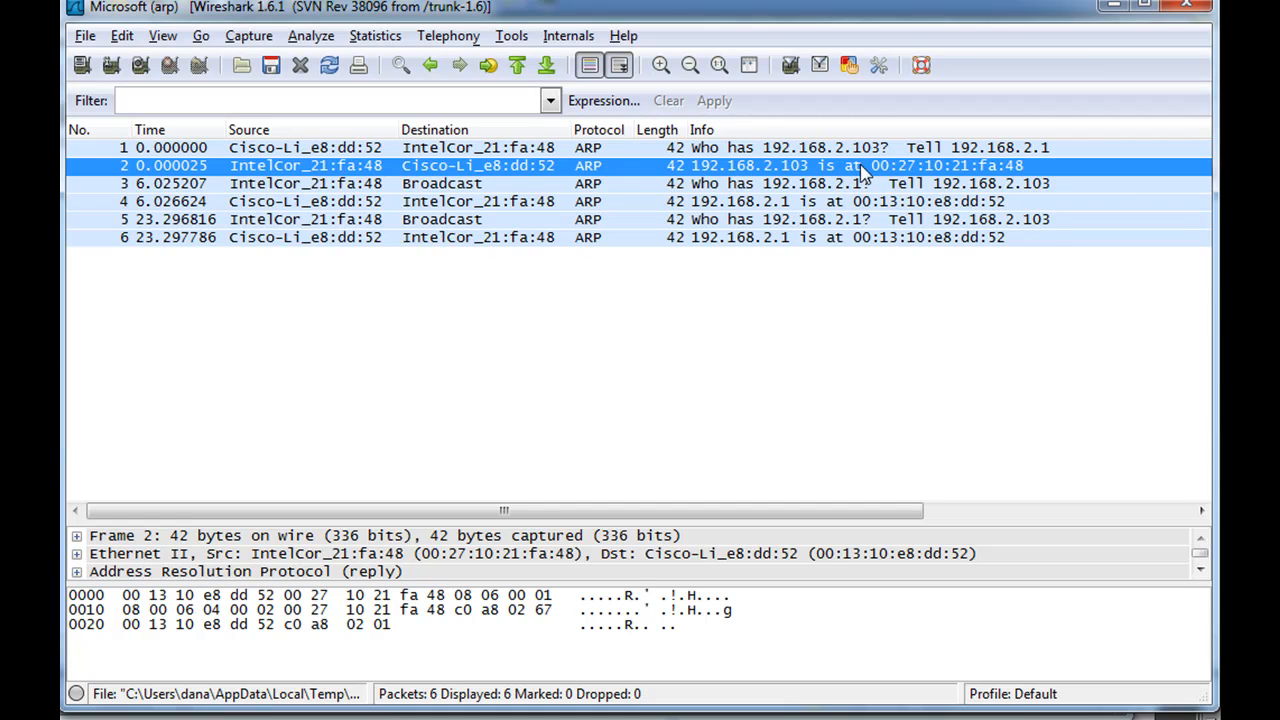
pyautogui.moveTo(760, 184)
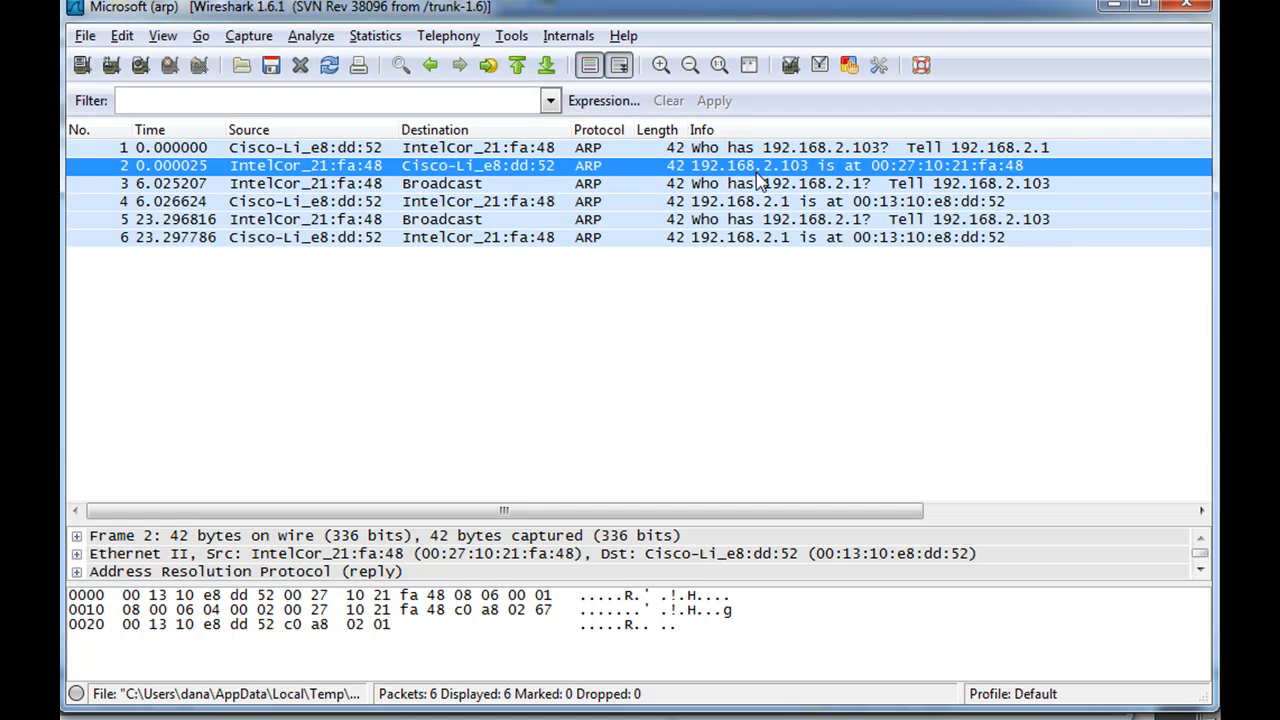
pyautogui.moveTo(764, 180)
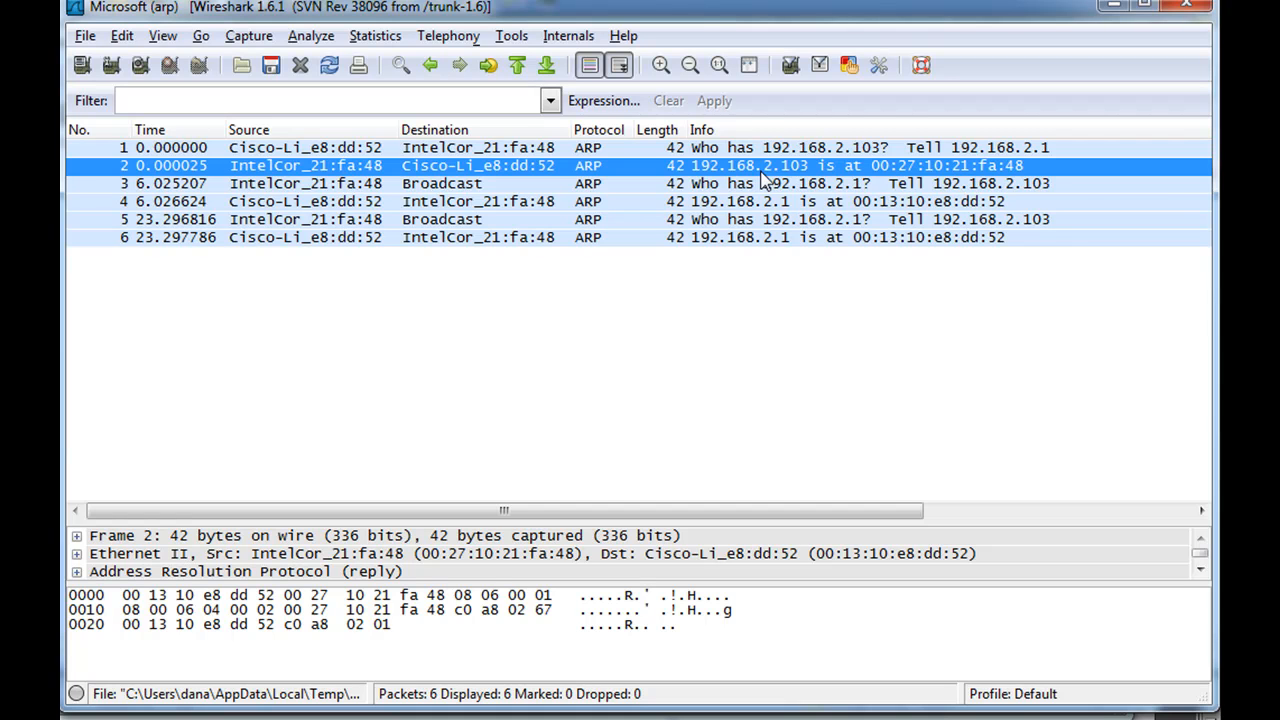
pyautogui.moveTo(508, 216)
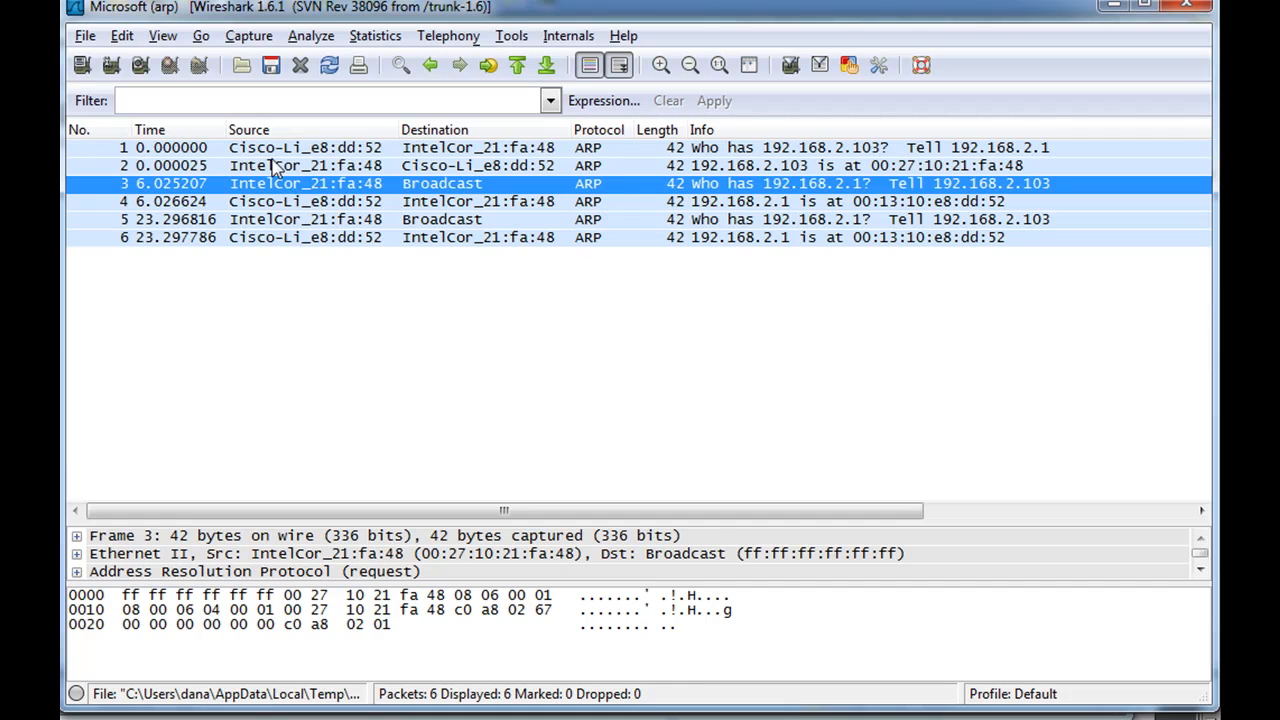
pyautogui.moveTo(284, 200)
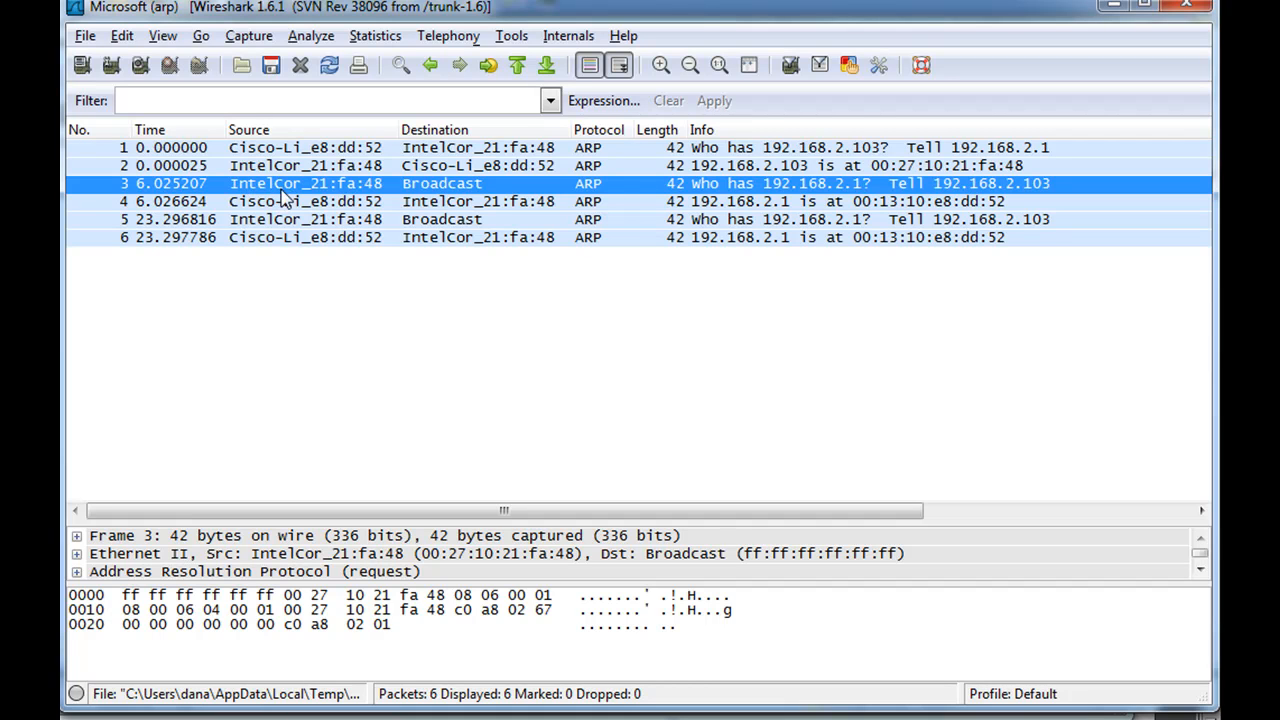
pyautogui.moveTo(428, 164)
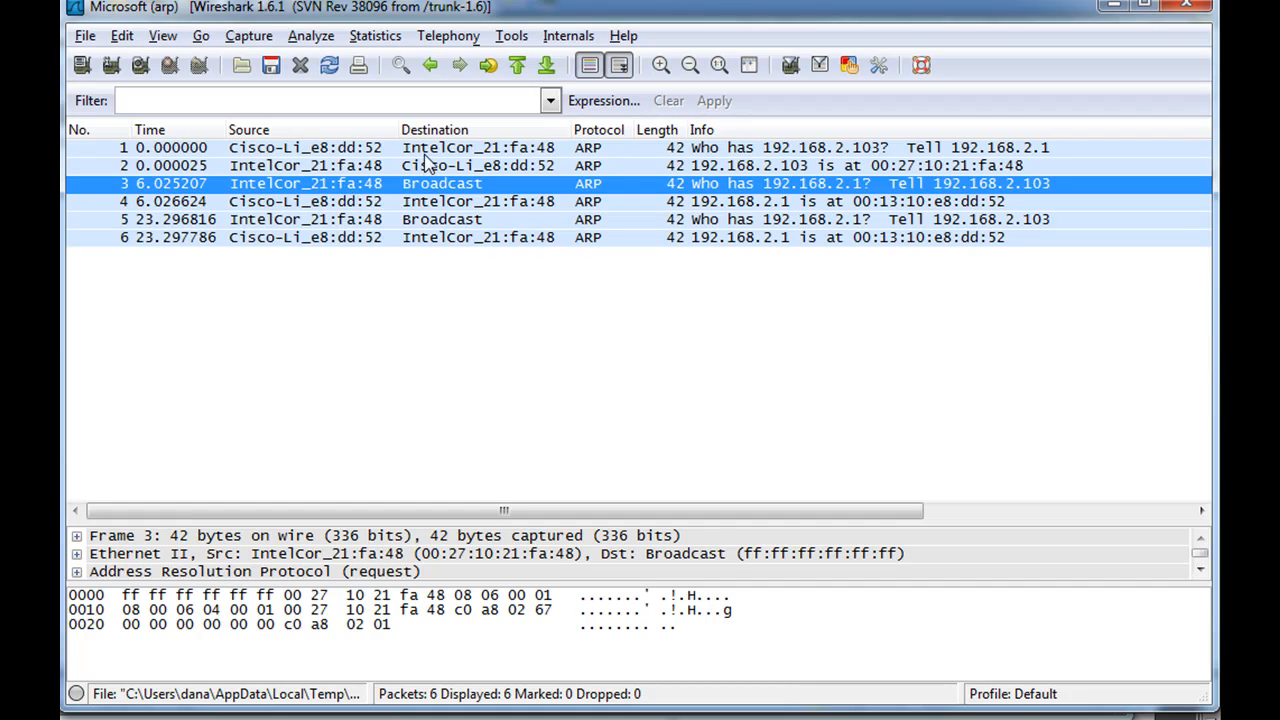
pyautogui.moveTo(440, 184)
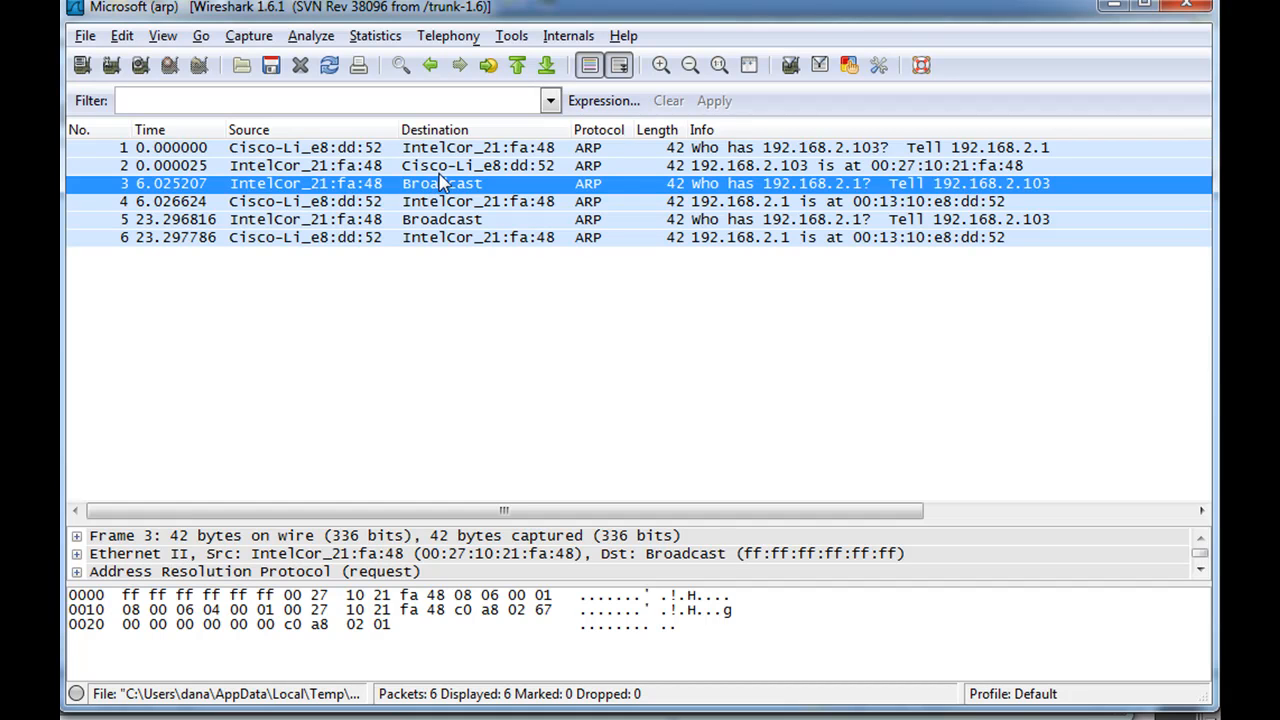
pyautogui.moveTo(470, 190)
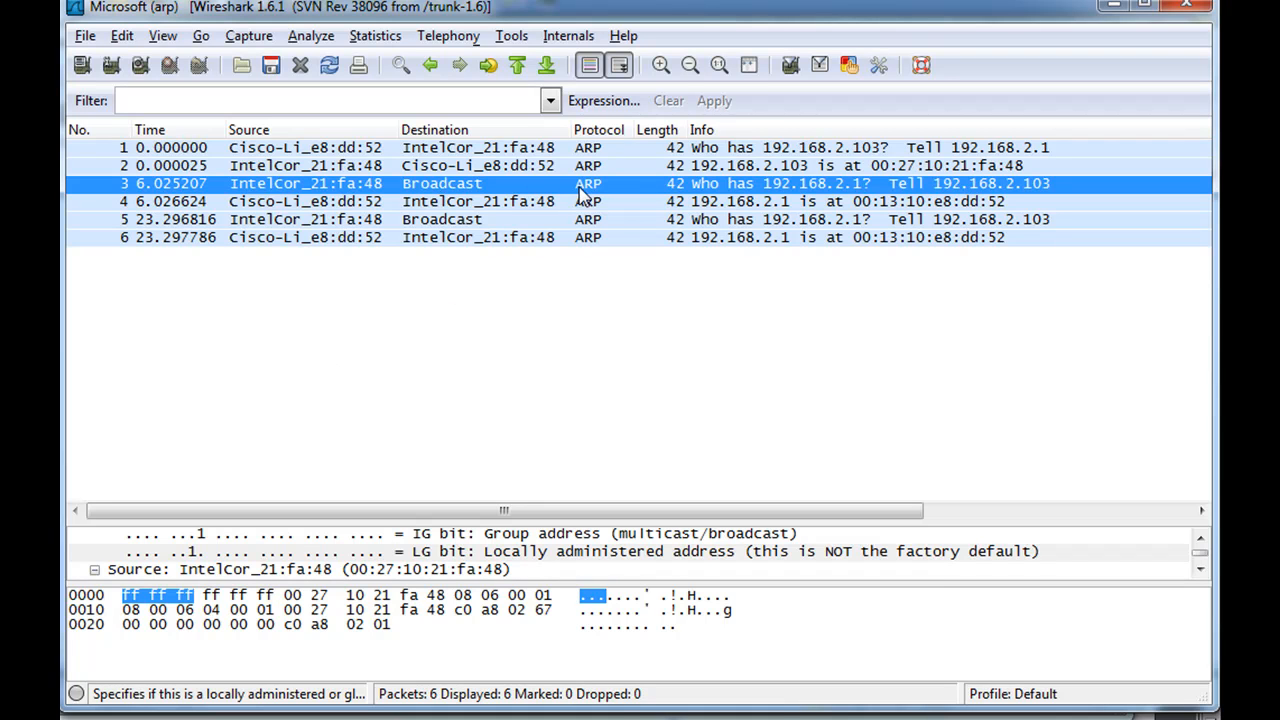
pyautogui.moveTo(860, 190)
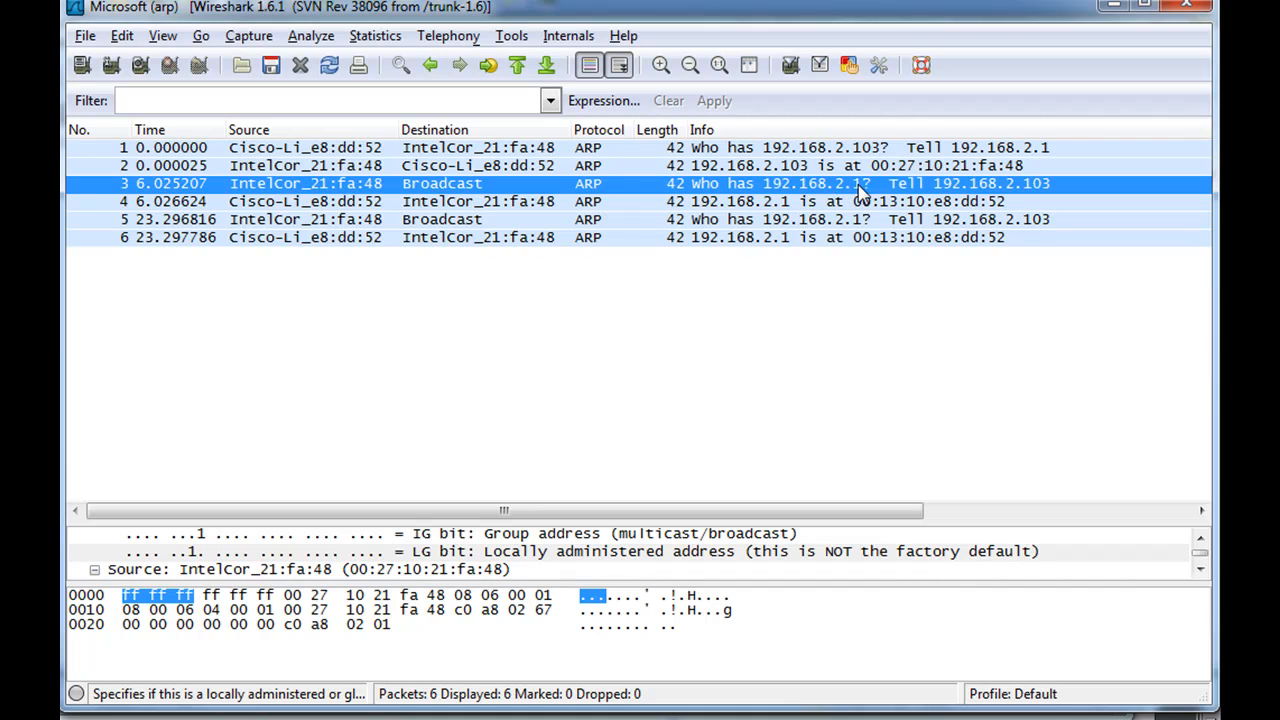
pyautogui.moveTo(856, 198)
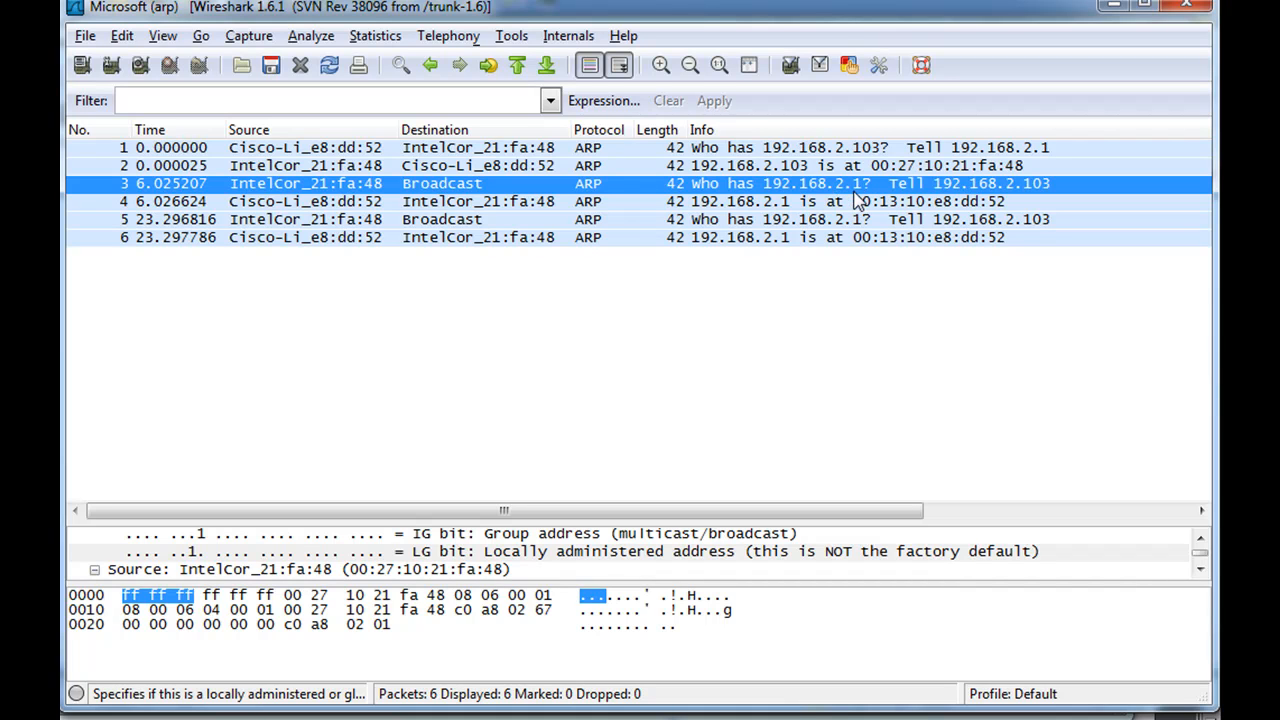
pyautogui.moveTo(288, 204)
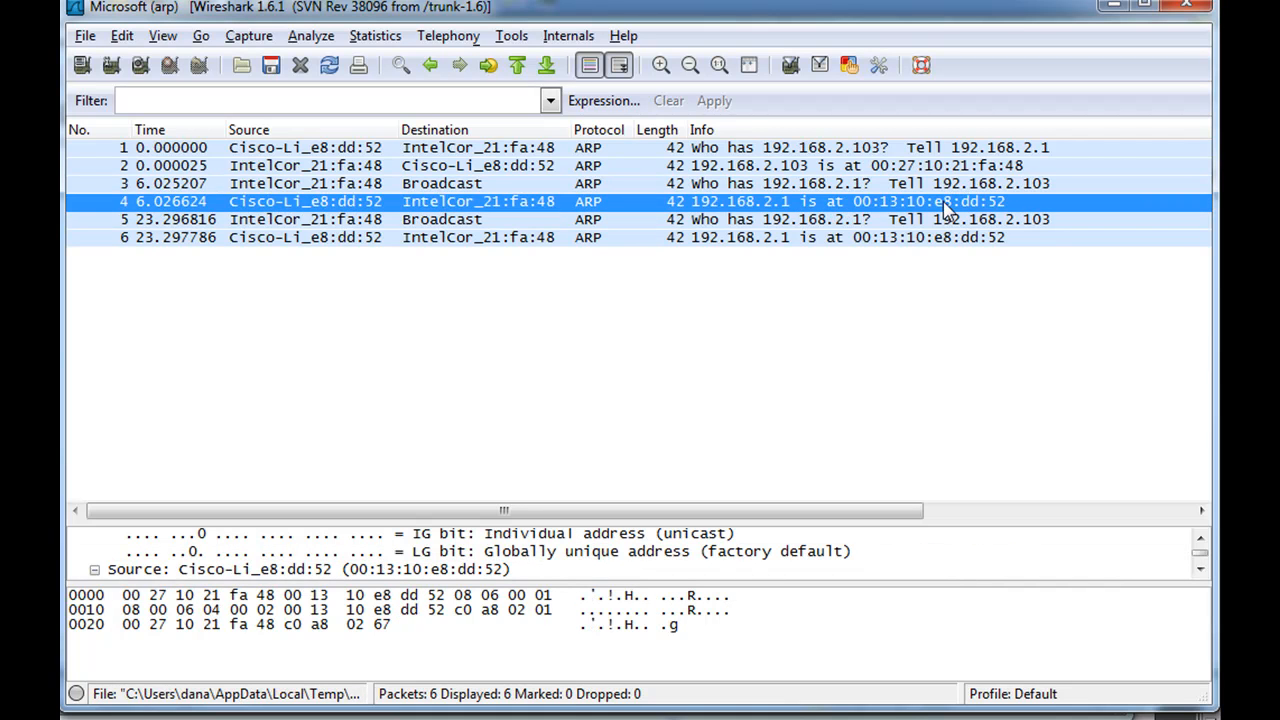
pyautogui.moveTo(728, 206)
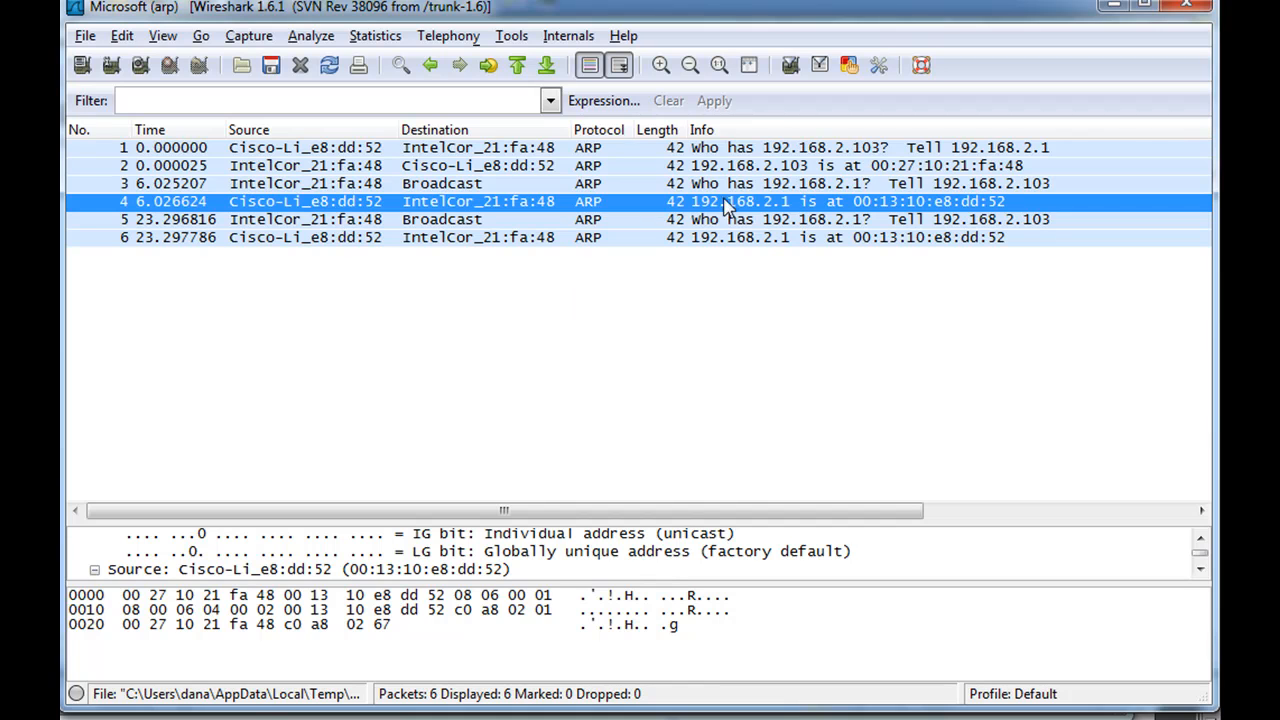
pyautogui.moveTo(848, 192)
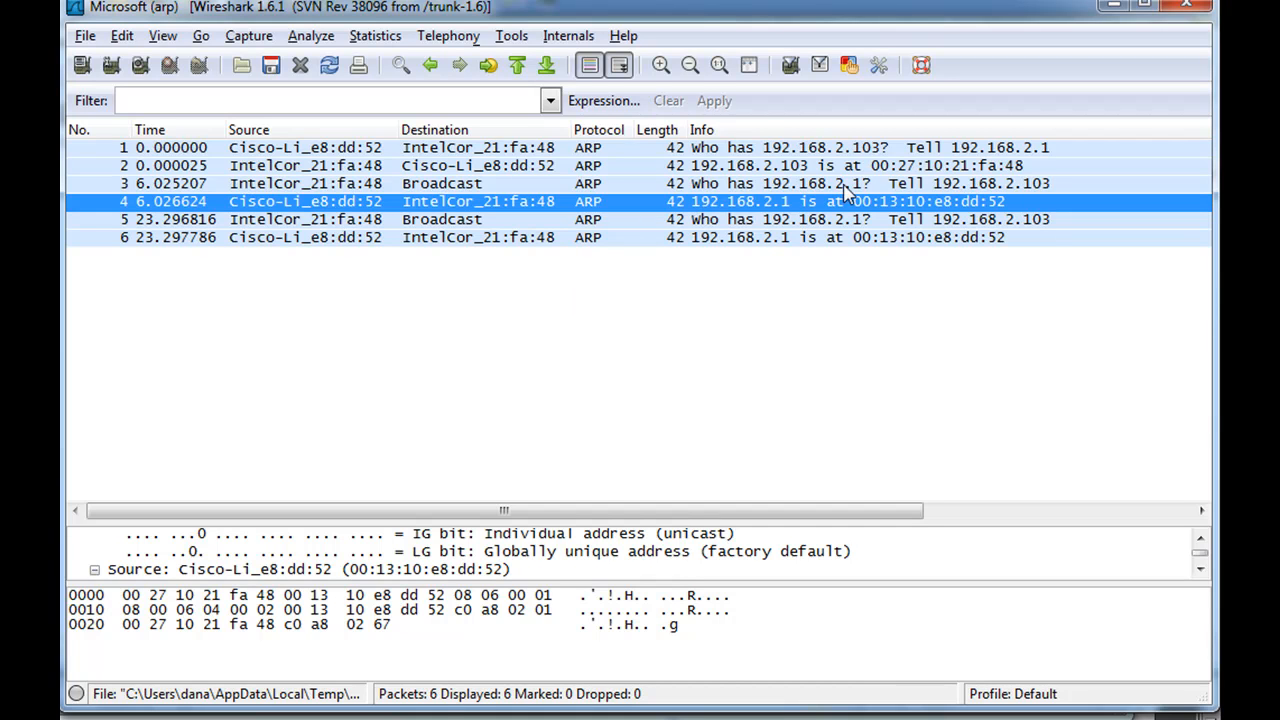
pyautogui.moveTo(912, 210)
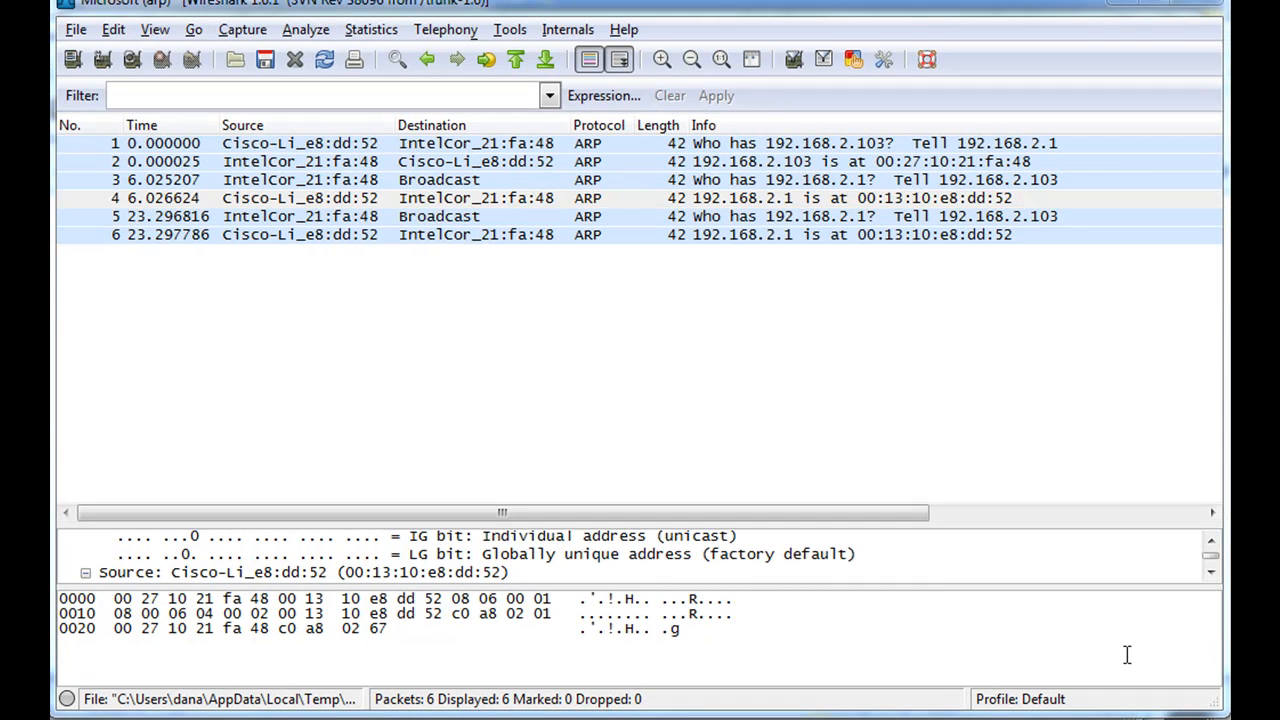
pyautogui.moveTo(790, 404)
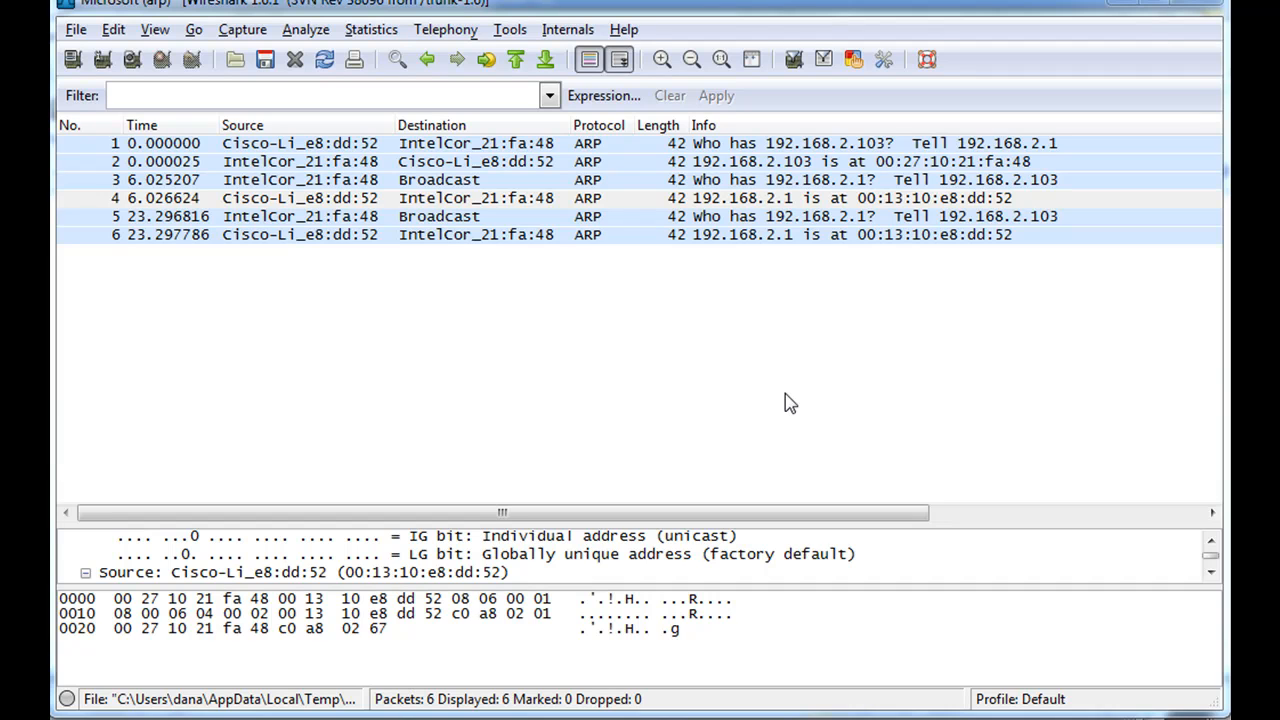
pyautogui.moveTo(420, 290)
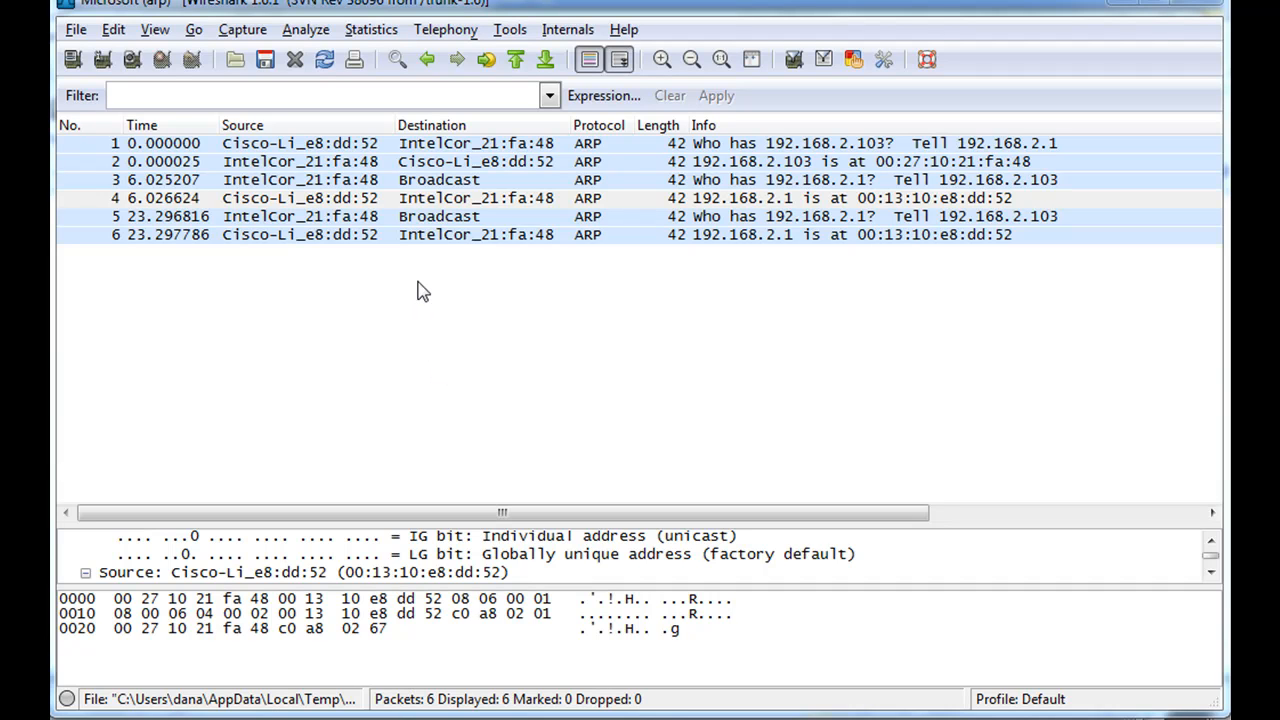
pyautogui.moveTo(444, 276)
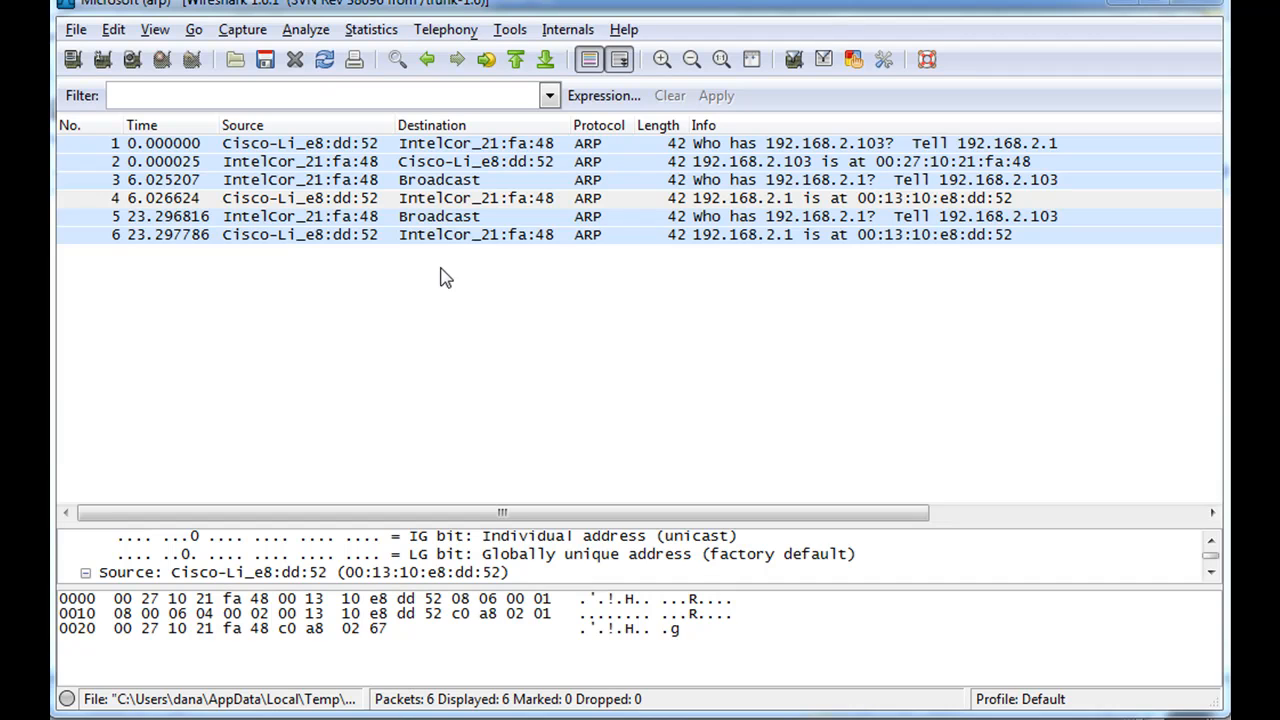
pyautogui.moveTo(430, 264)
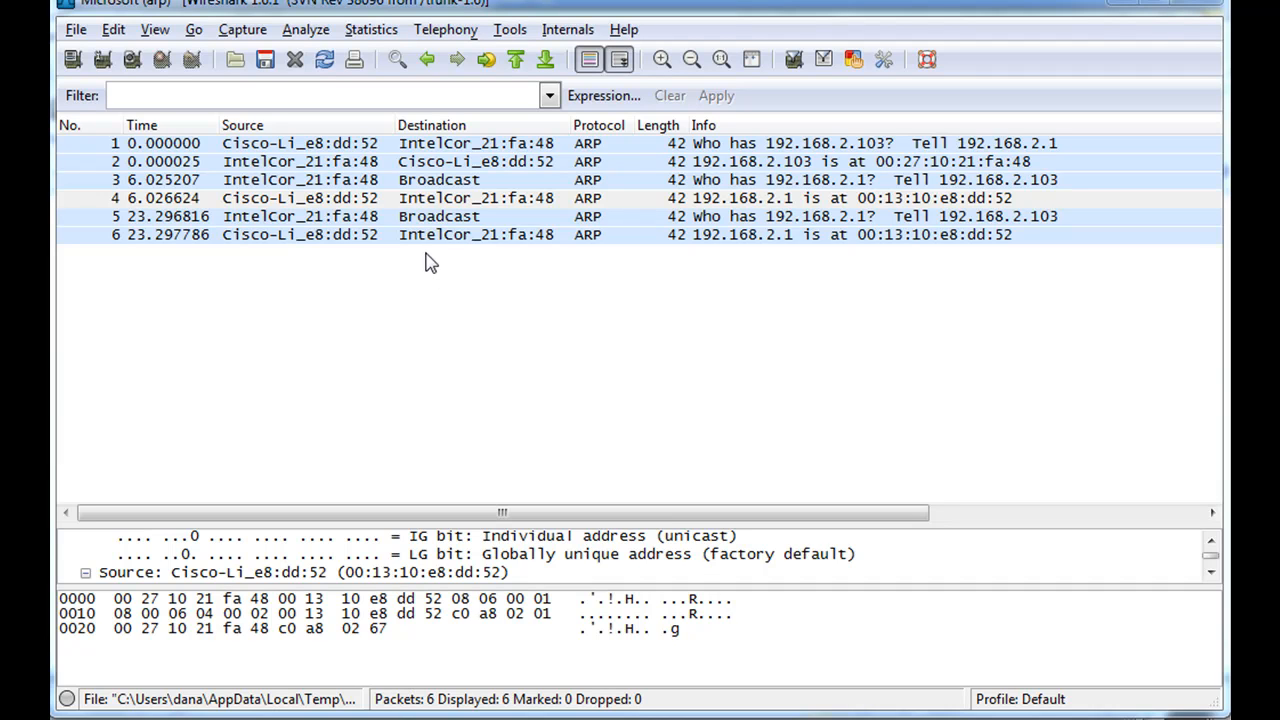
pyautogui.moveTo(962, 210)
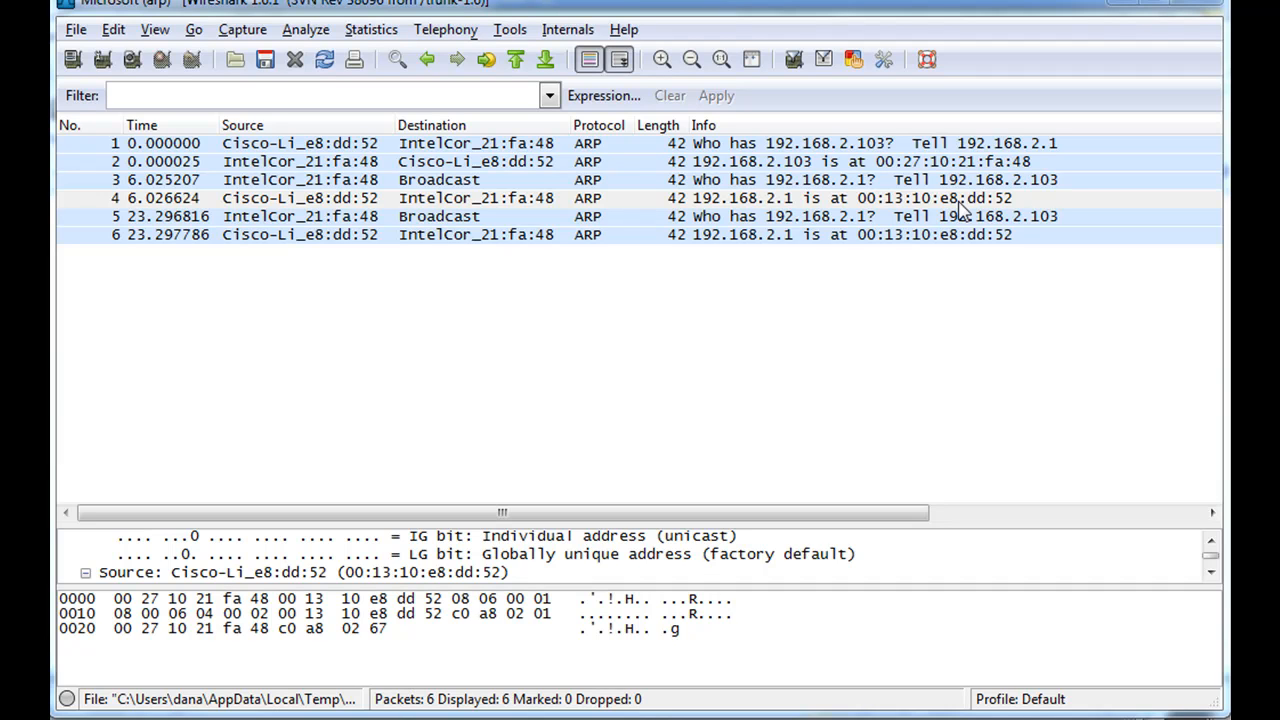
pyautogui.moveTo(824, 248)
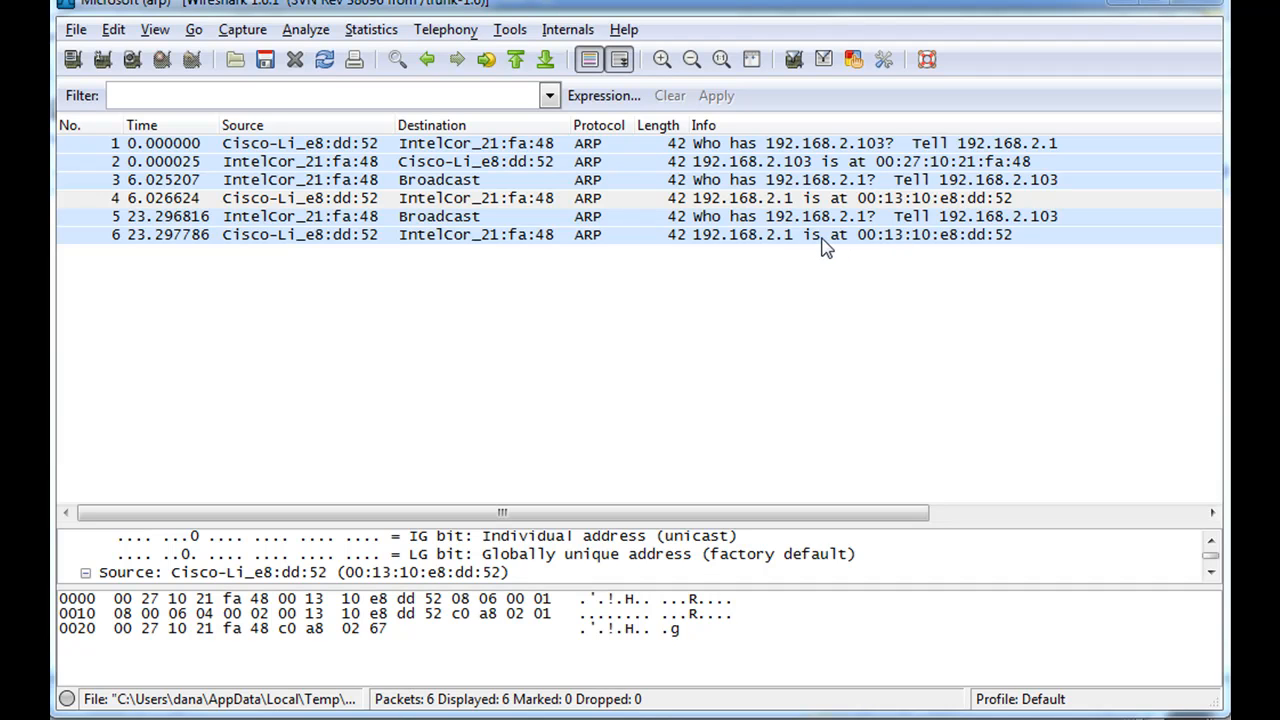
pyautogui.moveTo(870, 244)
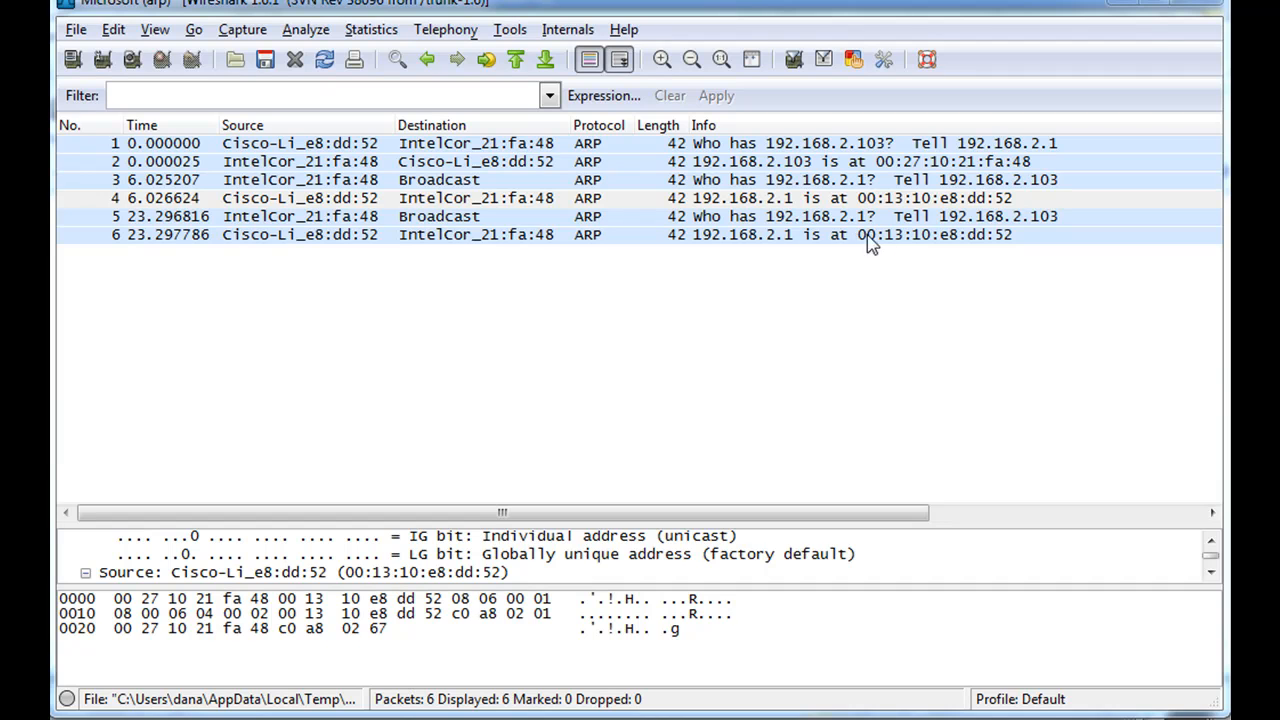
pyautogui.moveTo(932, 212)
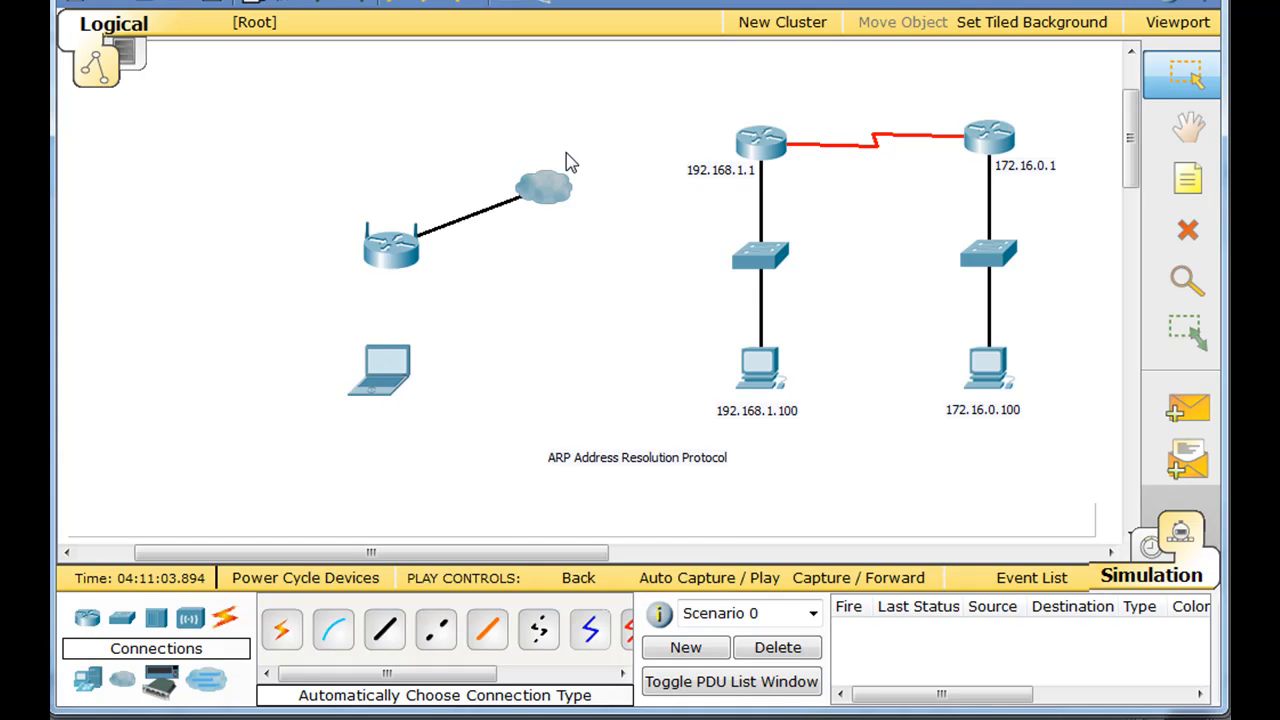
pyautogui.moveTo(390, 270)
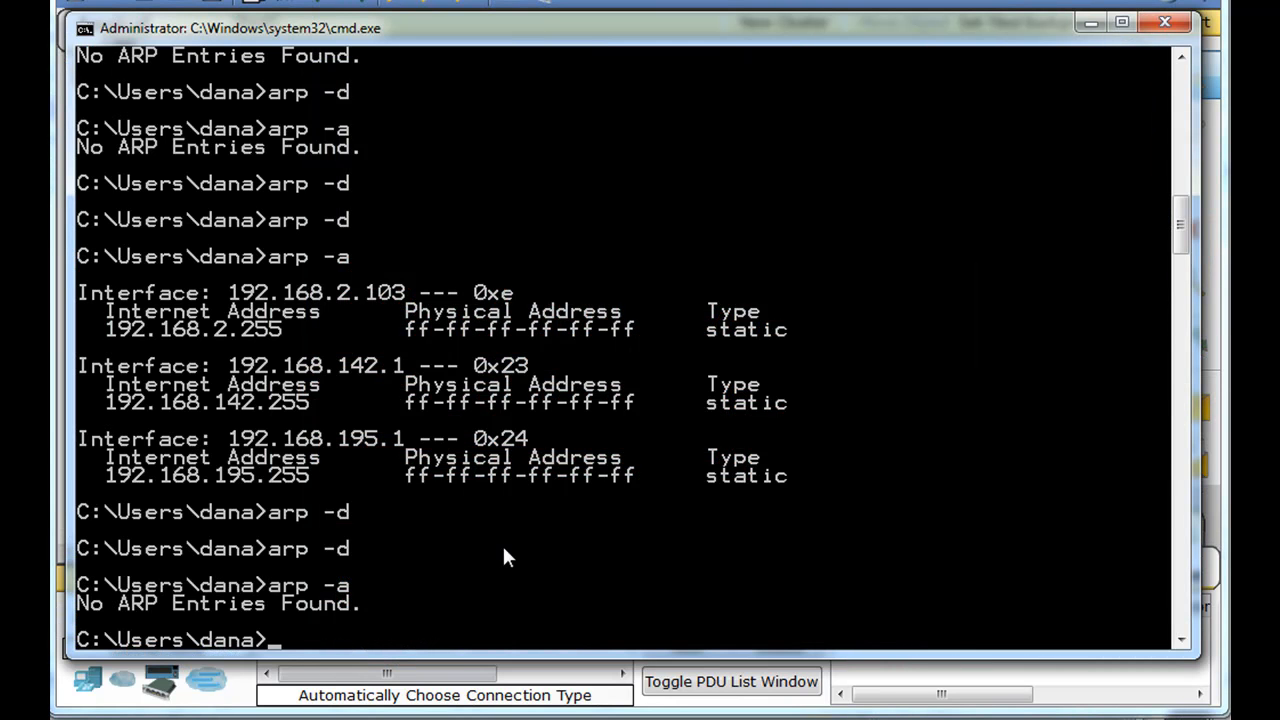
# - Run arp -a again, showing 192.168.2.1 with dynamic MAC 00-13-10-e8-dd-52
pyautogui.write('arp -a')
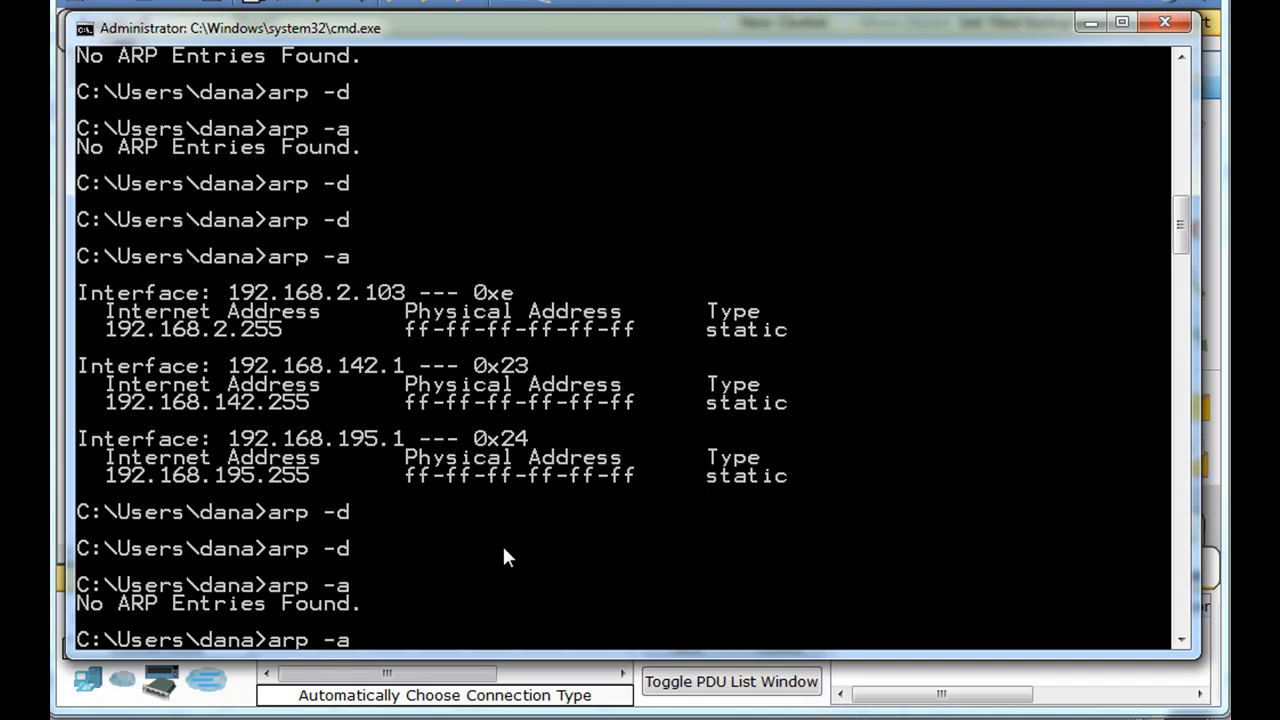
pyautogui.press('Return')
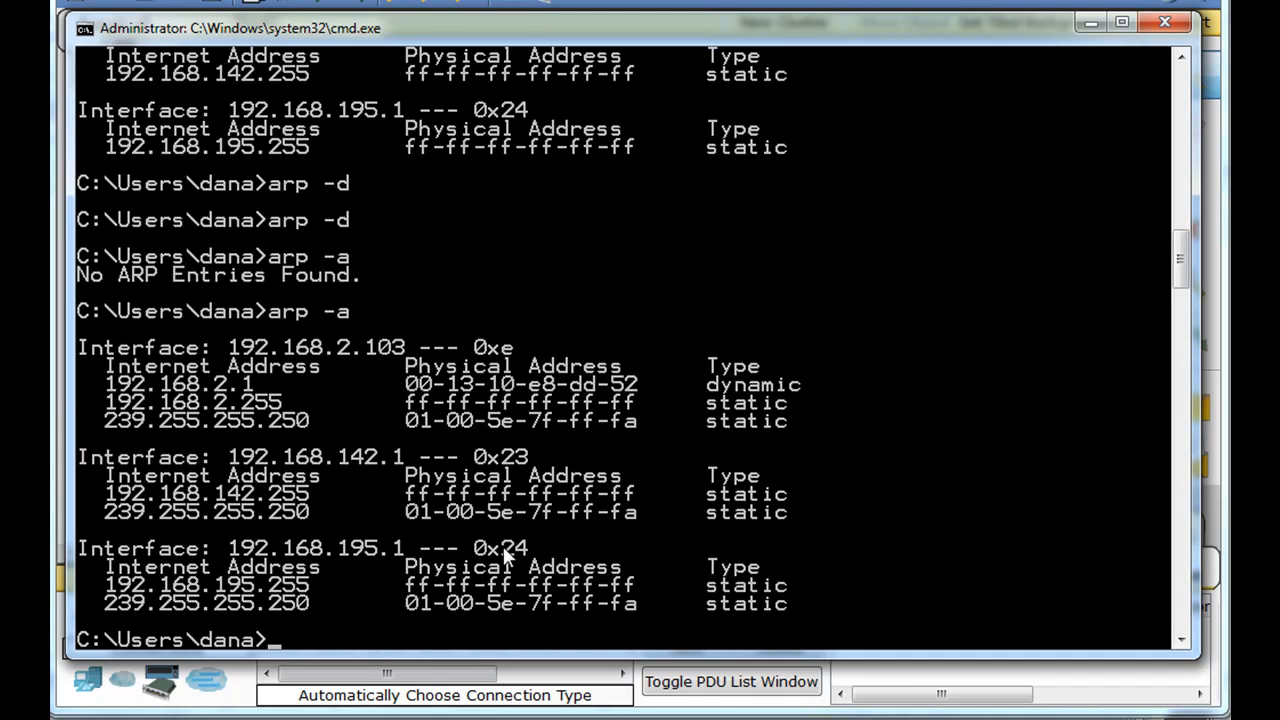
pyautogui.moveTo(408, 404)
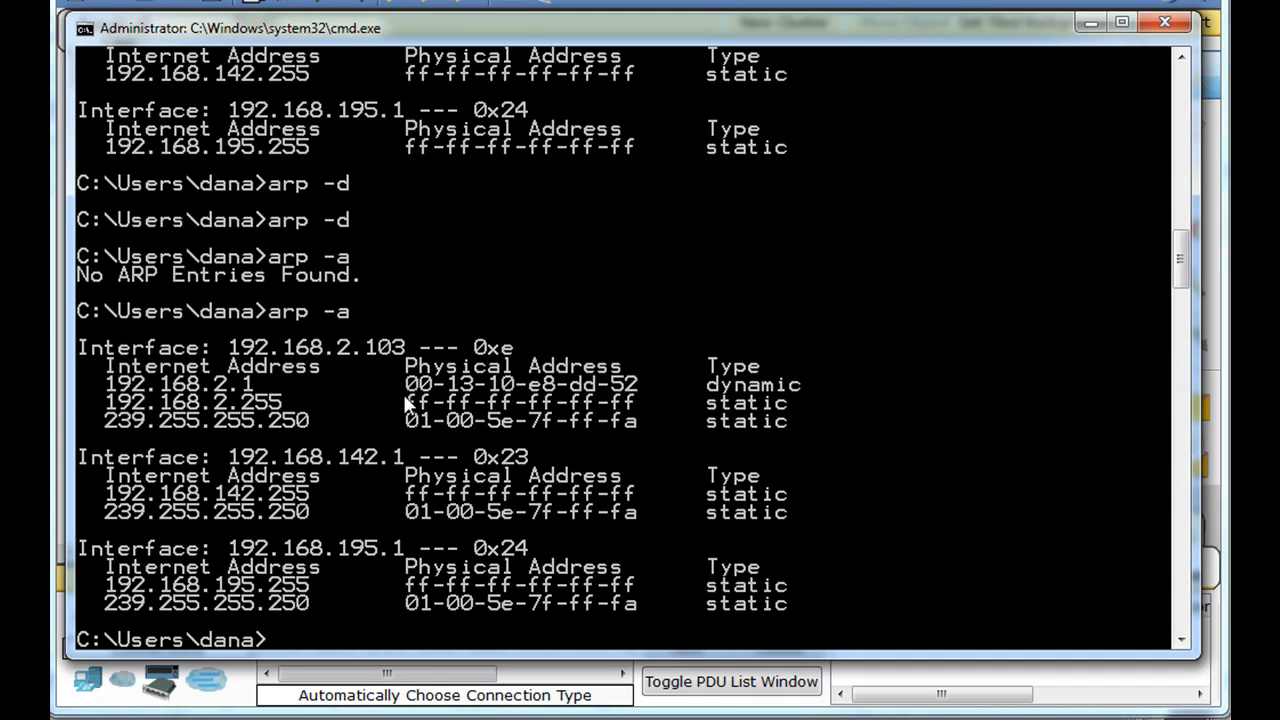
pyautogui.moveTo(428, 404)
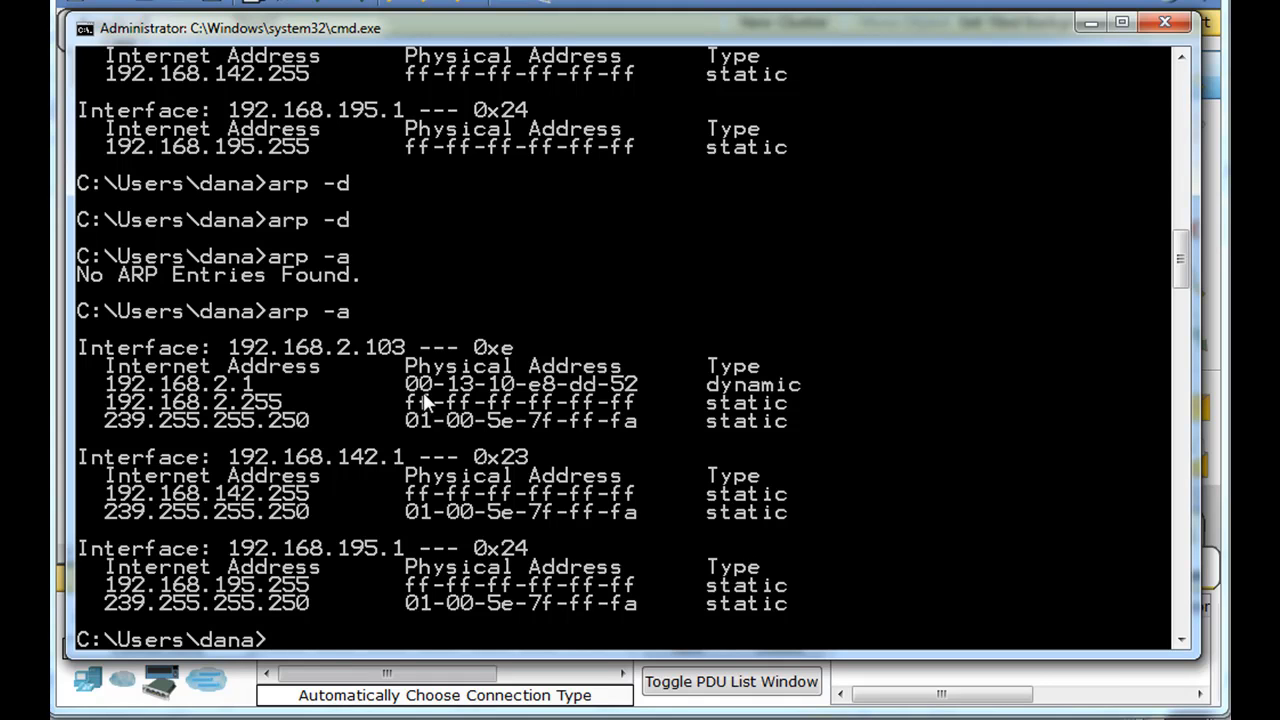
pyautogui.moveTo(336, 388)
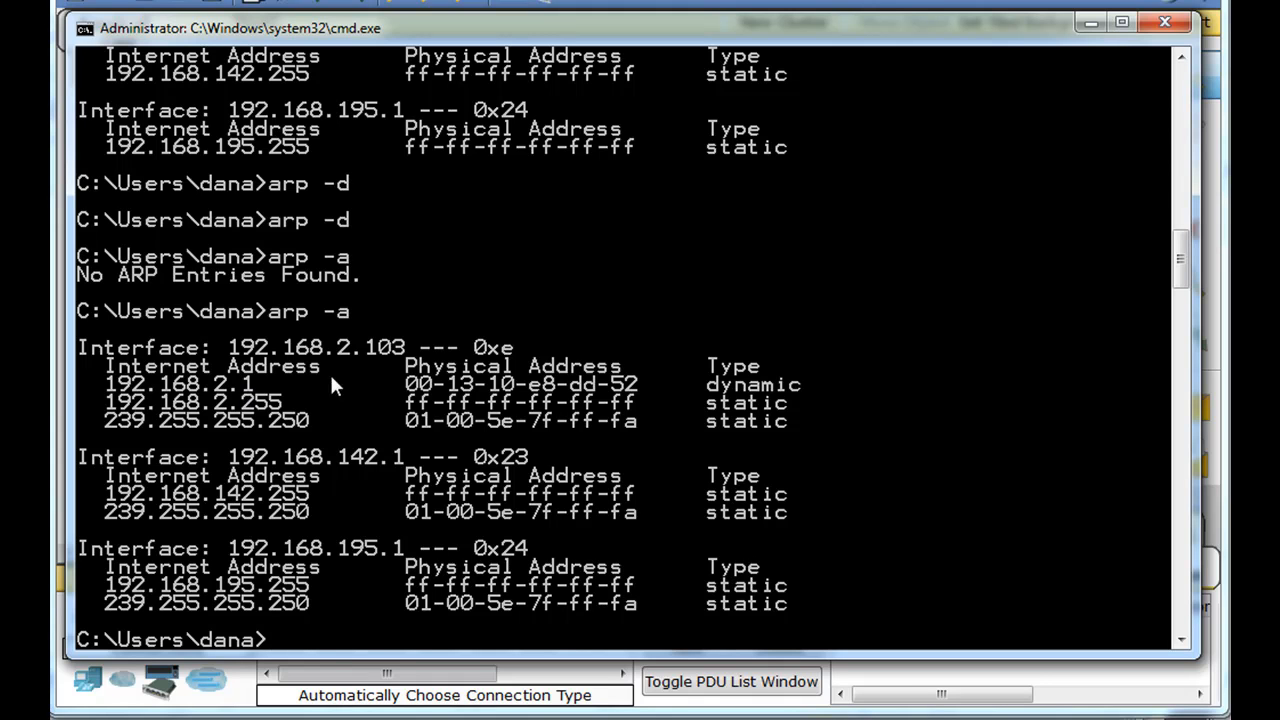